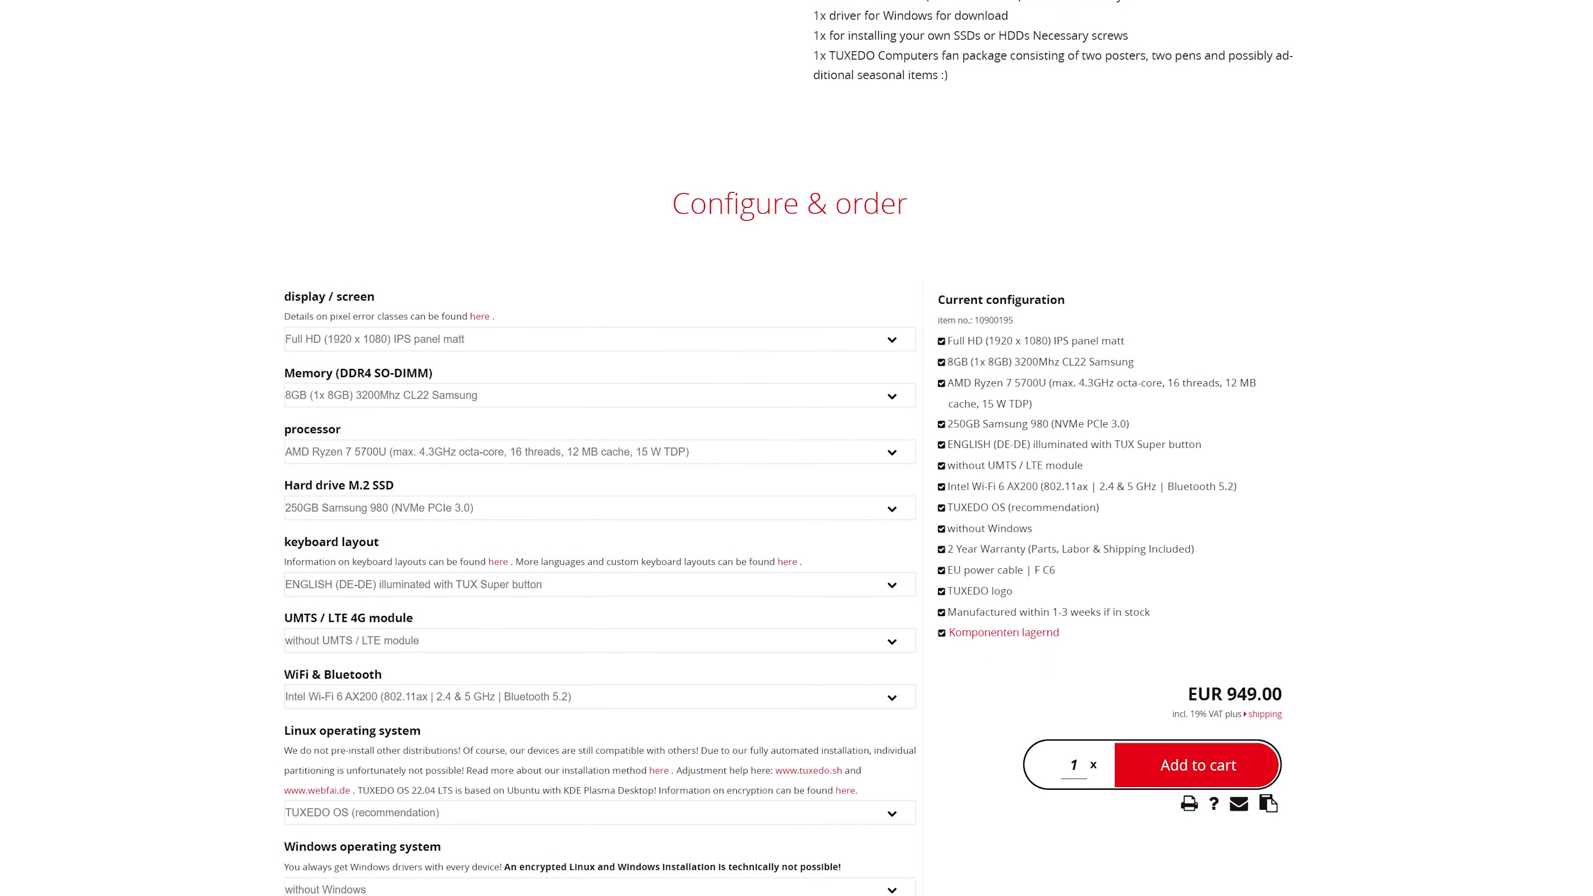
Step: Start a new self-hosted Access application and name it dbt3ch
scroll("down", 3)
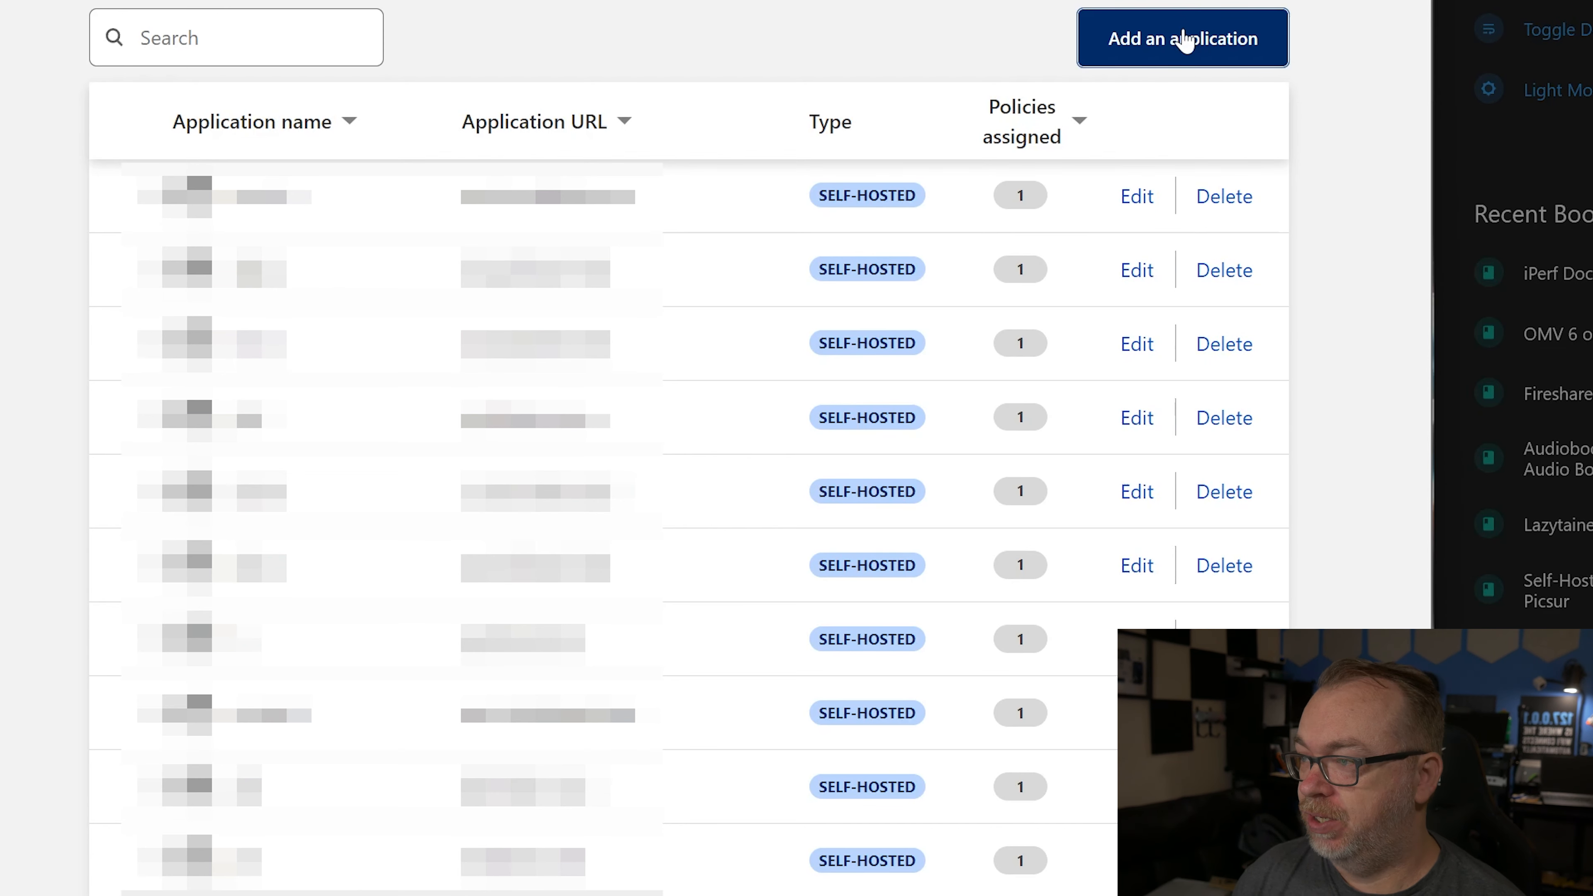
left_click(1181, 37)
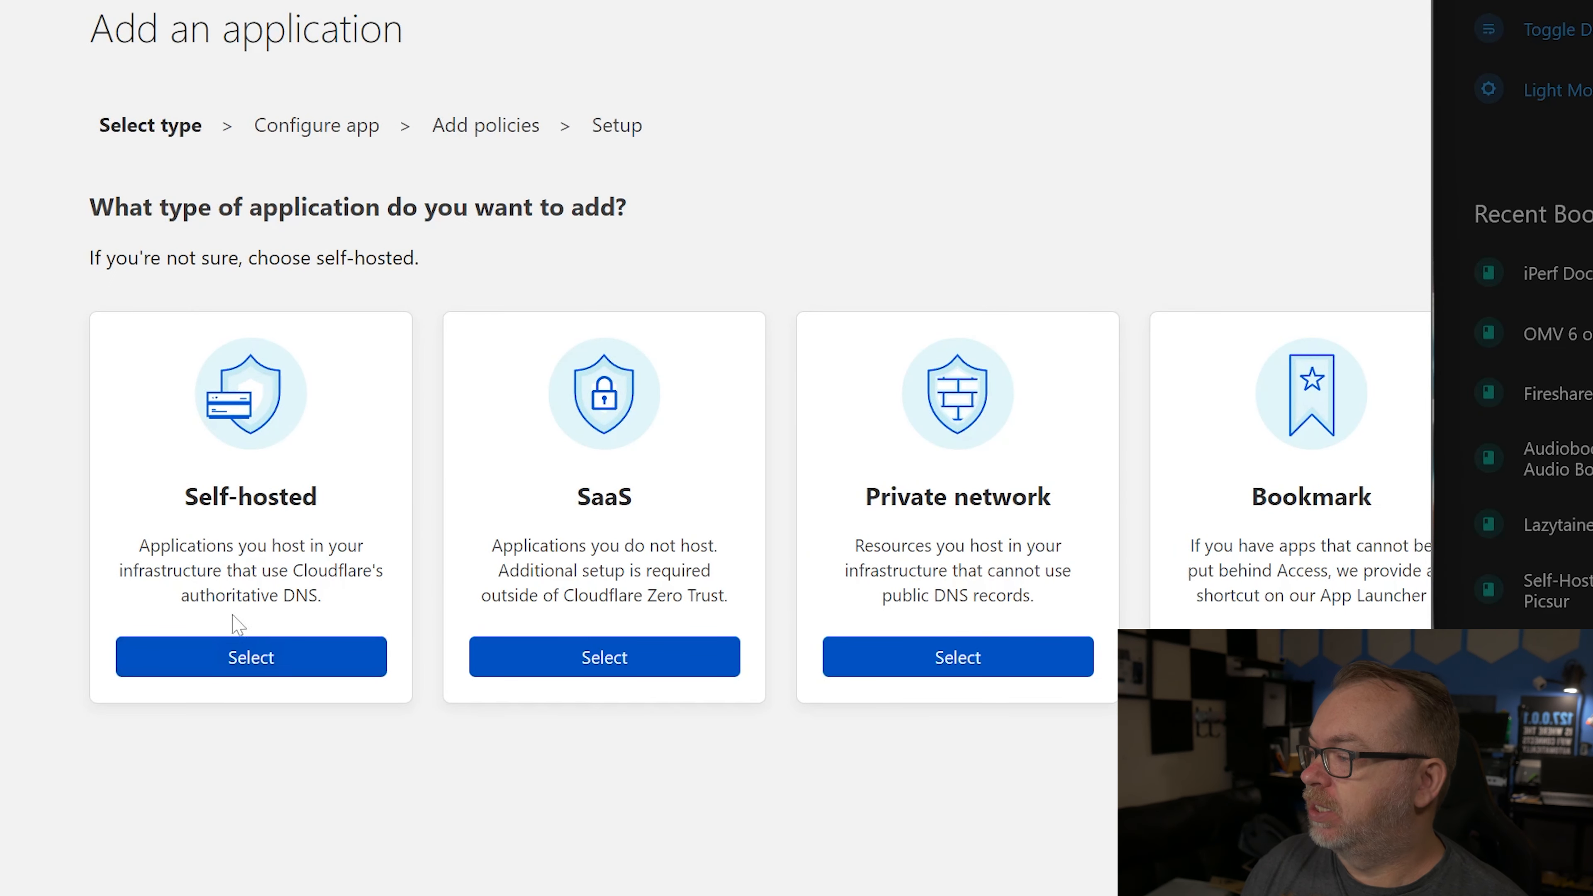
left_click(250, 656)
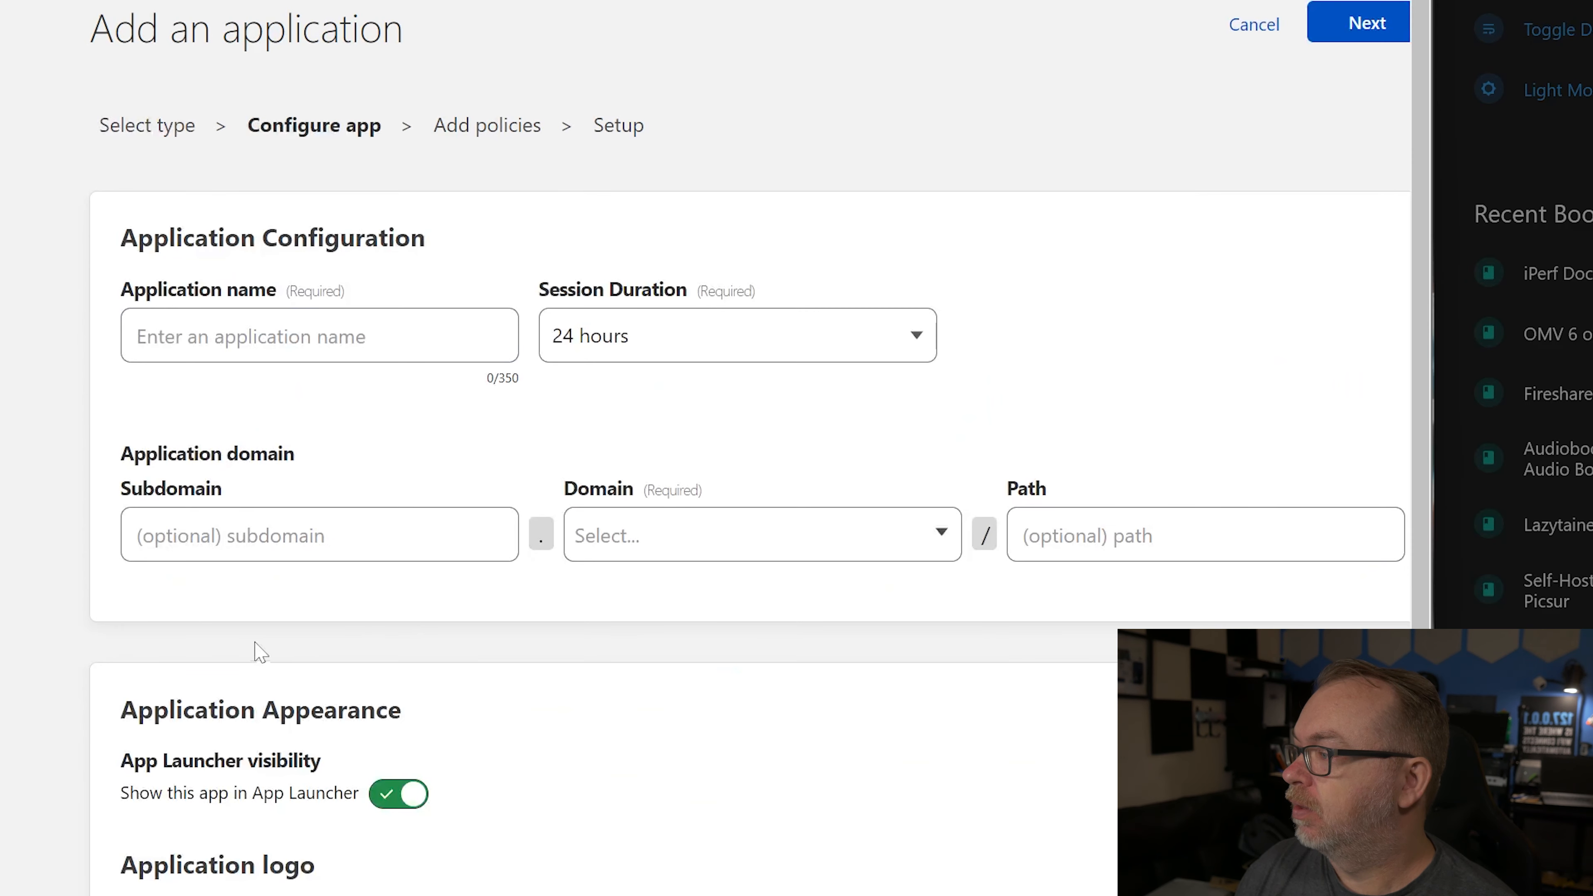
type("dbt3")
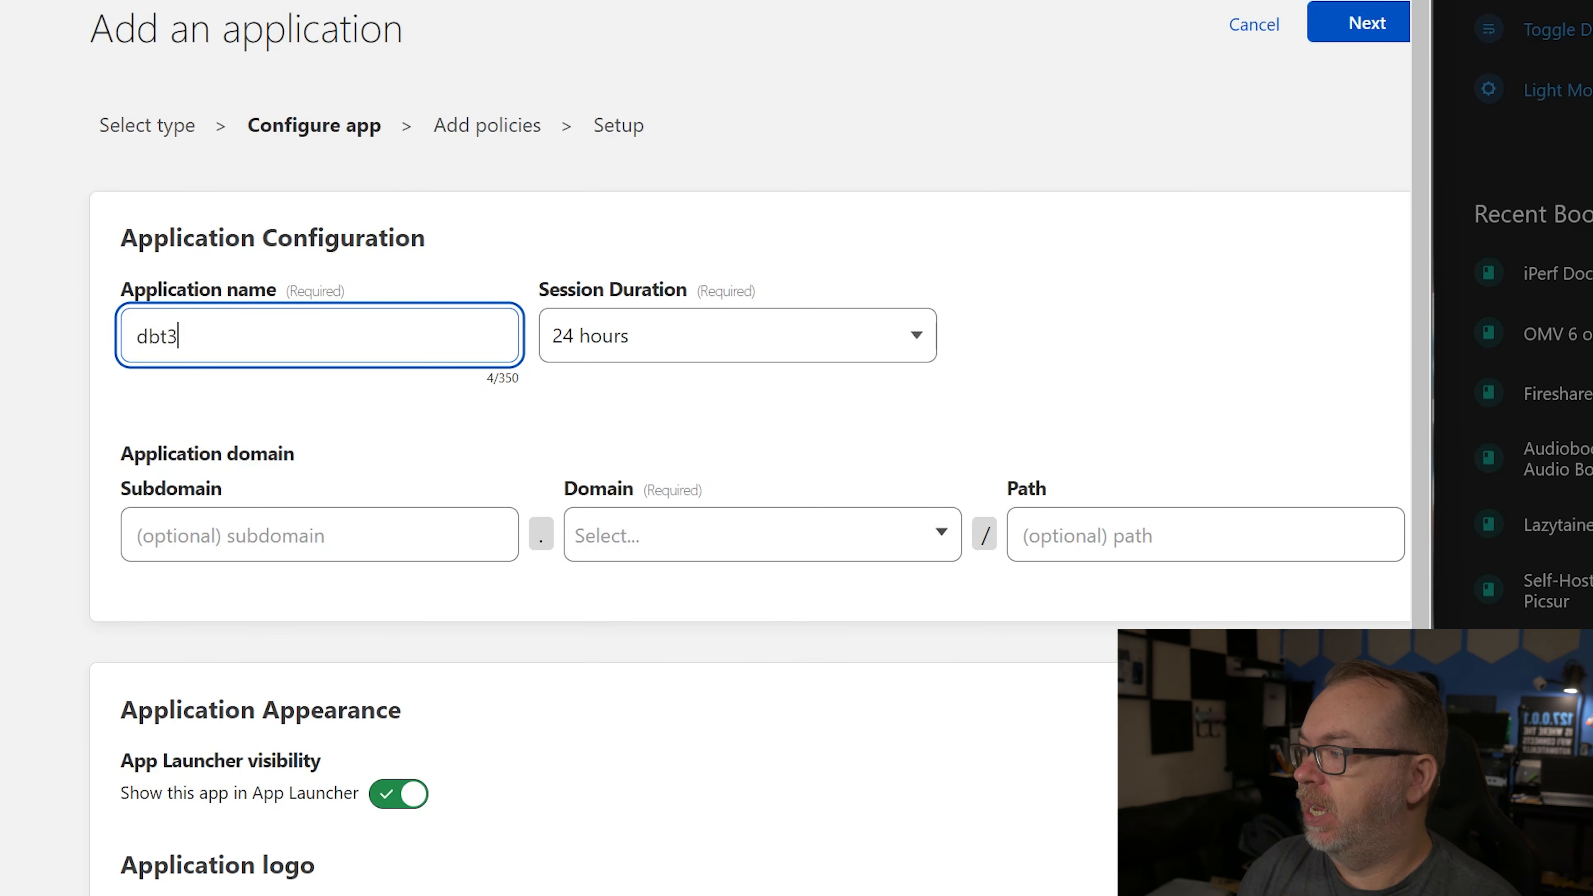
type("ch")
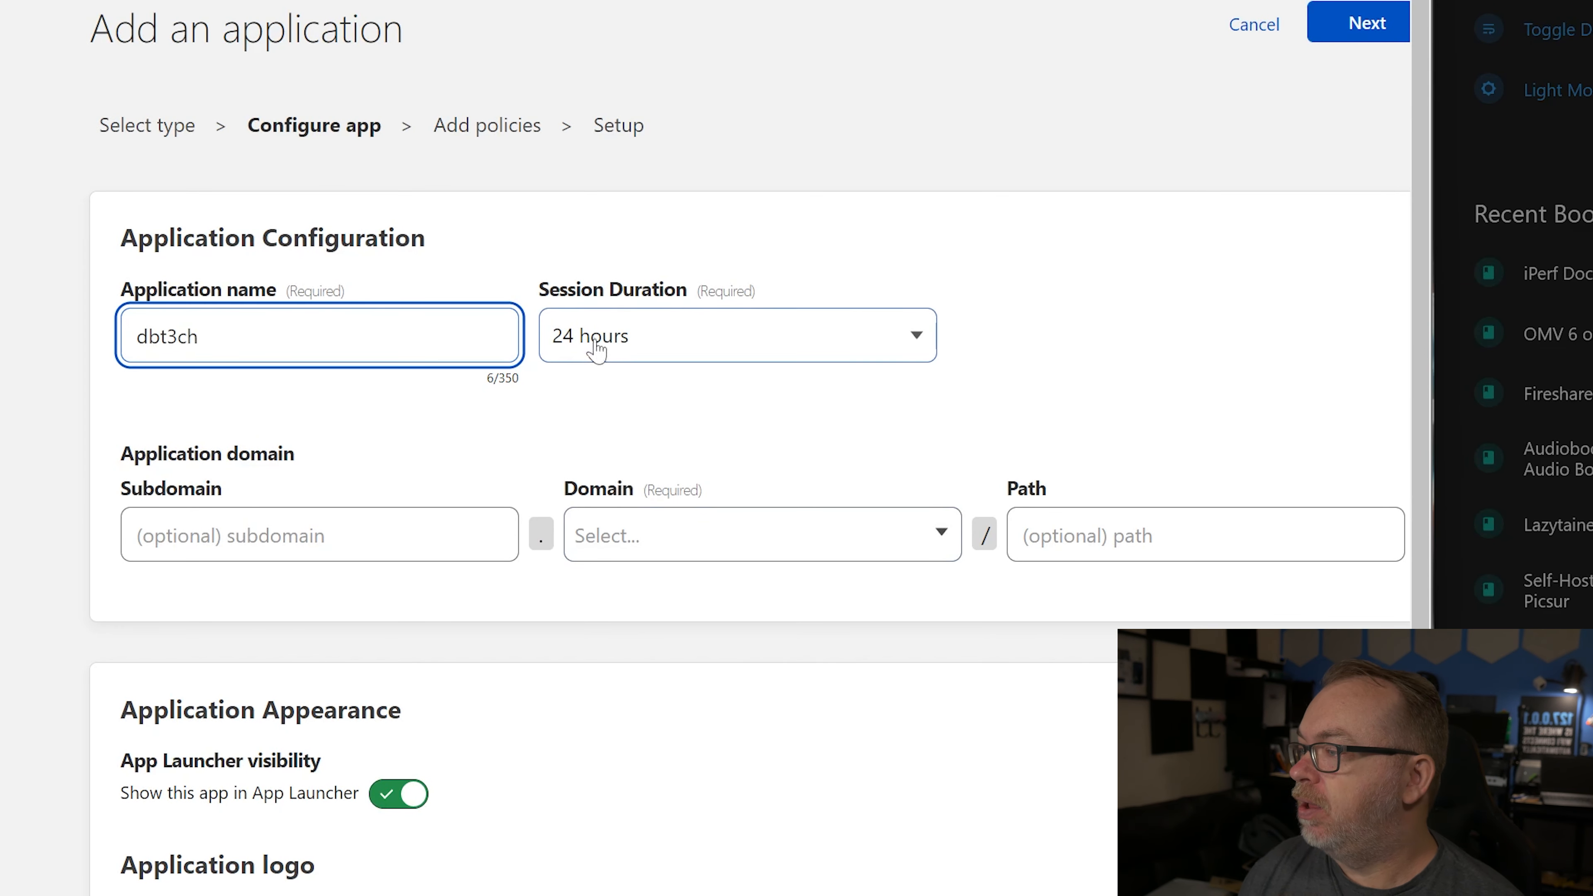
Step: Keep the 24 hours session duration and set the domain to dbt3ch.com
left_click(737, 336)
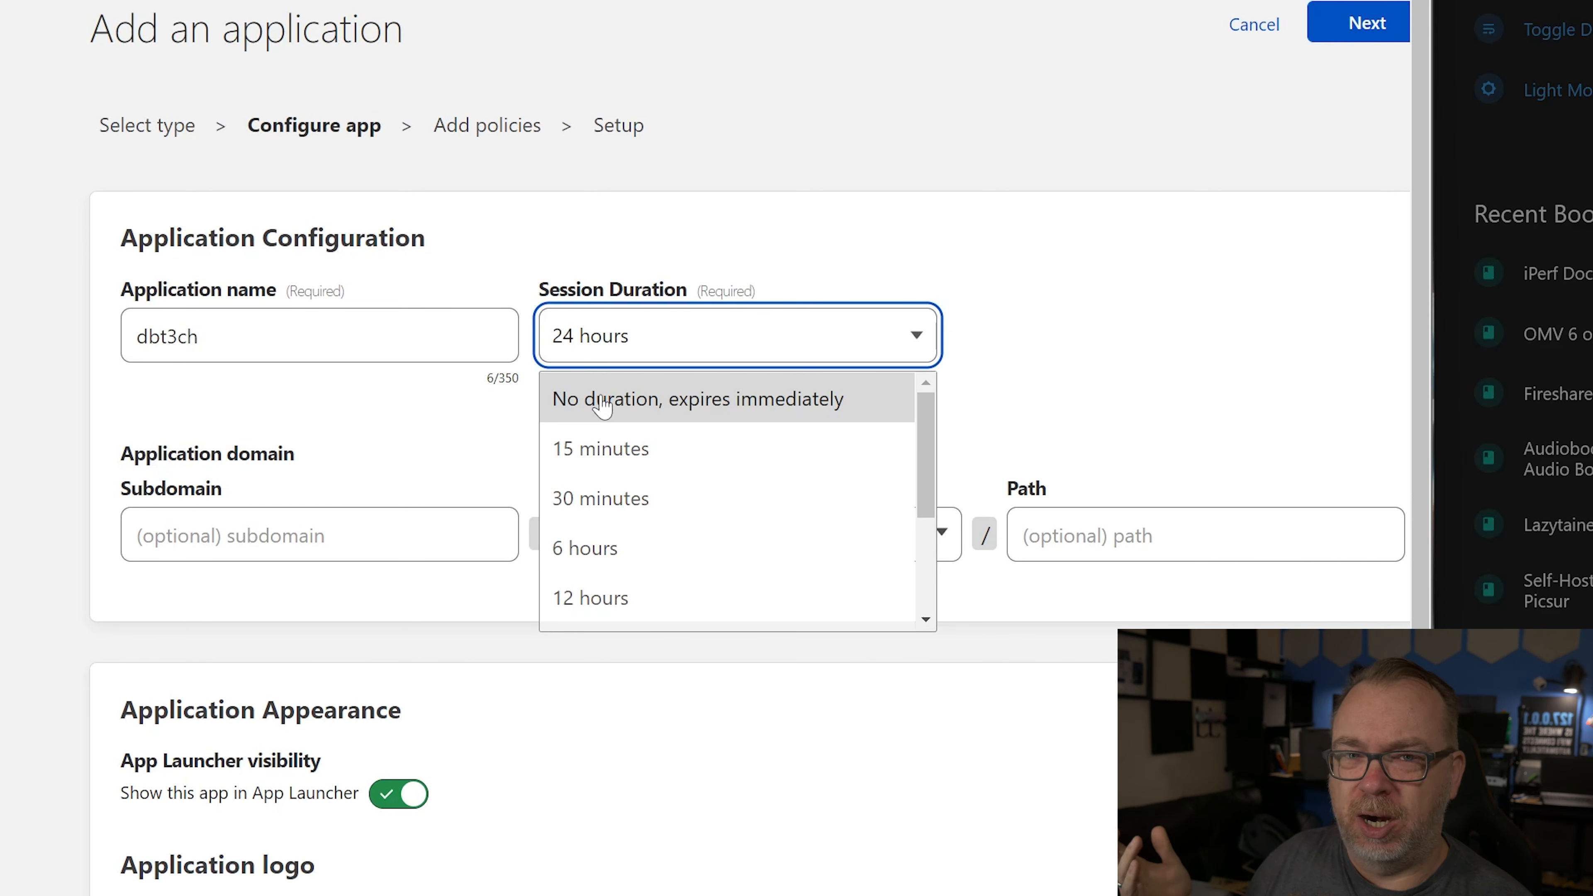
mouse_move(599, 448)
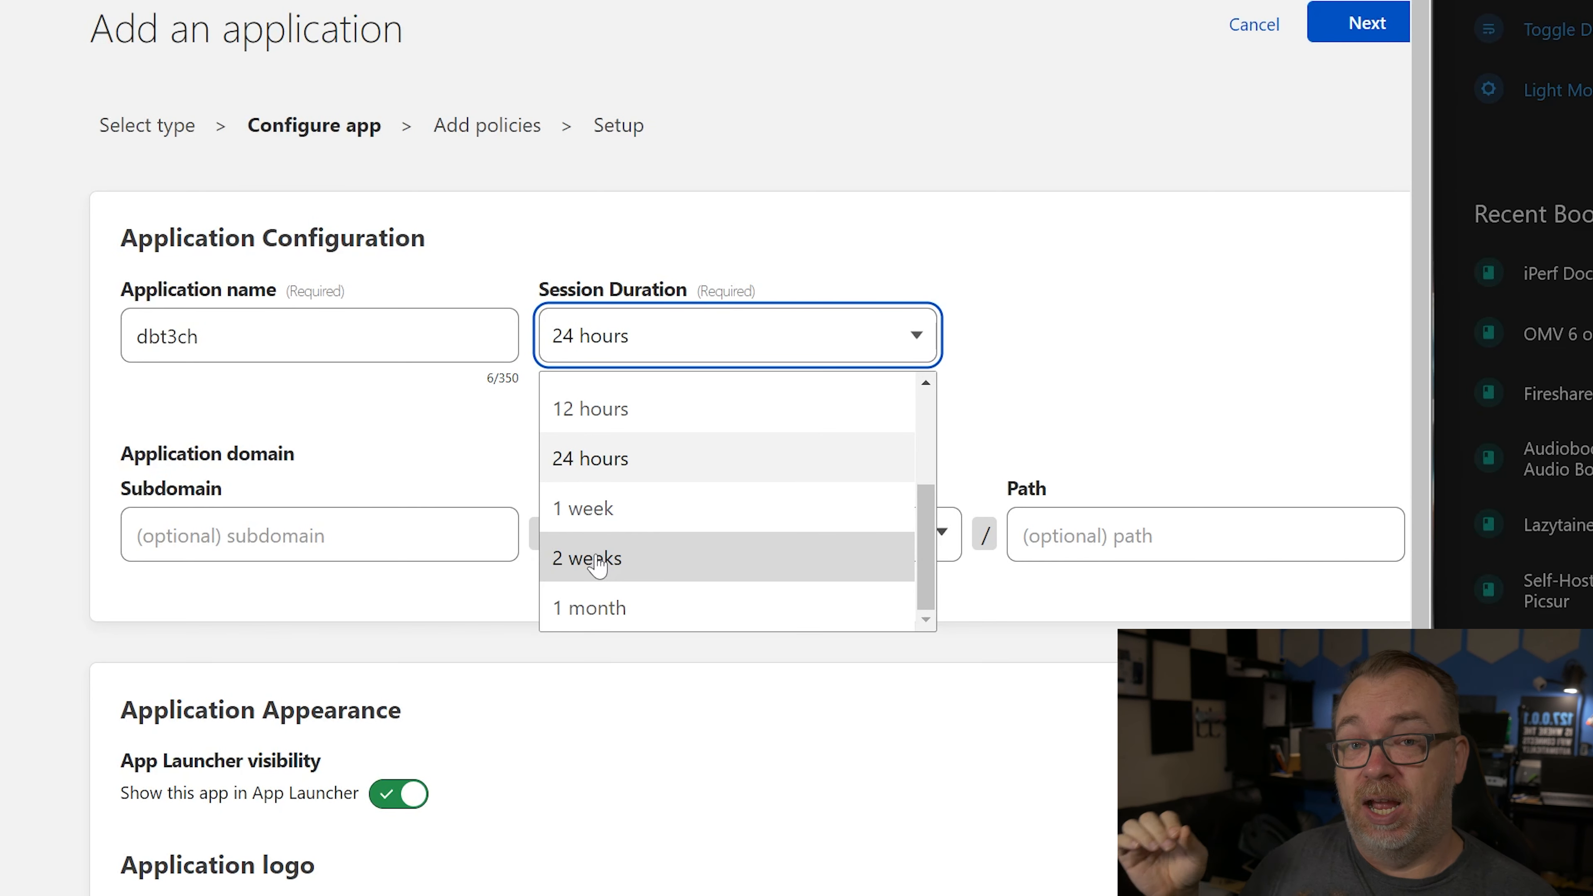
left_click(590, 458)
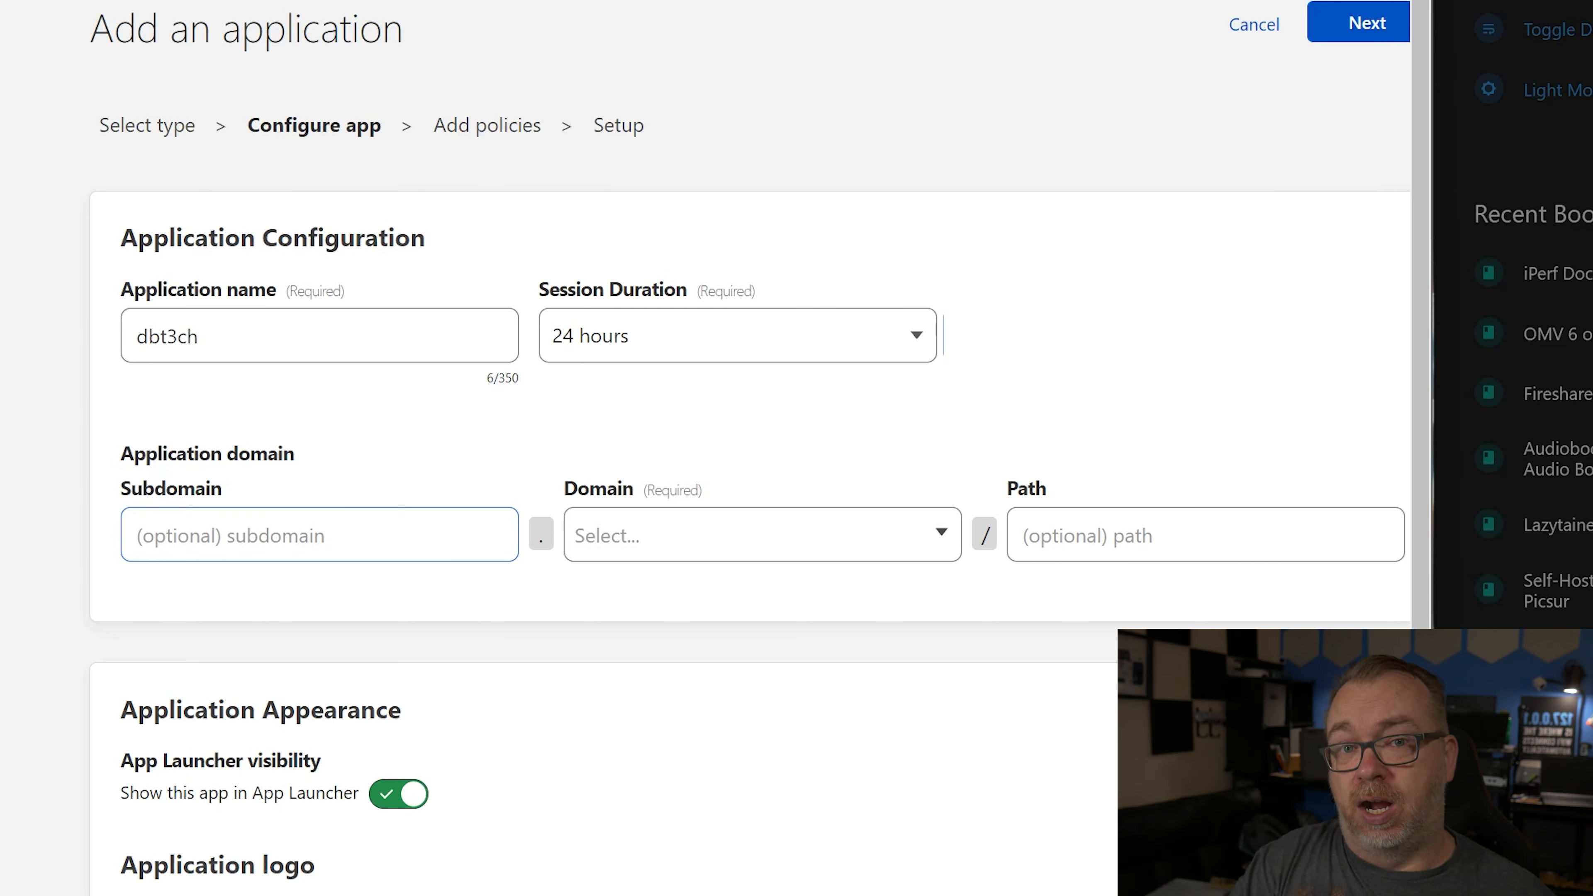
left_click(318, 534)
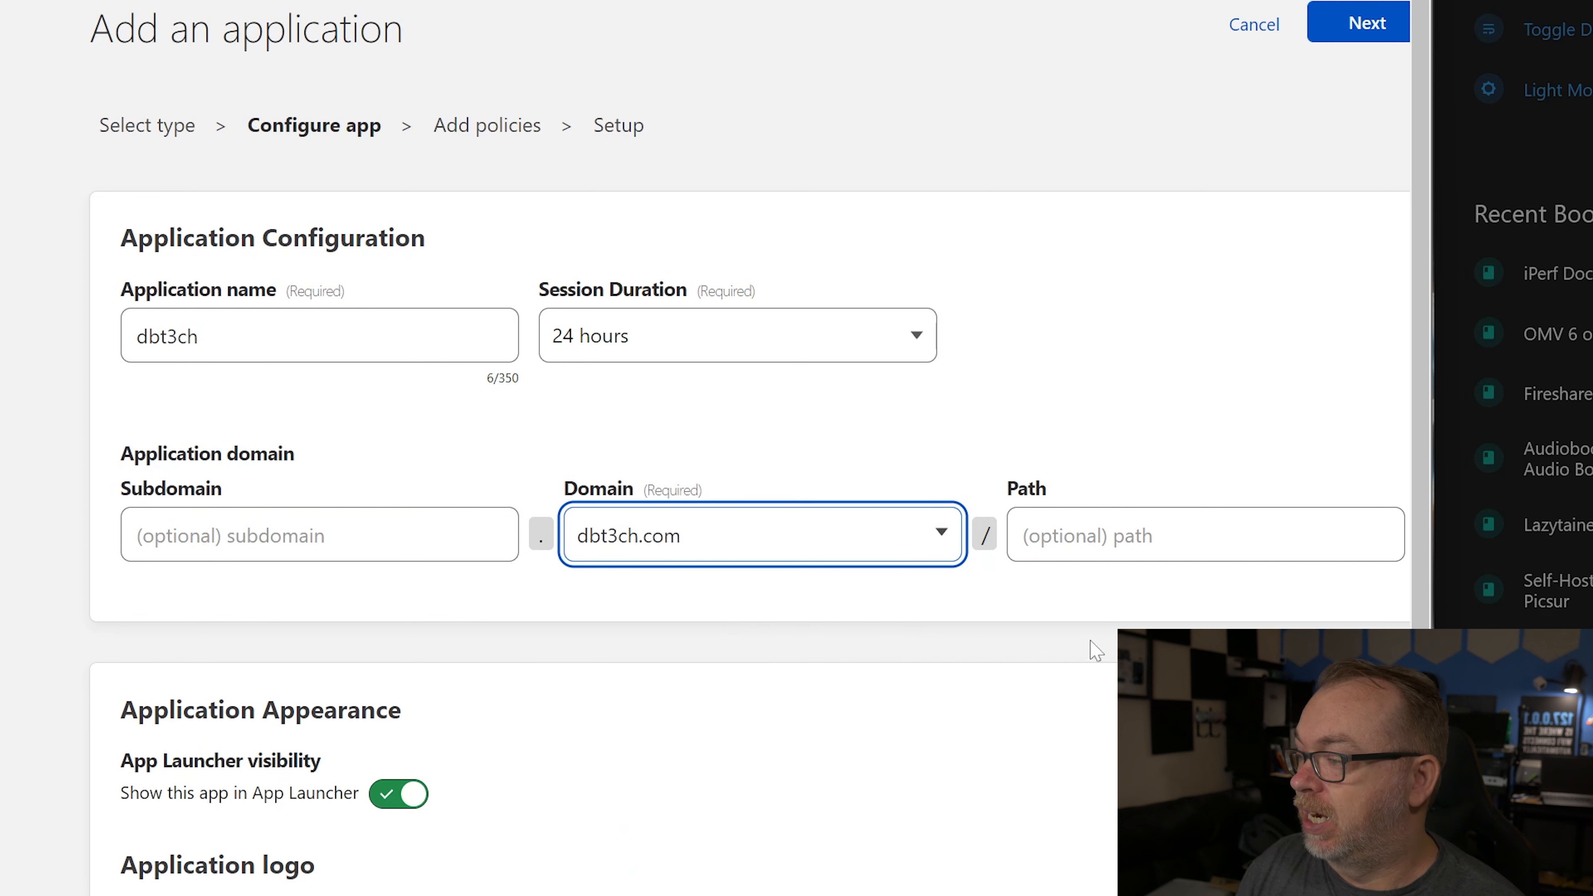
left_click(1204, 534)
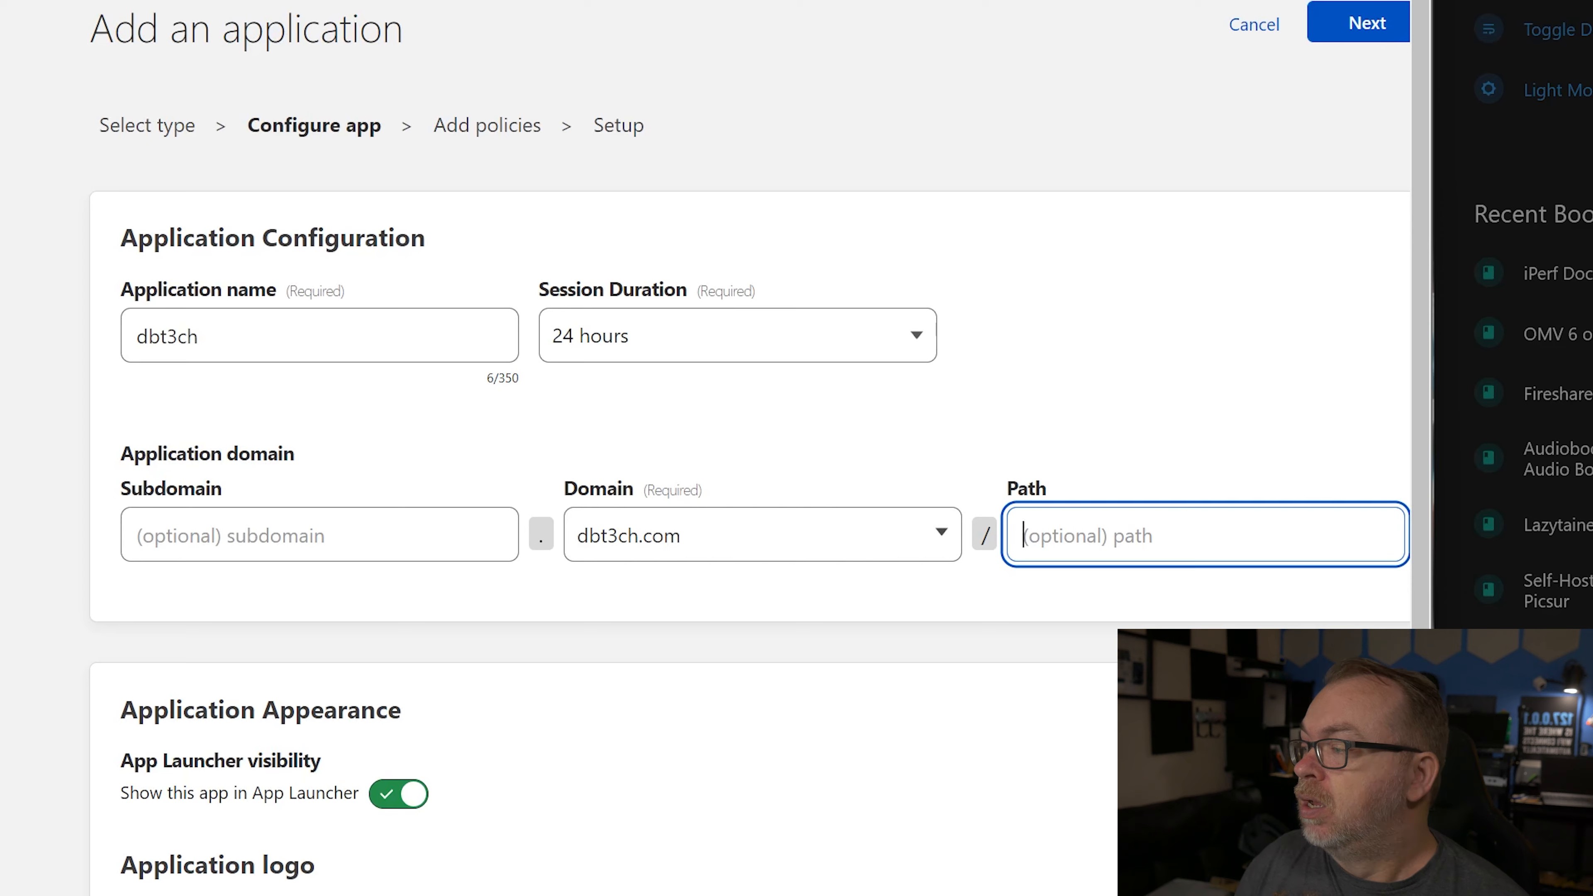
scroll("down", 3)
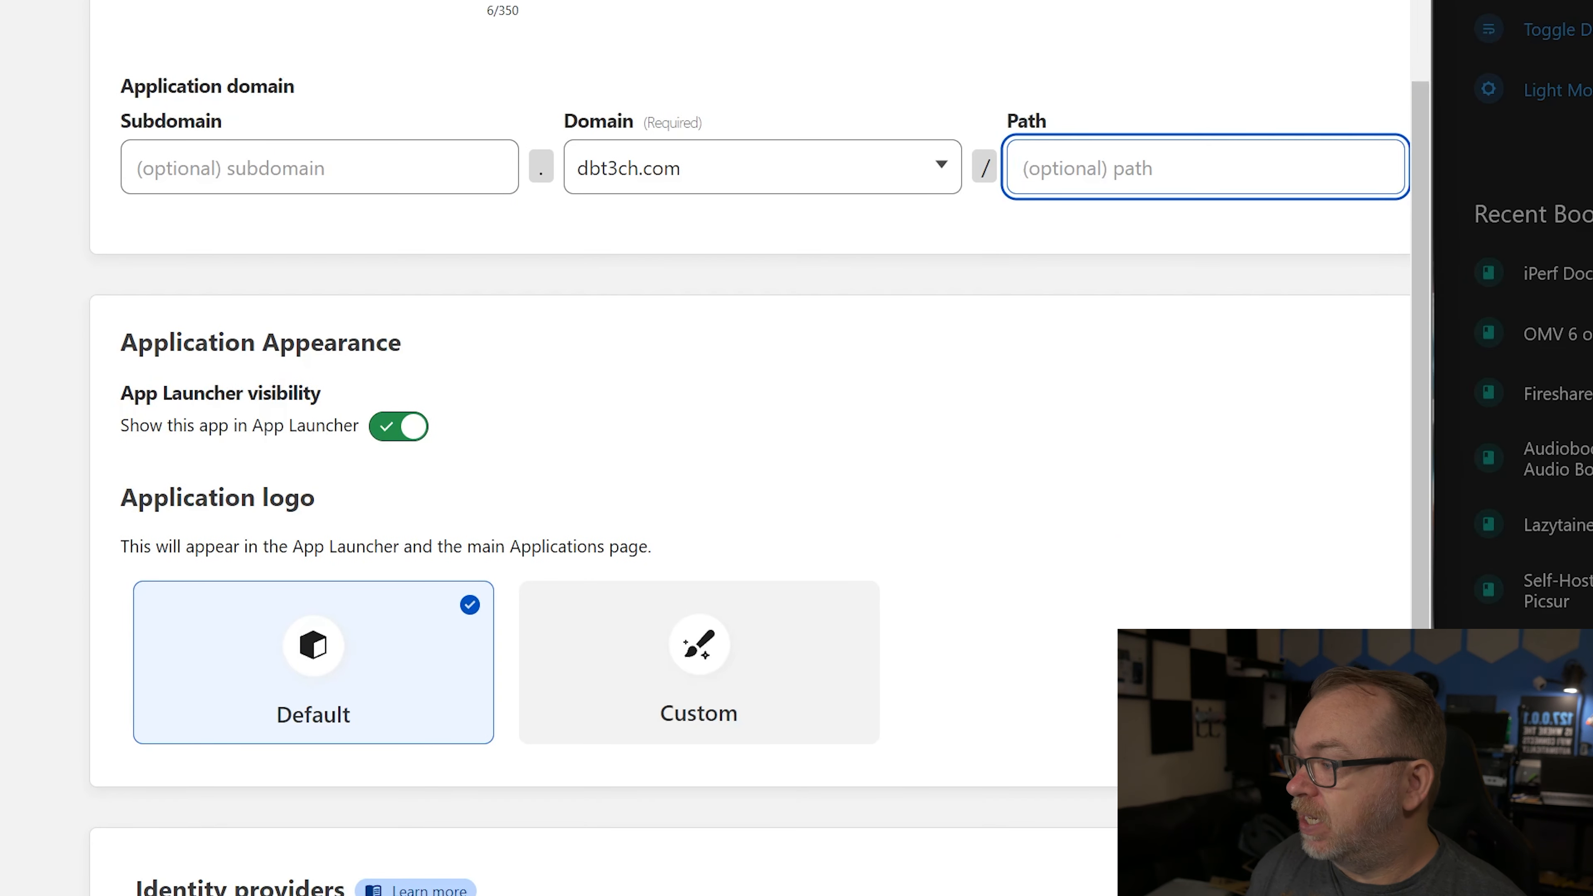
scroll("up", 3)
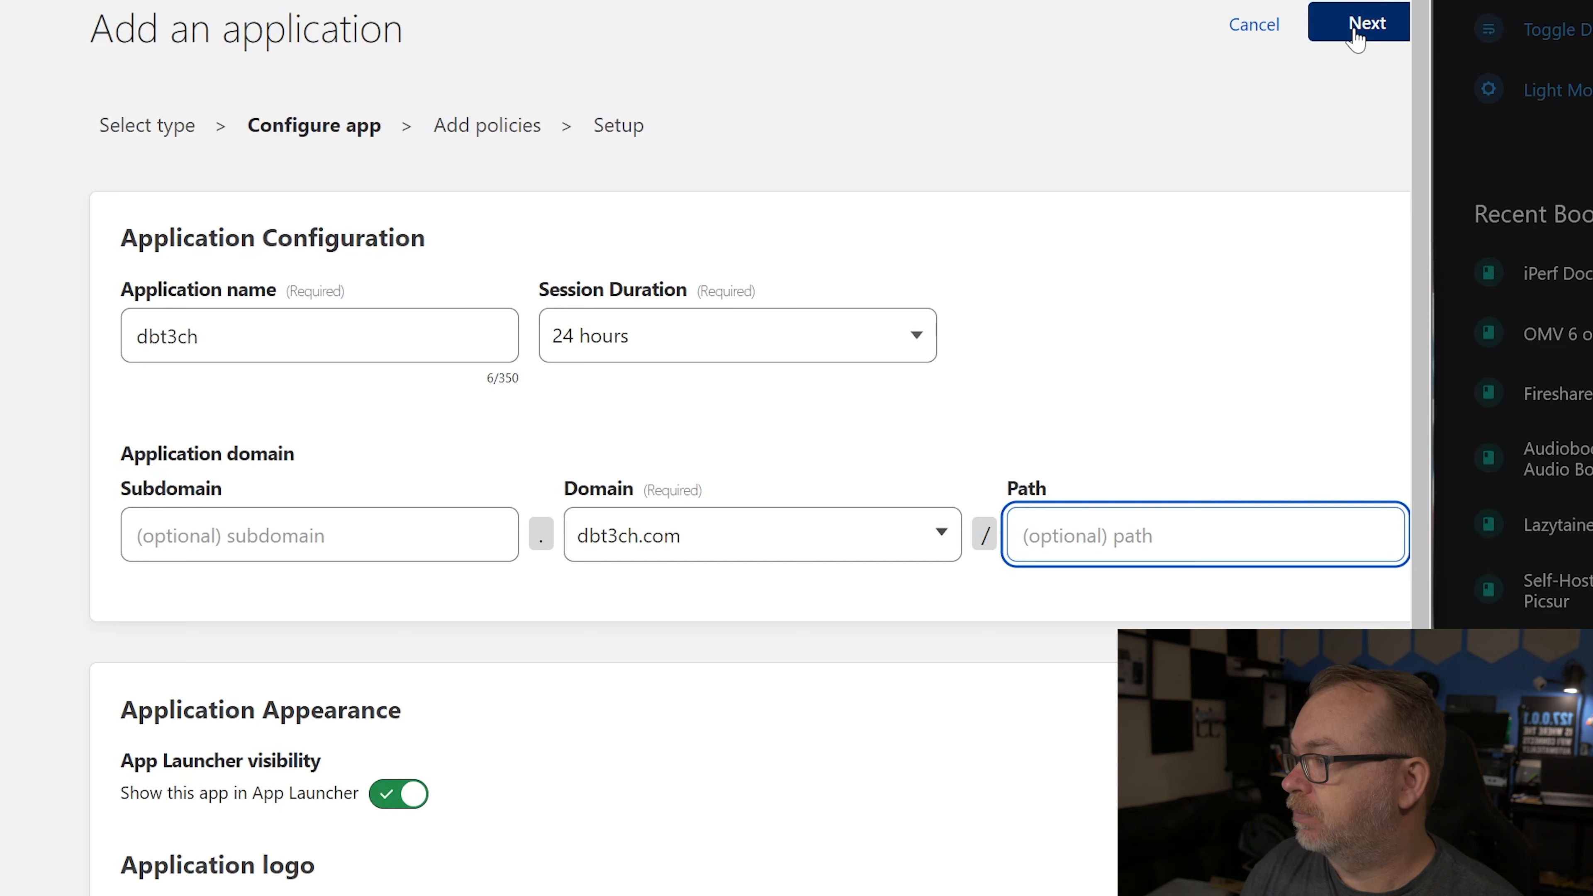
Step: Add a policy named IP with action Bypass, keeping the application's session timeout
left_click(1357, 22)
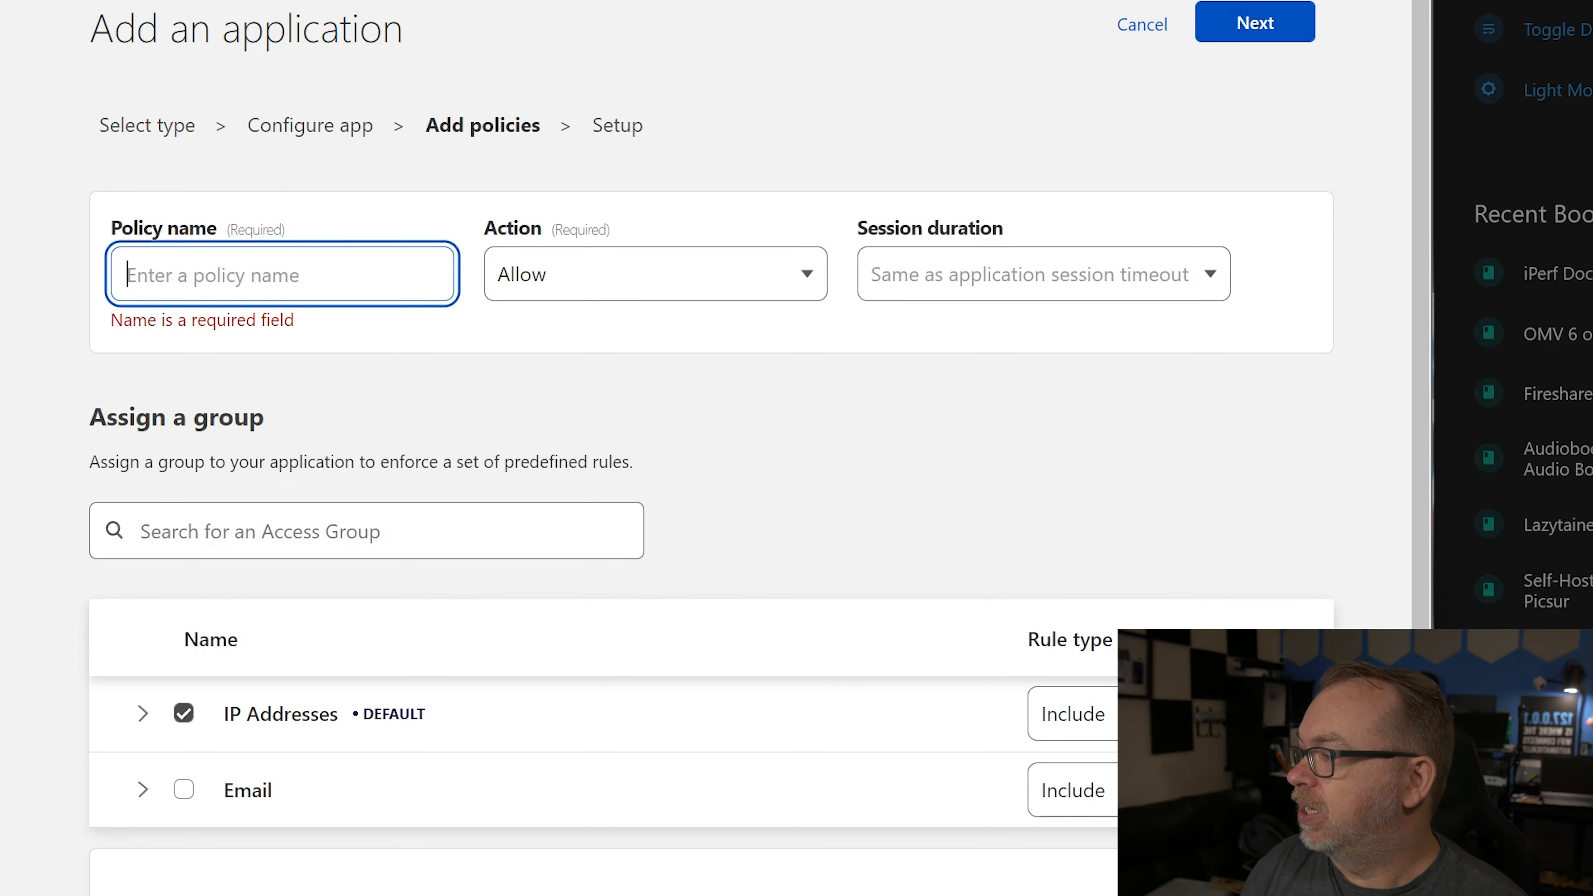
type("IP")
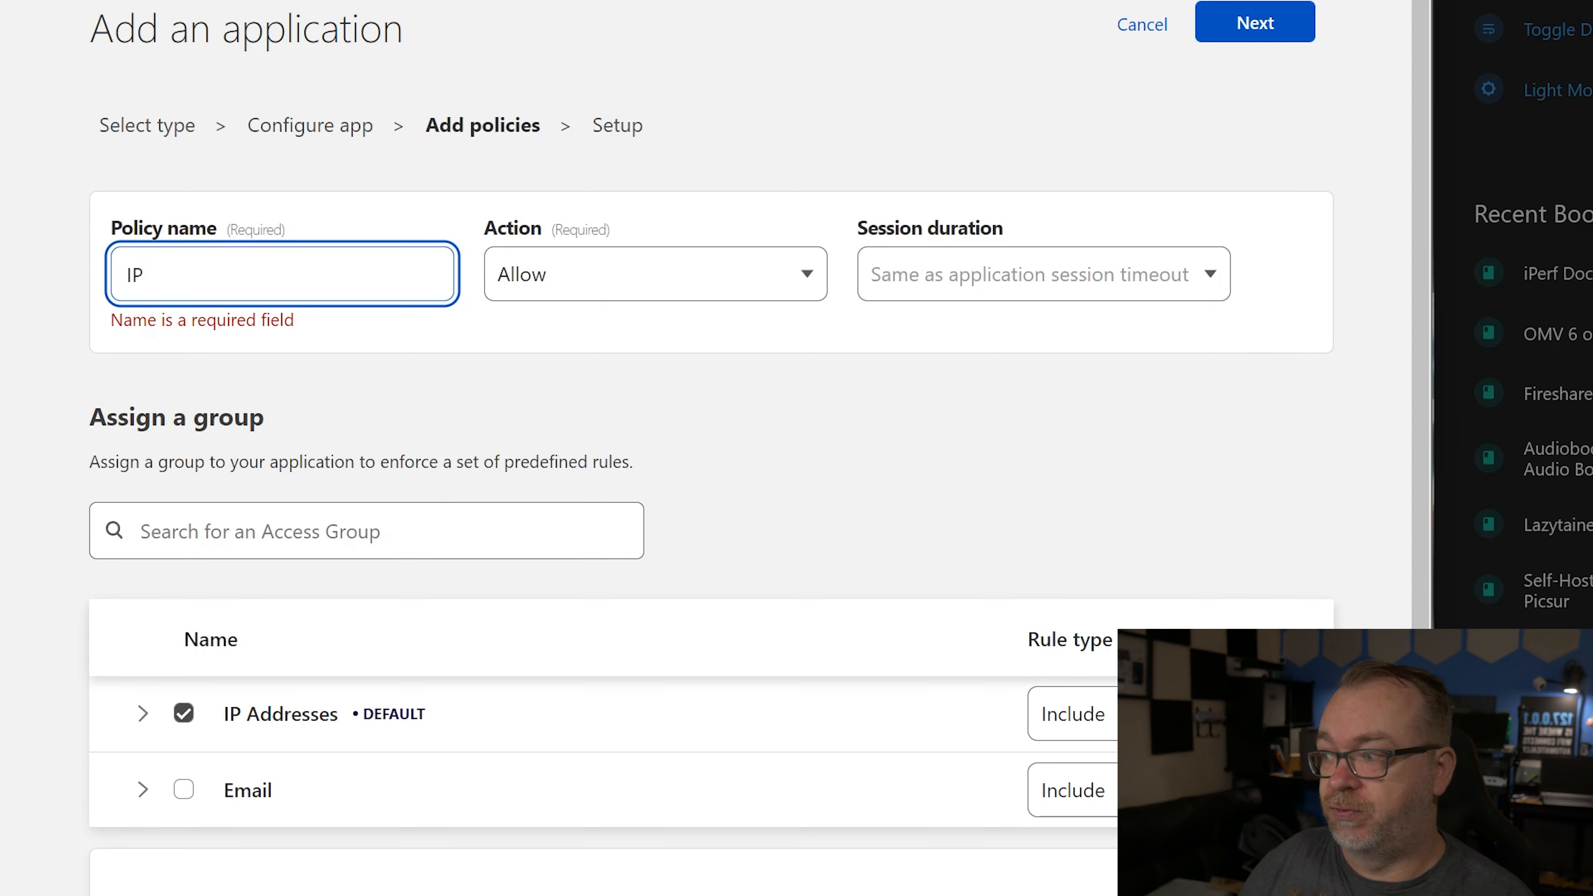
left_click(655, 273)
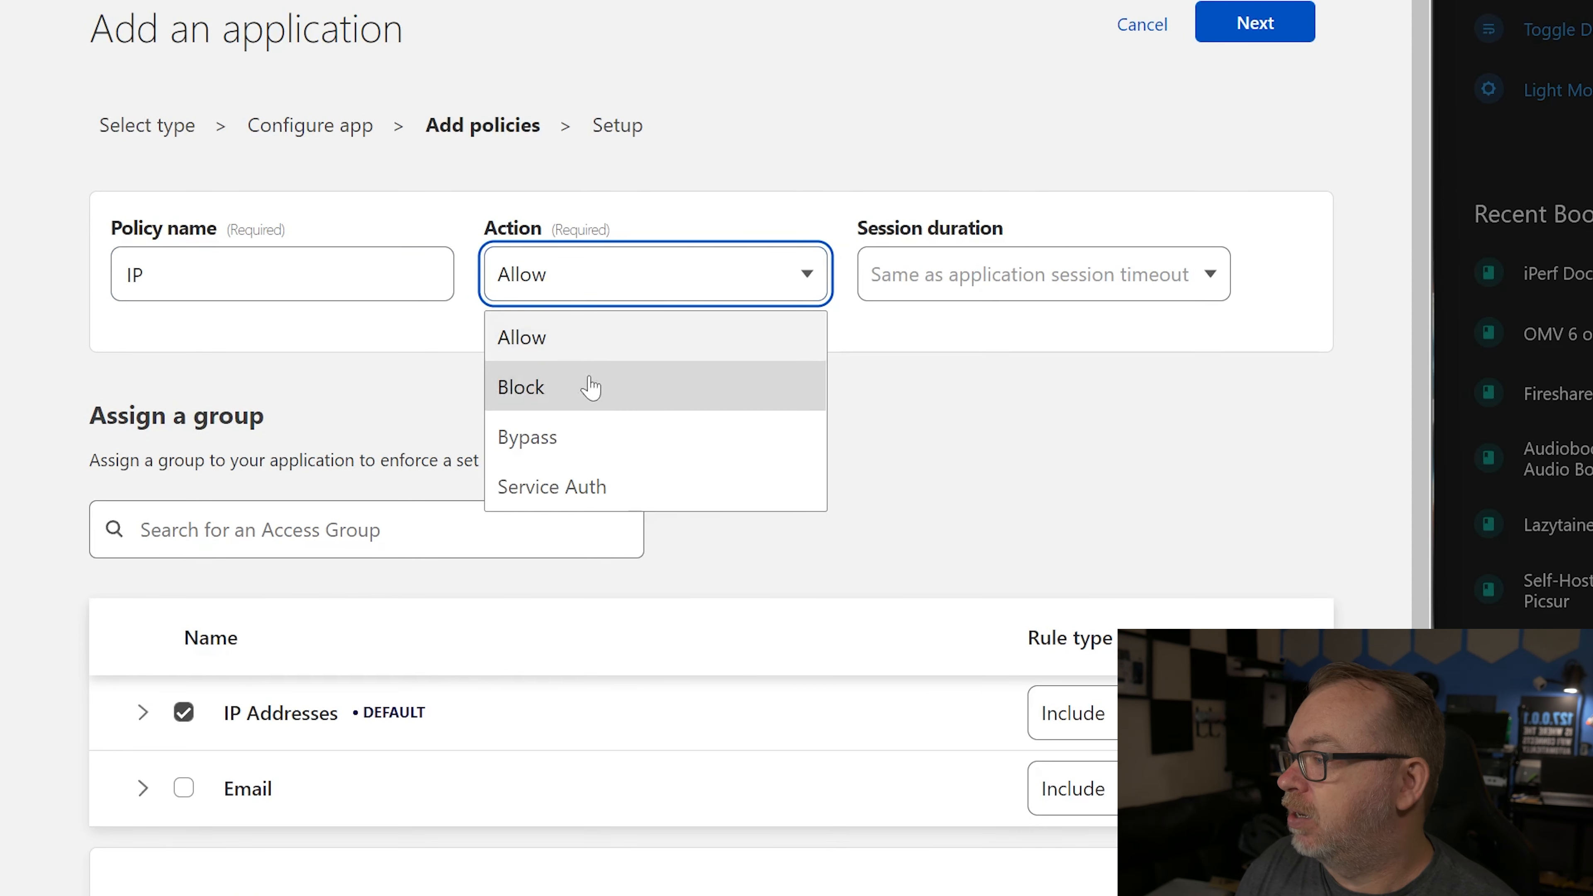
left_click(526, 437)
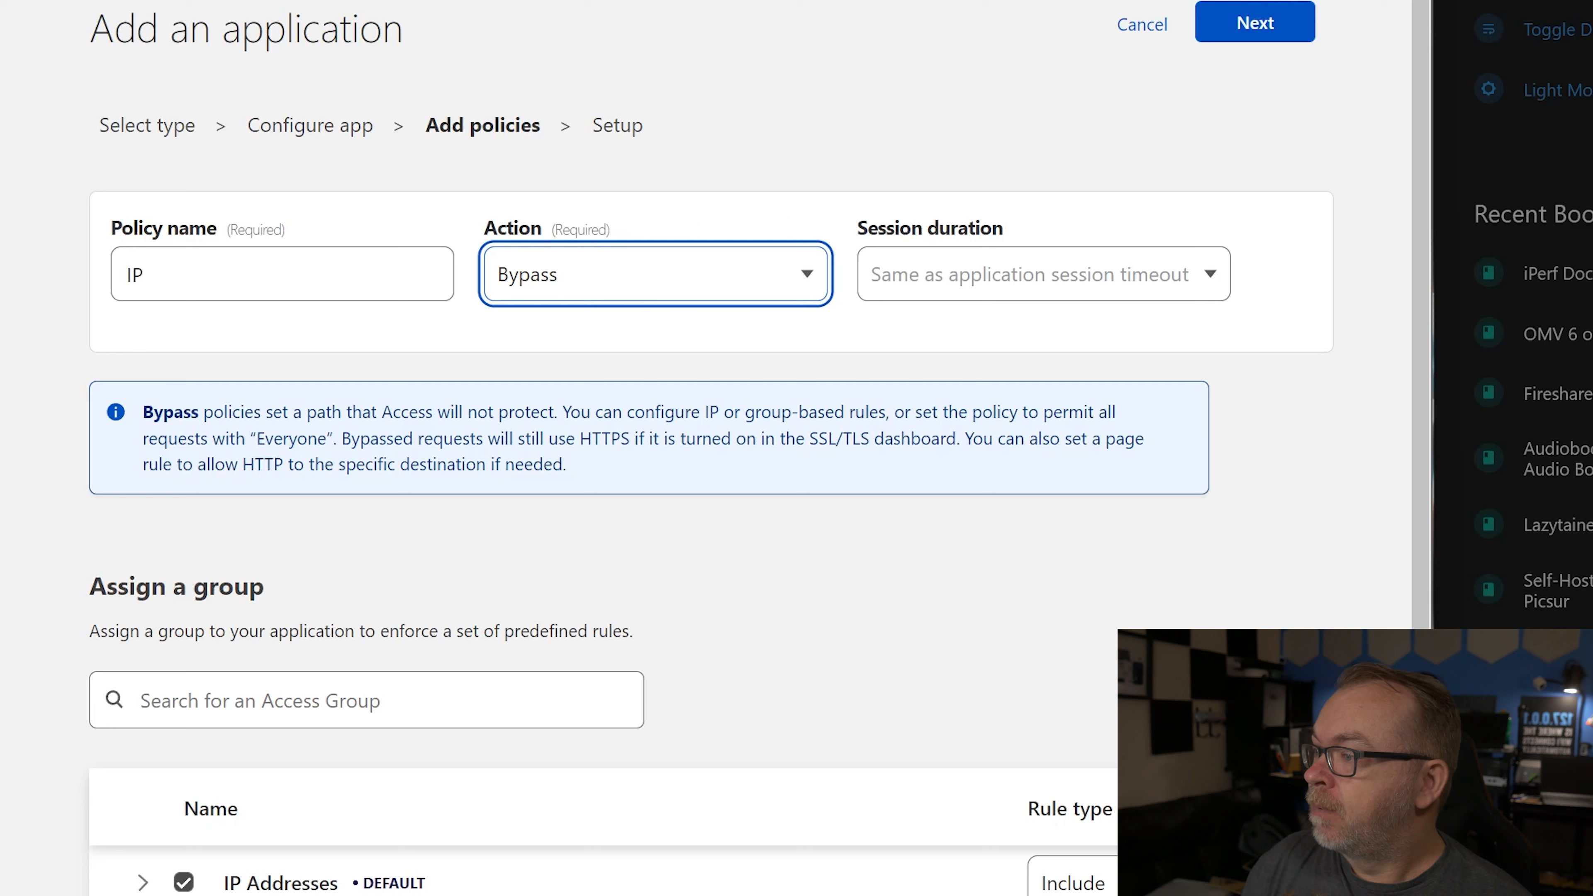
left_click(1040, 273)
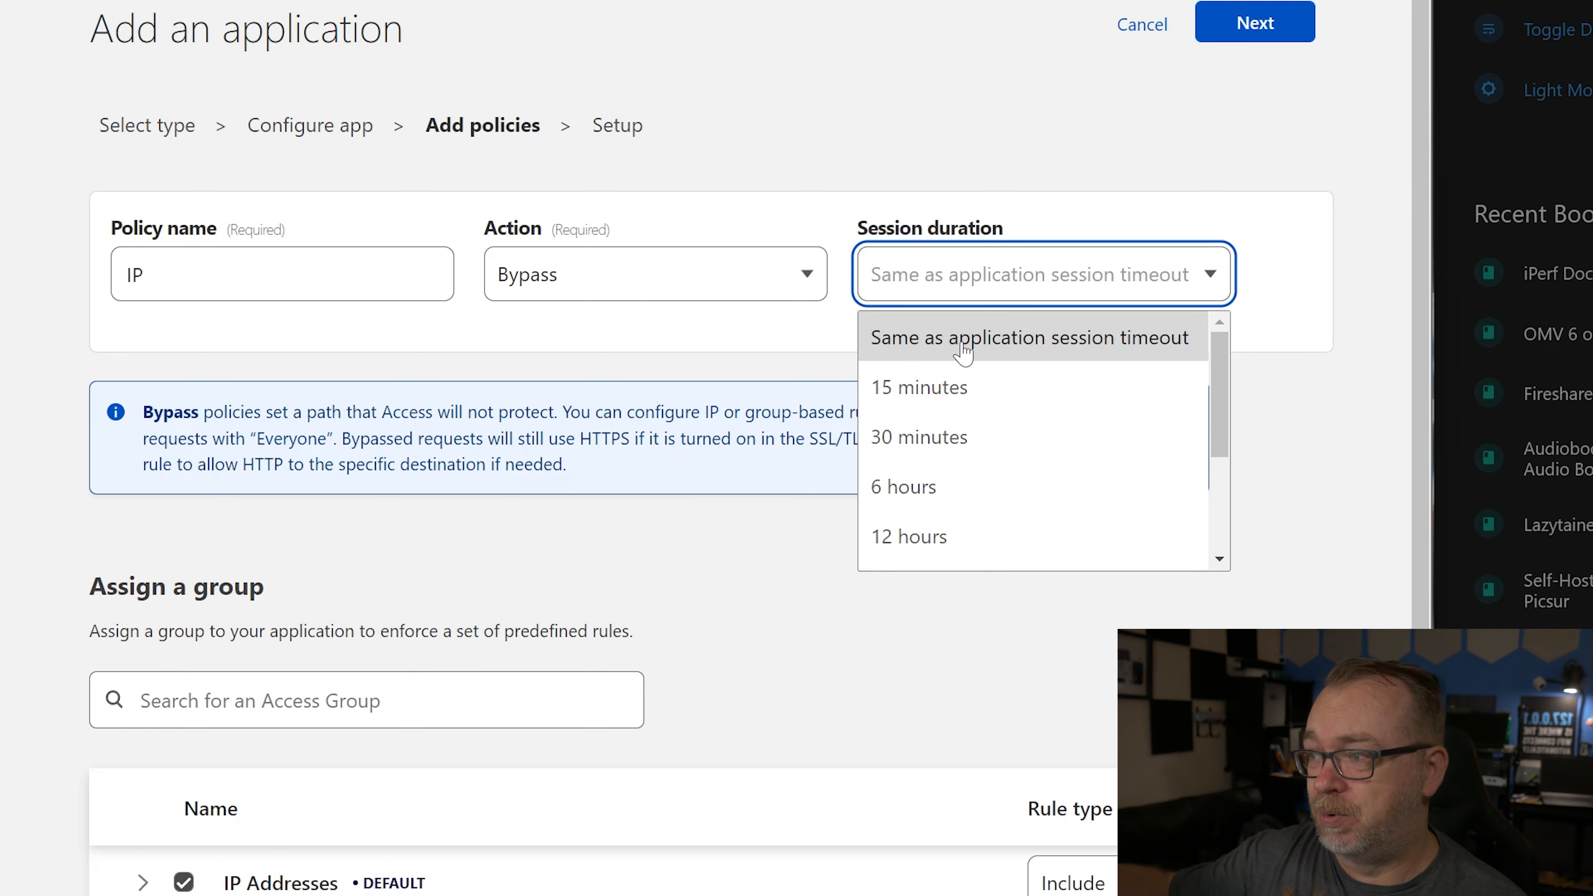
left_click(1029, 337)
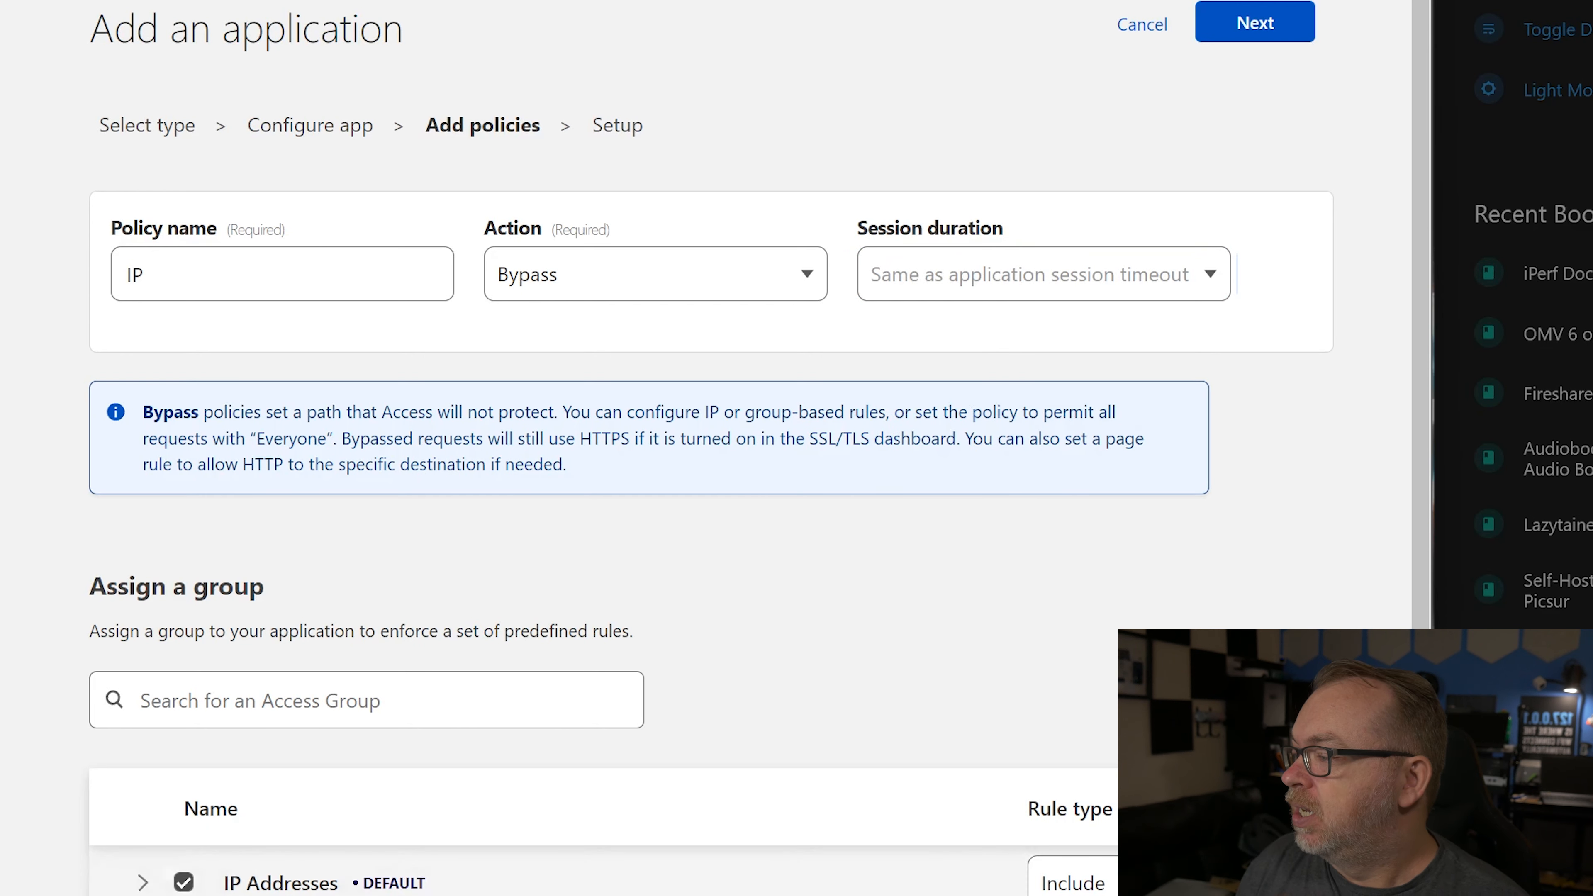
scroll("down", 3)
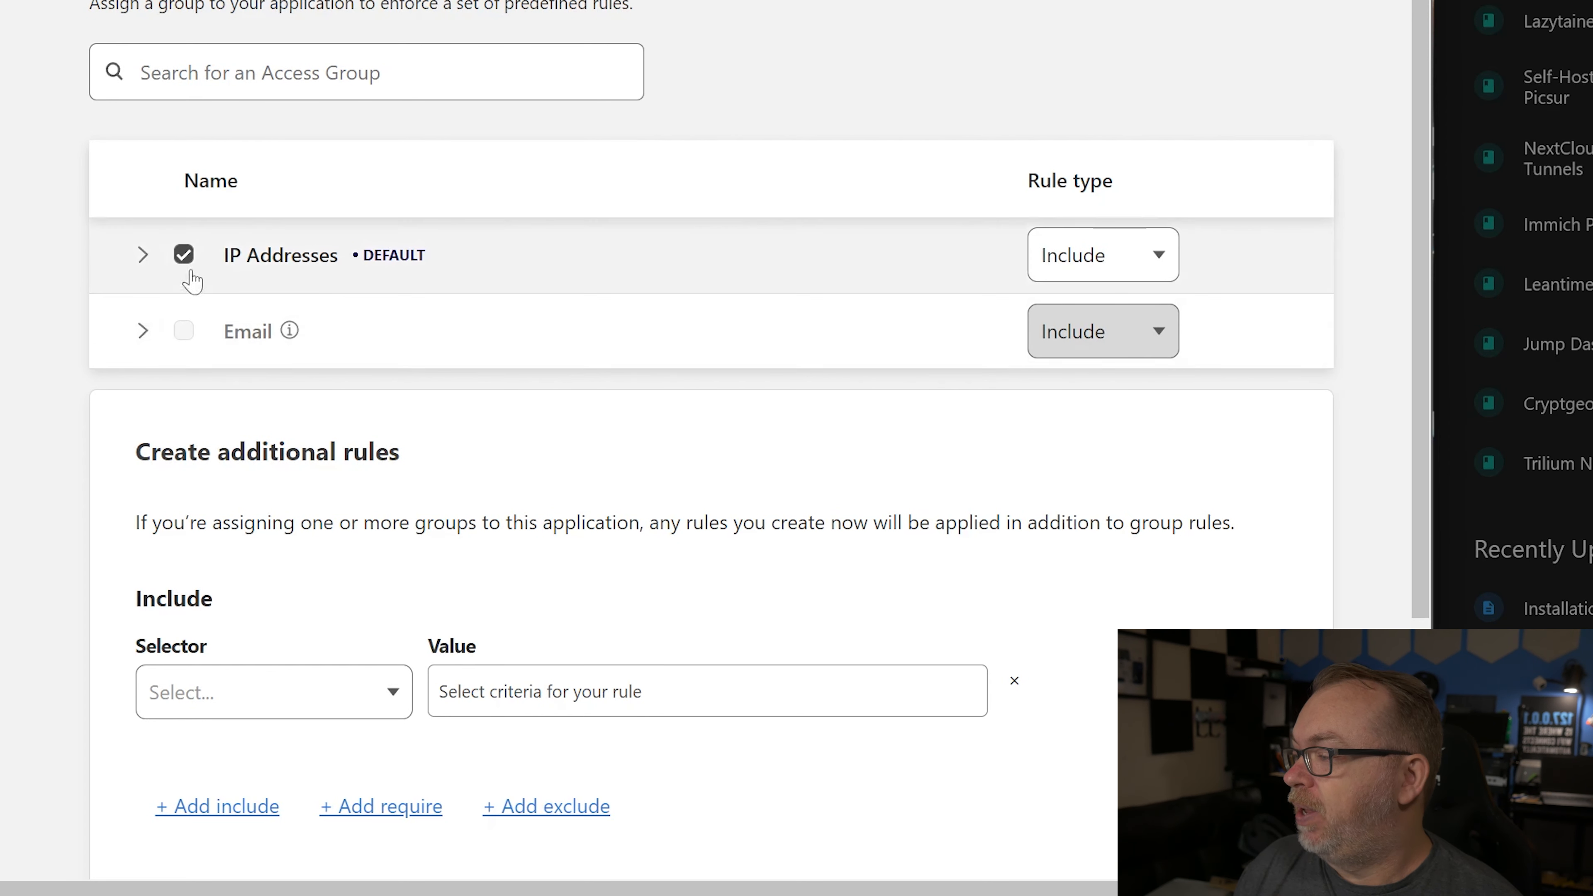
Step: Uncheck the default IP Addresses group and set the Include selector to IP ranges
left_click(184, 254)
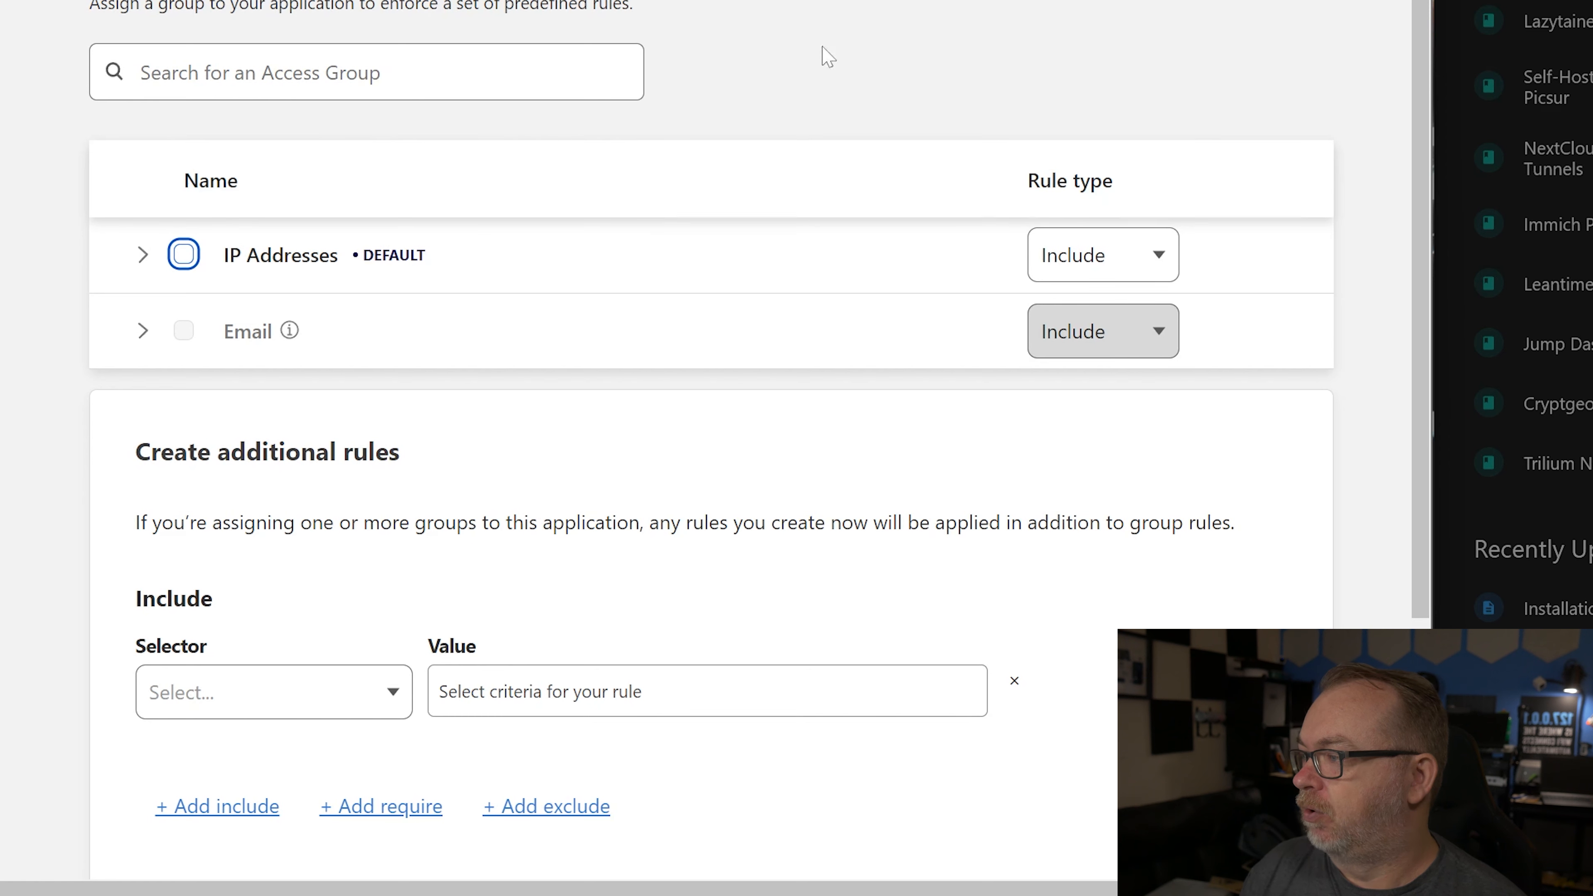
left_click(184, 254)
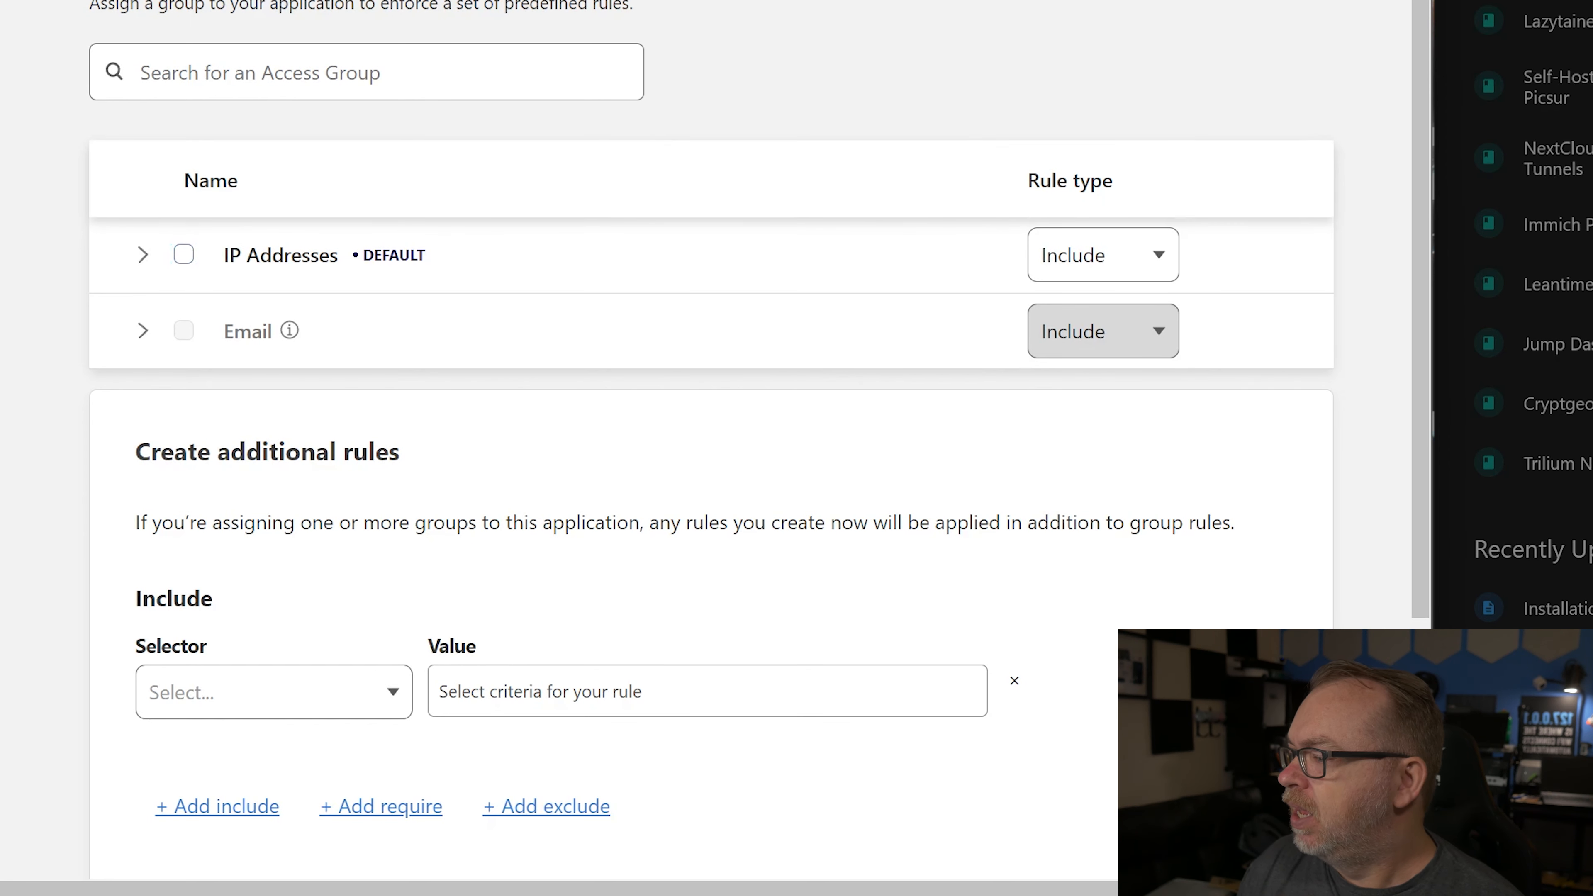
left_click(272, 691)
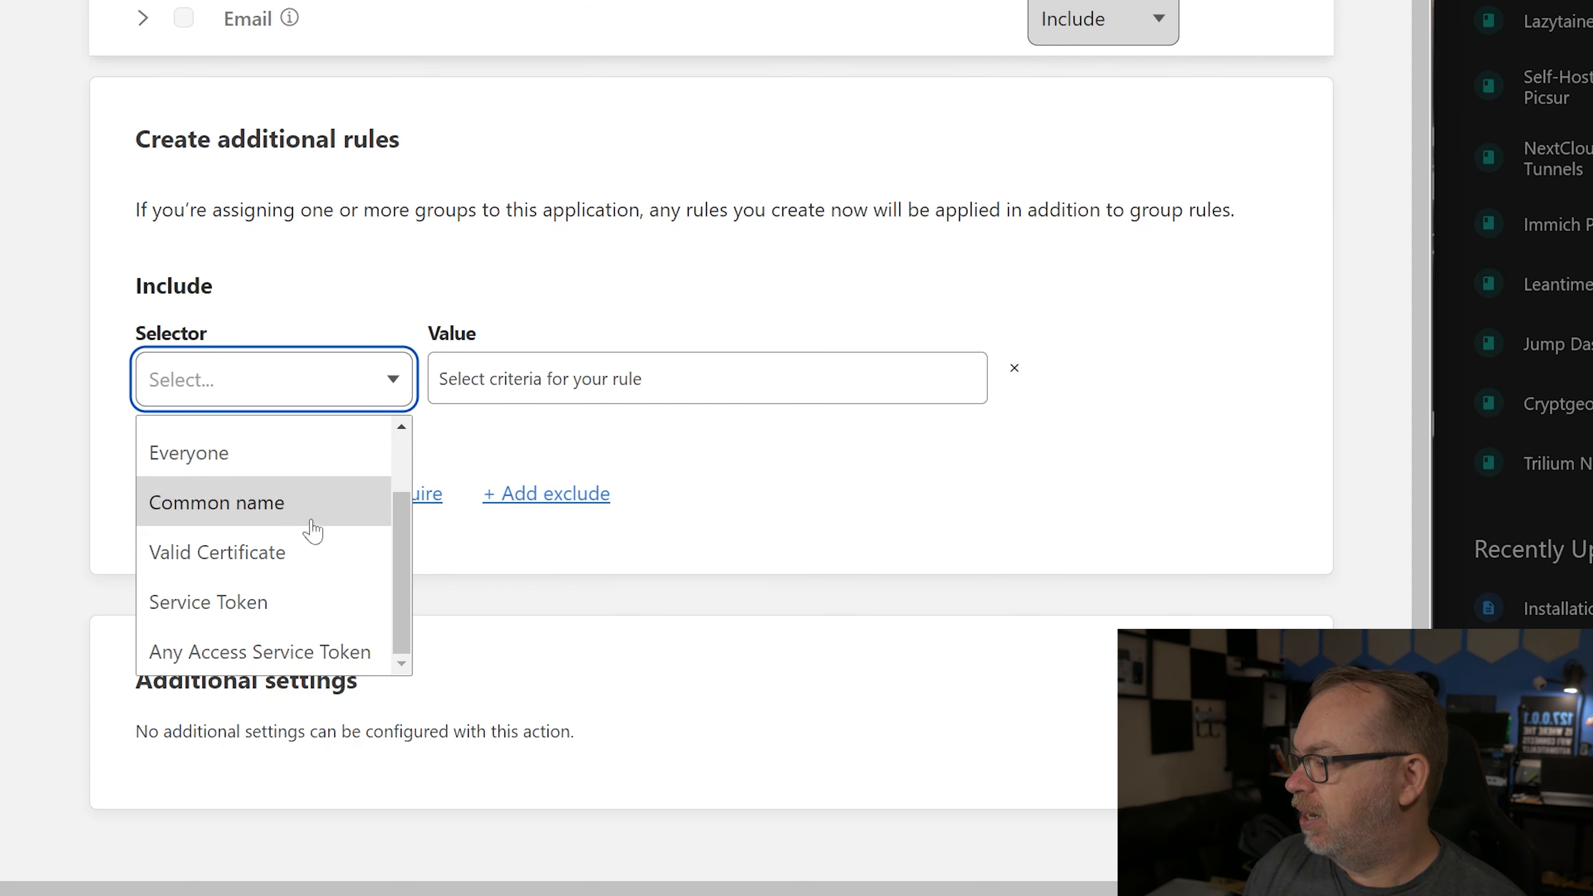
scroll("up", 3)
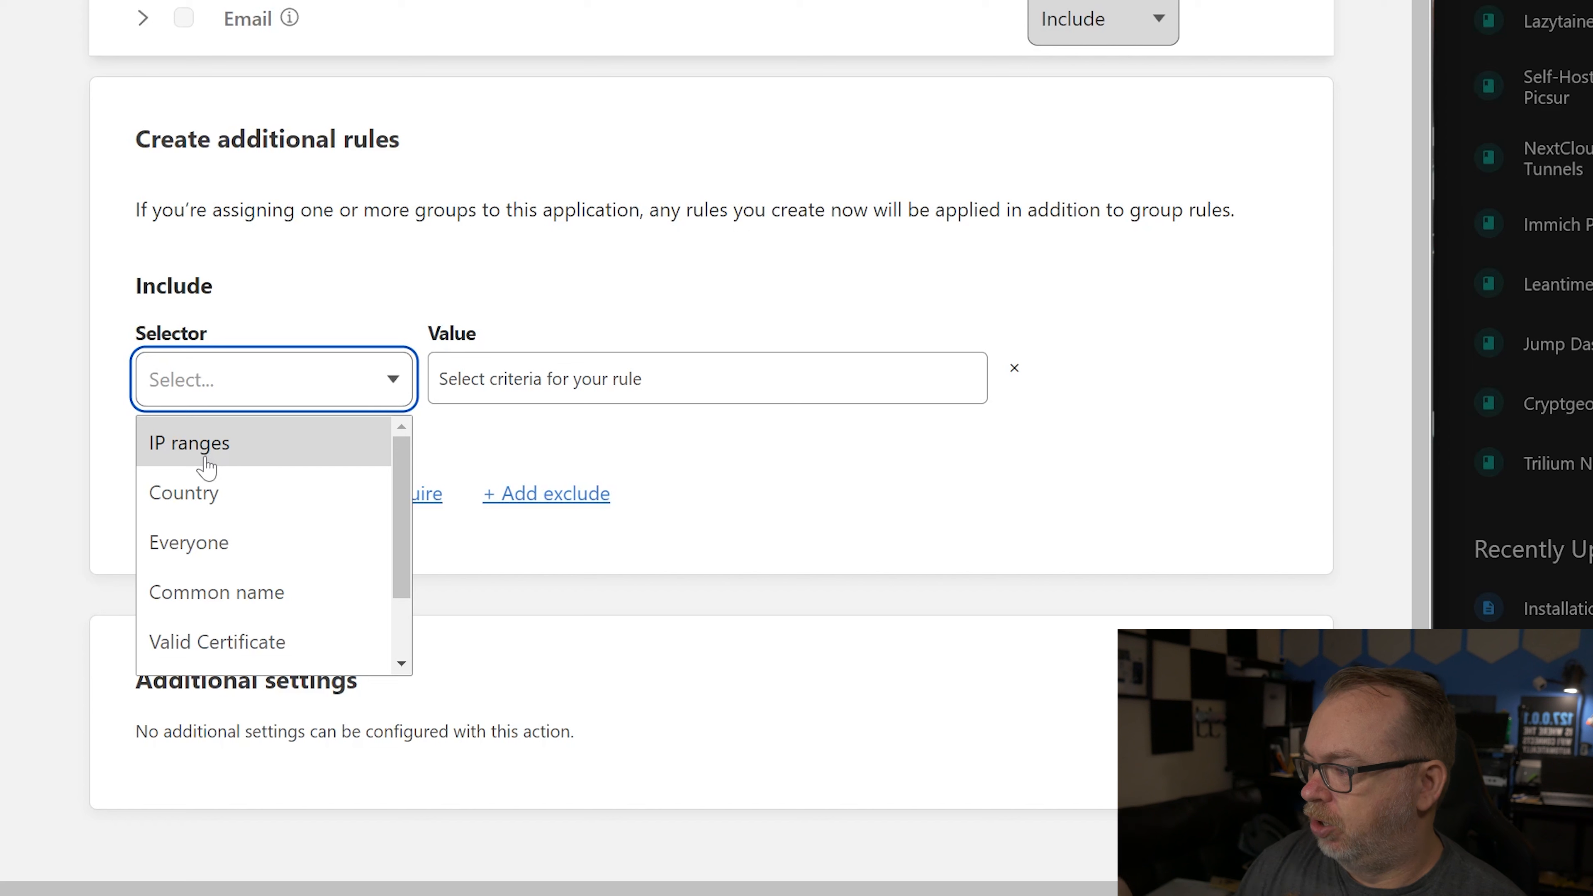
left_click(189, 442)
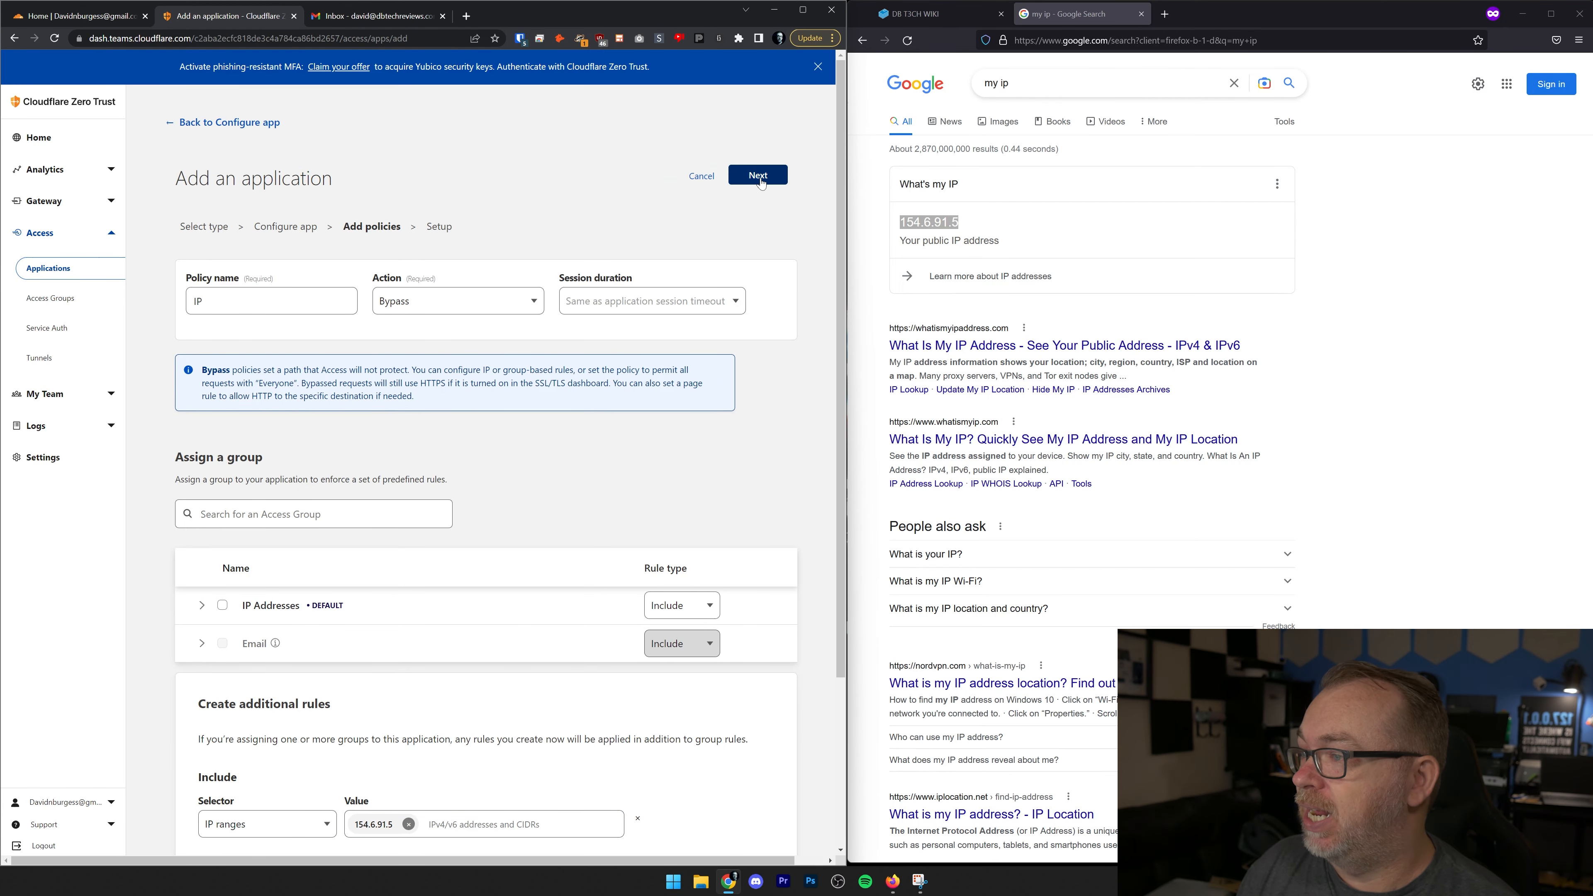
Step: Proceed through Setup and add the dbt3ch application to the Access applications list
left_click(757, 175)
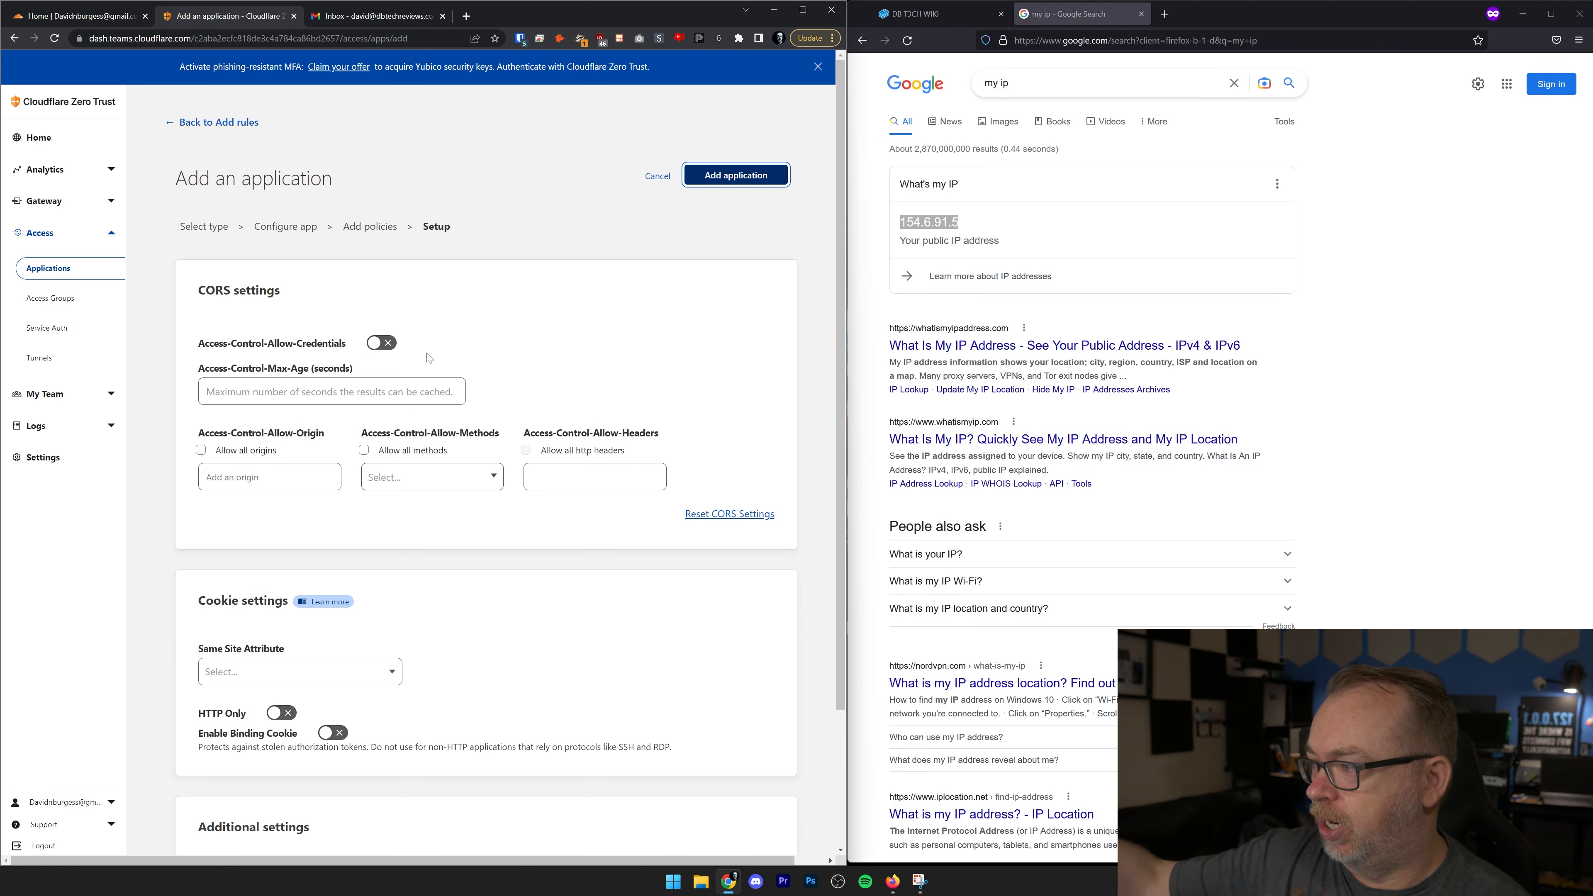
mouse_move(575, 688)
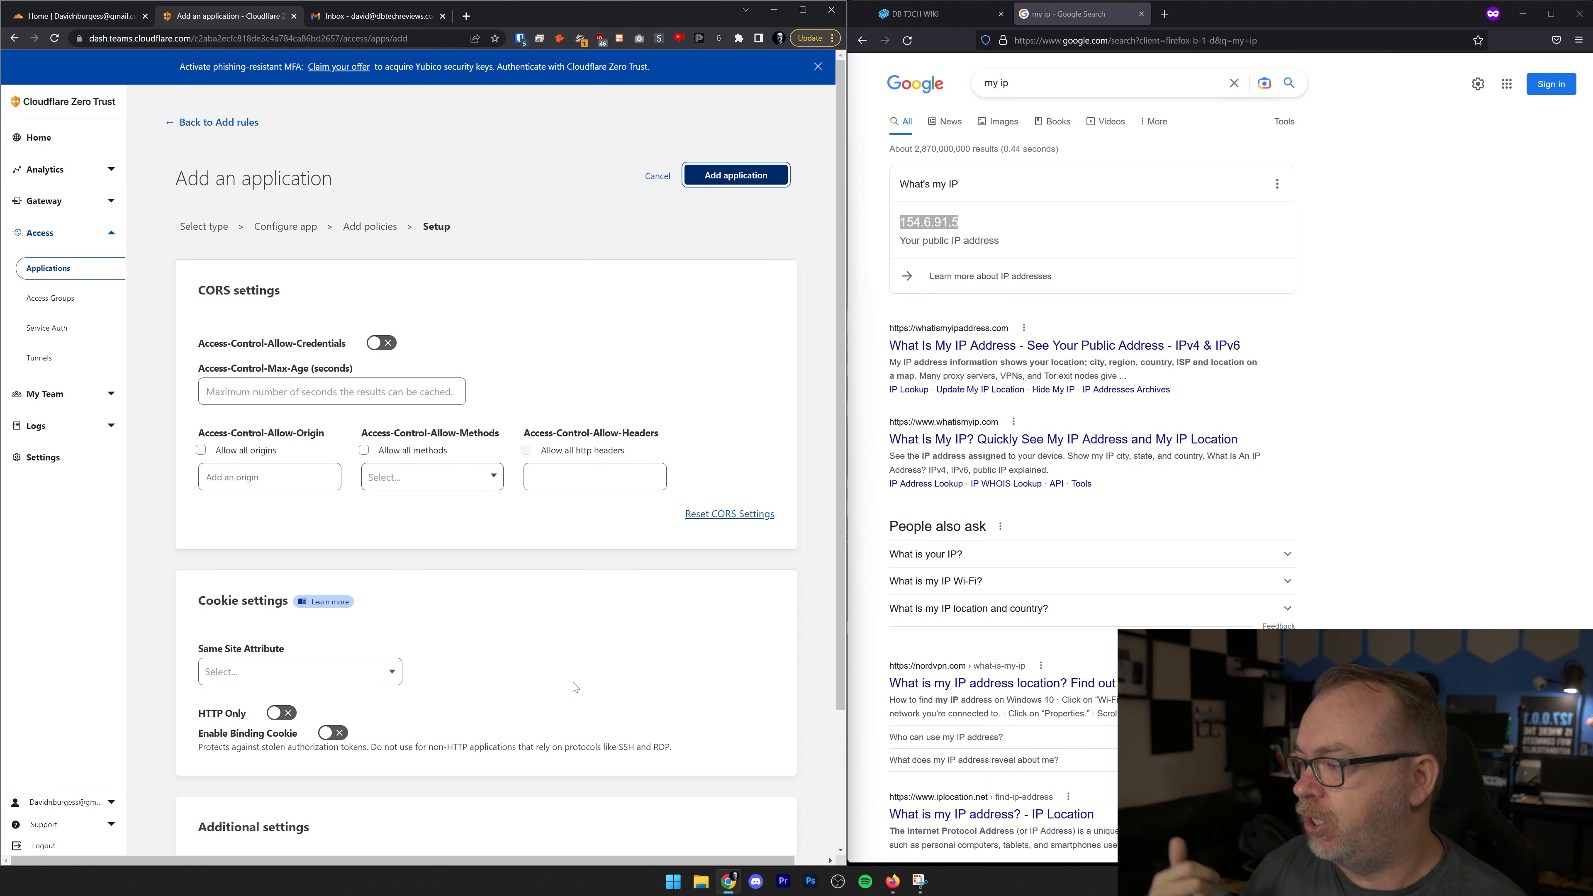
scroll("down", 3)
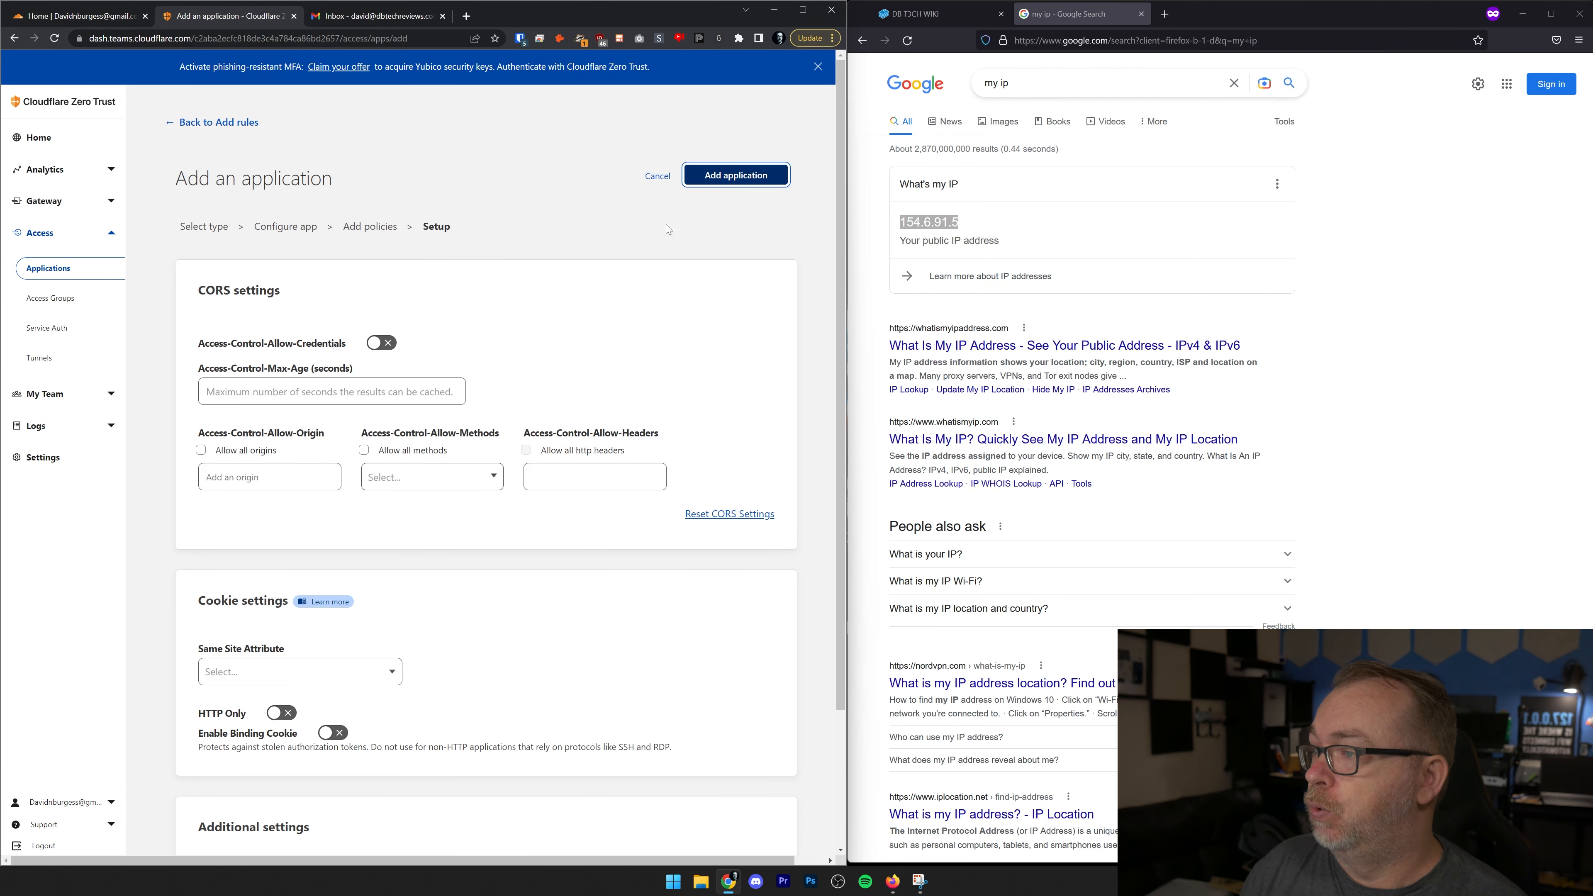
left_click(736, 175)
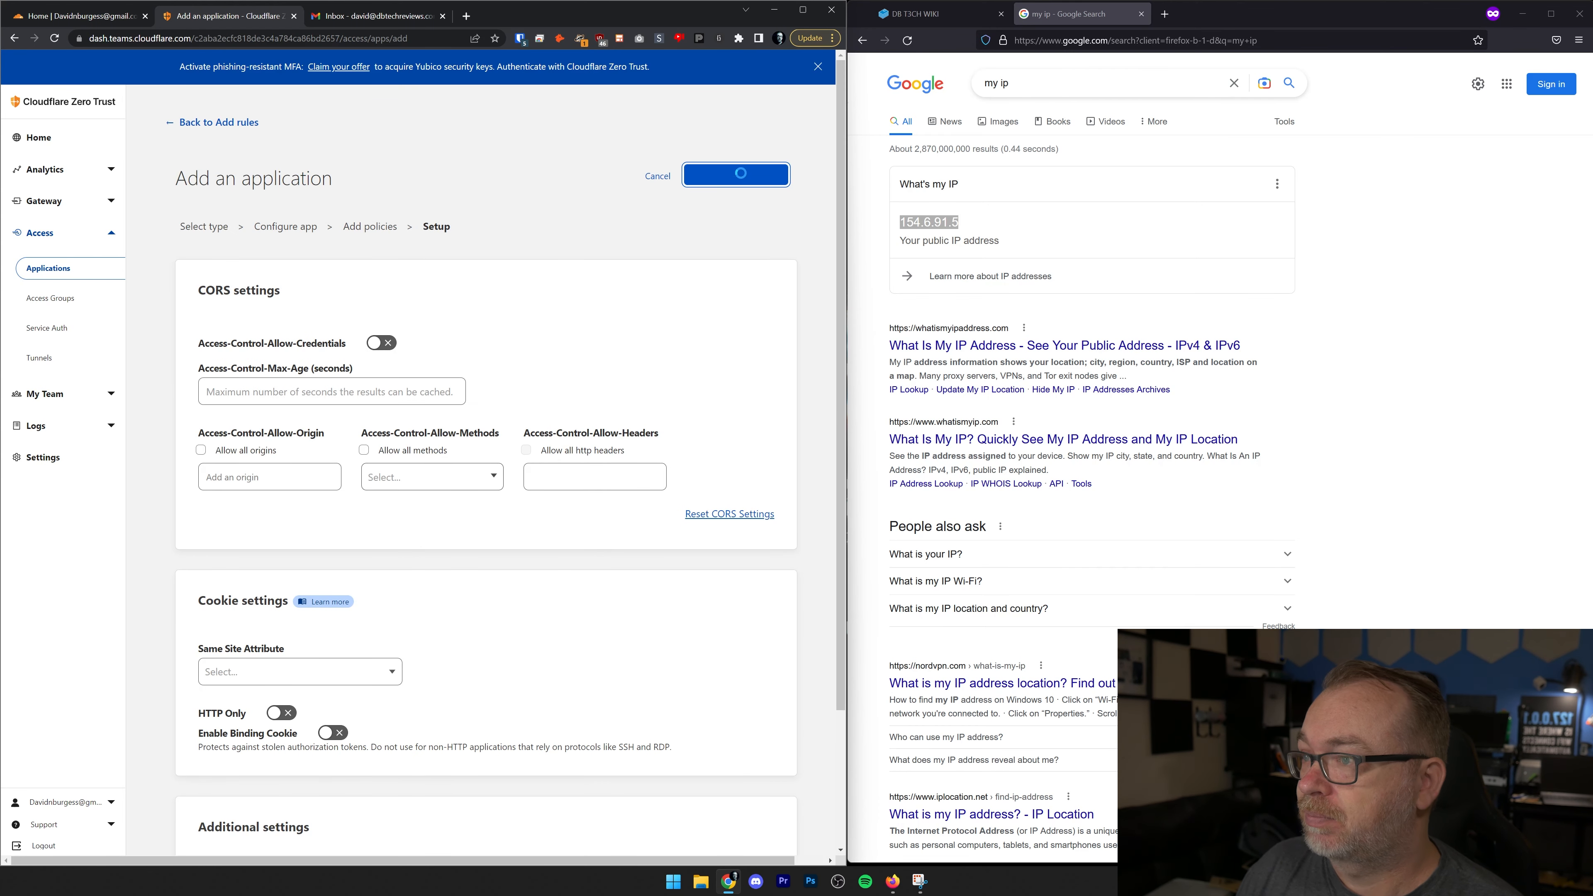
left_click(736, 174)
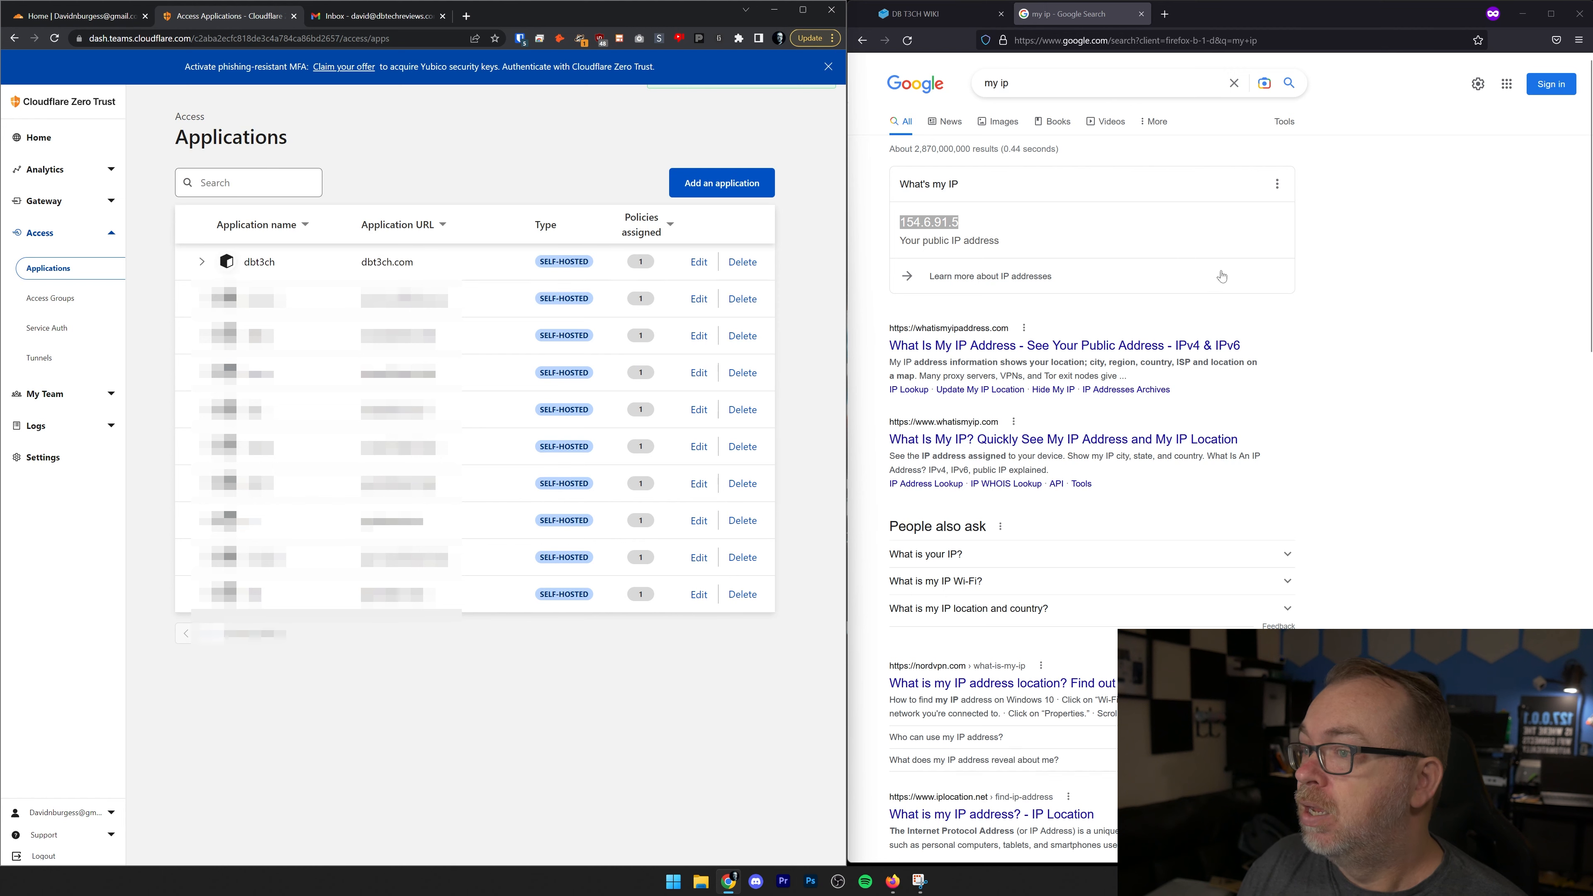
Step: Search Google for 'my ip' in a new private window to read the public address
left_click(924, 13)
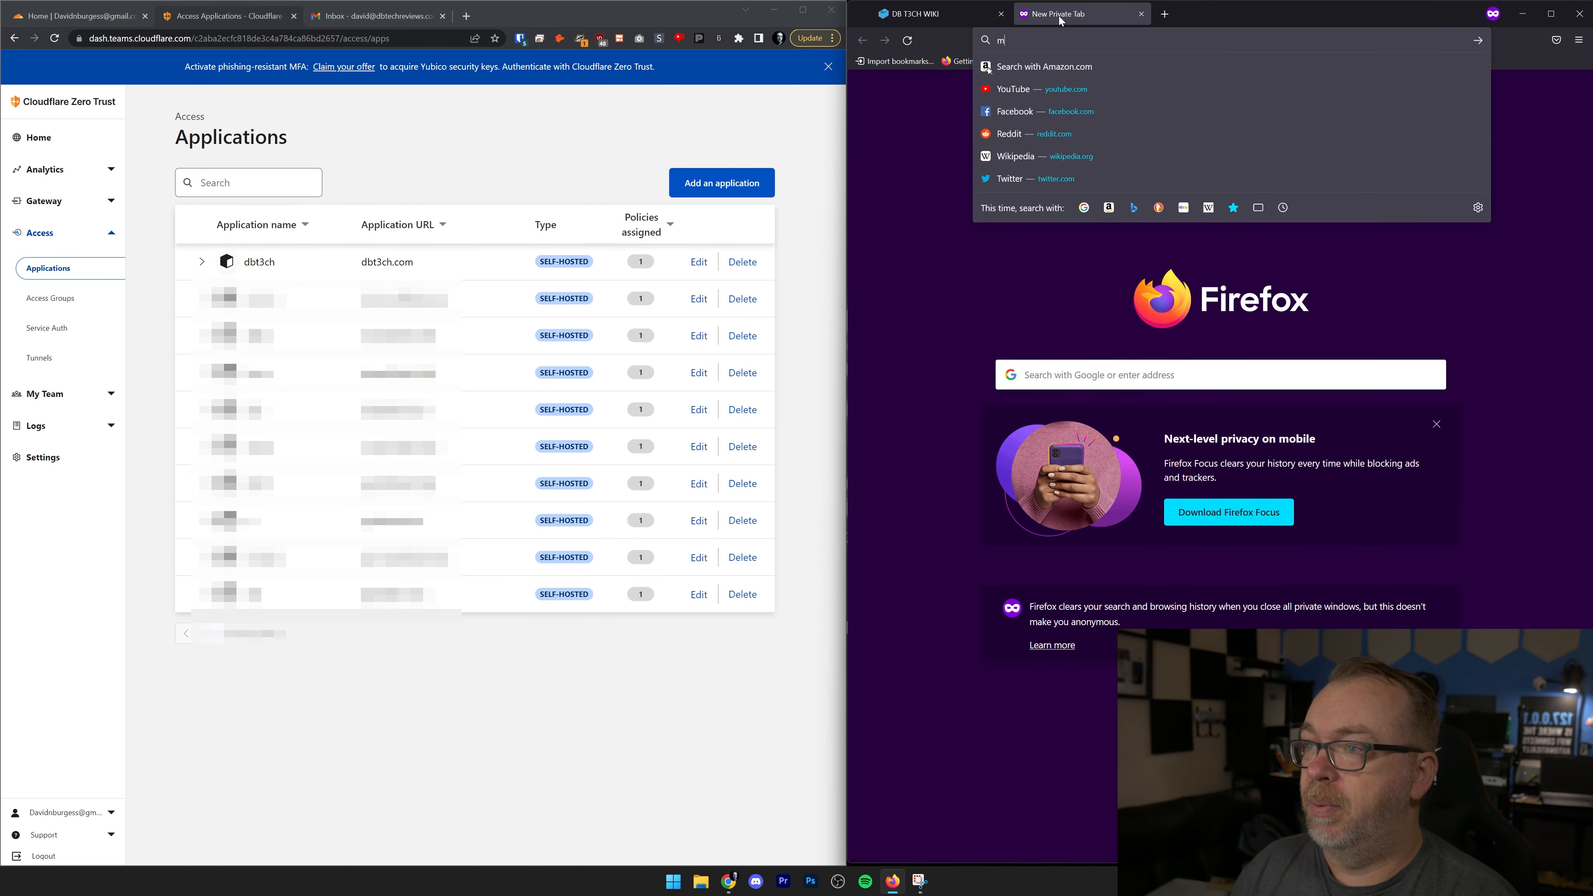
type("my ip")
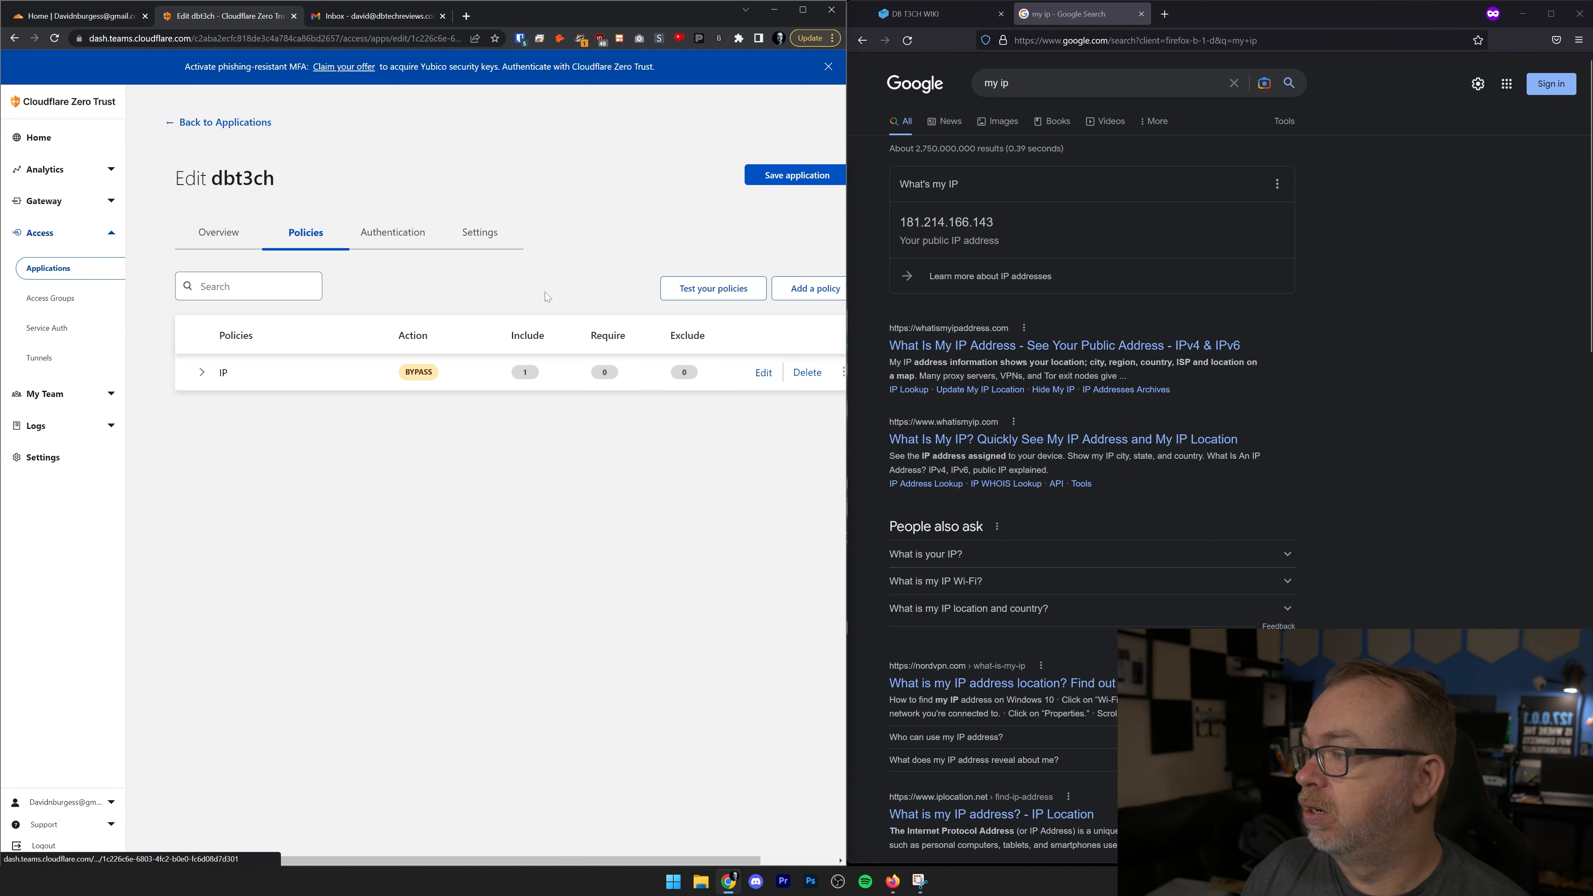
Step: Edit the IP policy's IP ranges value while trying dbt3ch.com from the new address
left_click(763, 372)
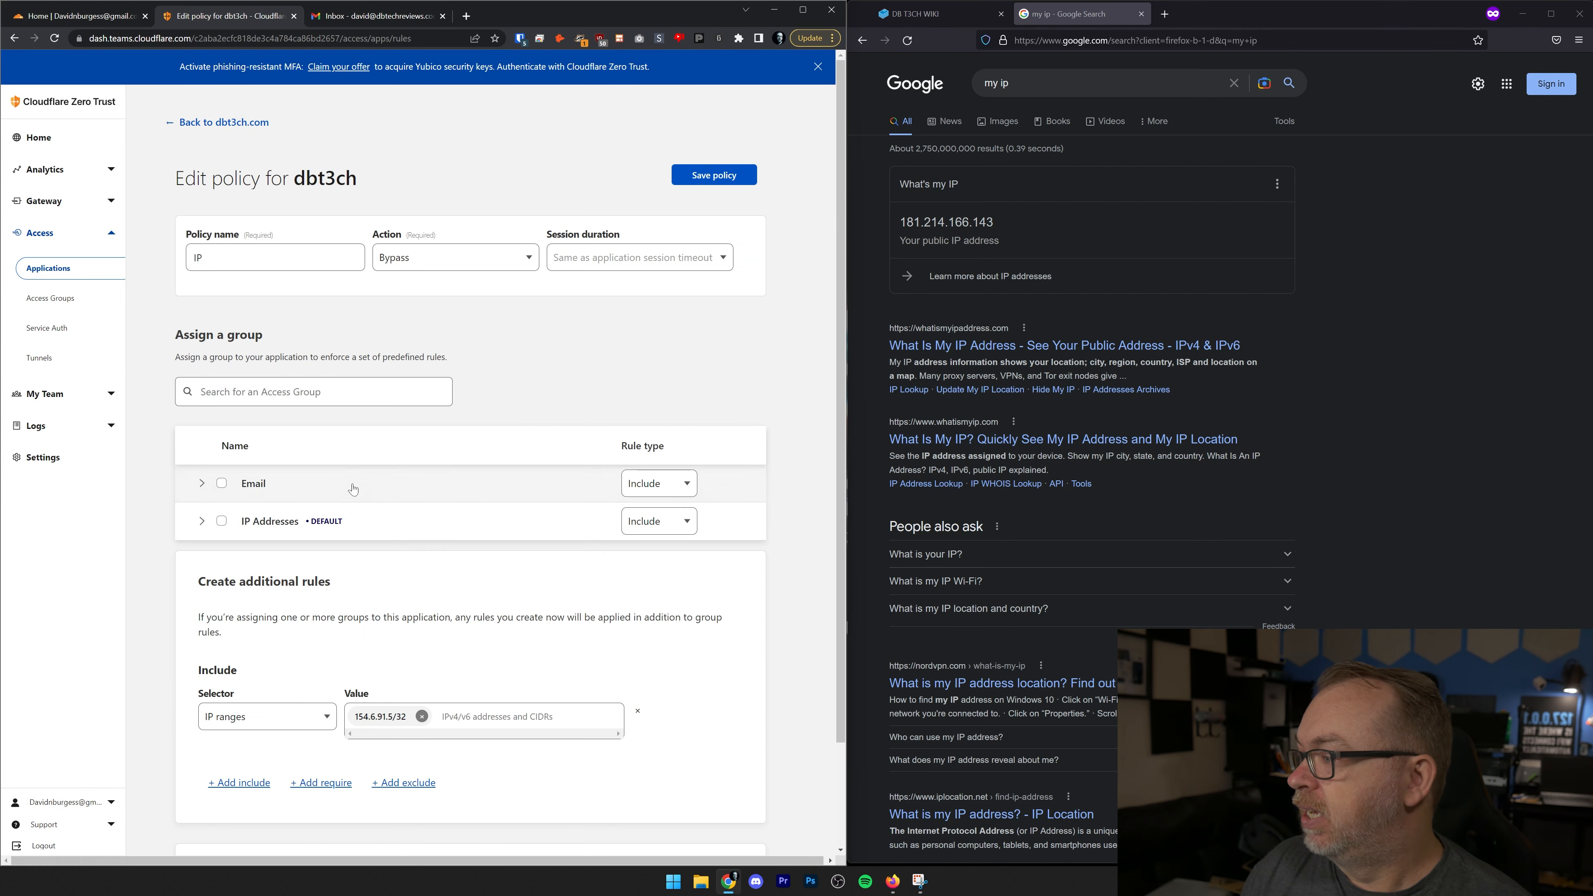
left_click(391, 716)
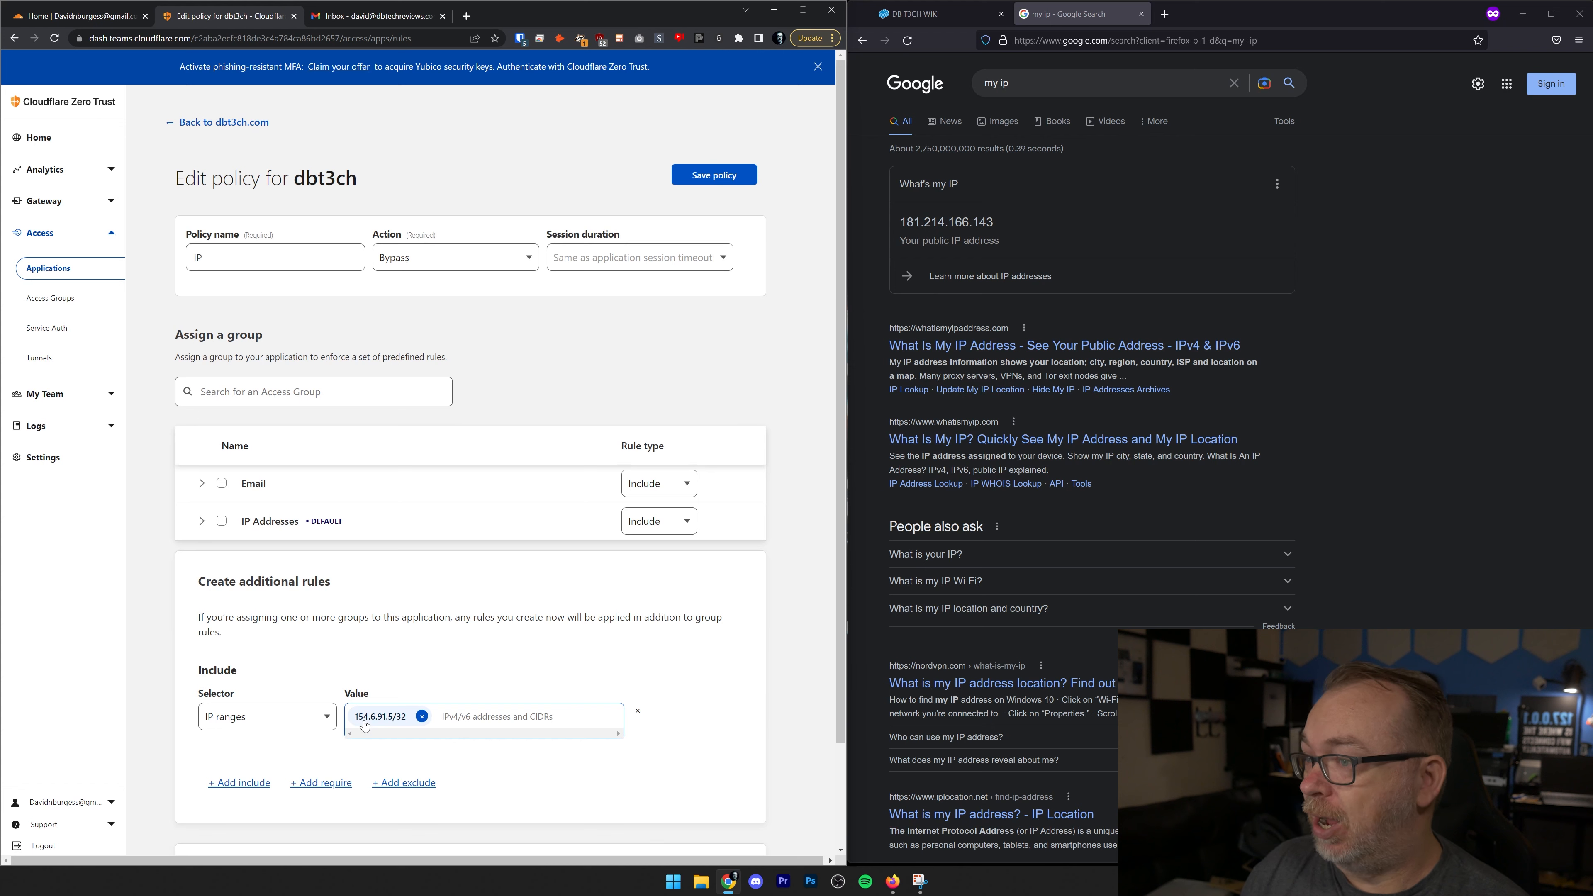
left_click(929, 14)
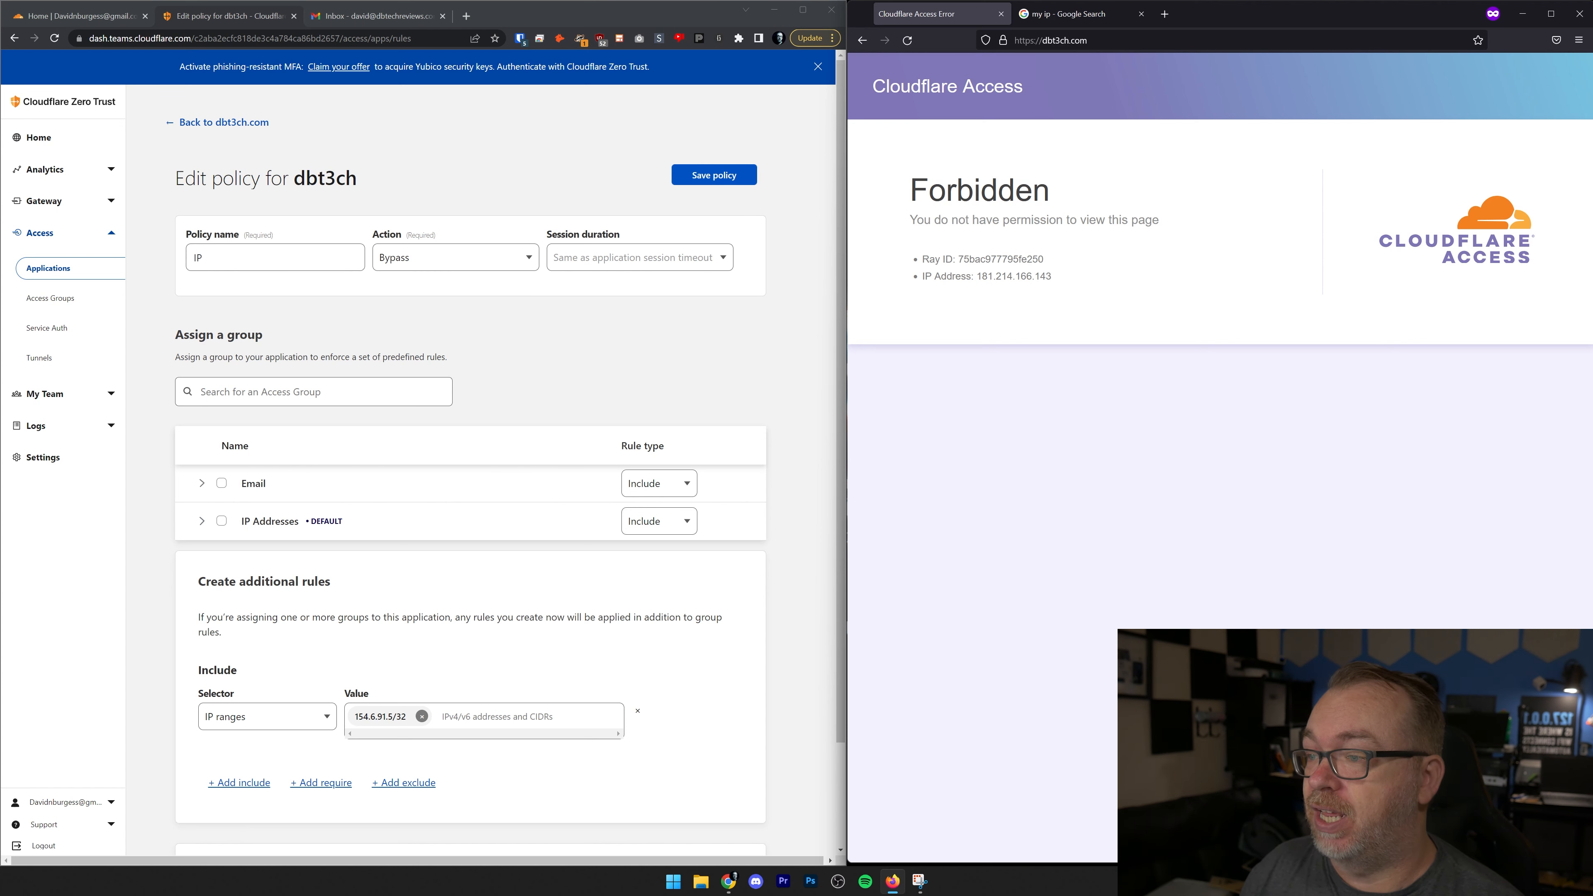
Step: Add 181.214.166.143 to the IP ranges and save the bypass policy
type("181.214.166.143")
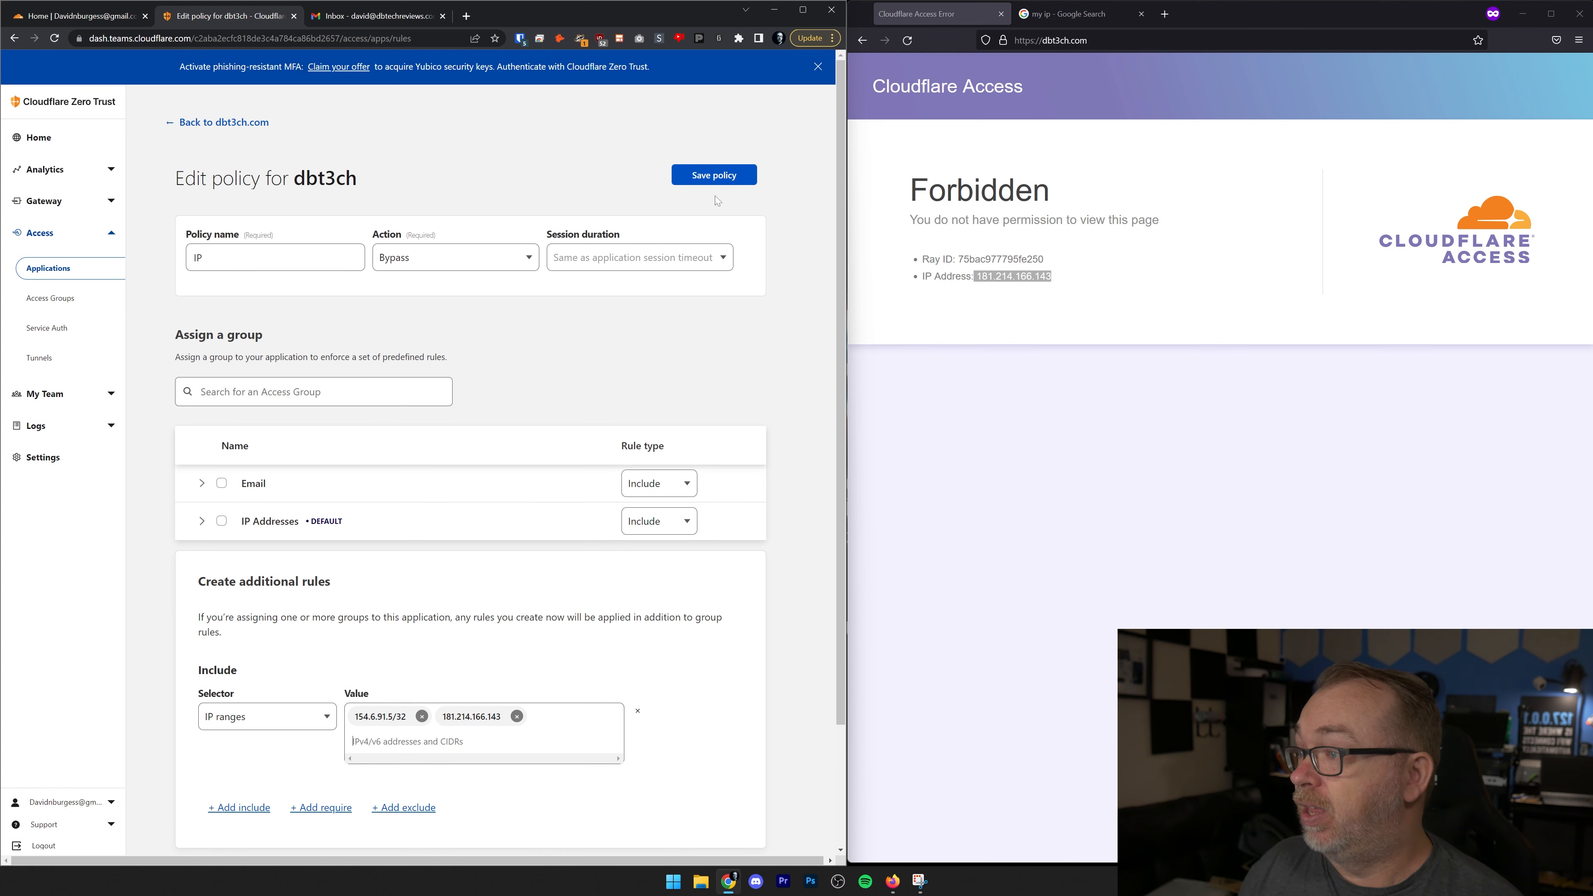
left_click(713, 174)
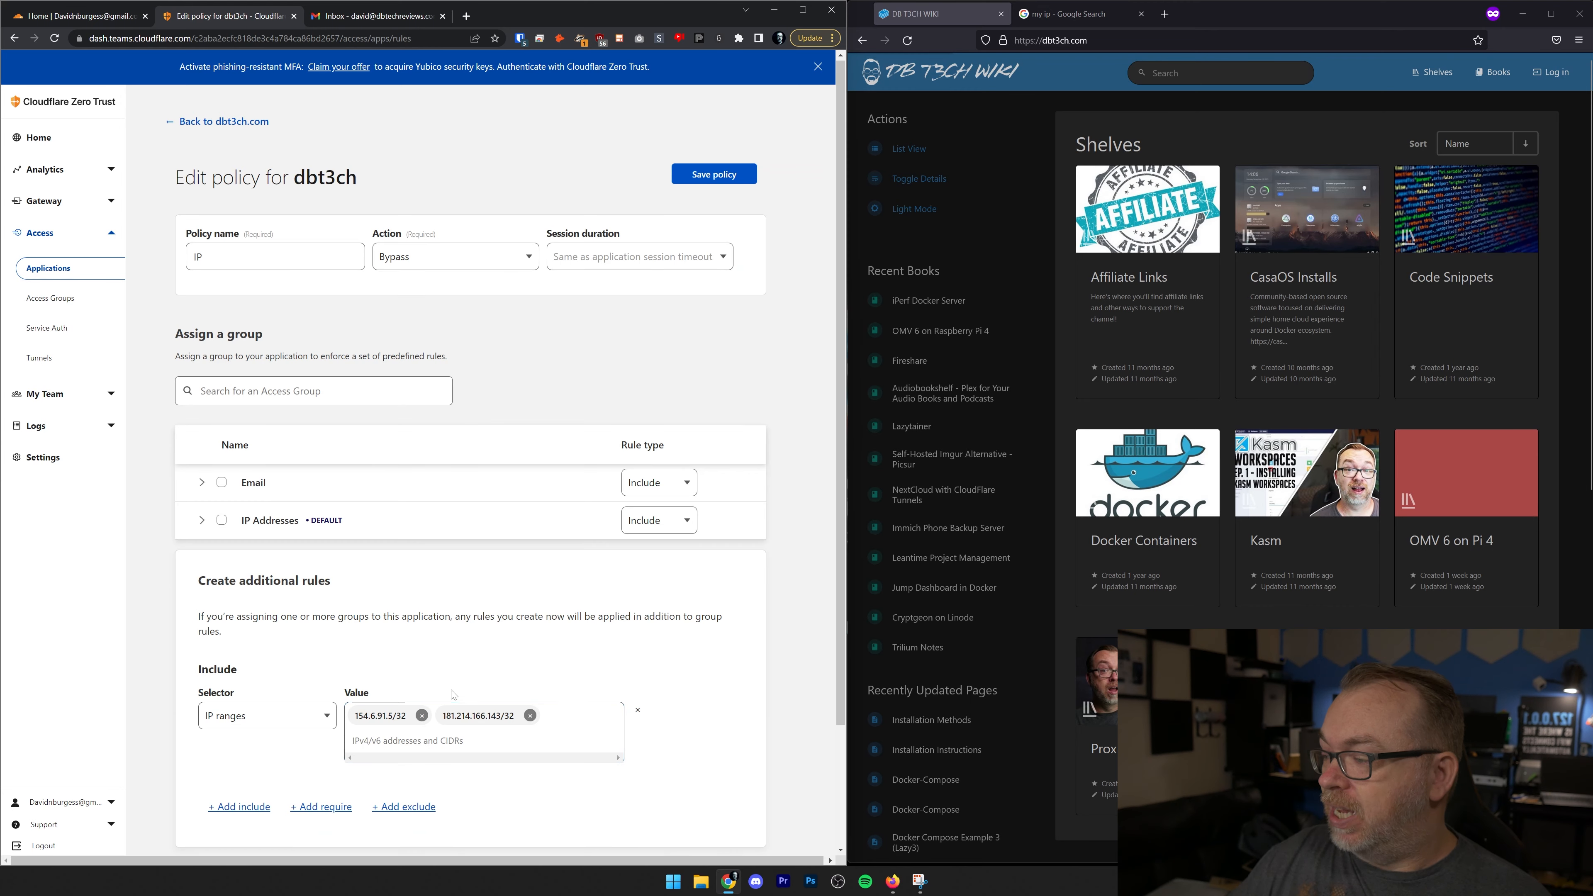
scroll("down", 3)
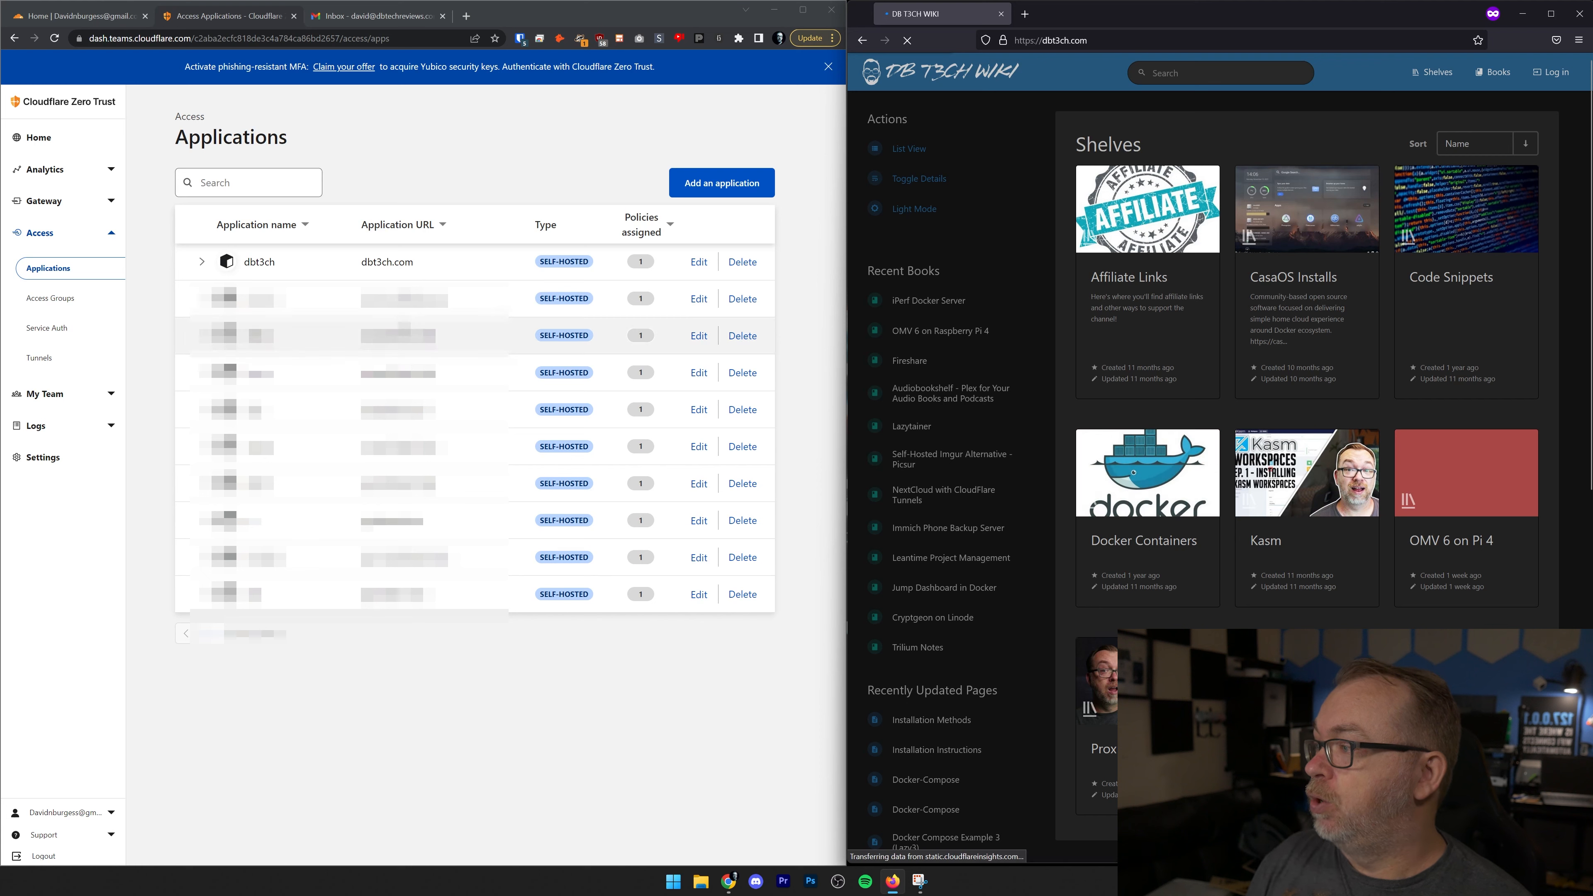
Step: Delete the dbt3ch application and confirm the deletion
left_click(742, 261)
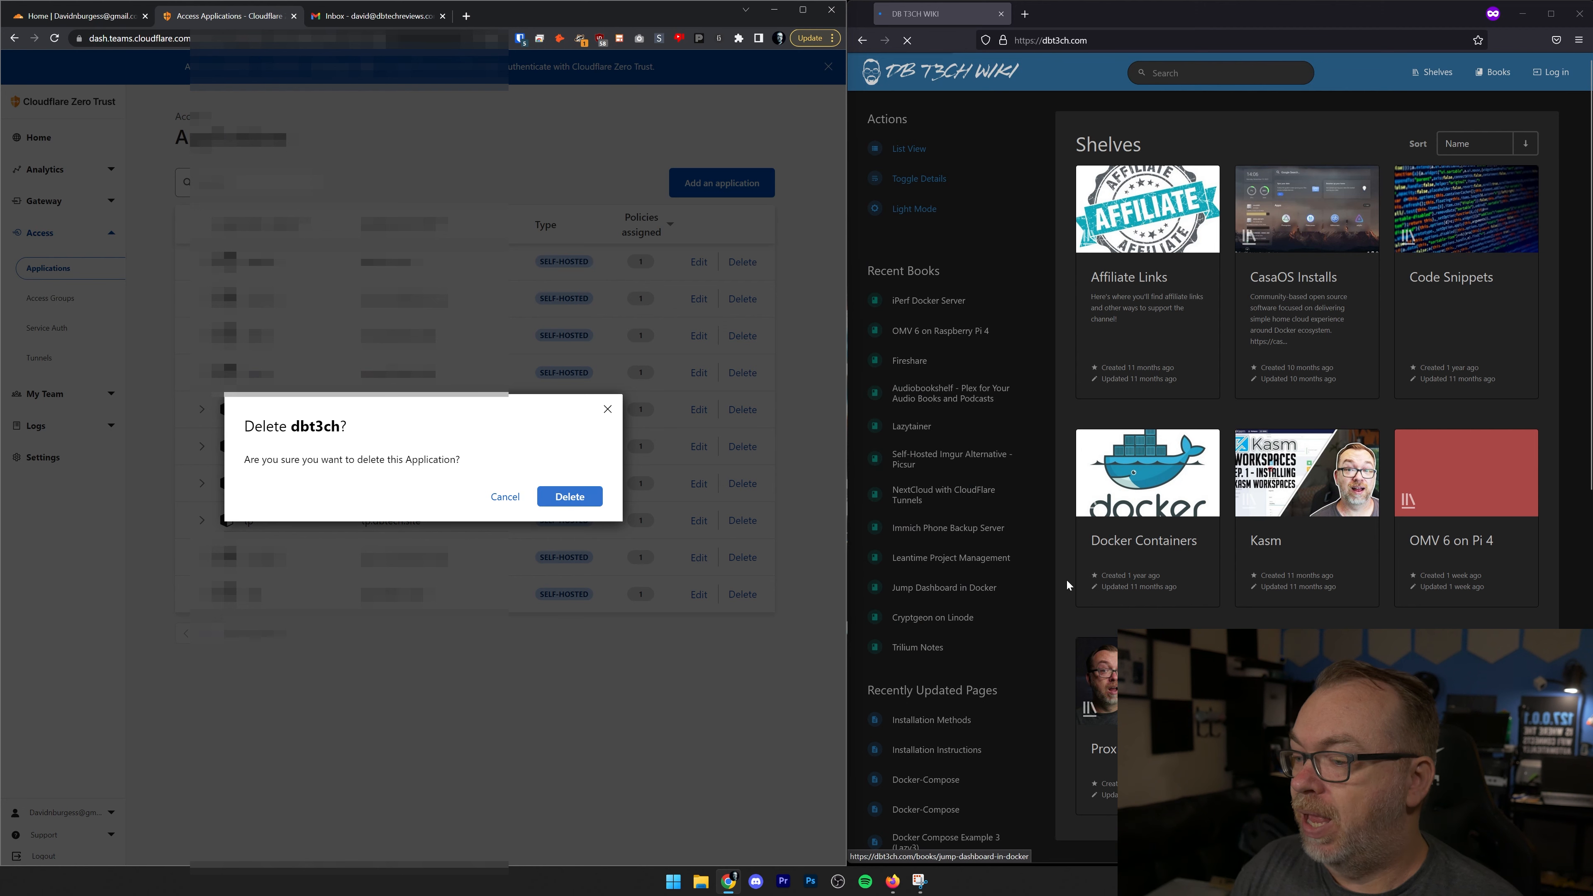
left_click(503, 497)
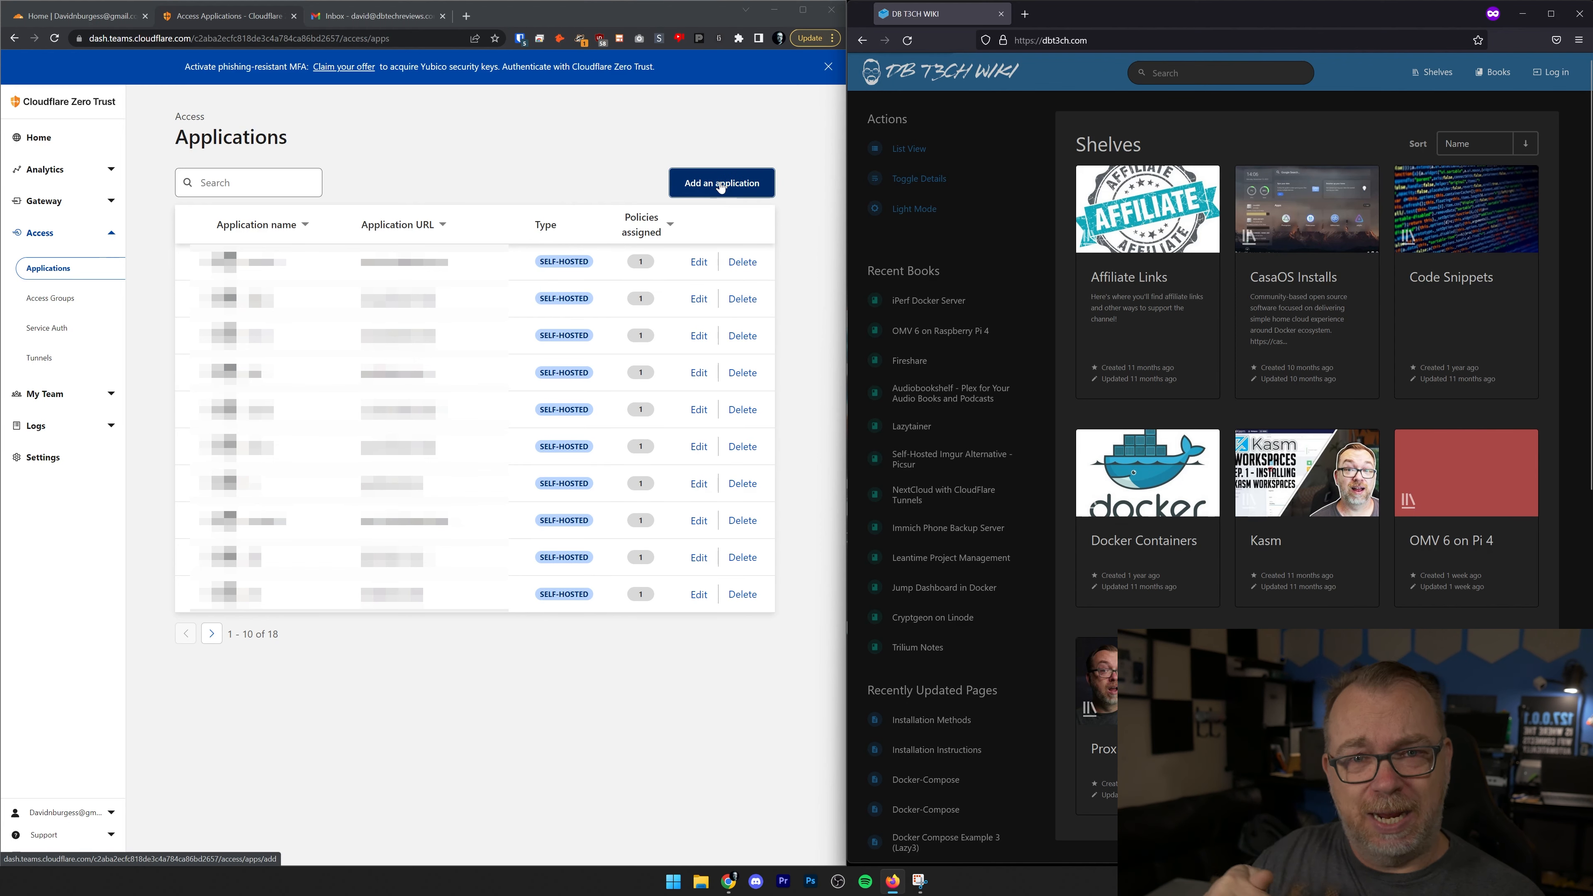
Step: Create a self-hosted application named dbt3ch with 24-hour sessions on the dbt3ch.com domain
left_click(721, 183)
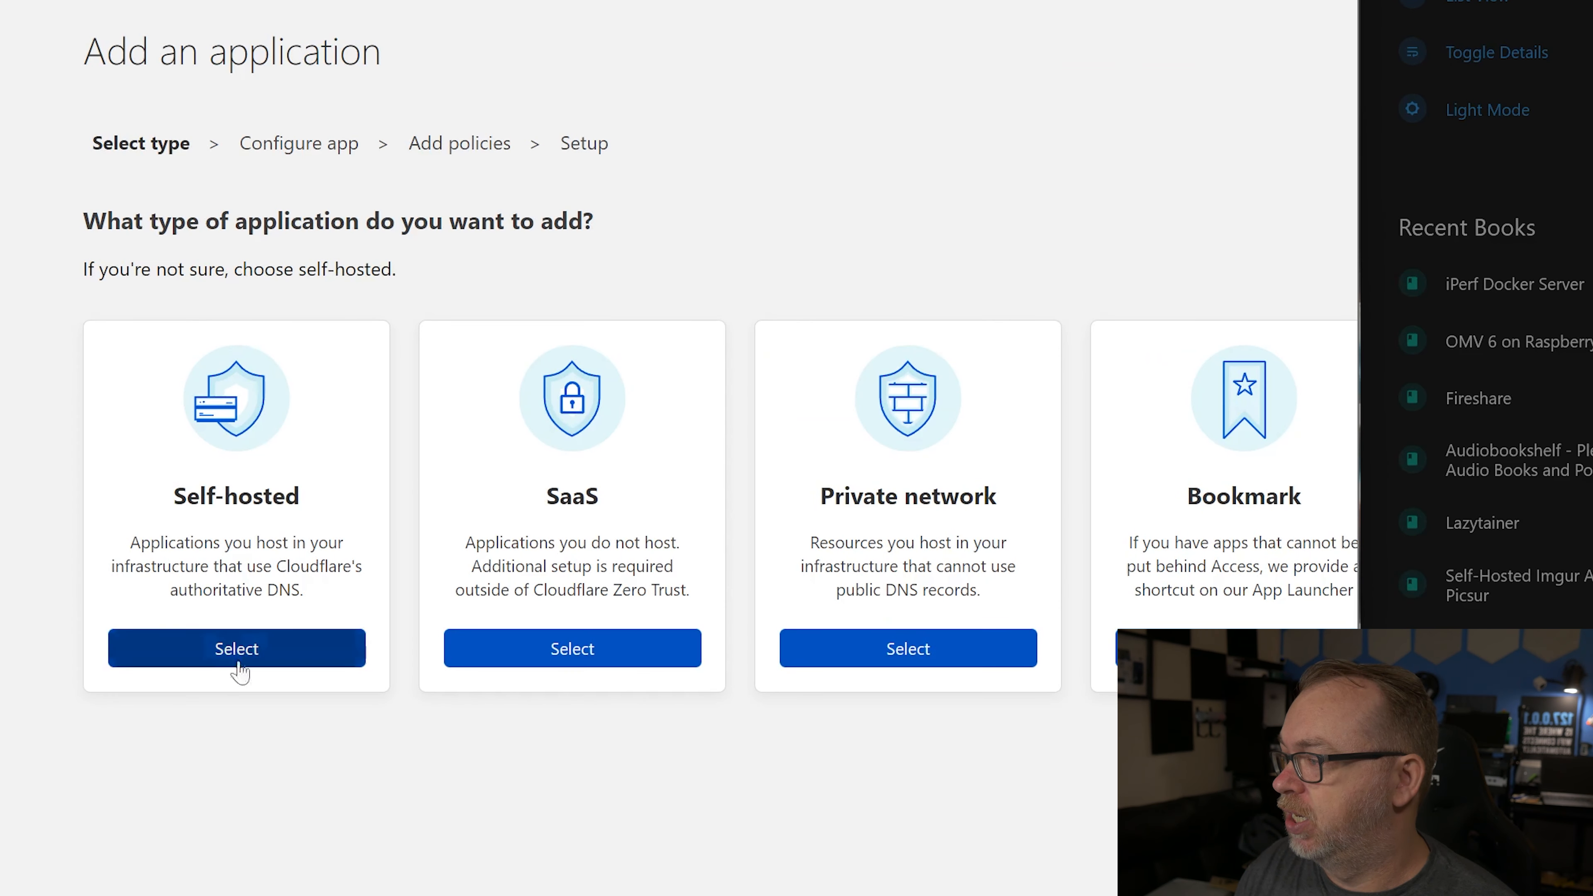
left_click(235, 648)
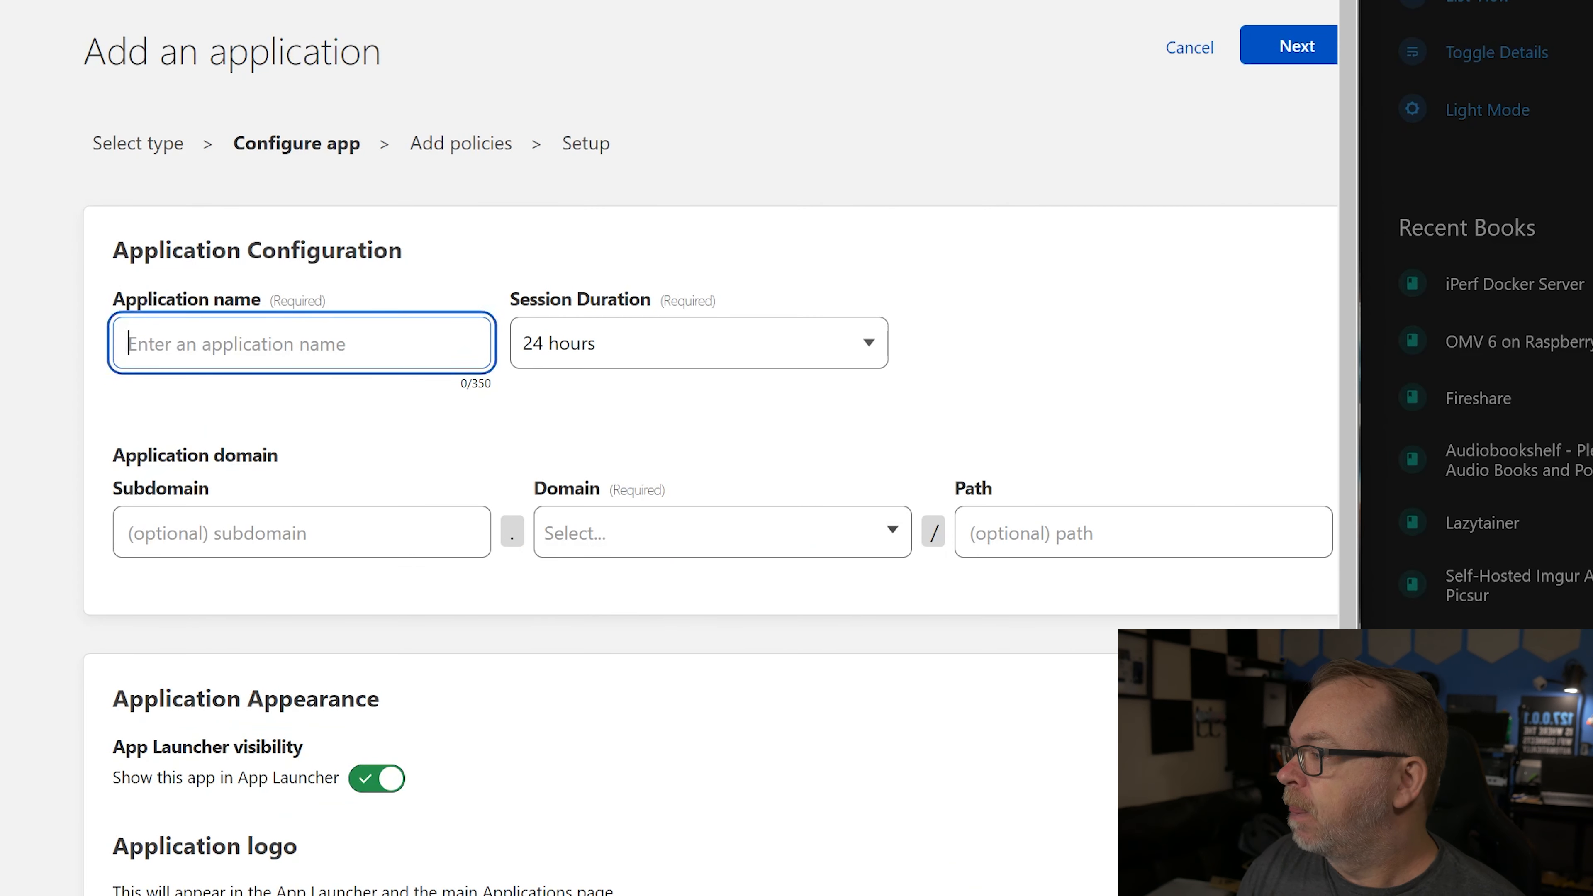
type("dbt3ch")
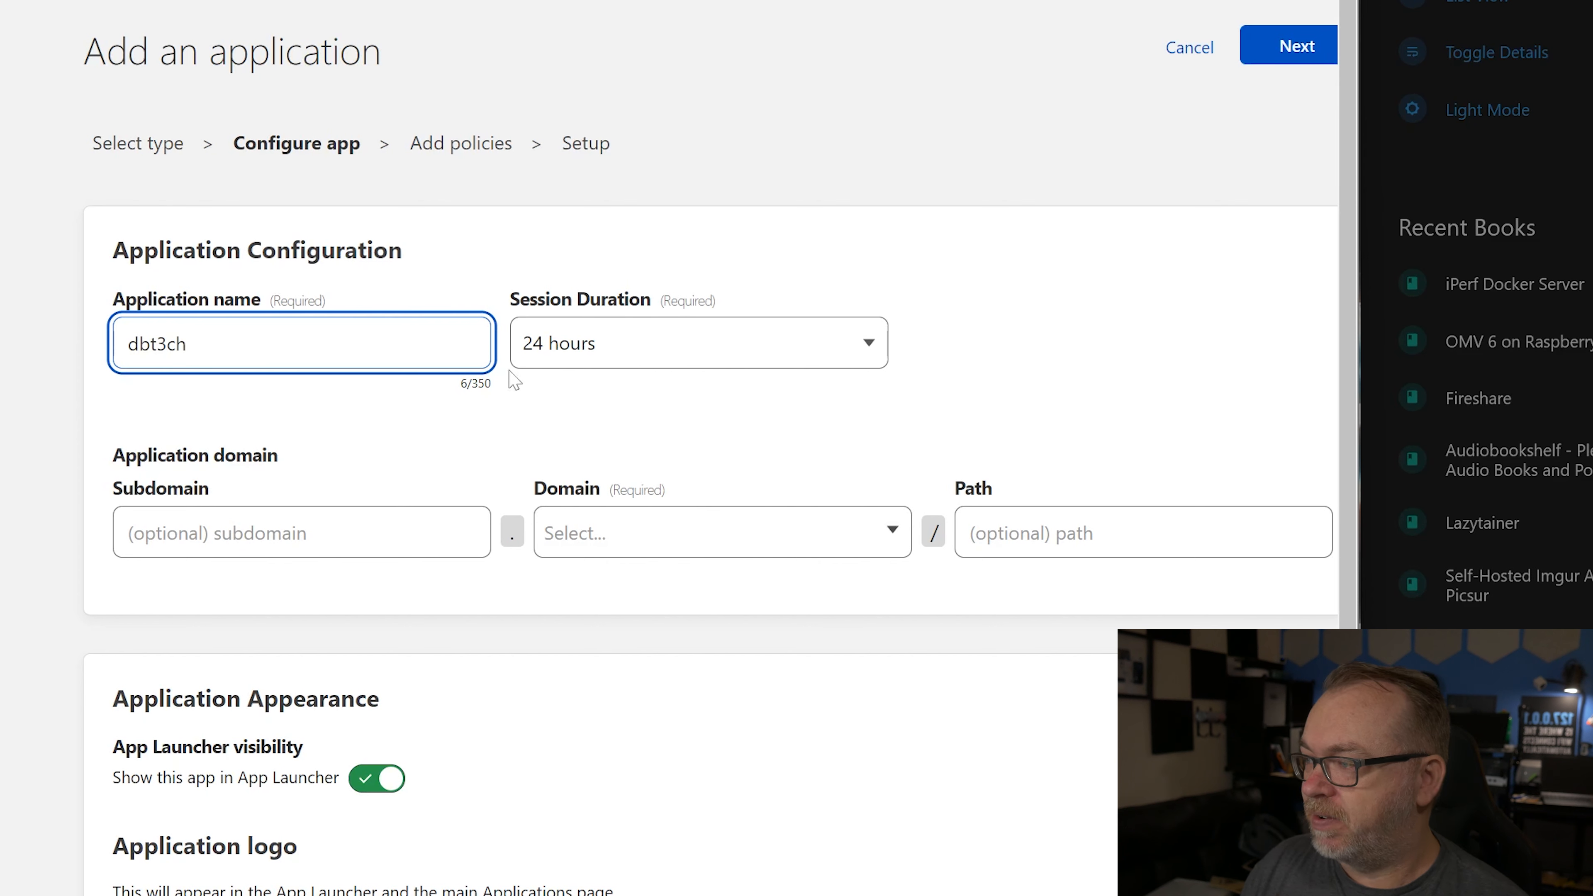
left_click(698, 343)
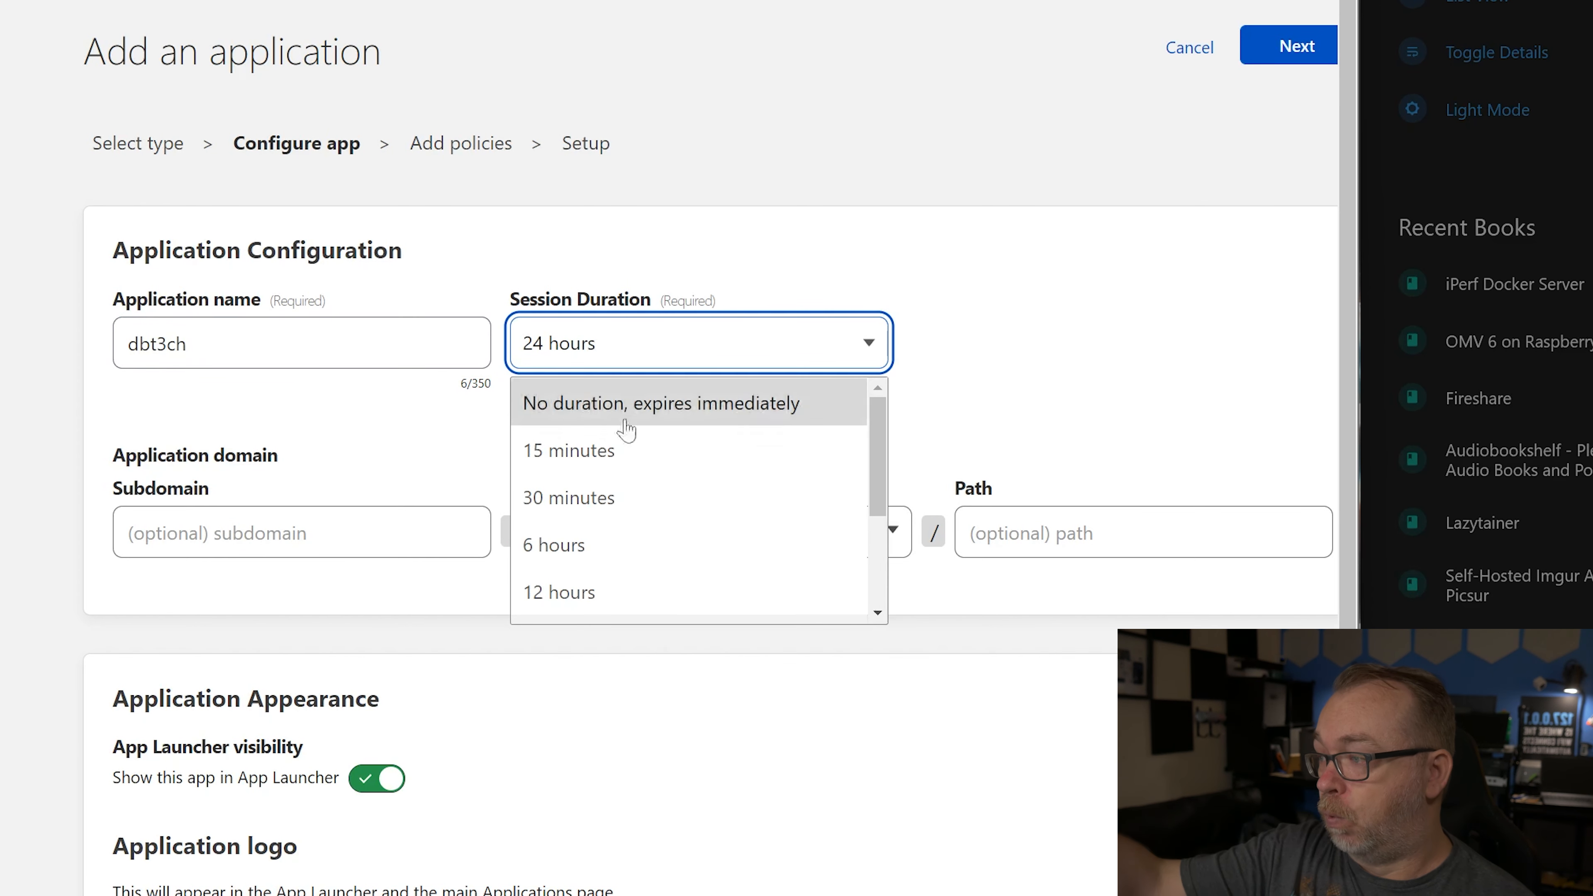
left_click(698, 343)
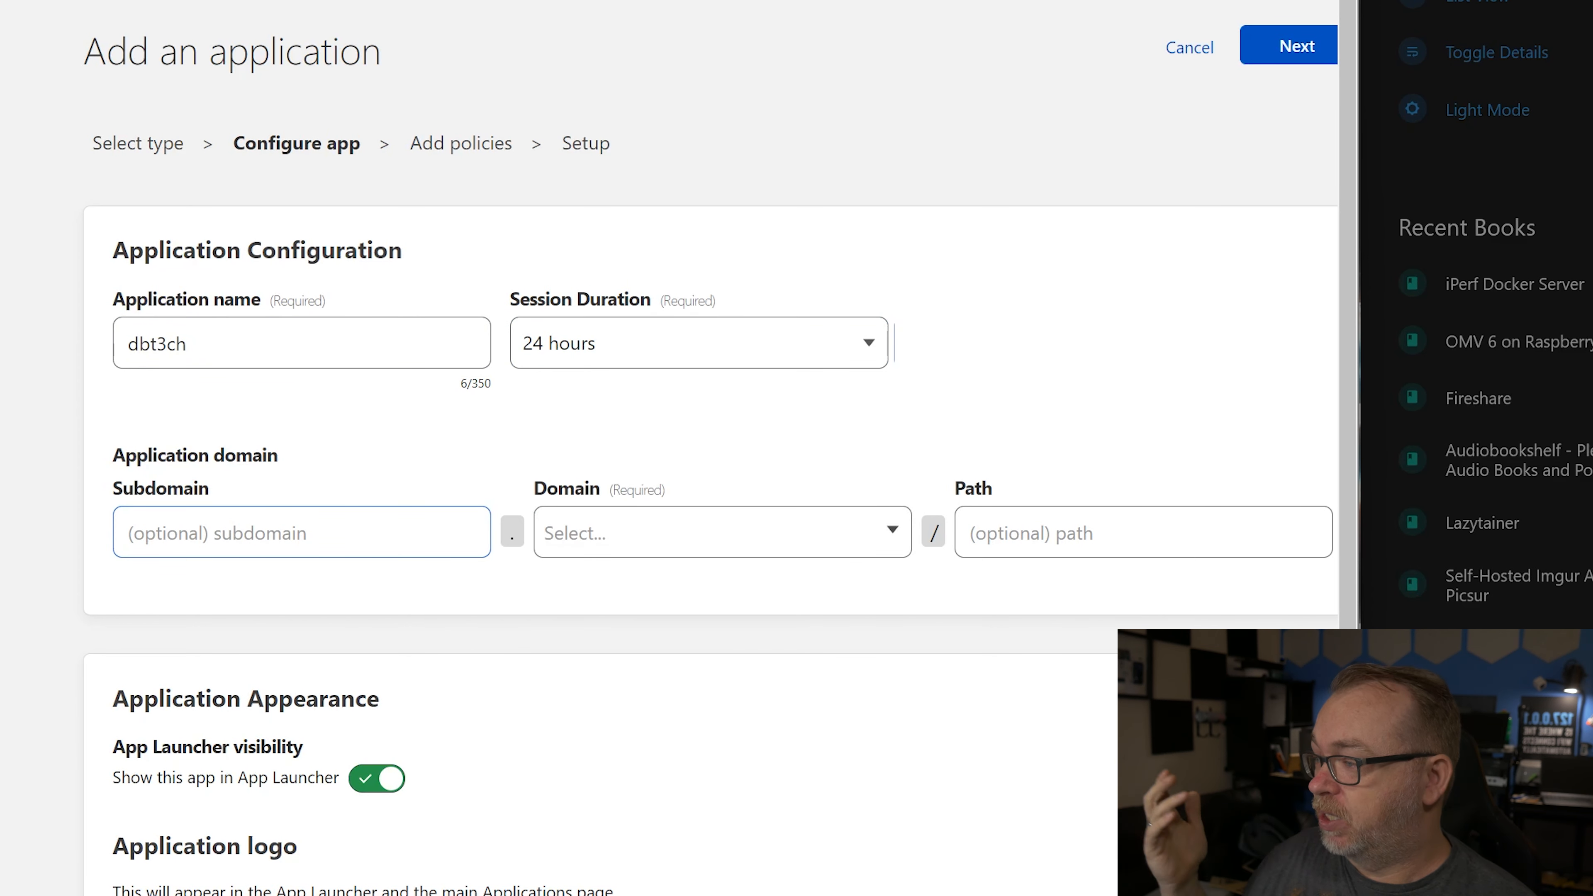
type("dbt3ch.com")
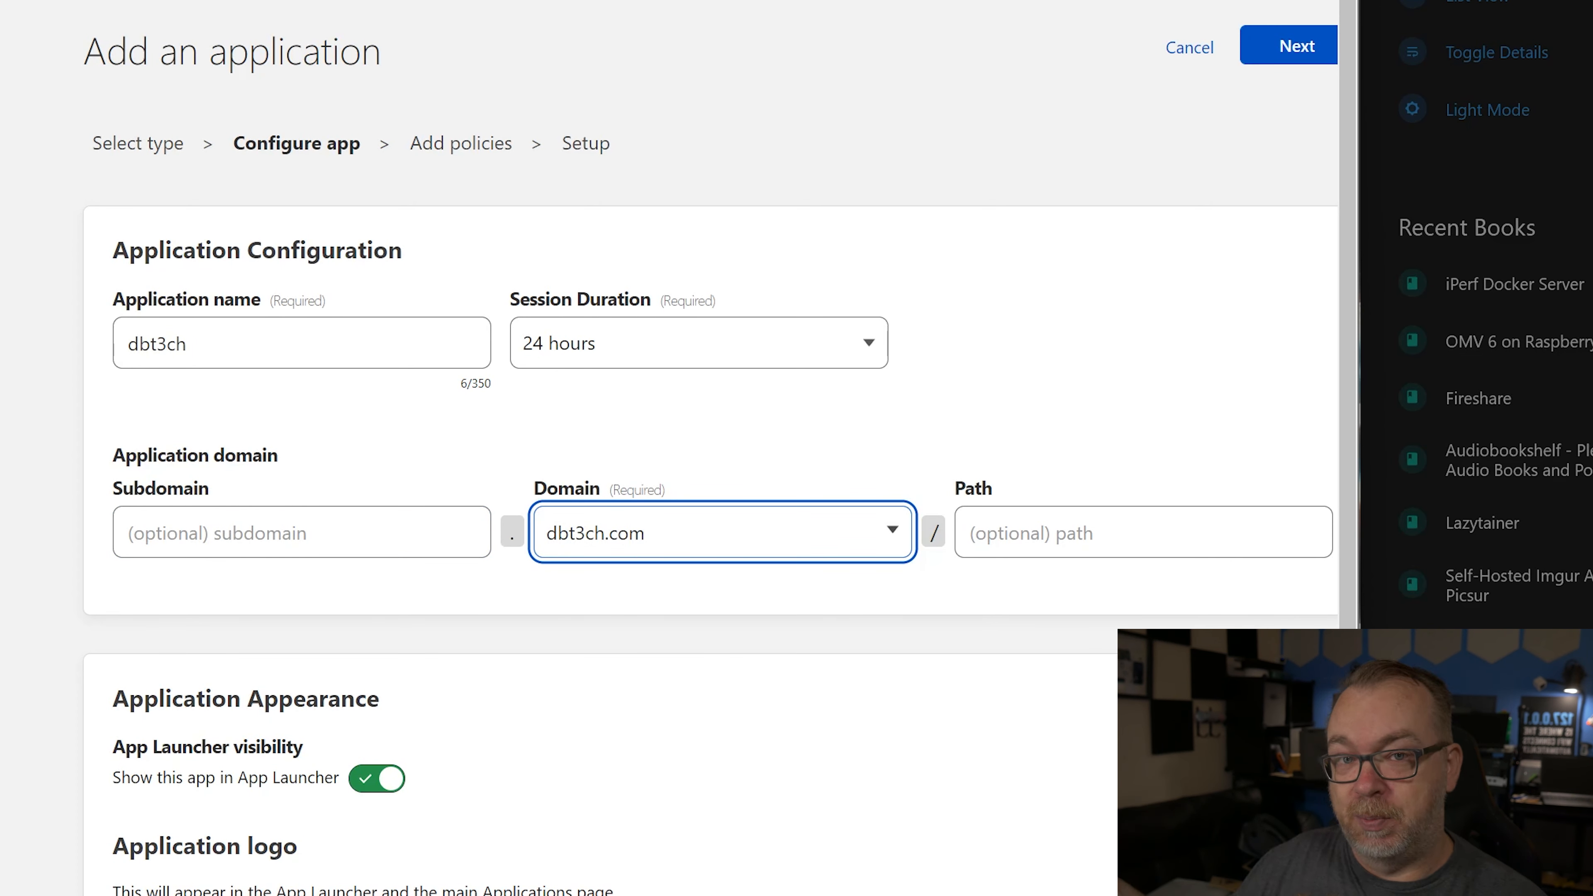
scroll("down", 3)
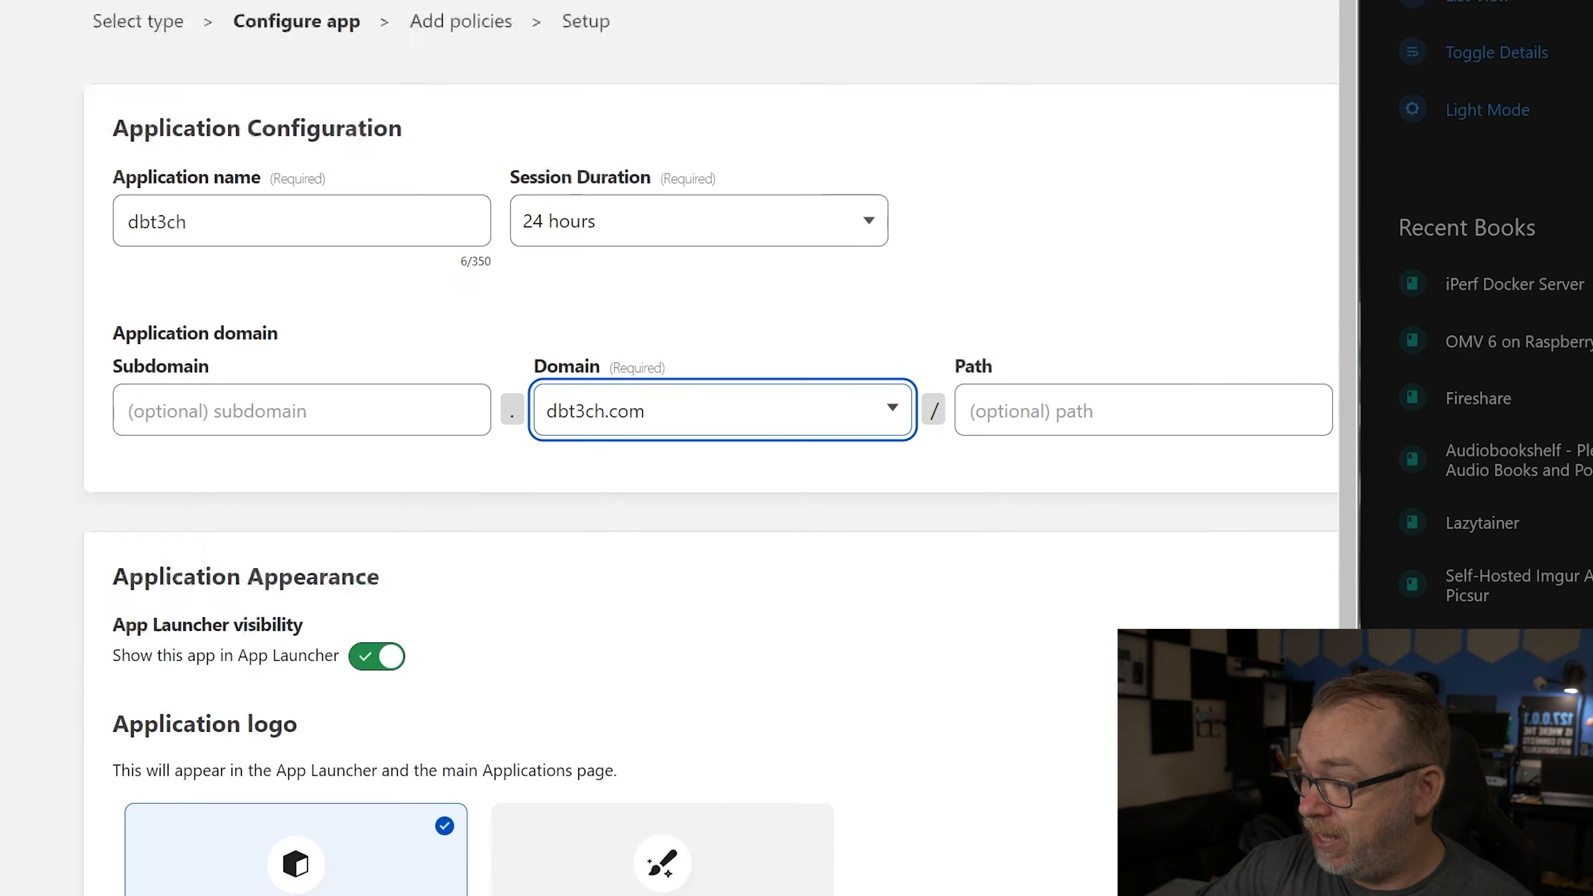
scroll("down", 3)
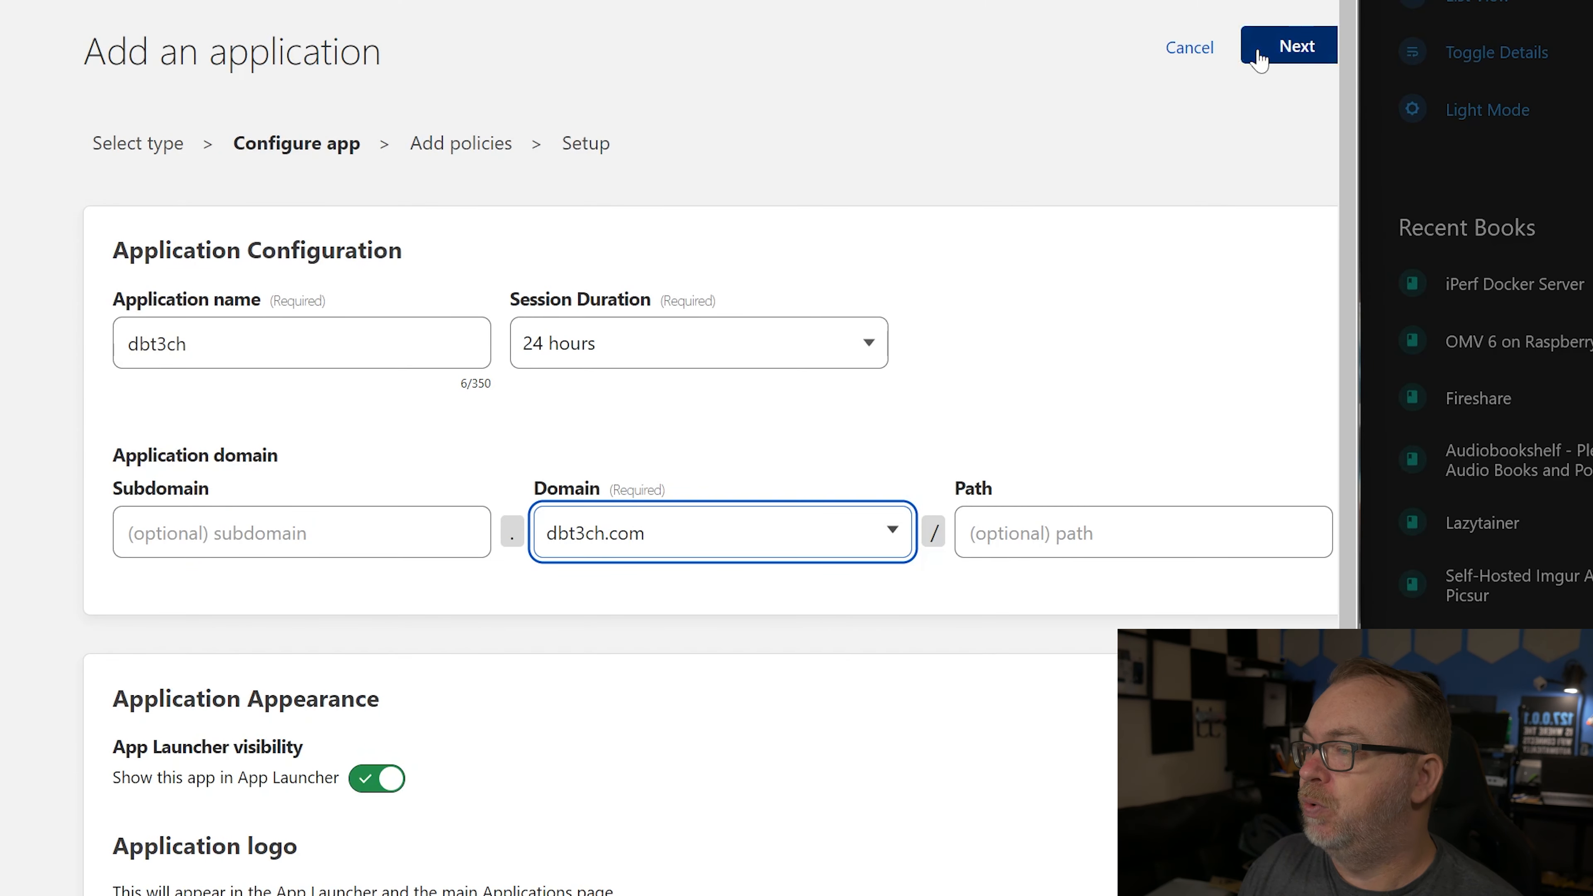
Step: Name the new policy Email, keep action Allow and remove the default IP Addresses group
left_click(1296, 45)
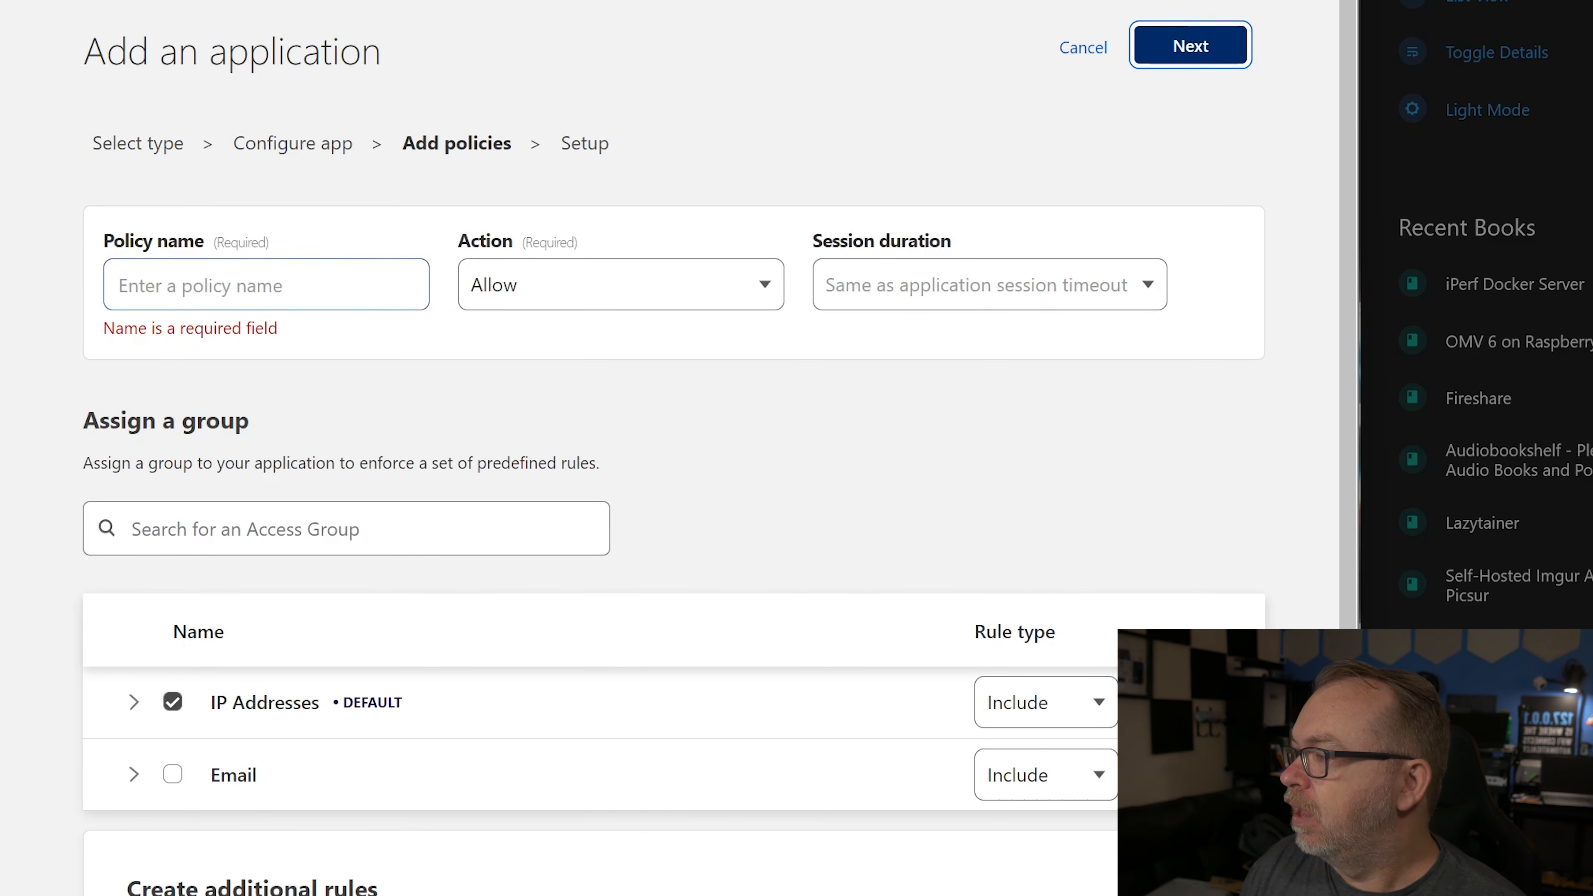
left_click(266, 285)
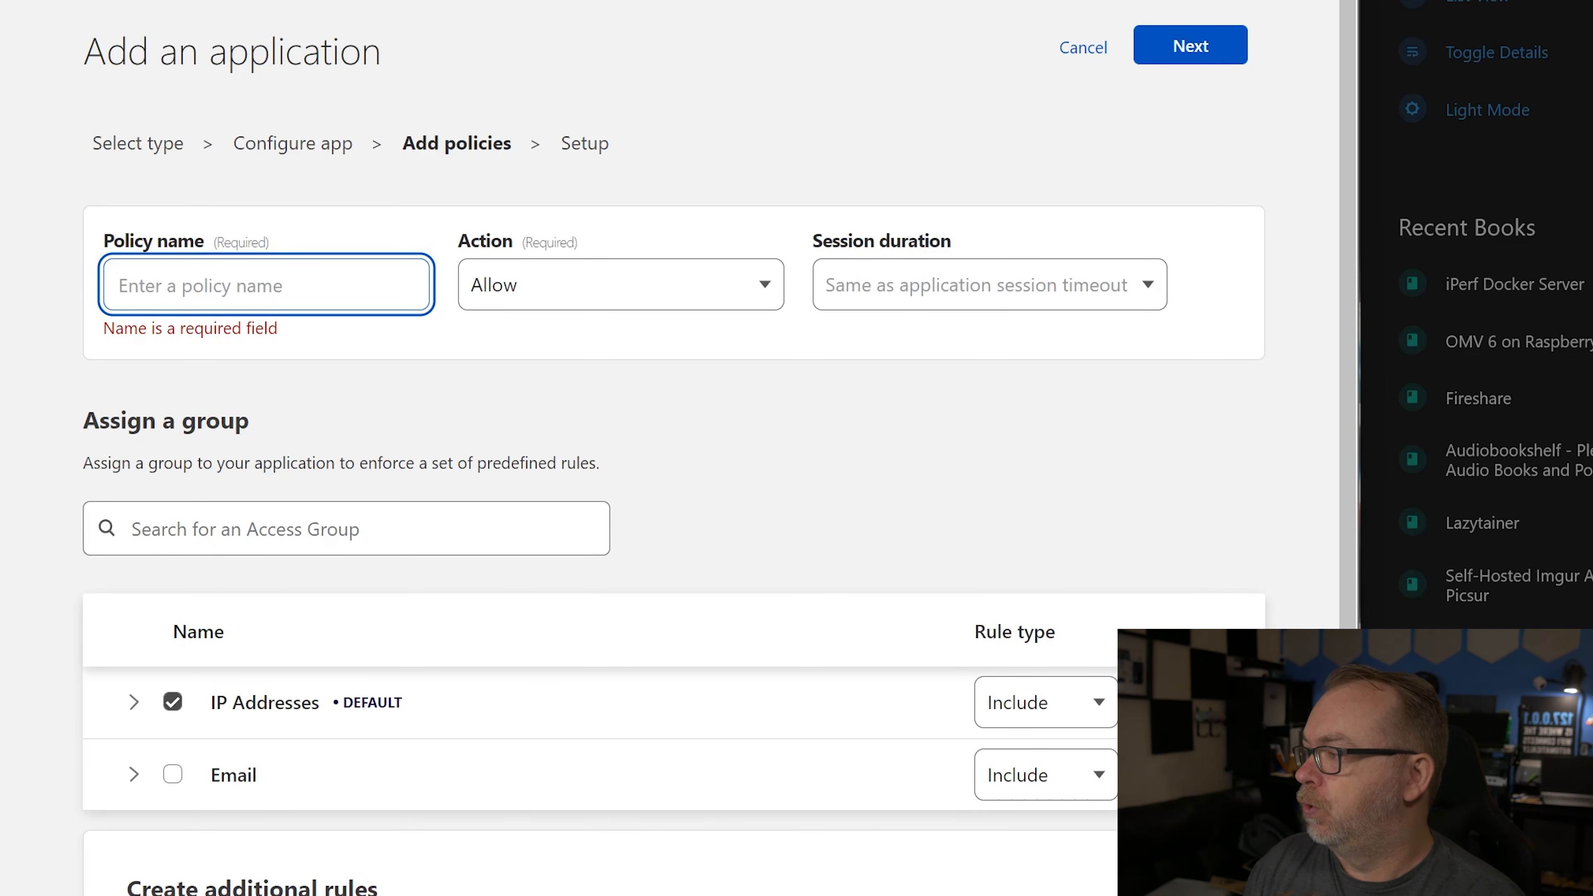
type("Email")
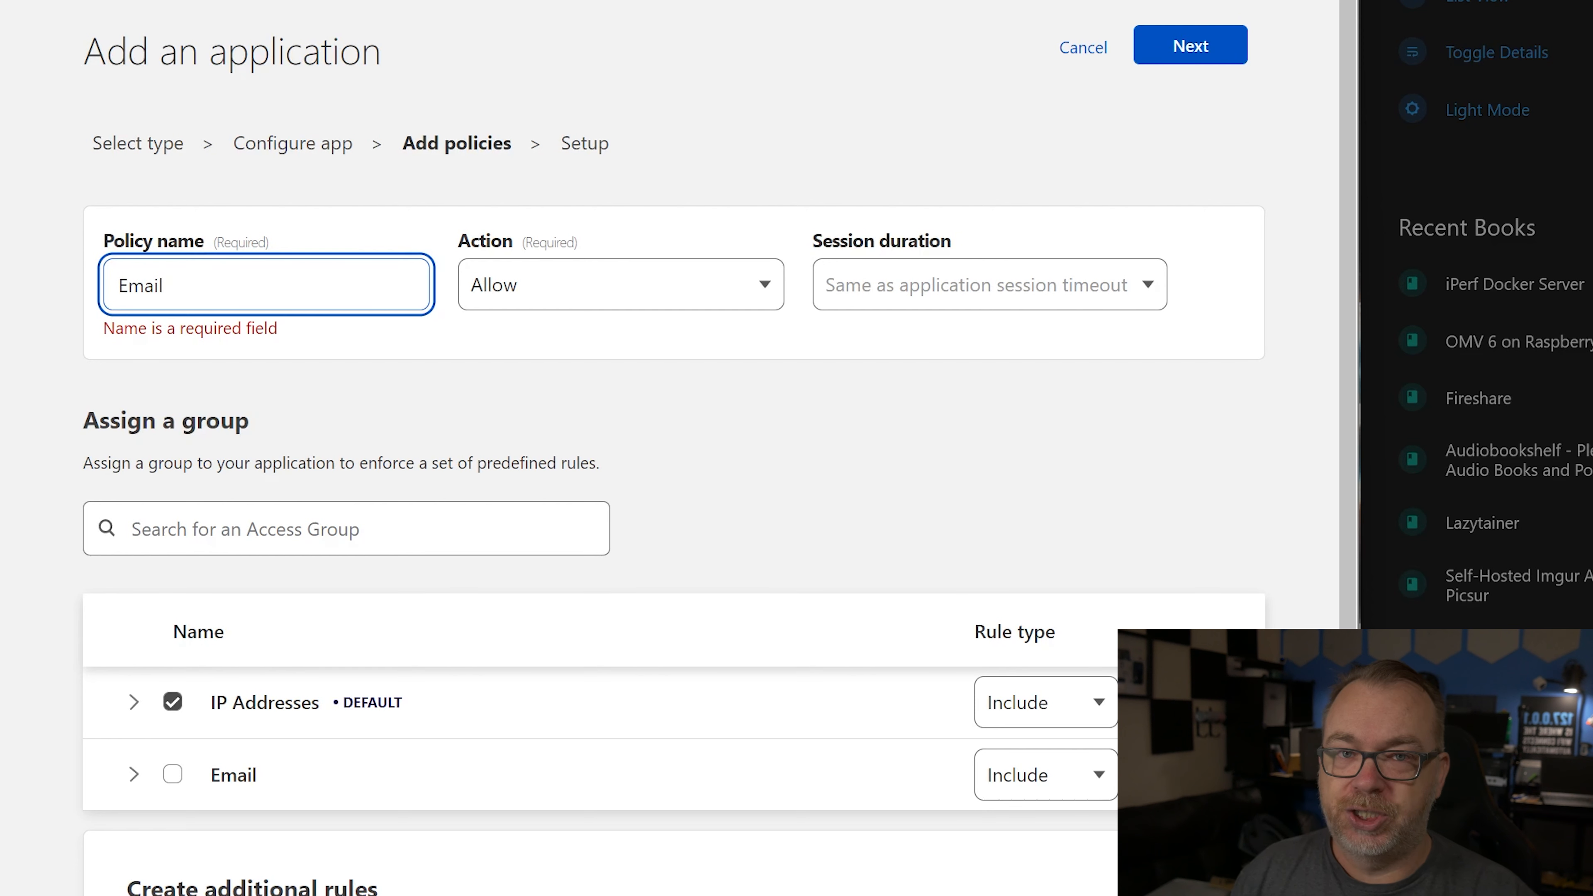
left_click(620, 285)
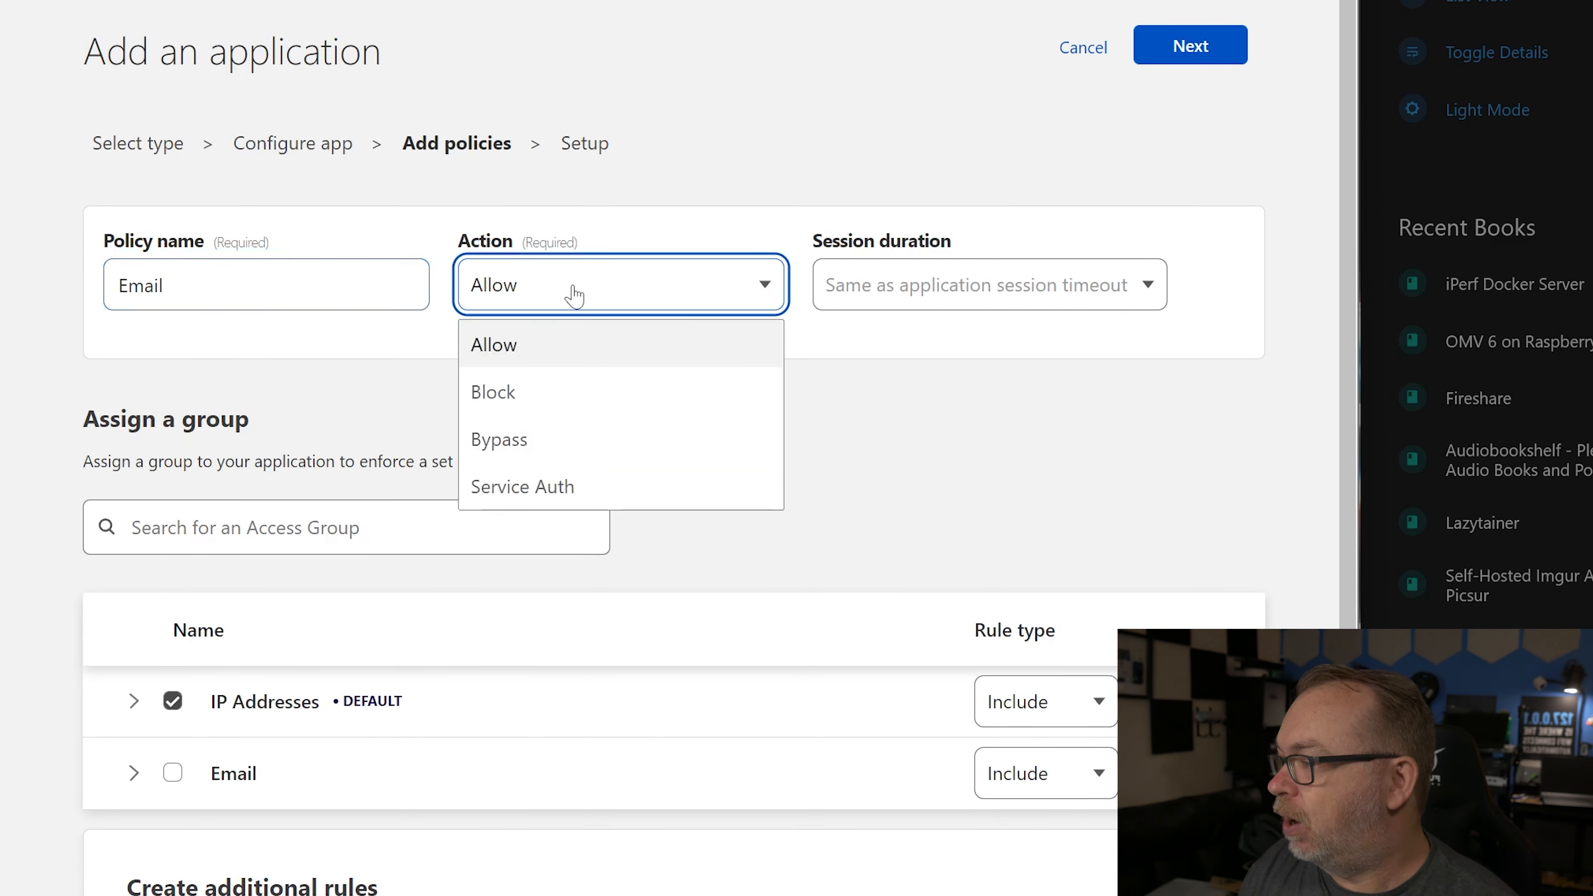
left_click(492, 345)
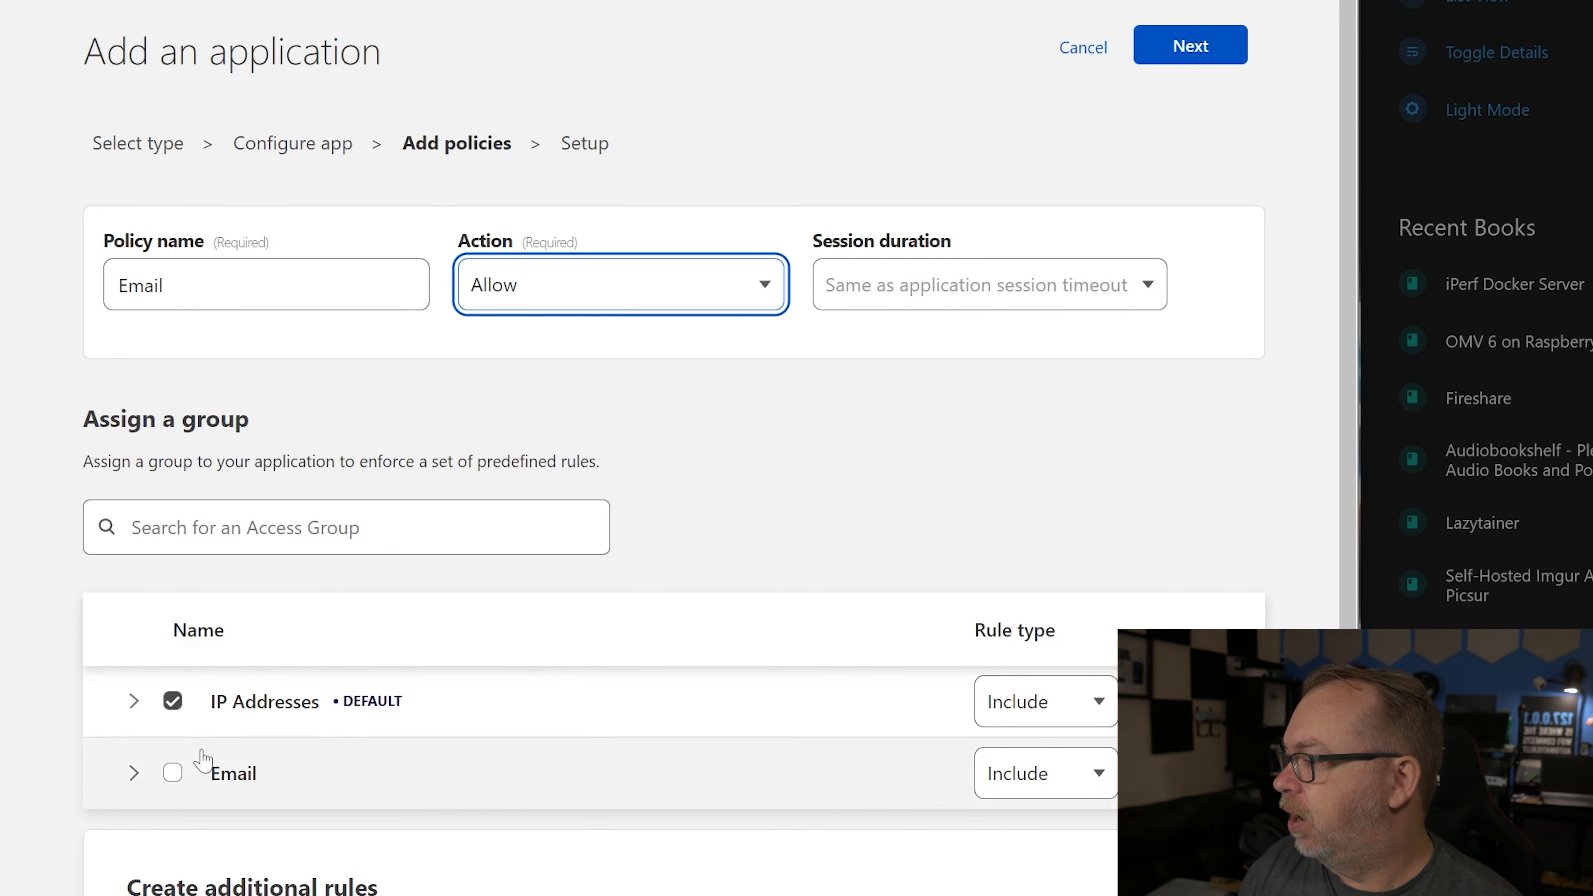
left_click(620, 285)
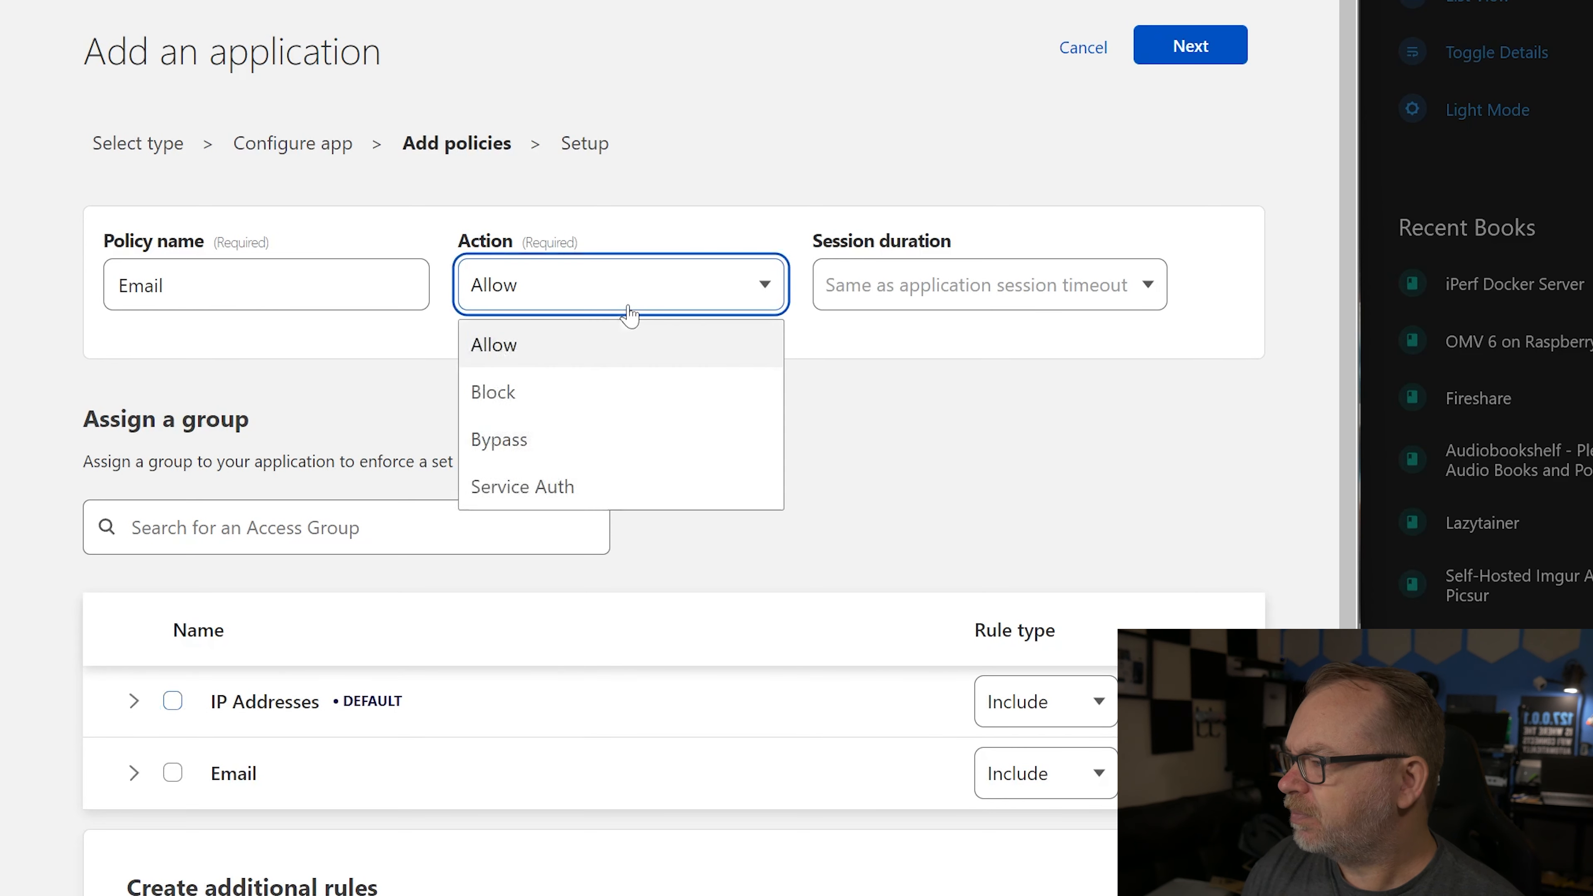
left_click(494, 344)
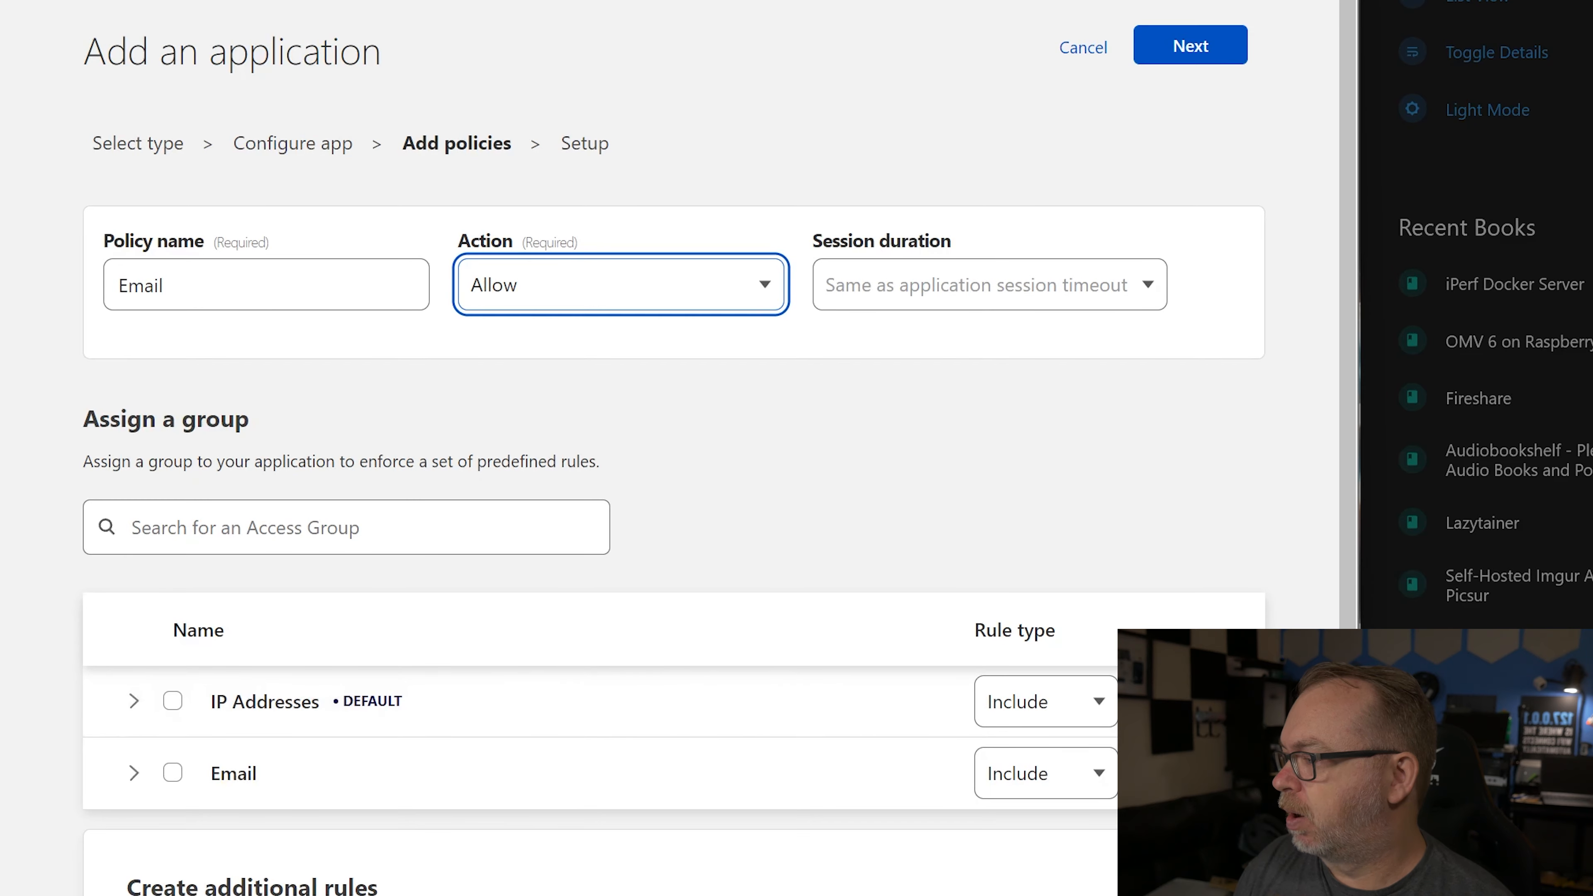
Step: Set the Include selector to Emails and enter the allowed email address
left_click(258, 642)
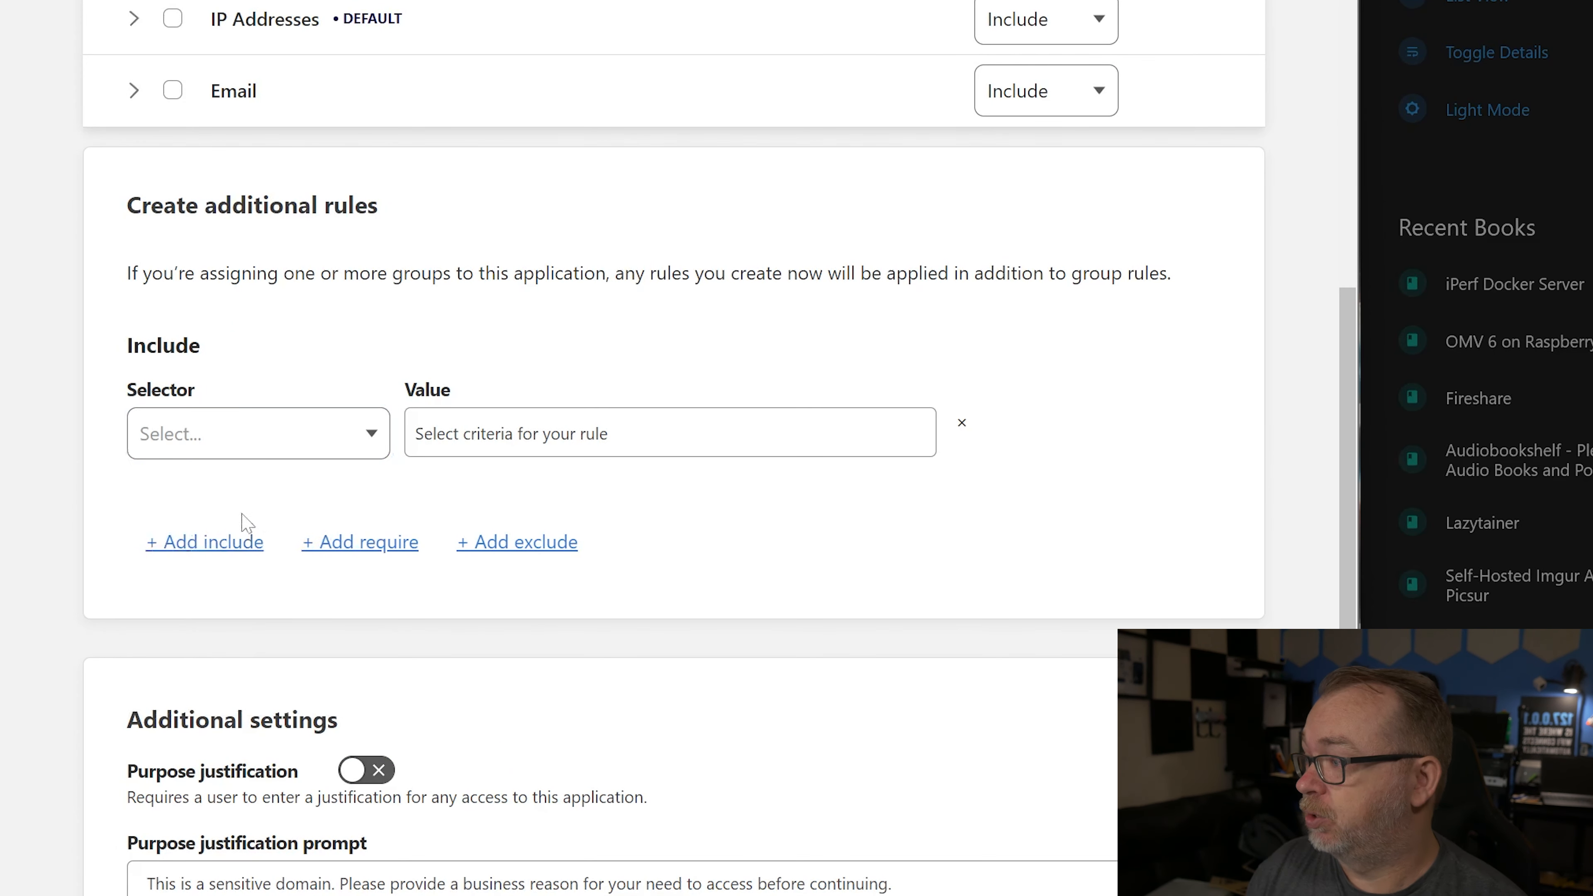
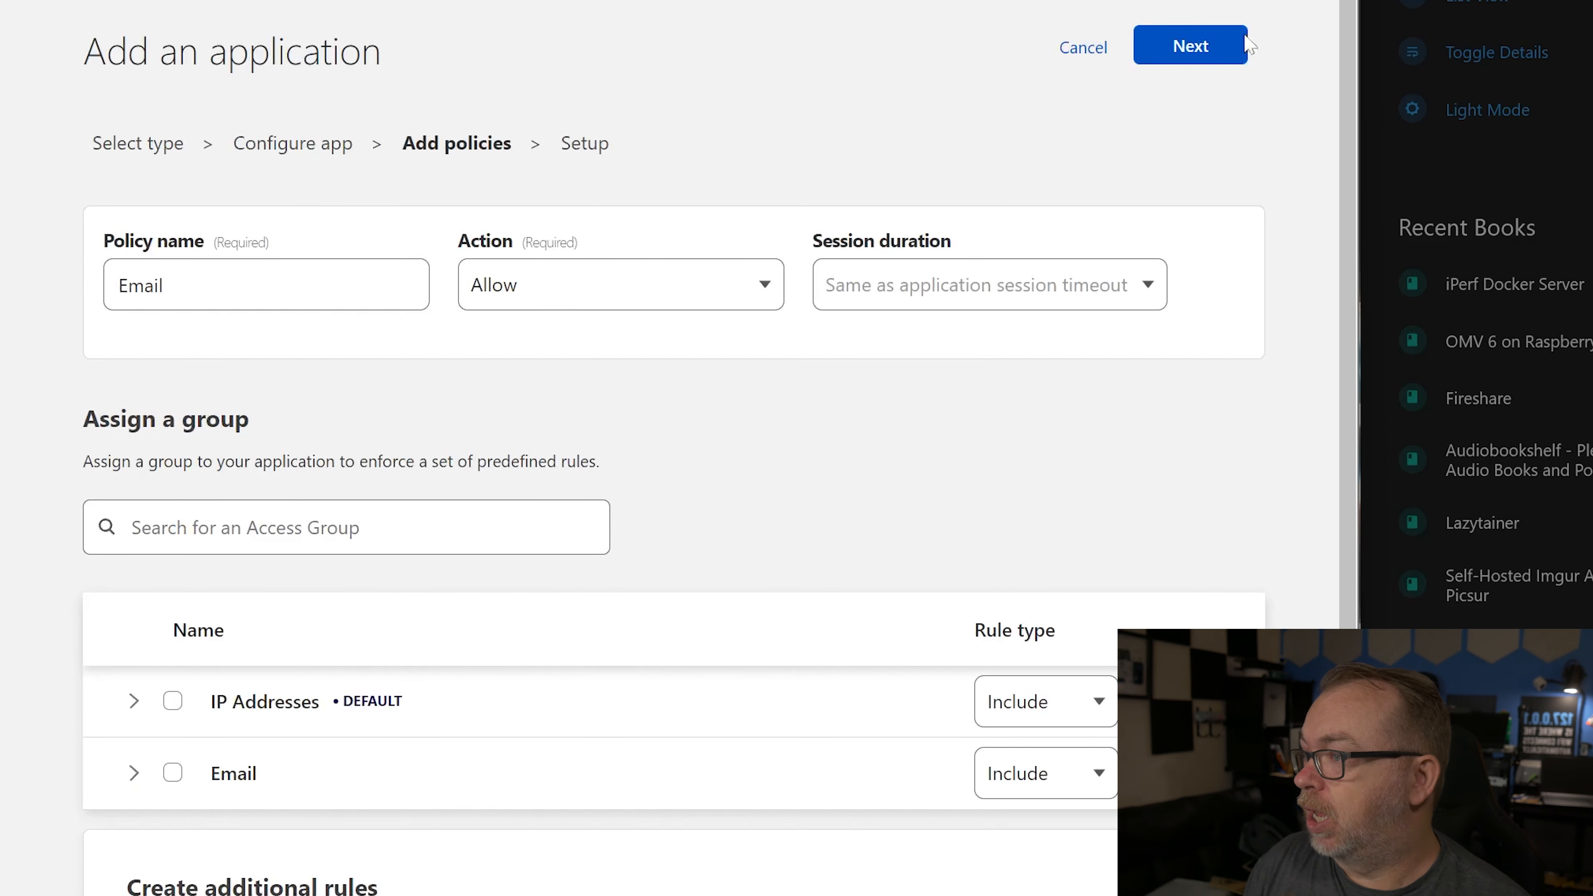
Step: Advance through Setup and add the dbt3ch application with its email policy
left_click(1190, 44)
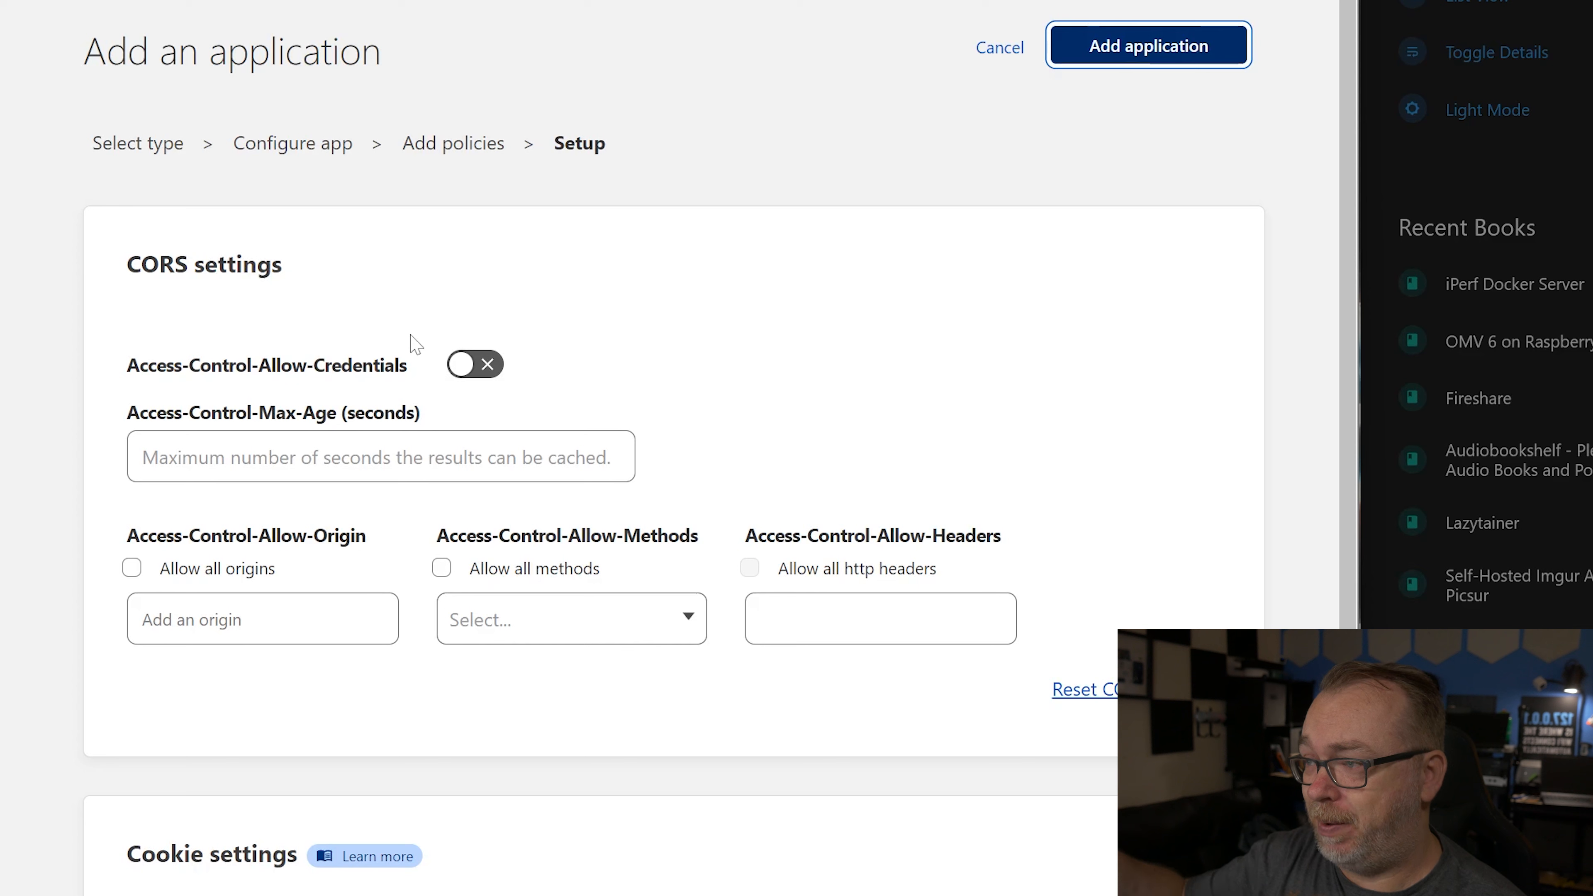
left_click(1149, 45)
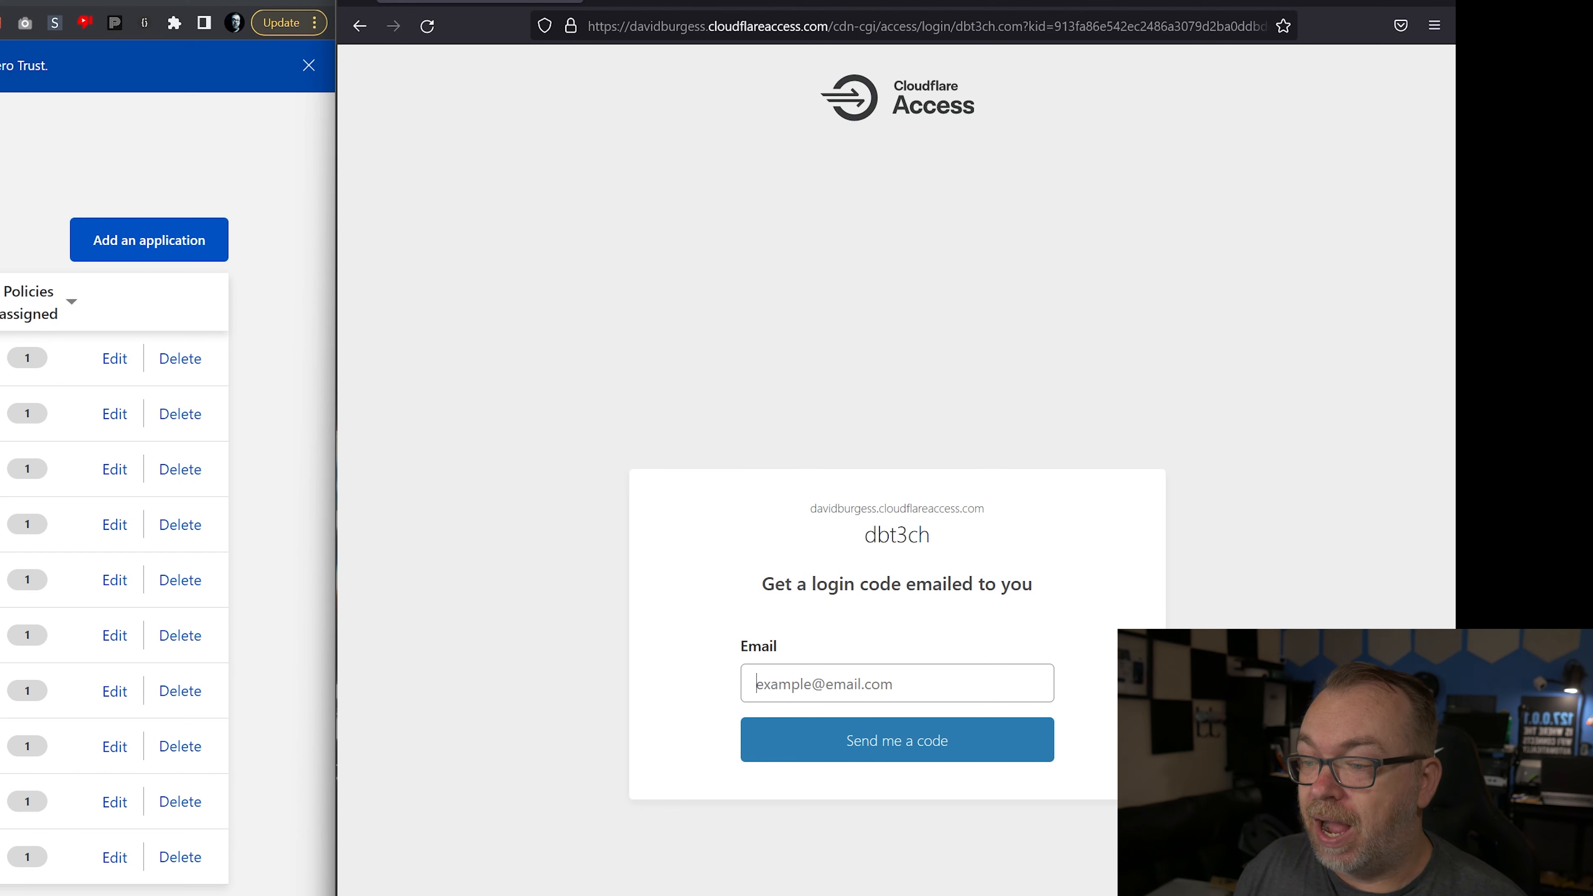
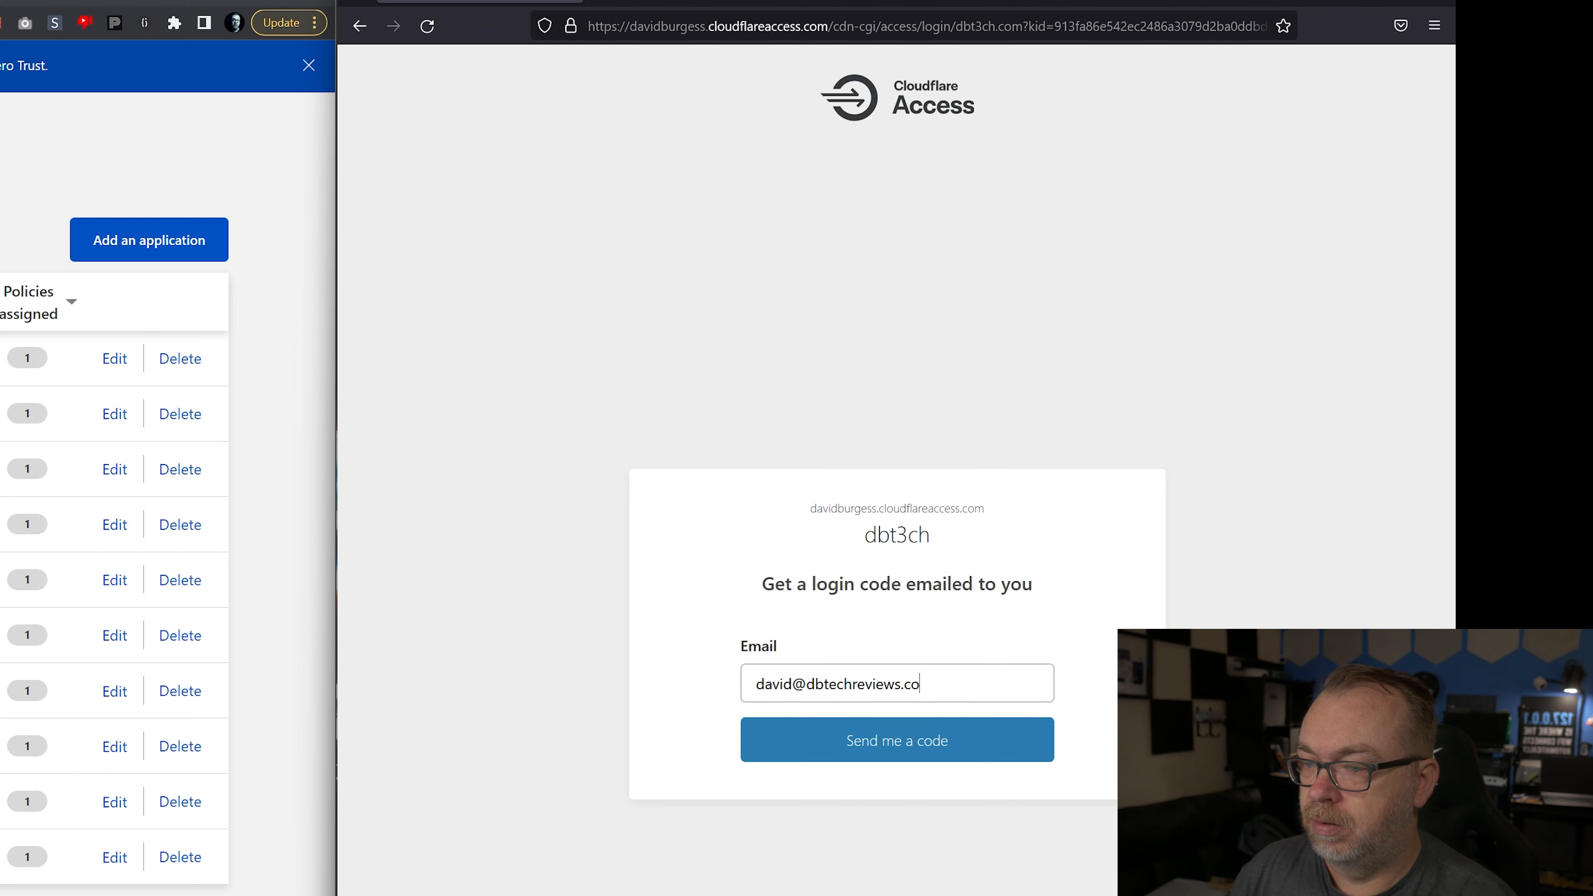
left_click(896, 740)
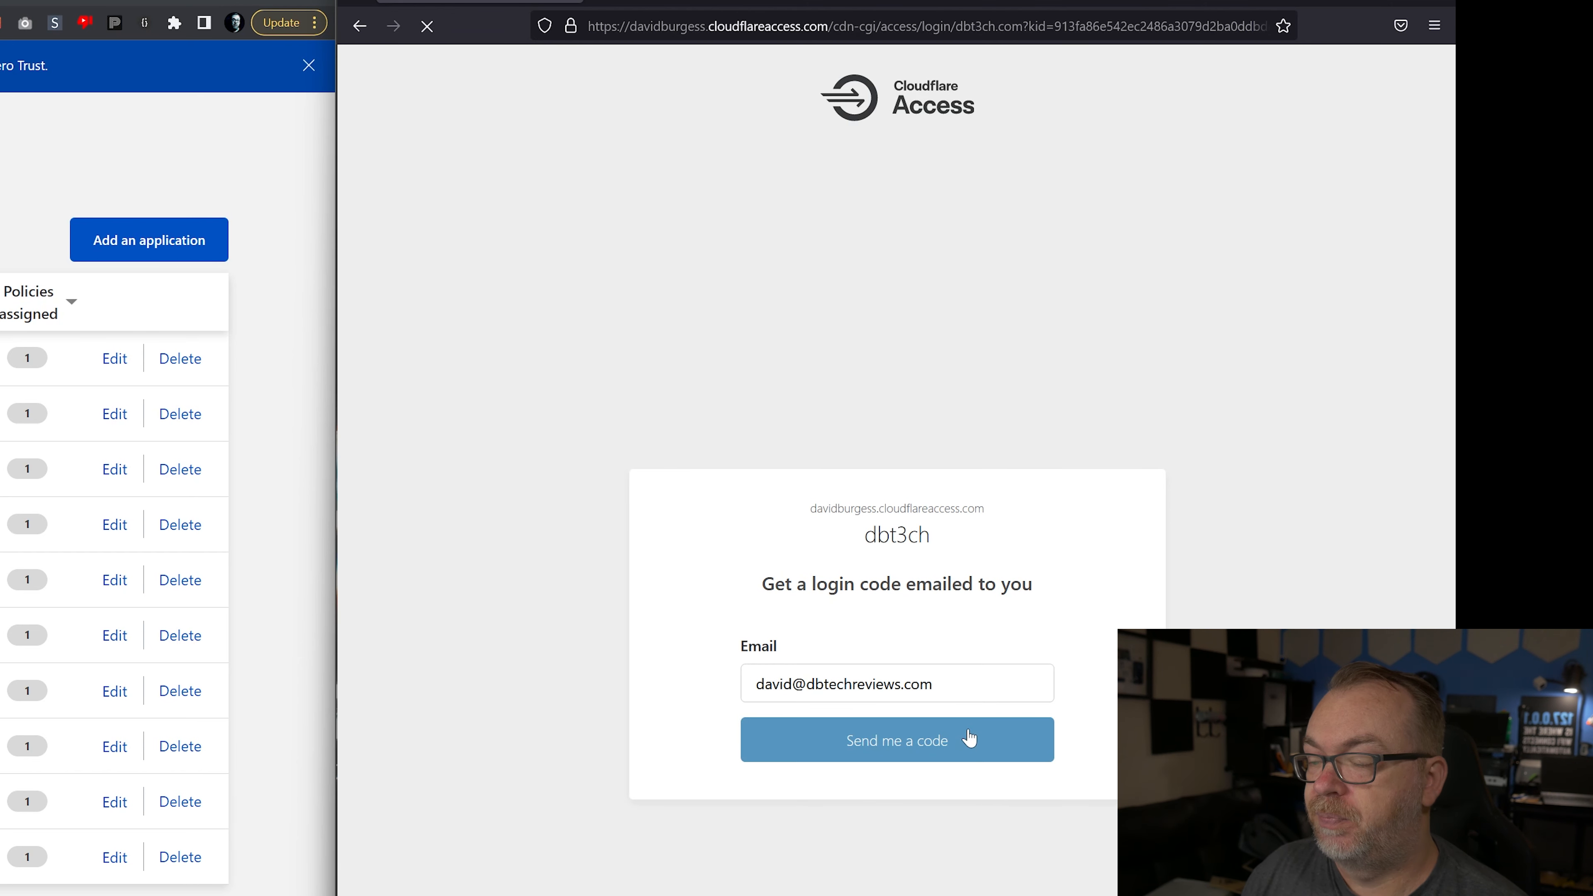
left_click(896, 740)
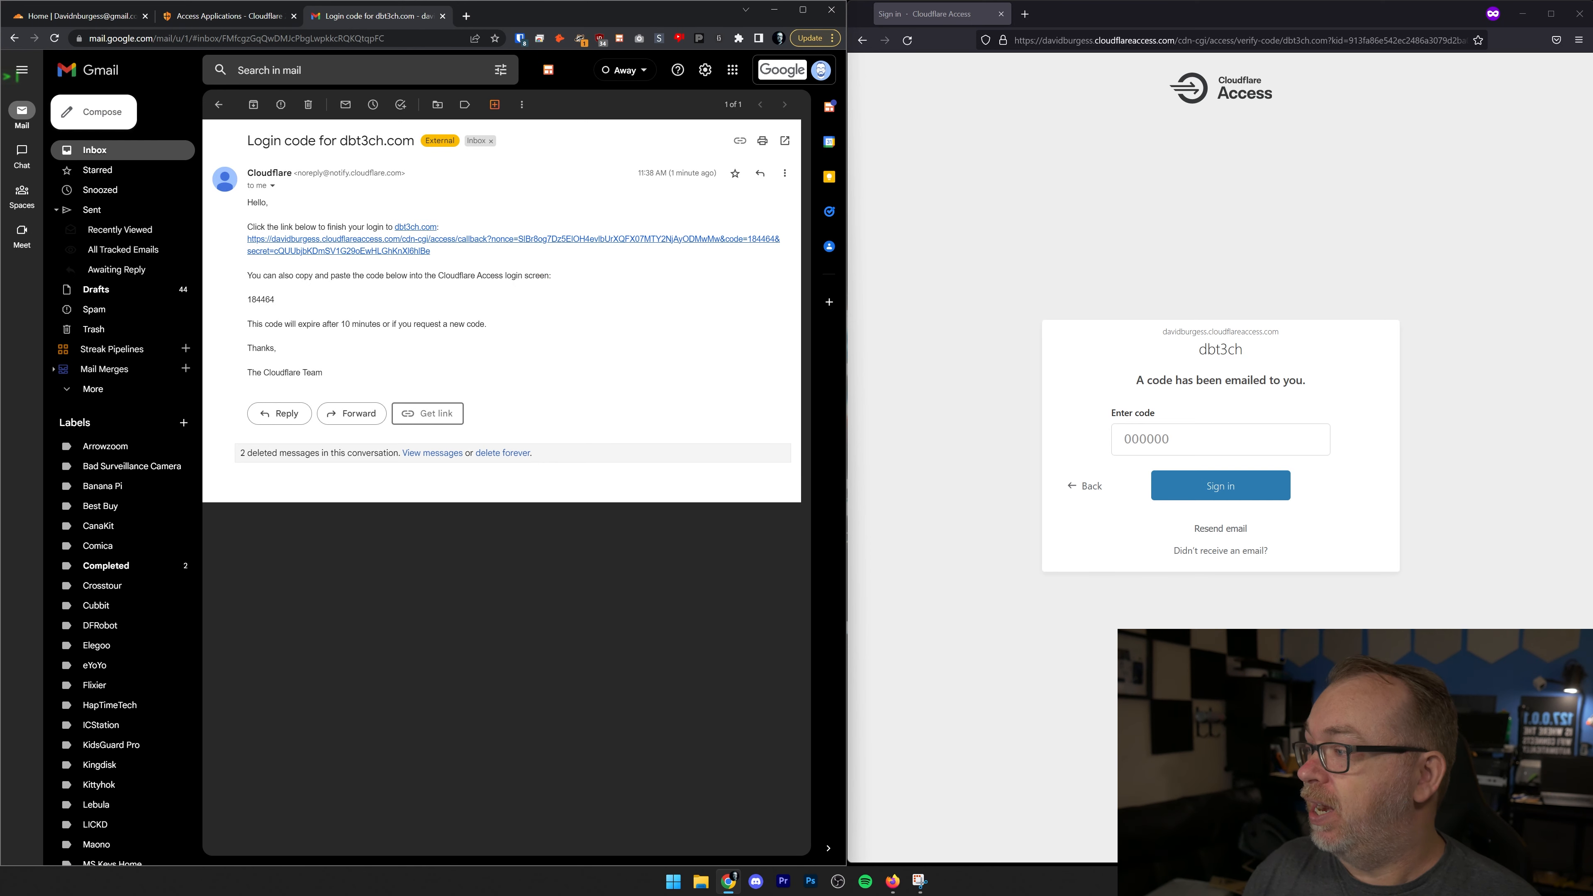
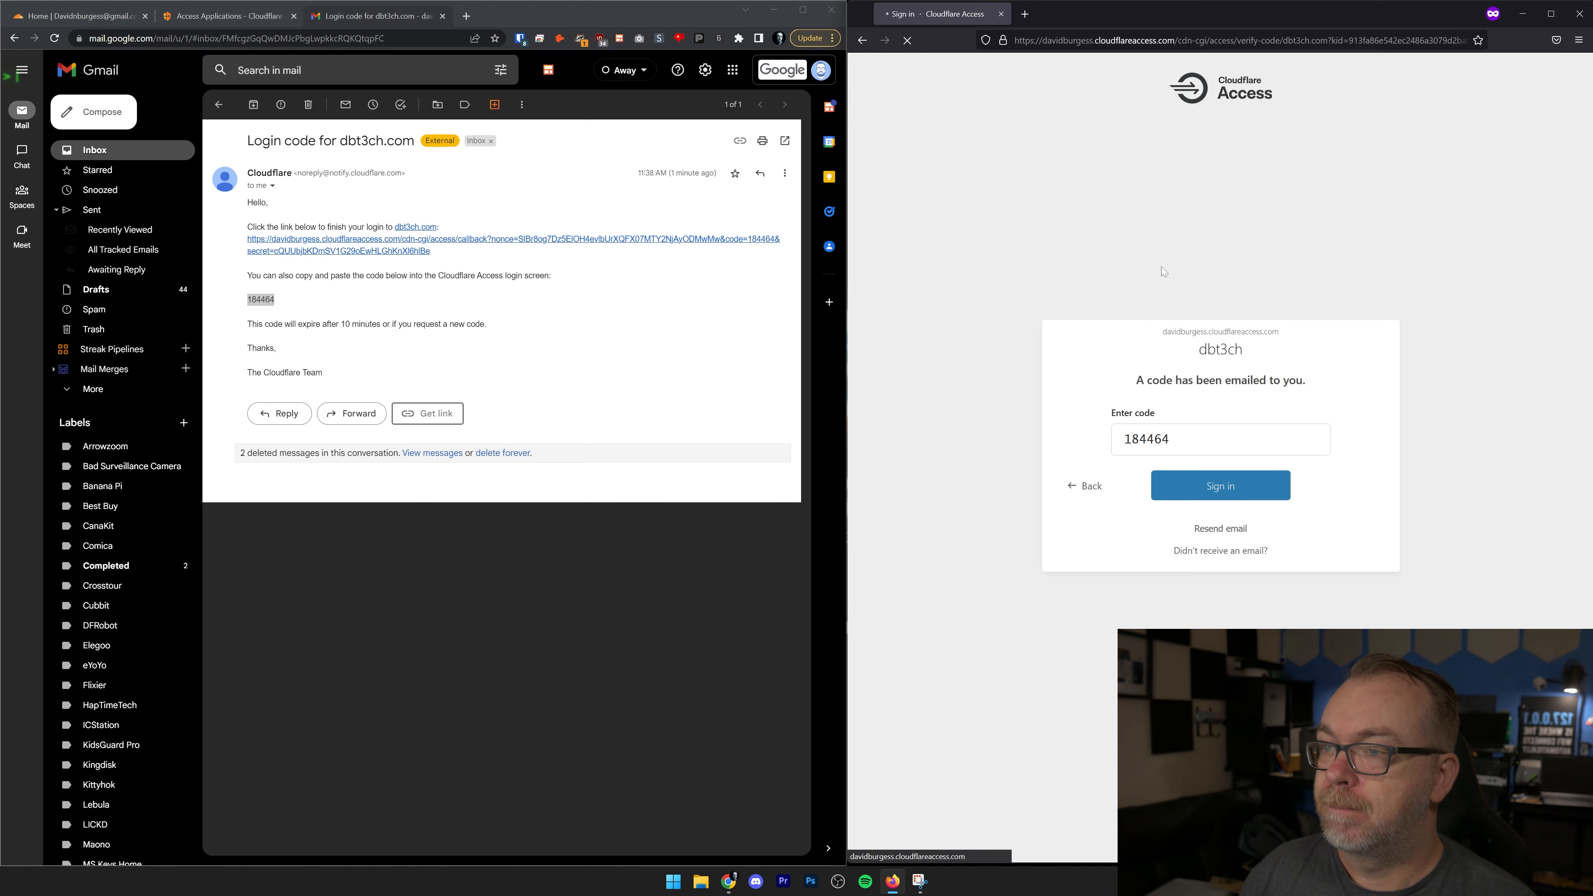
left_click(1219, 486)
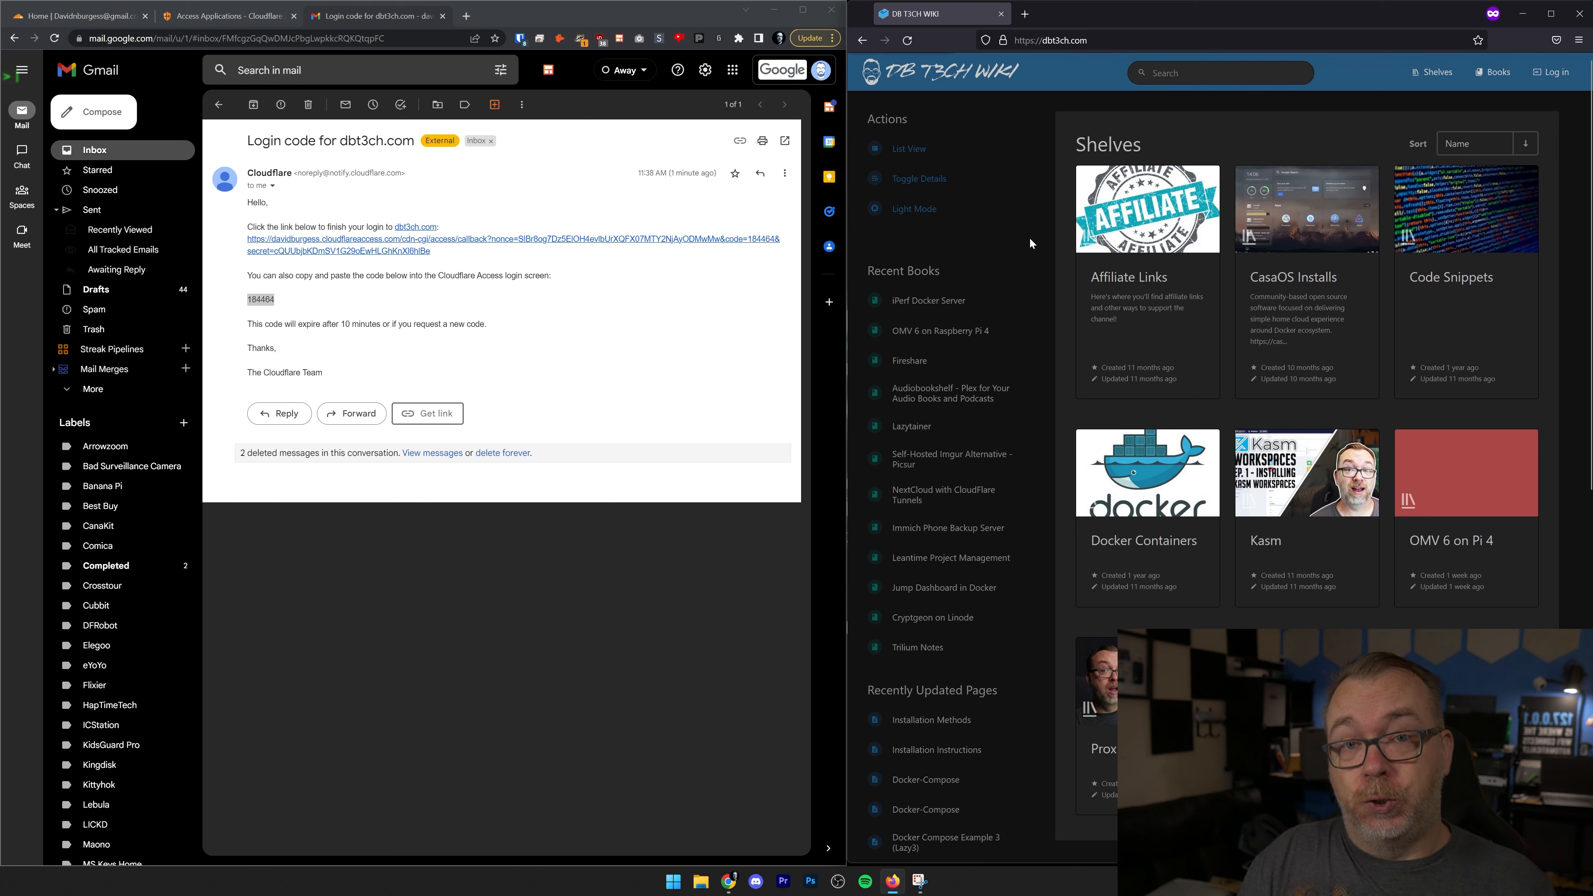
left_click(227, 15)
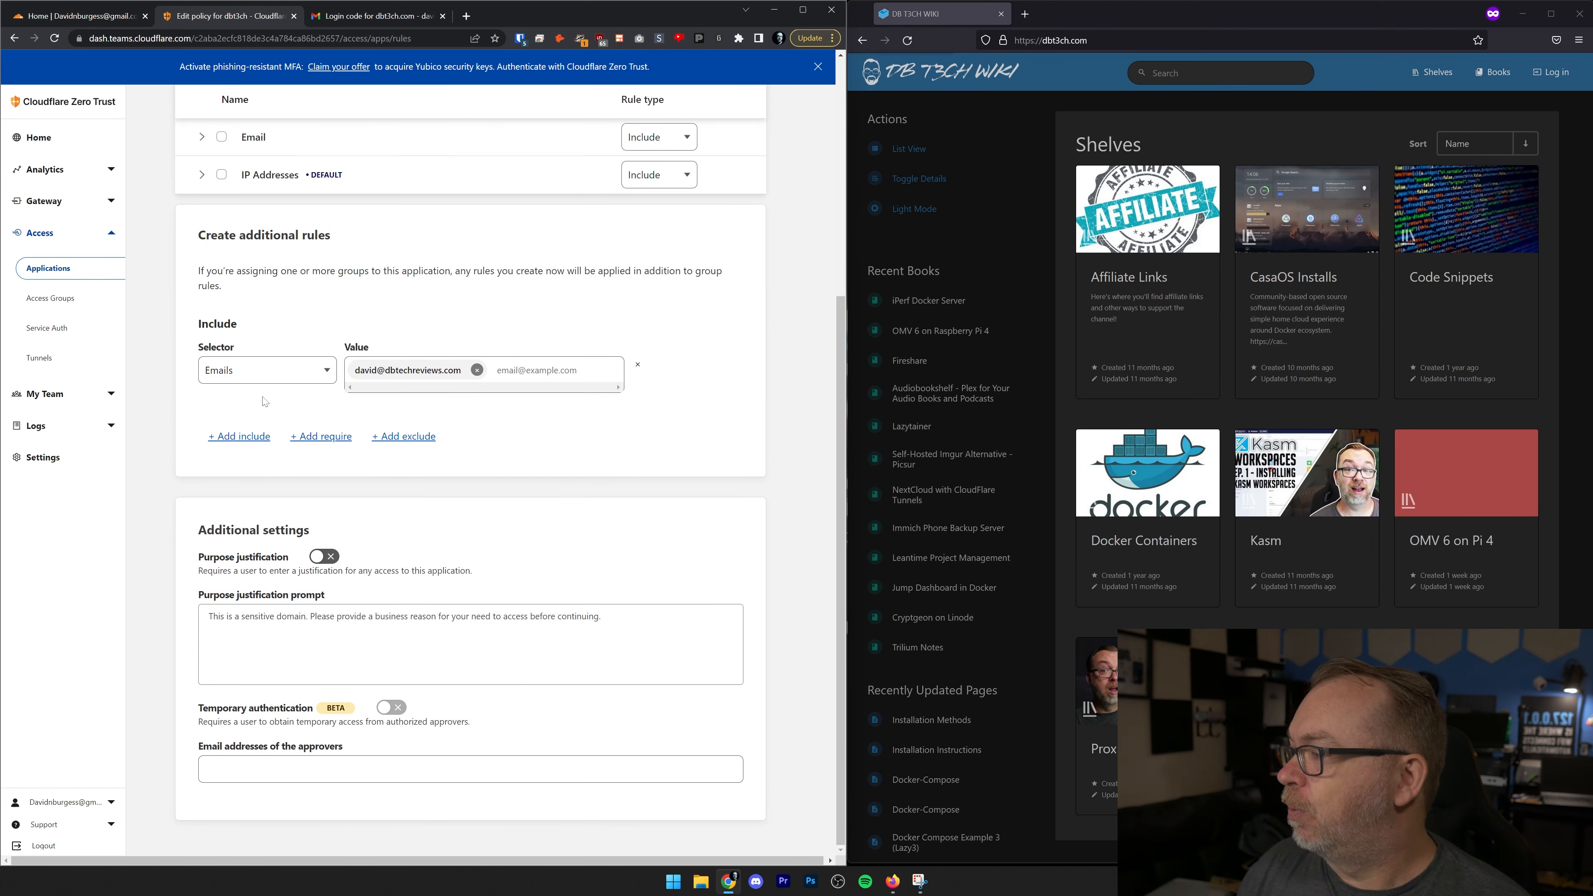
mouse_move(630, 372)
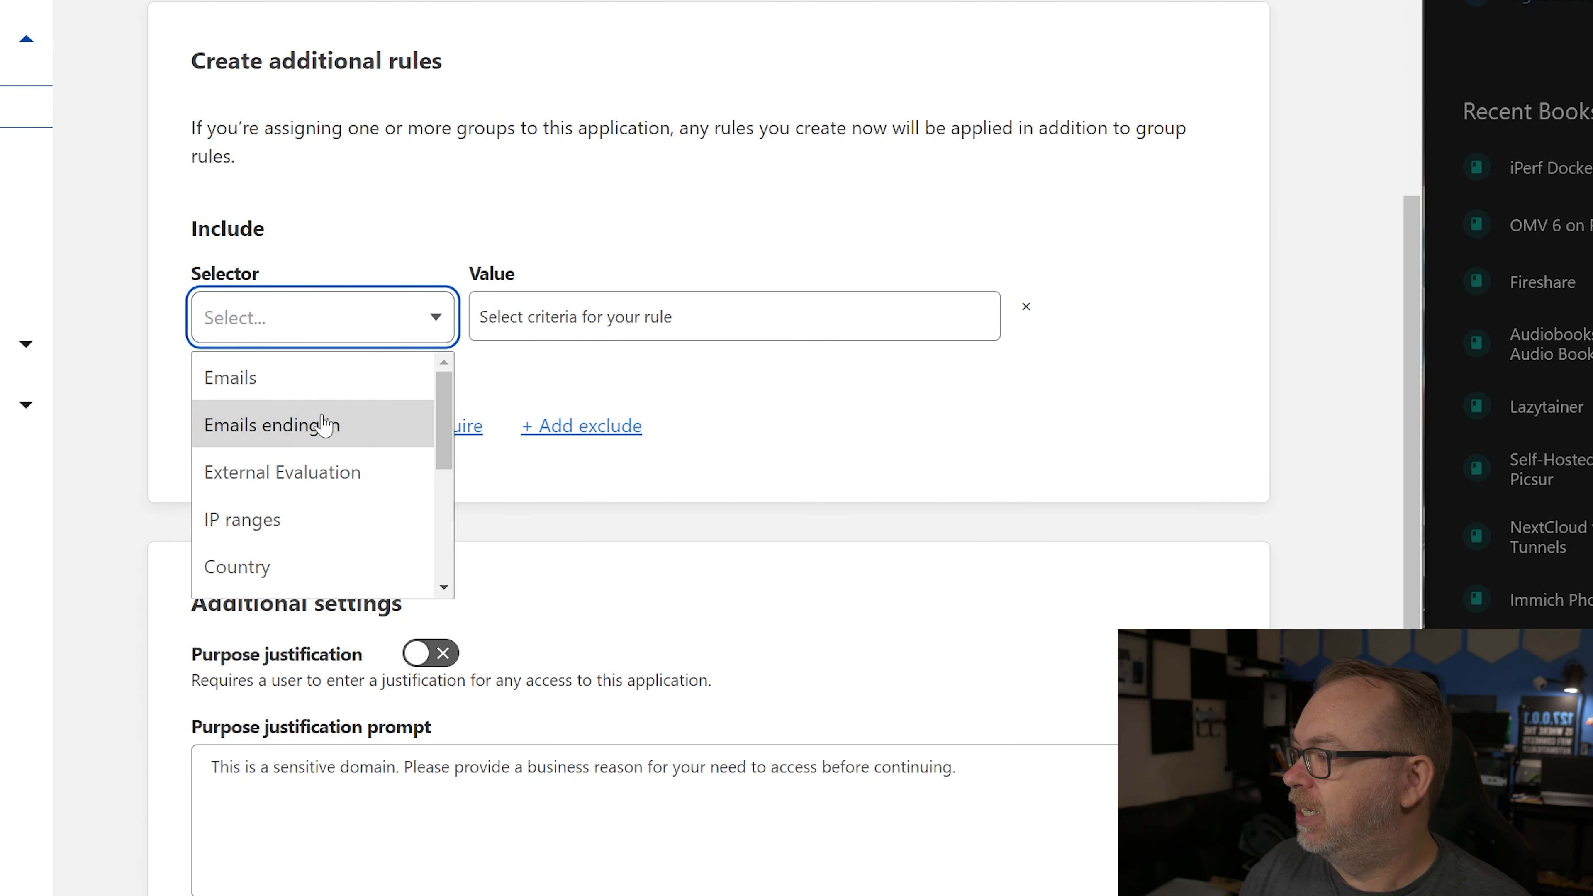
left_click(269, 425)
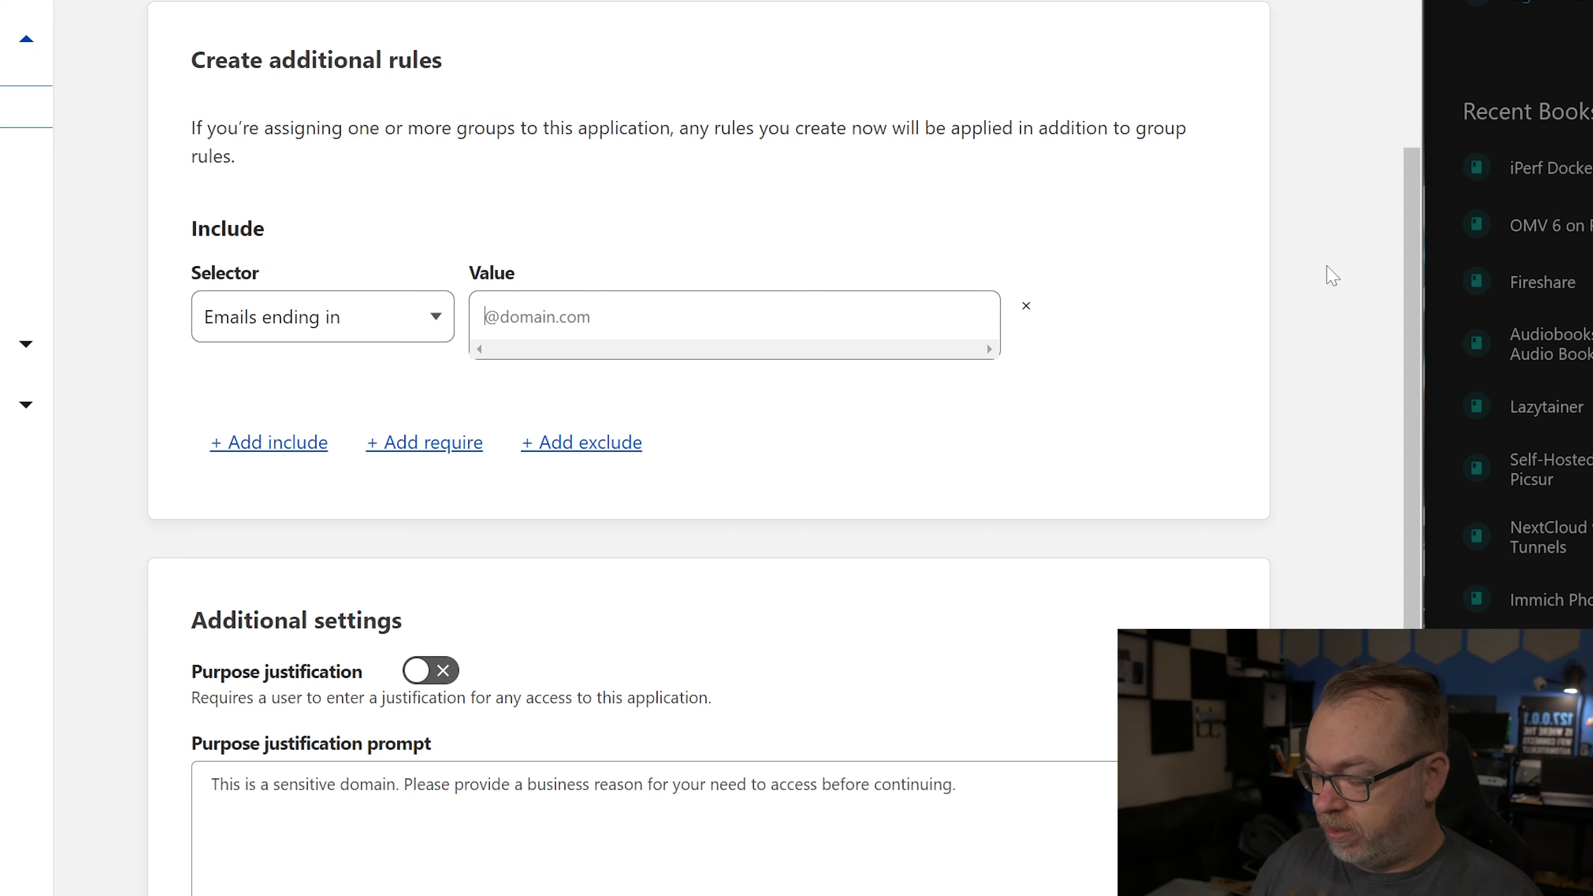
type("@dbtechrevi")
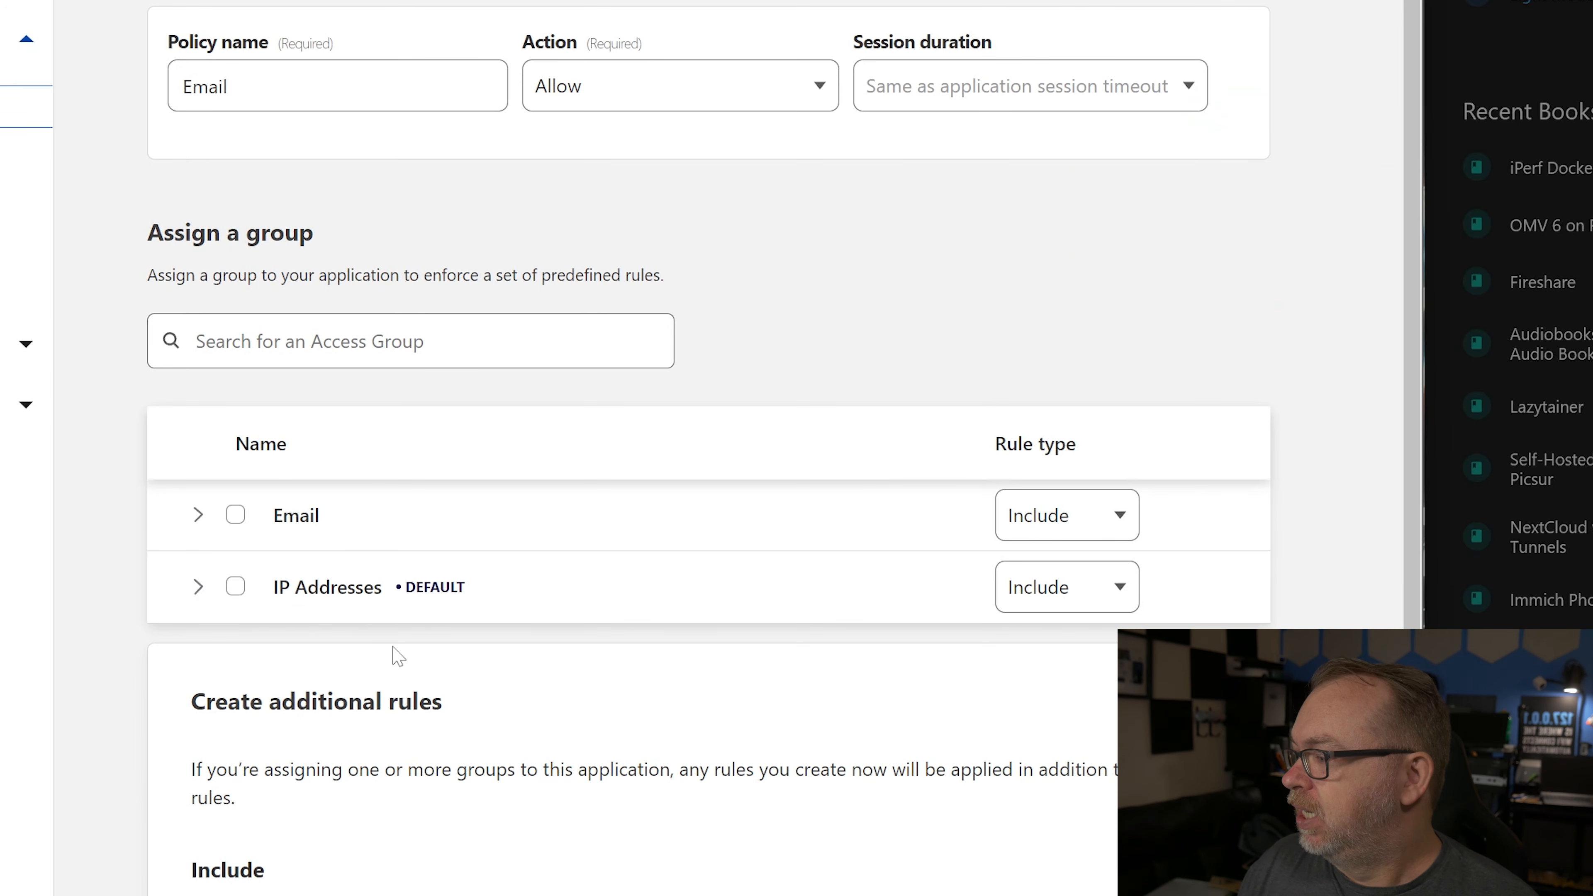
scroll("down", 3)
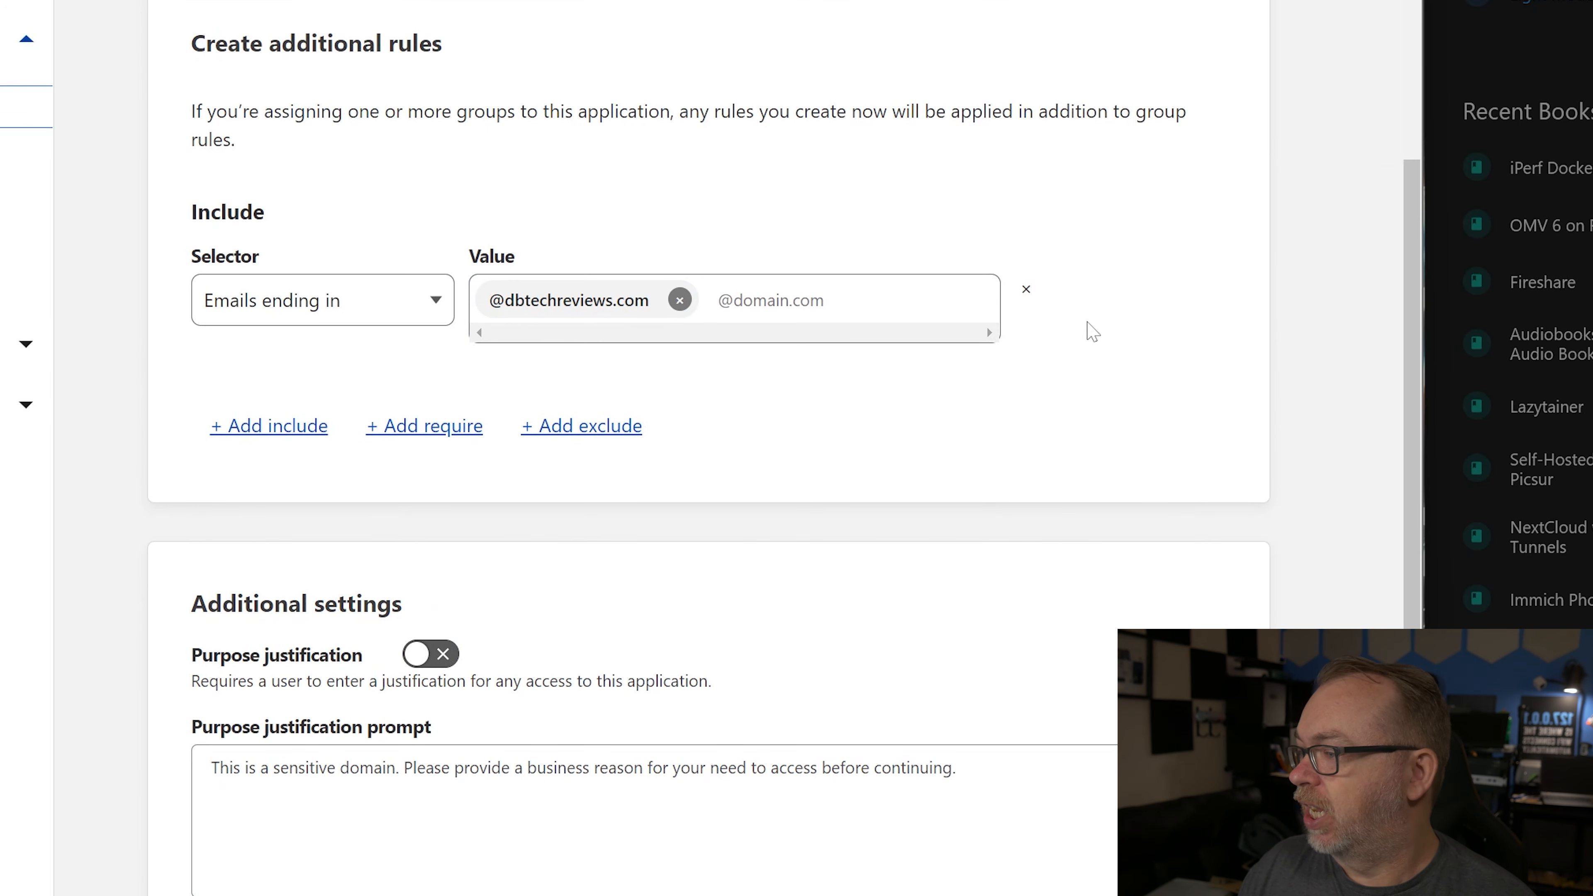
left_click(322, 299)
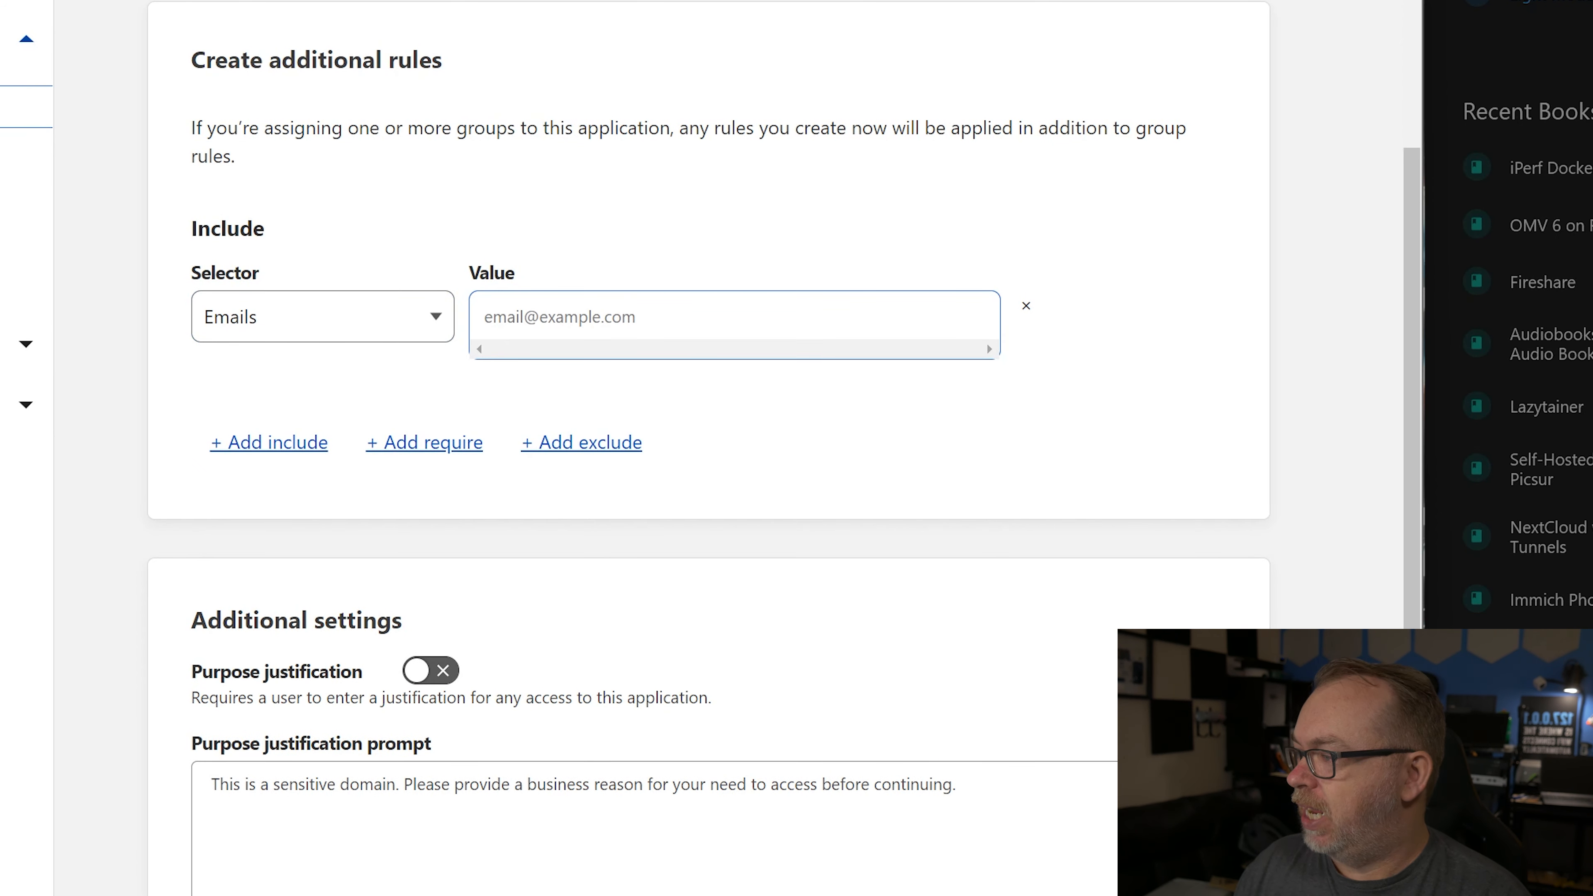
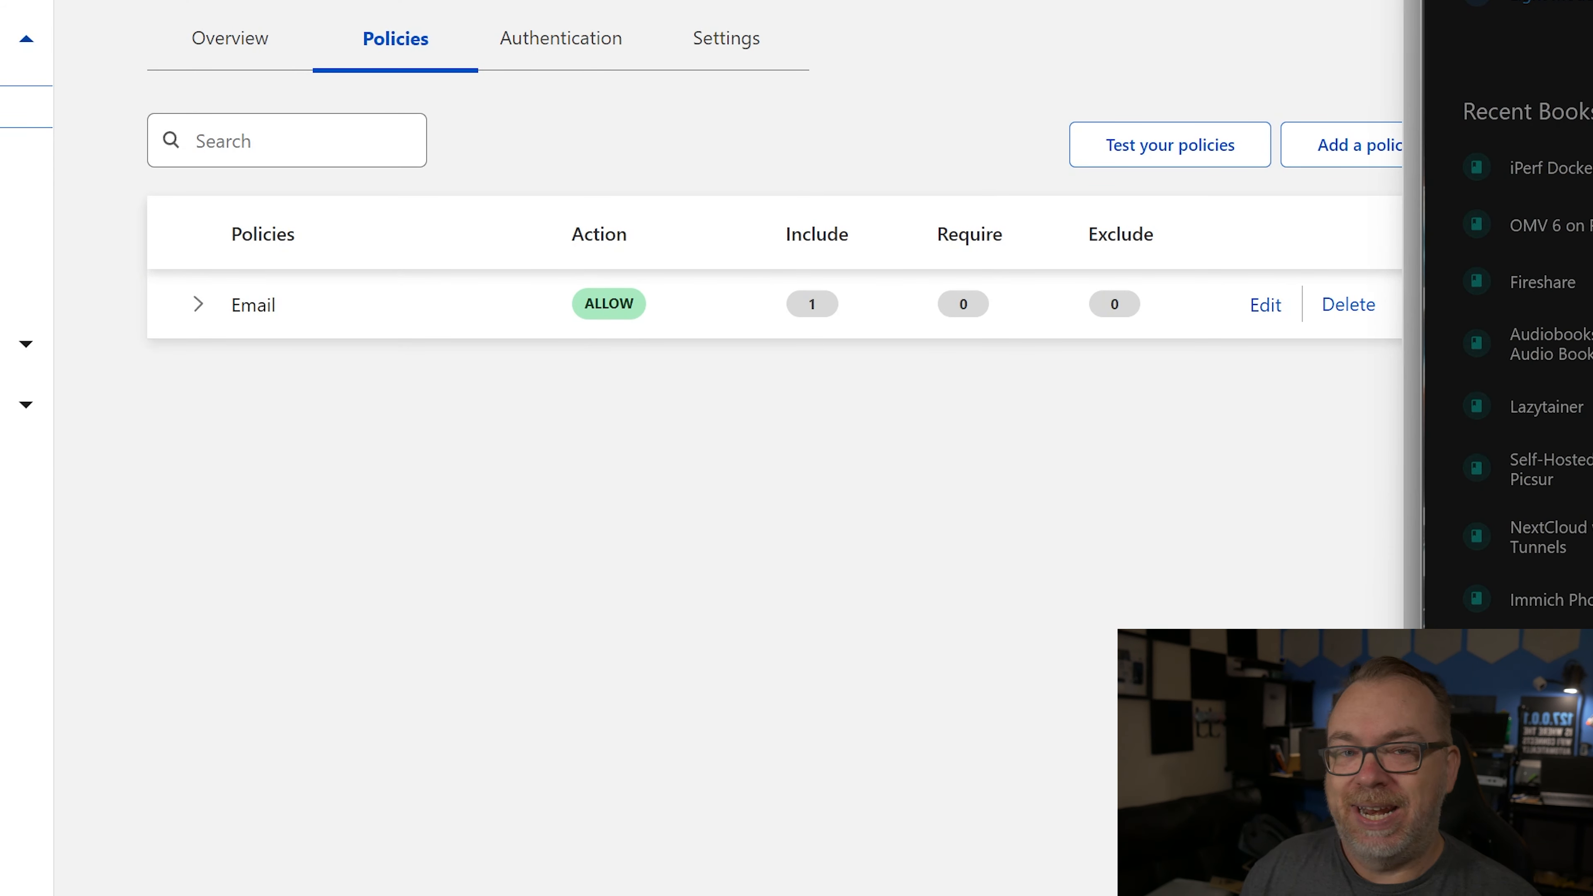
mouse_move(1264, 304)
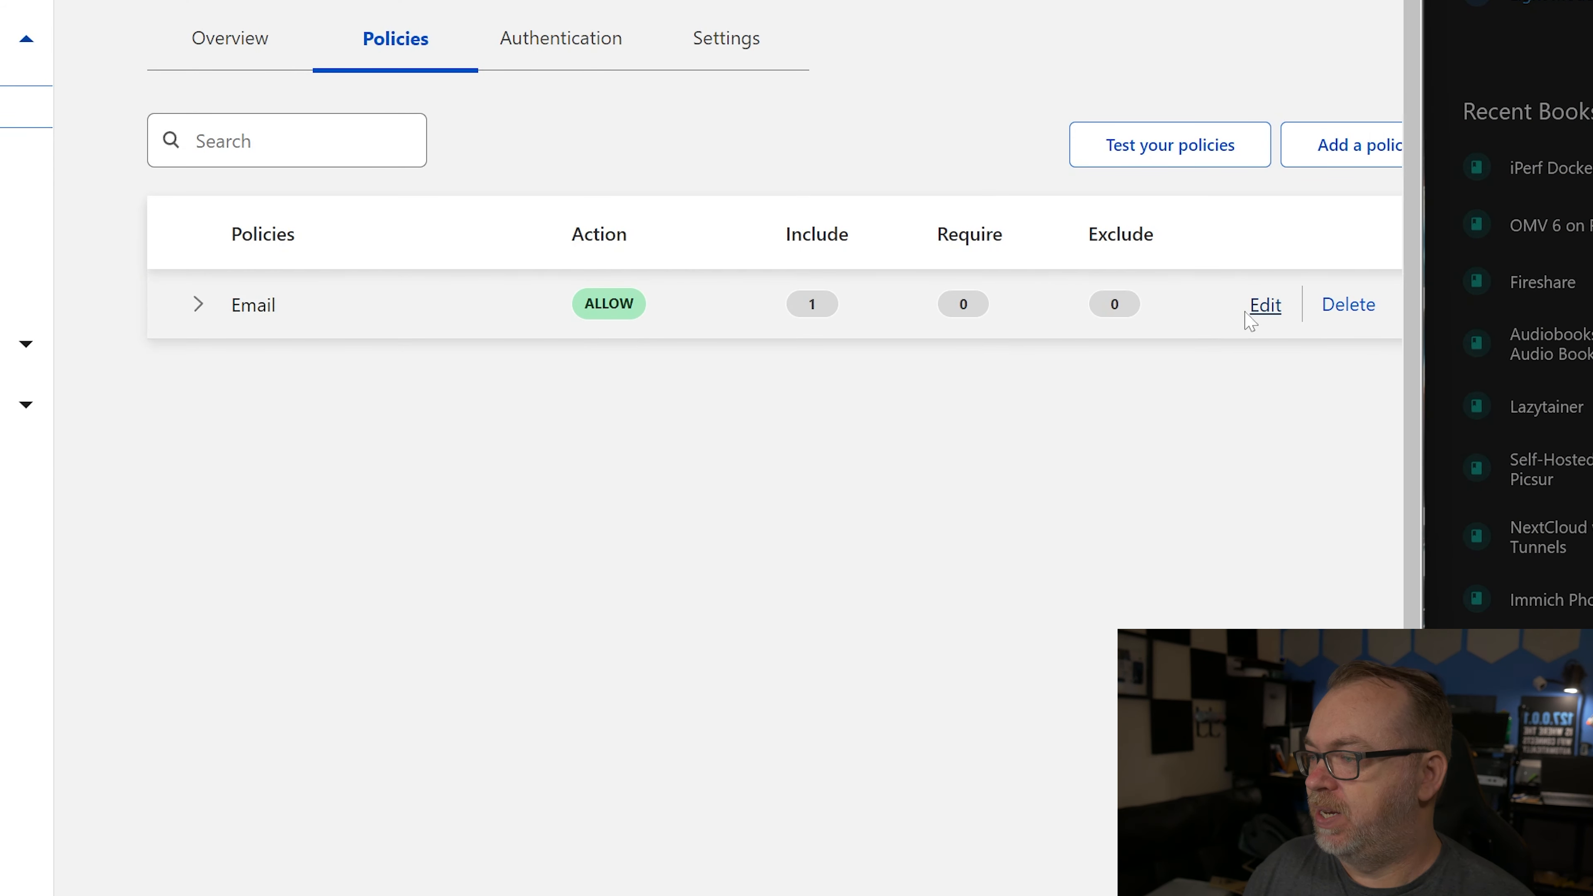
Step: Reopen the Email policy editor from dbt3ch's Policies tab
left_click(1265, 304)
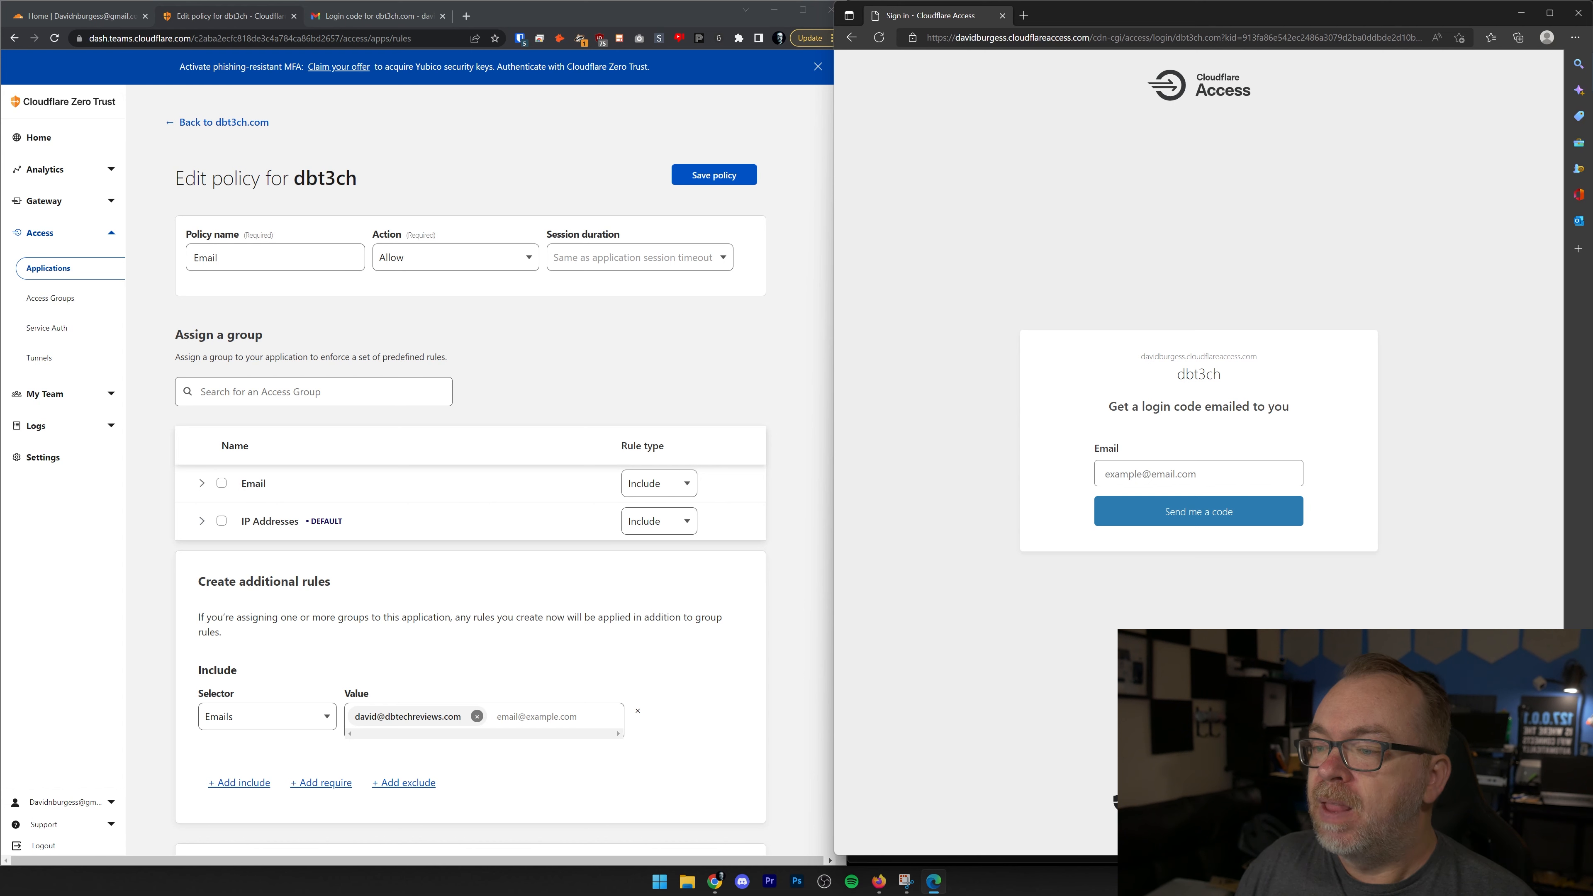
Step: Request a dbt3ch login code for a different Gmail address starting 'davidn'
scroll("down", 3)
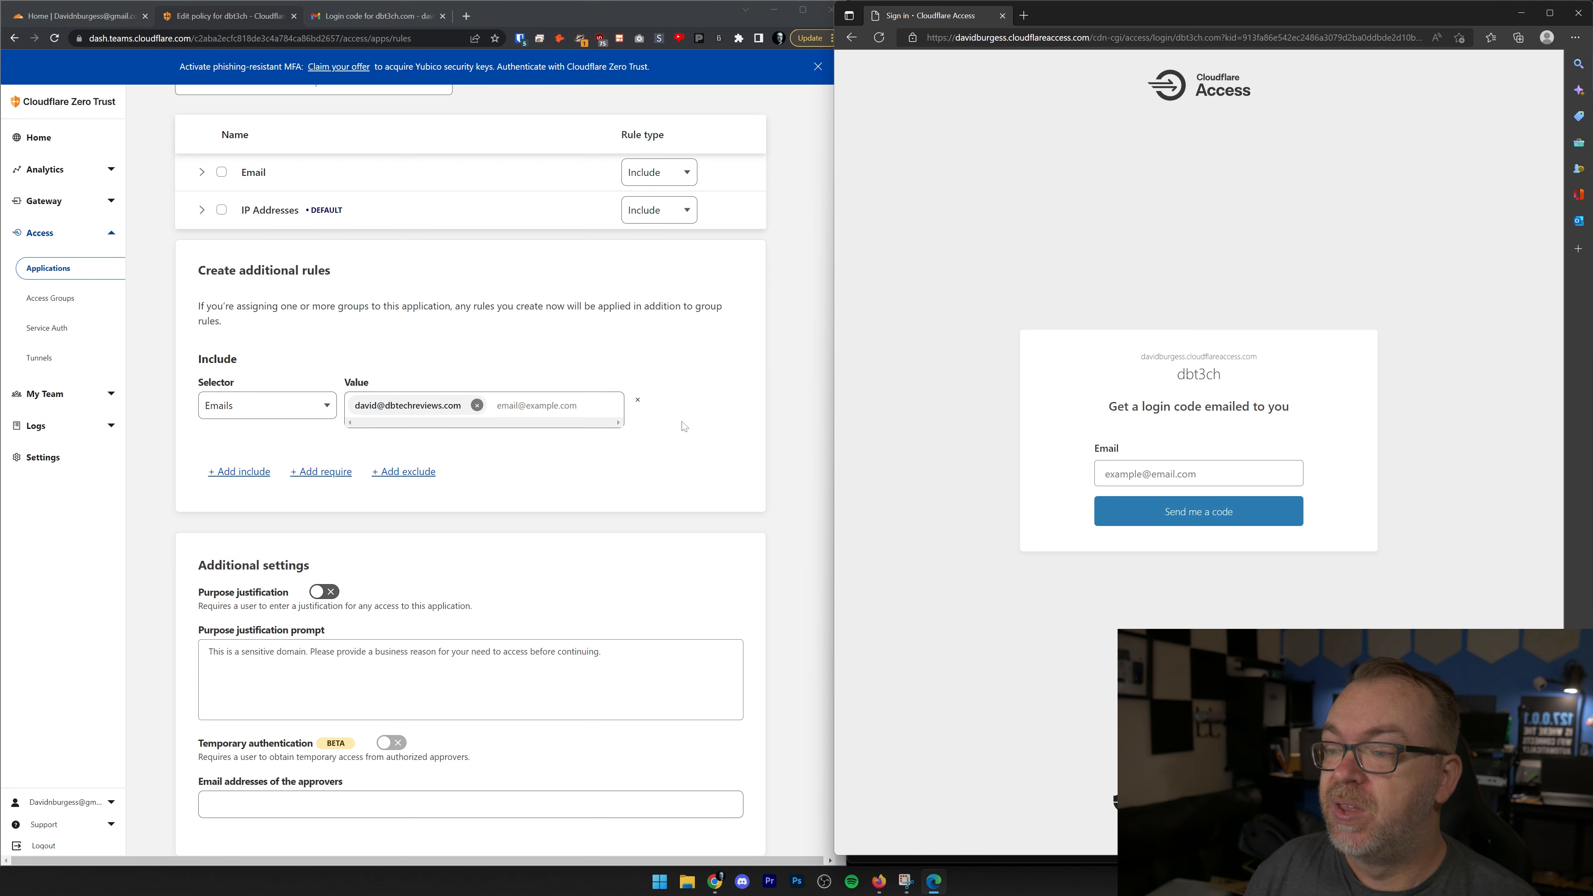
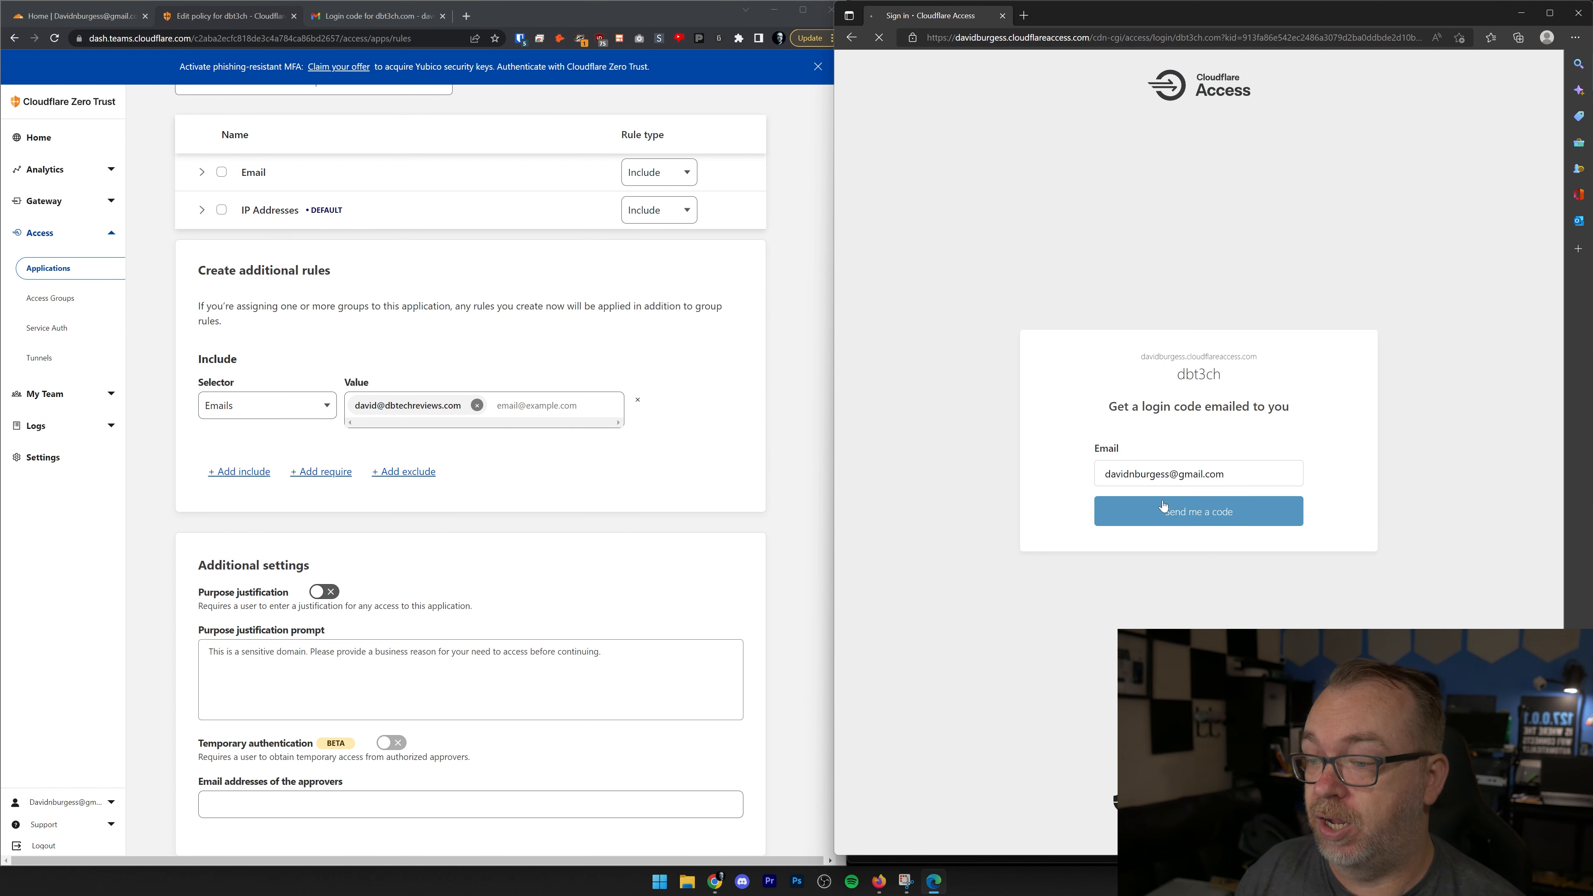
left_click(1199, 511)
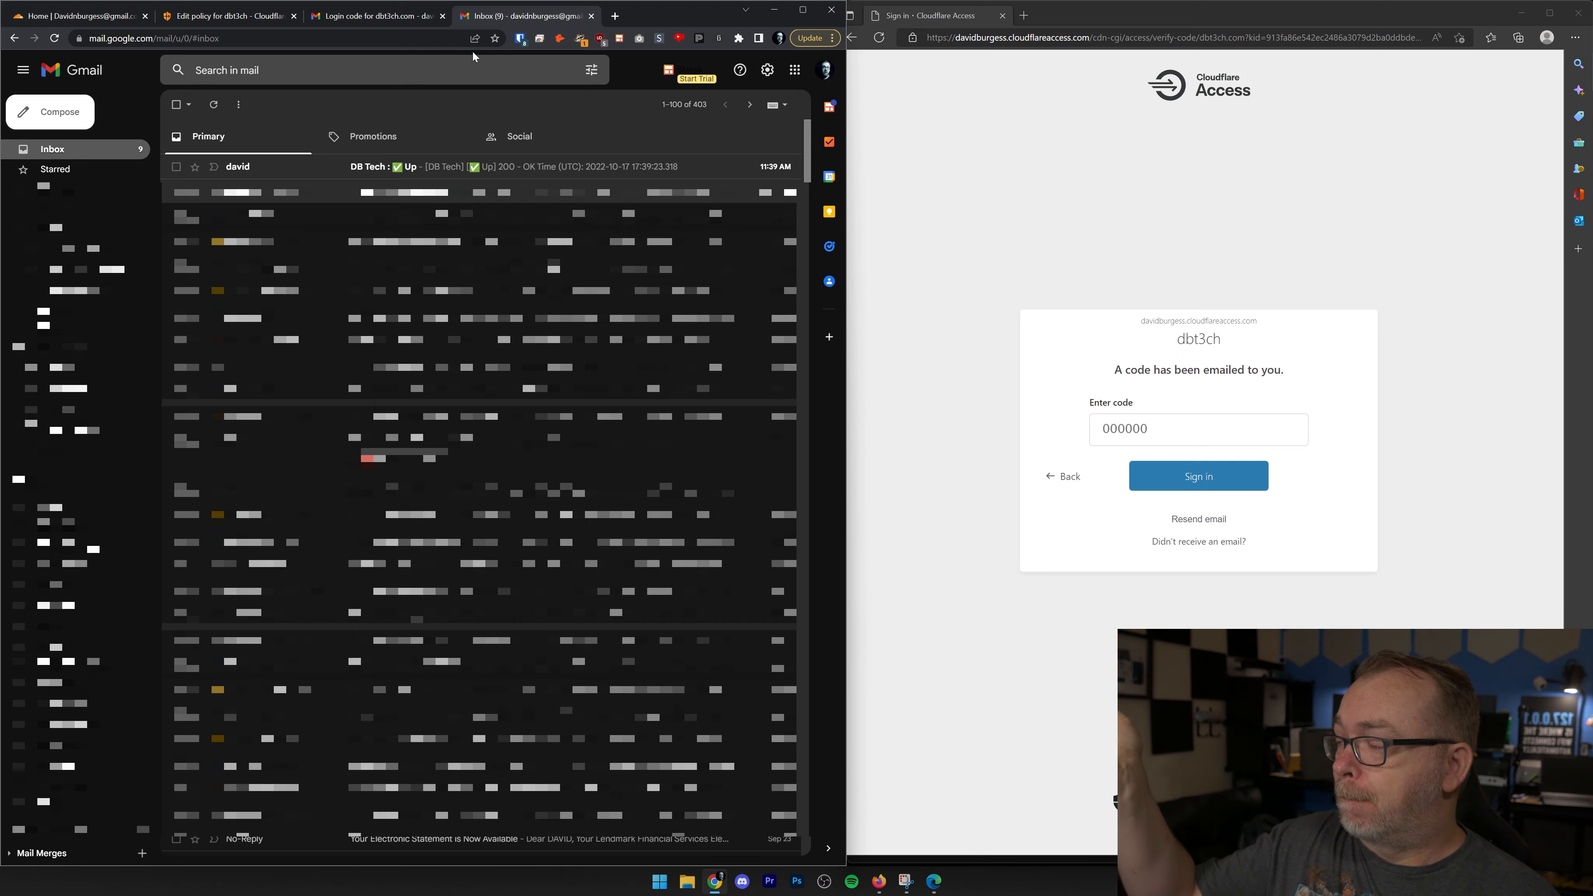
Step: Switch to the second Gmail account's inbox to look for the code
left_click(229, 15)
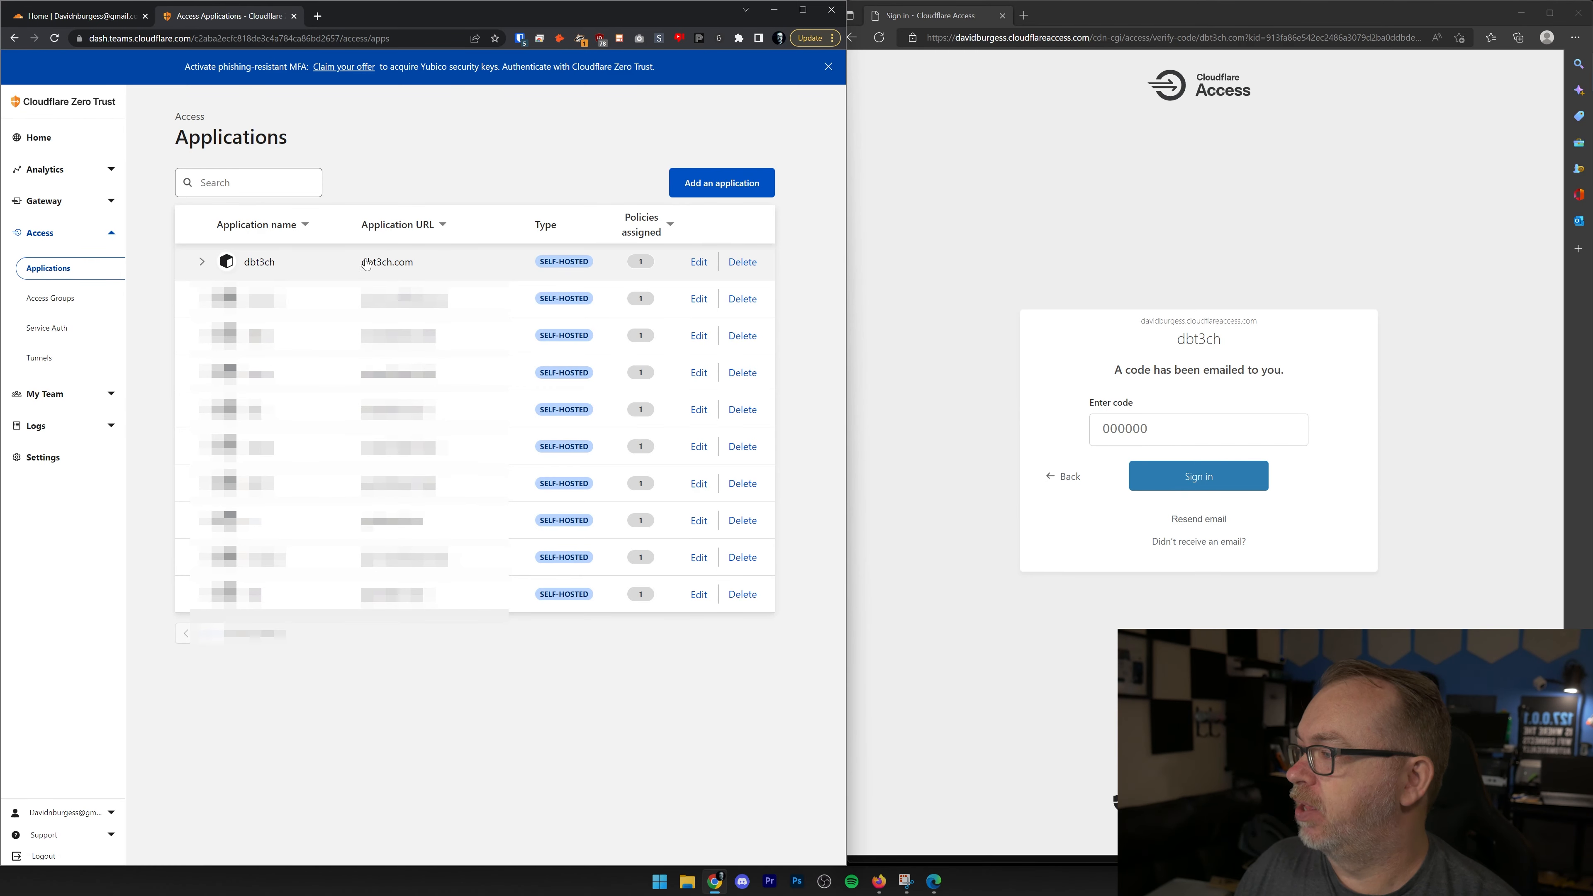
Step: Delete the dbt3ch application and bring up the Access Groups page
left_click(742, 262)
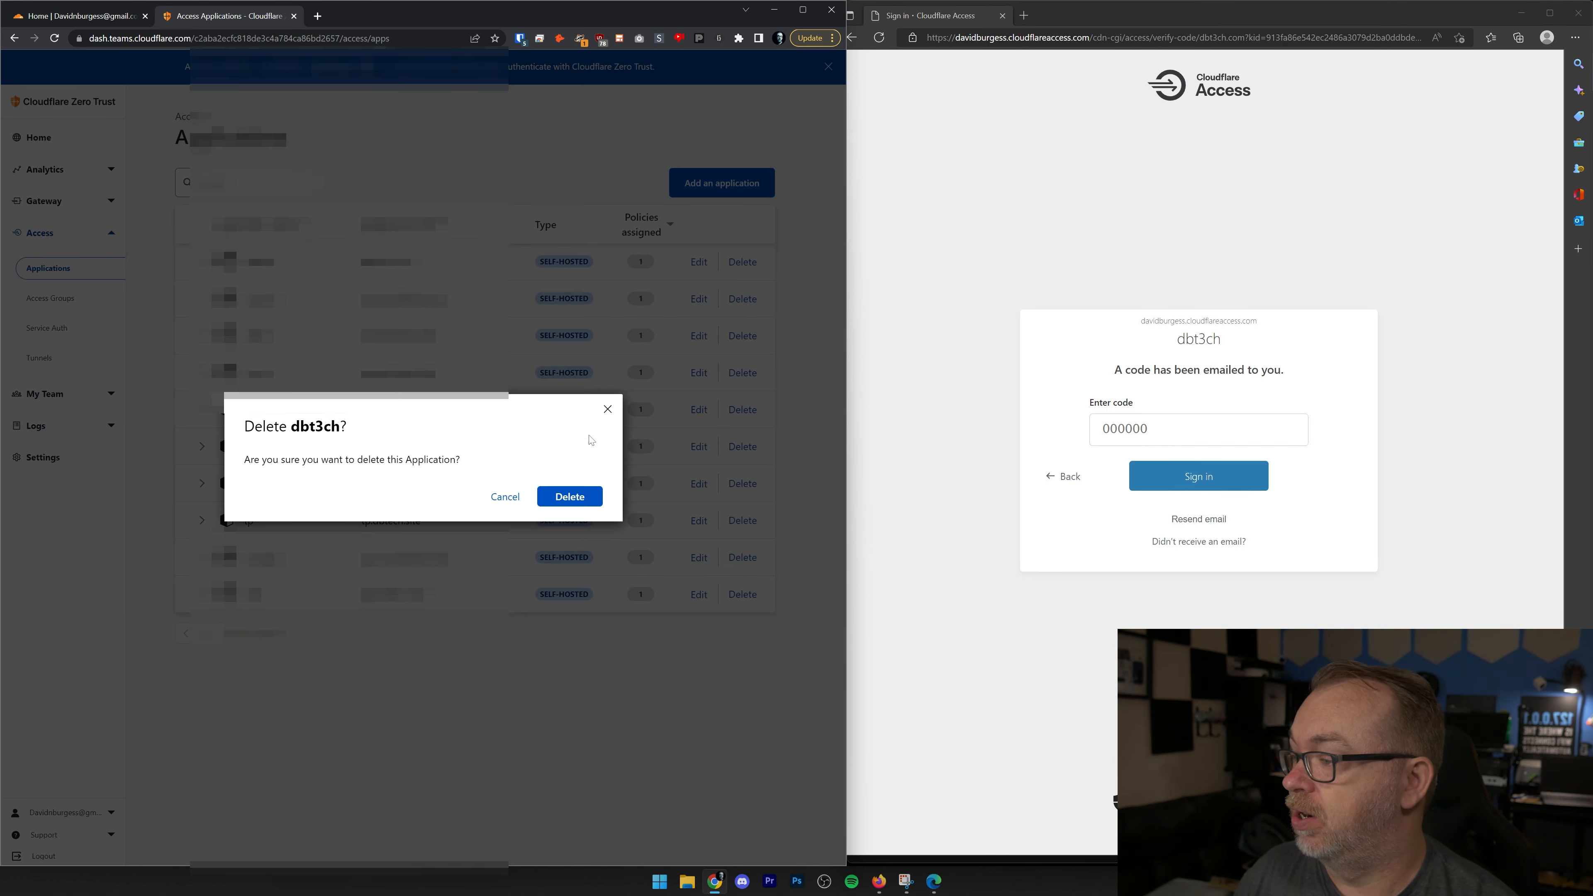
left_click(505, 498)
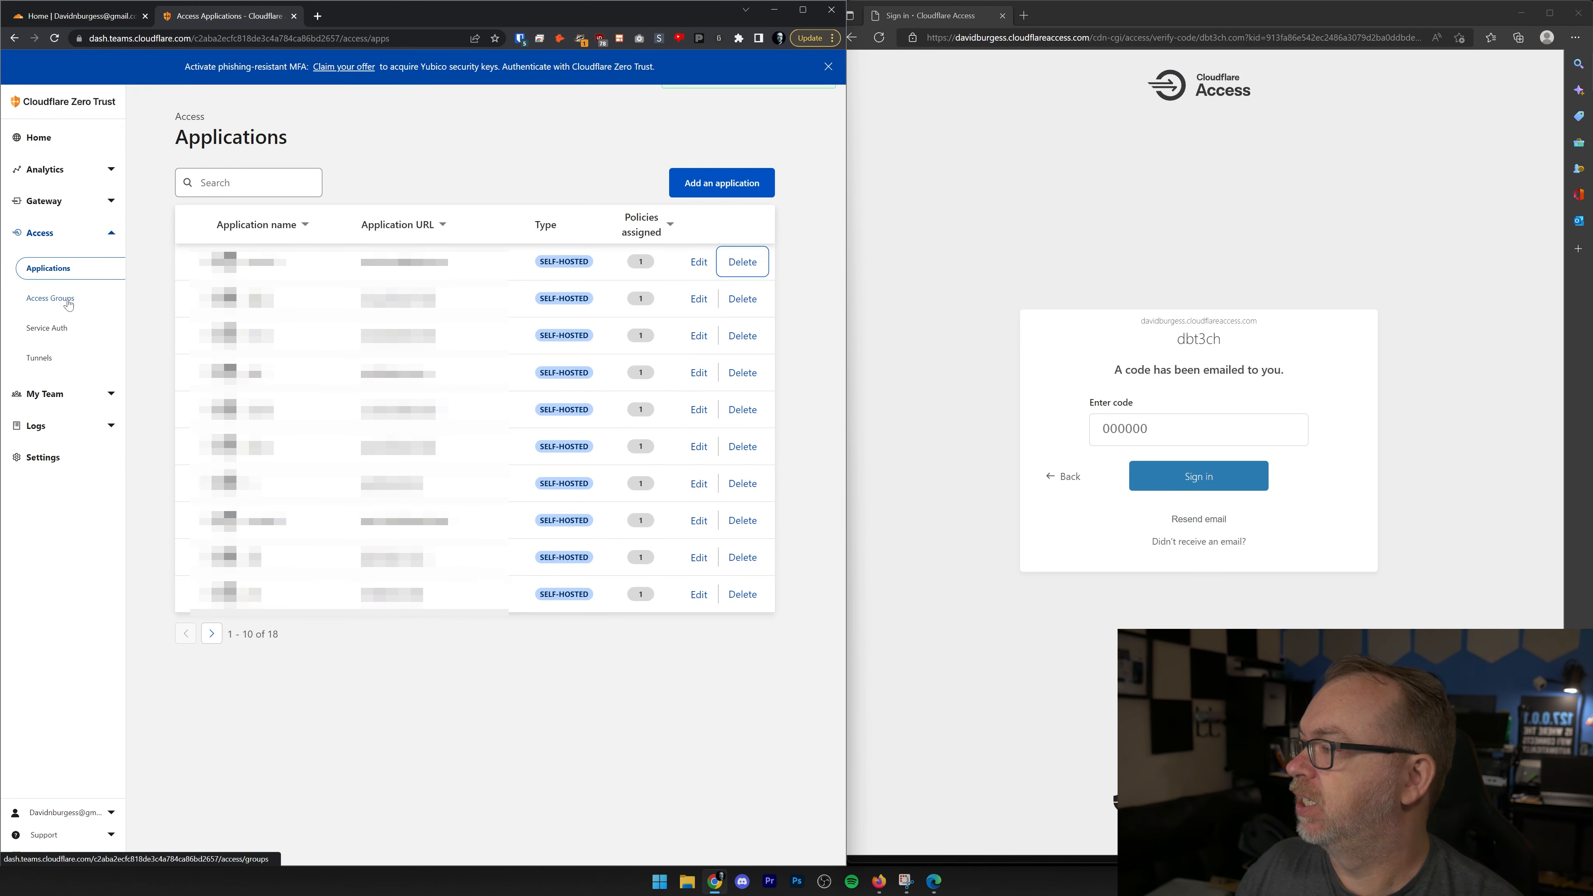
left_click(49, 298)
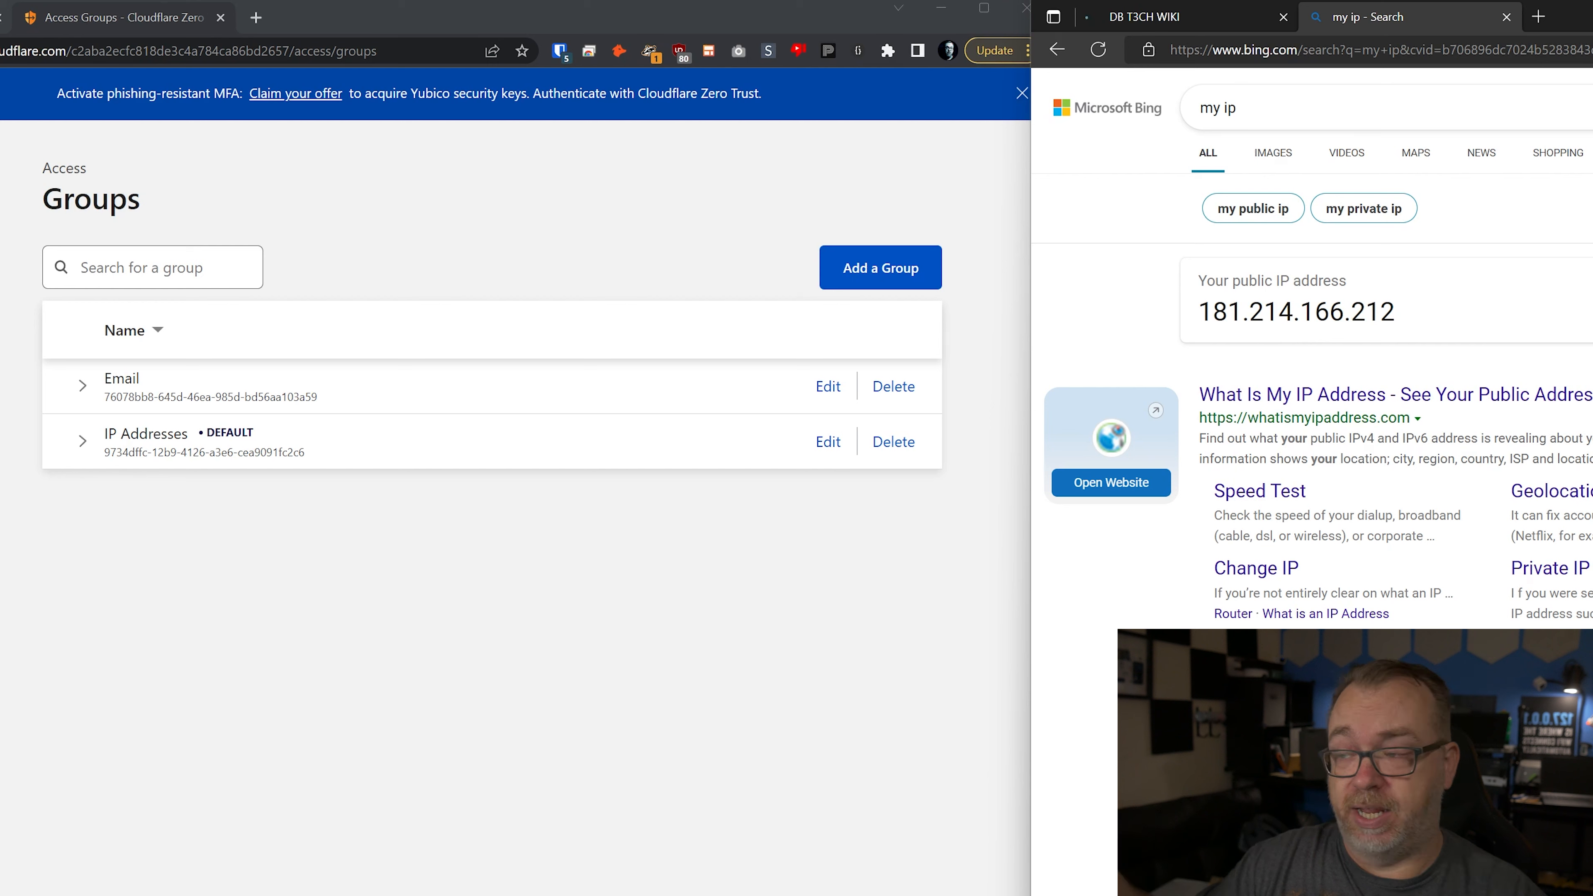
Step: Create access group Demo with IP range 181.214.166.212, save it and review its rule
left_click(879, 267)
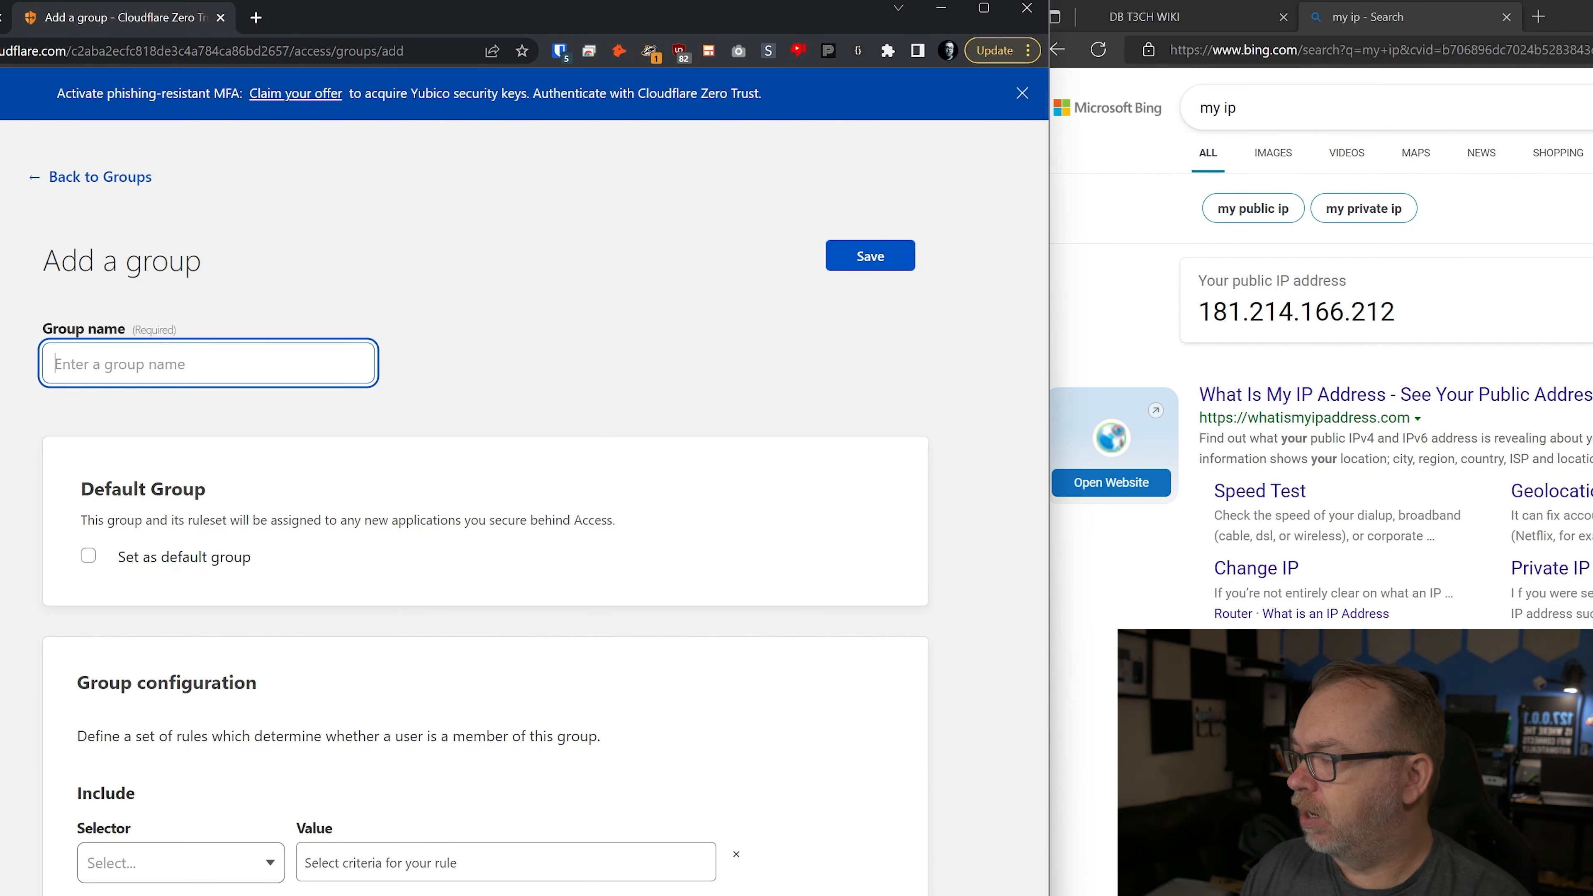
type("Demo")
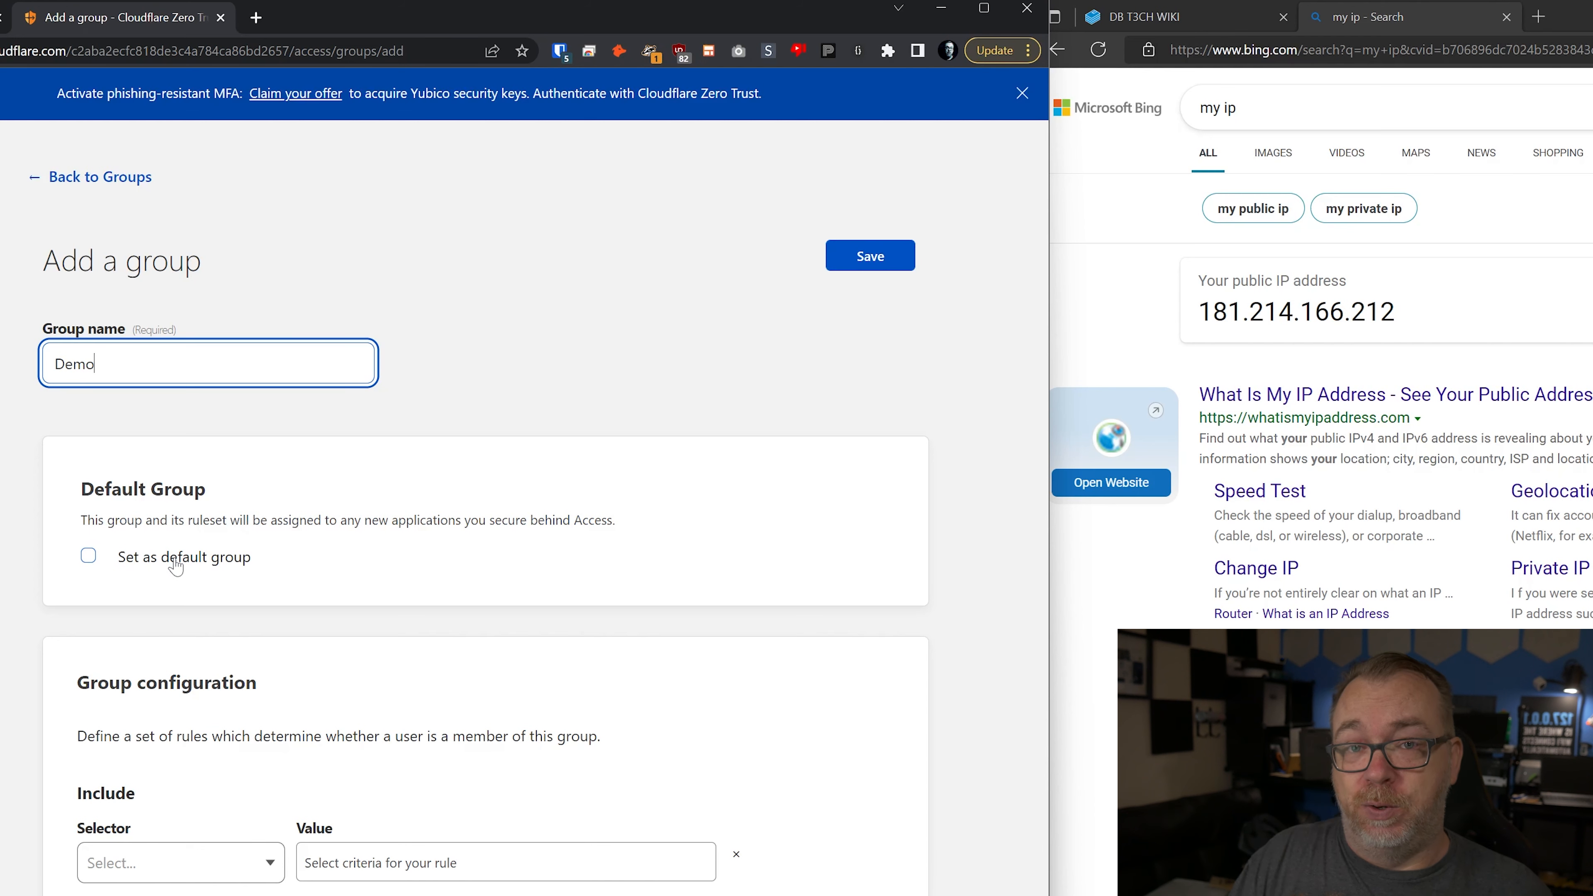
left_click(180, 485)
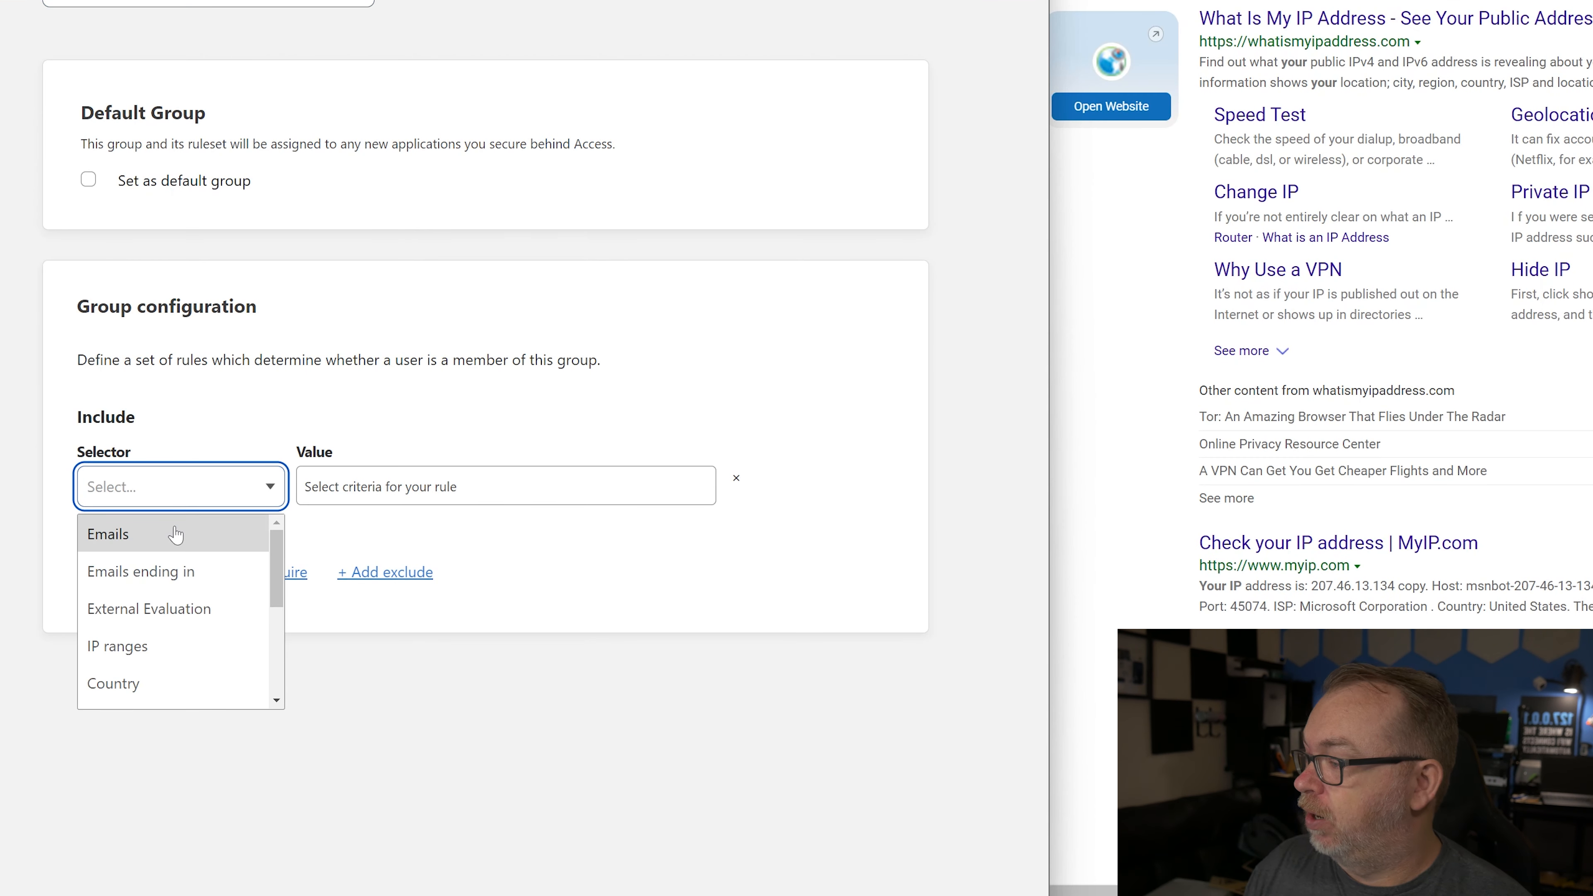
left_click(118, 646)
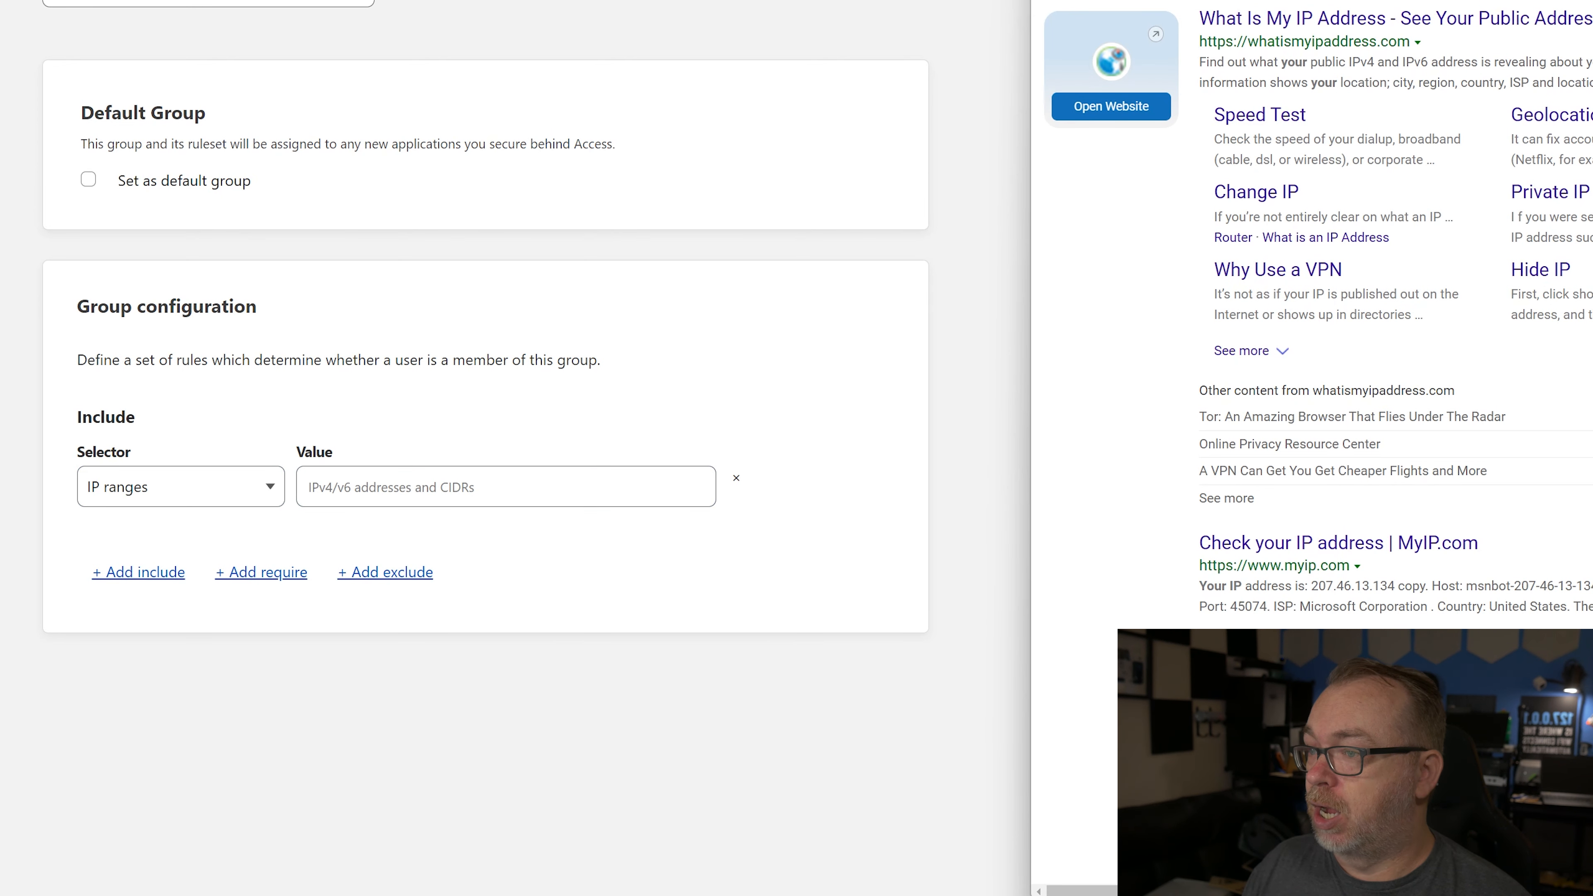
type("181.214.166.212")
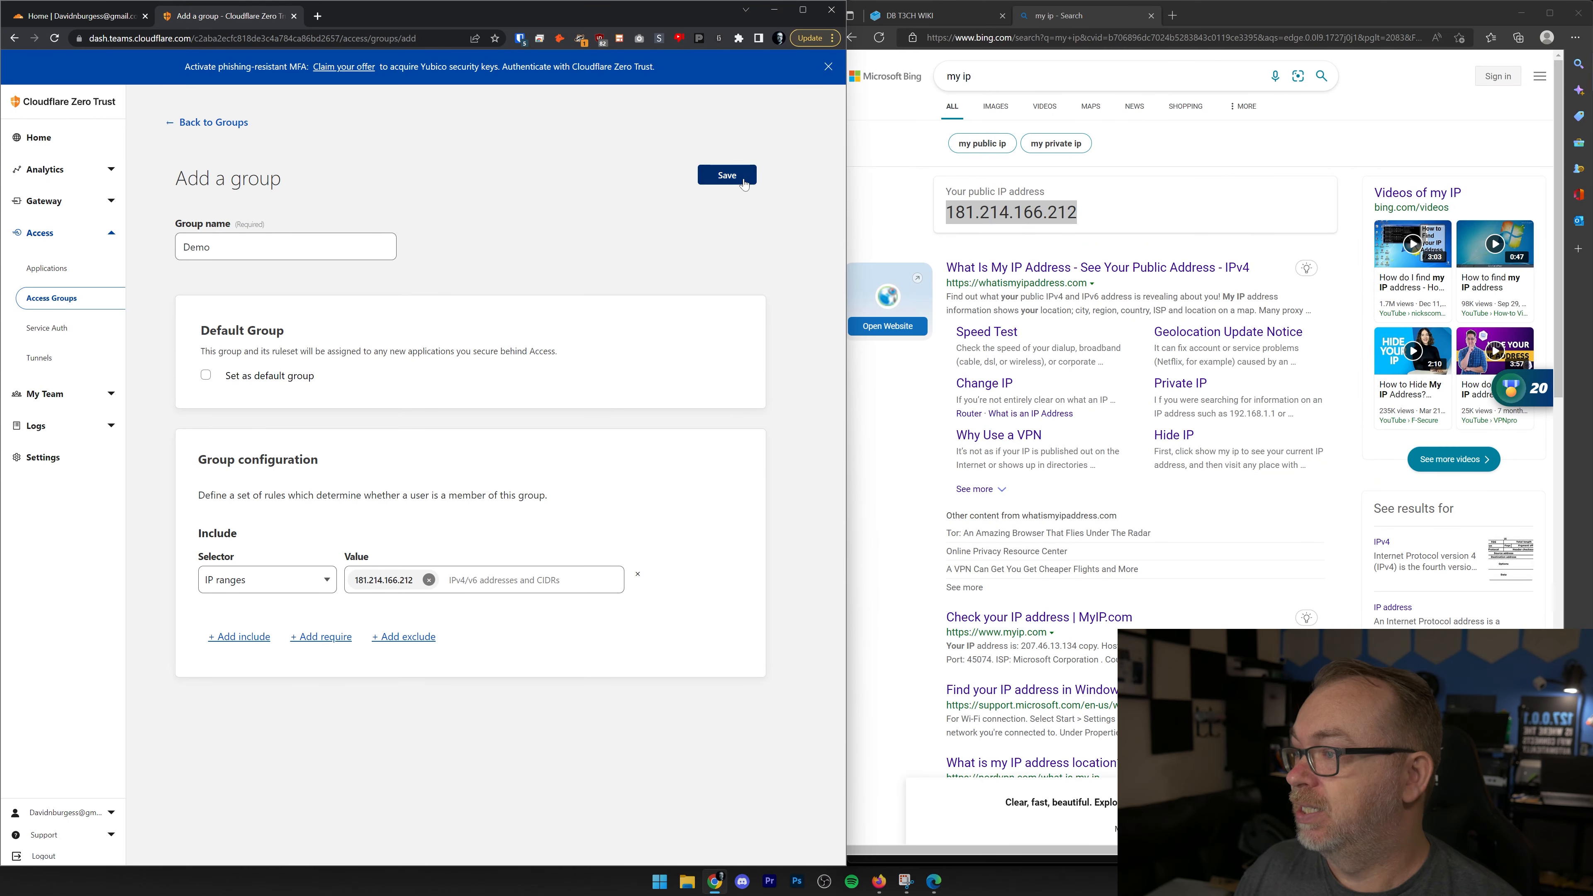
left_click(727, 175)
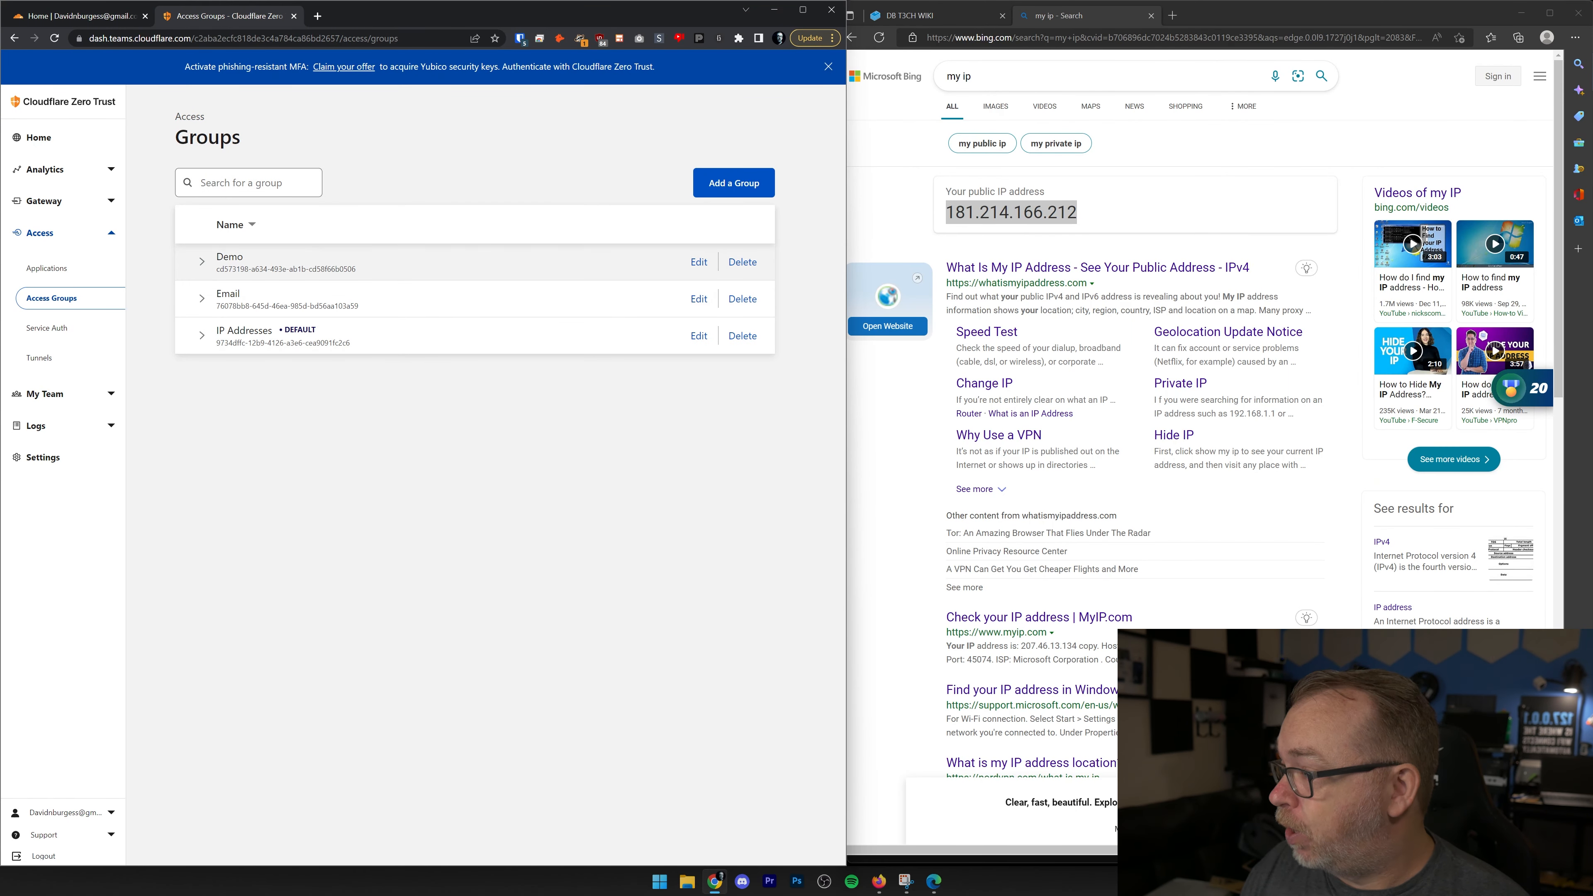
left_click(202, 262)
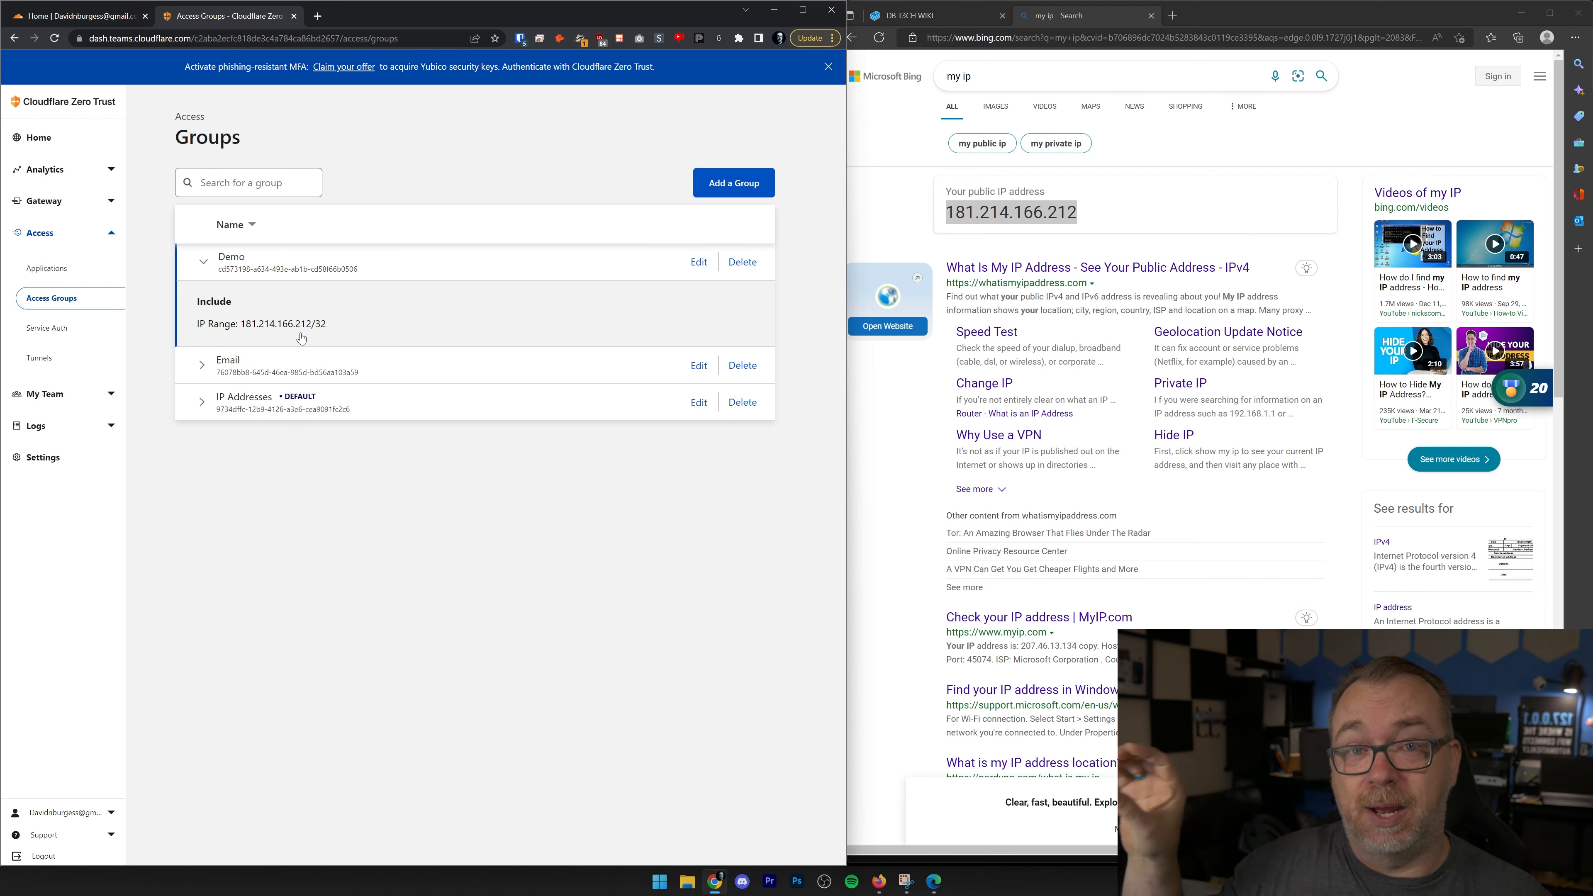
Step: Start a self-hosted application named dbt3ch and continue to its policies
left_click(46, 268)
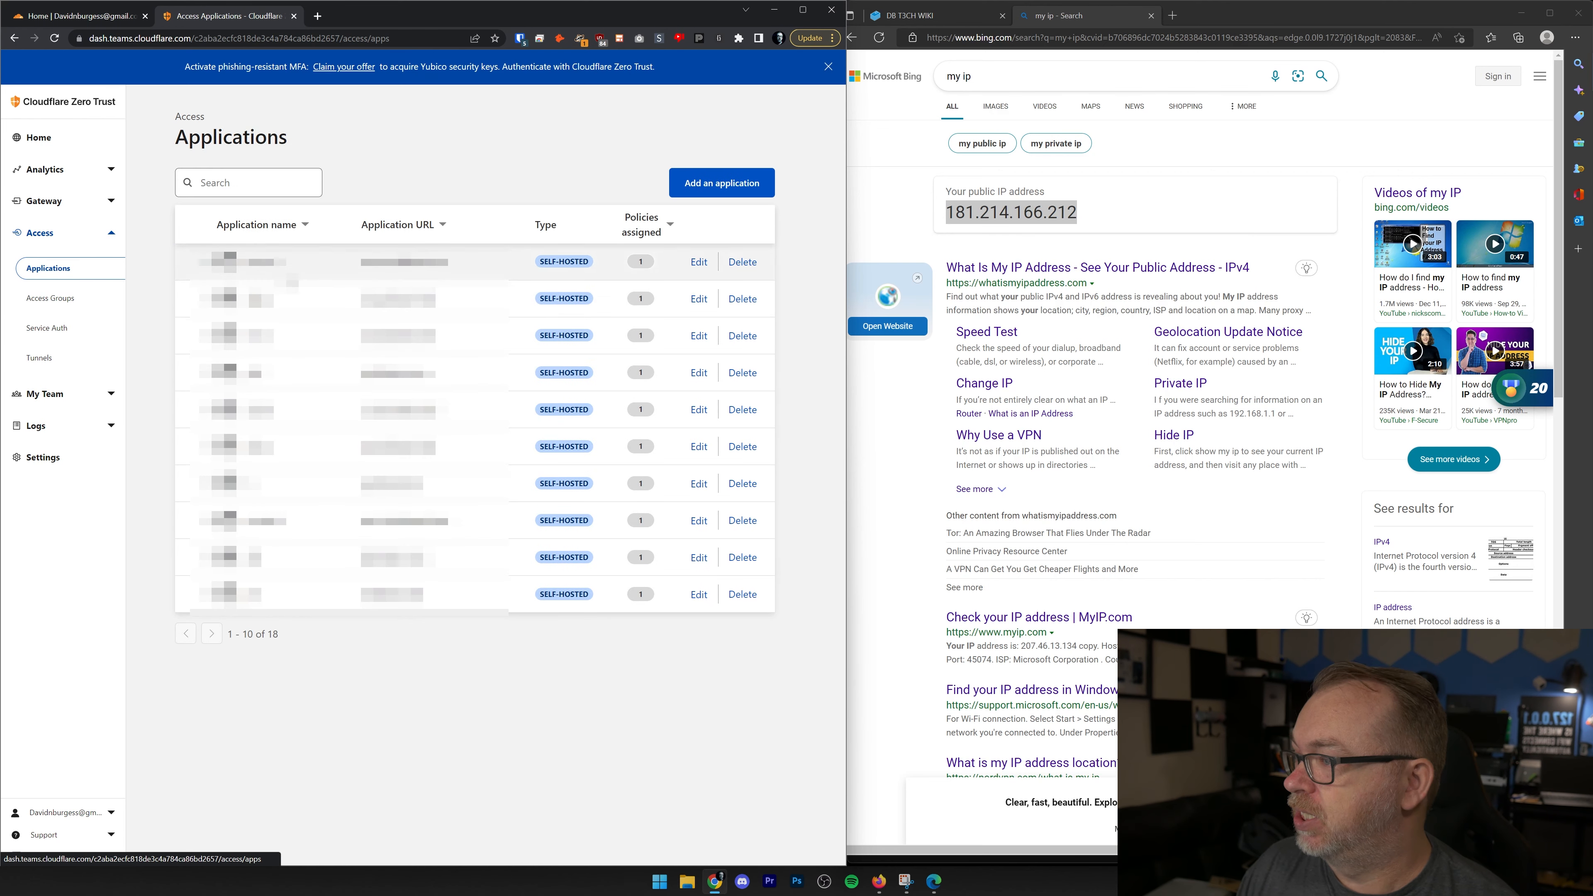
left_click(721, 183)
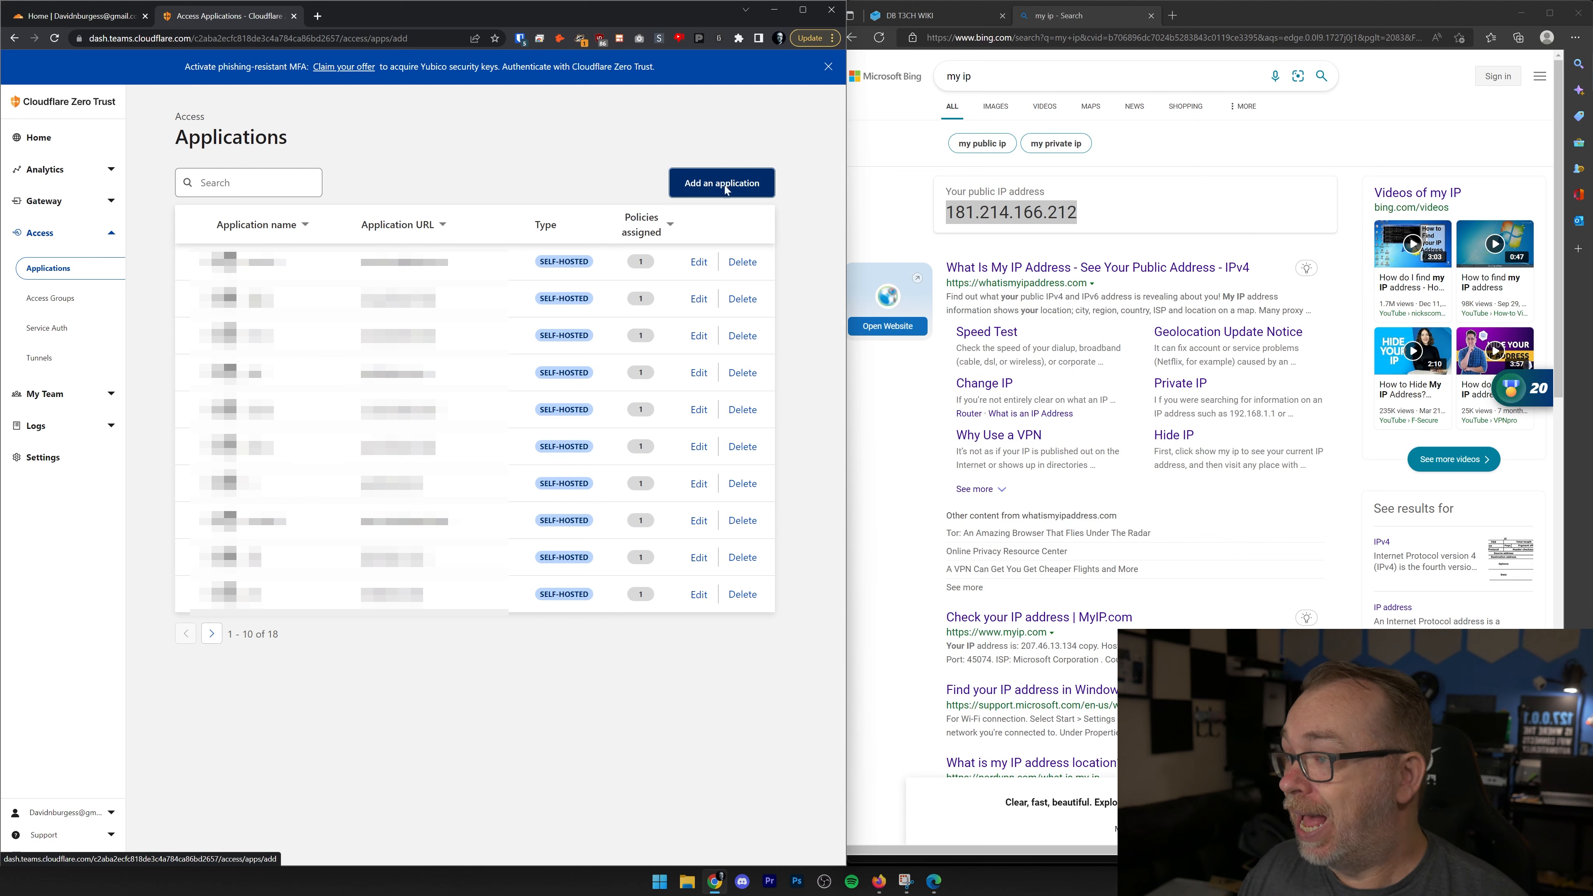
left_click(721, 183)
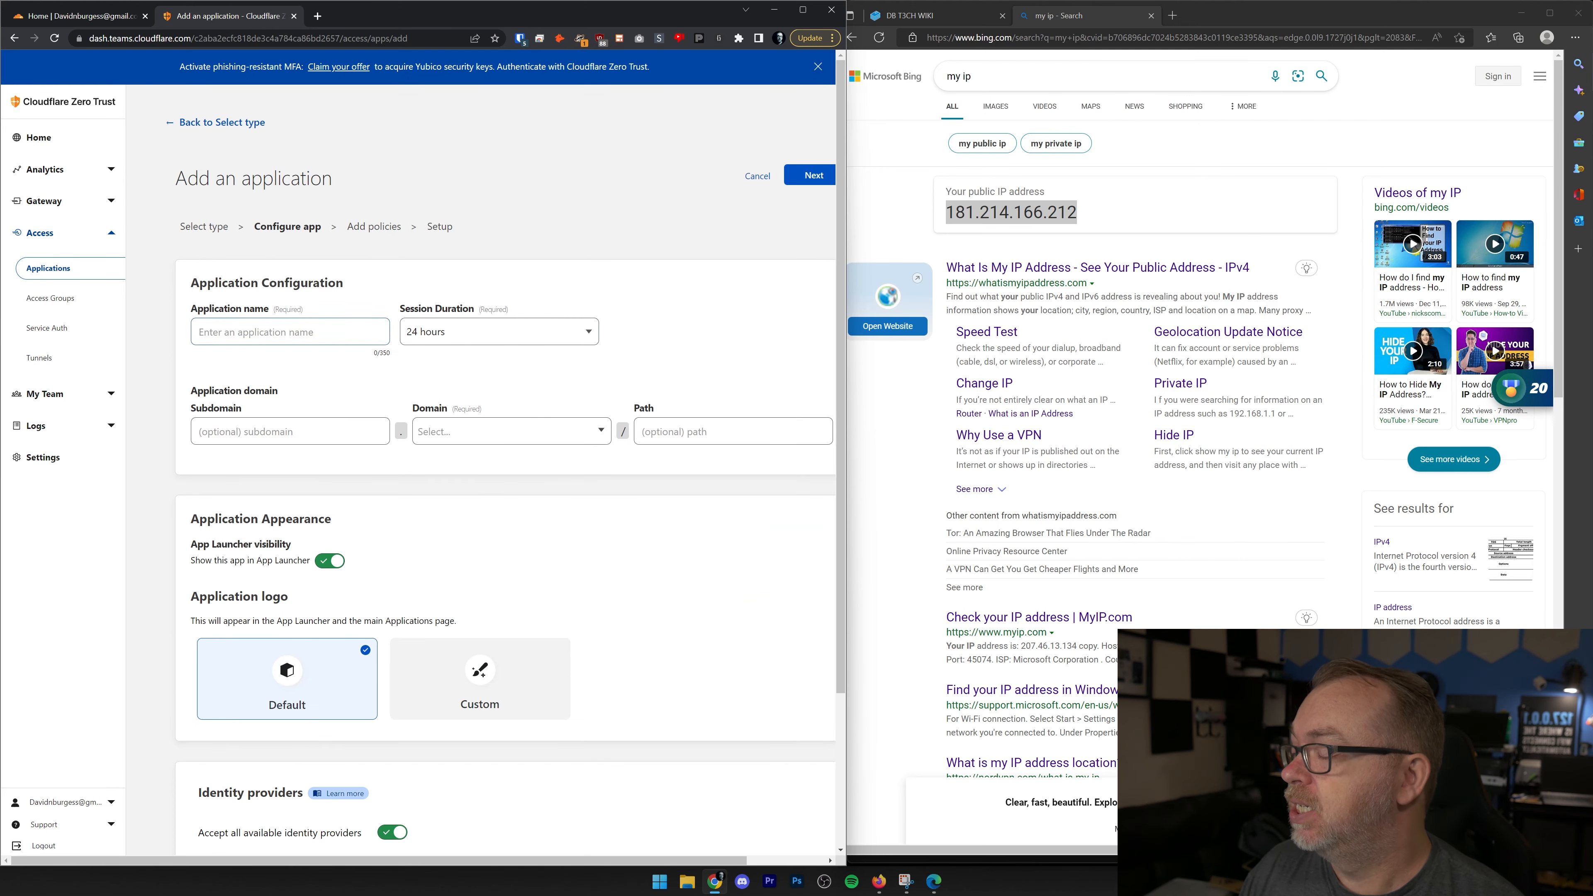
type("DB")
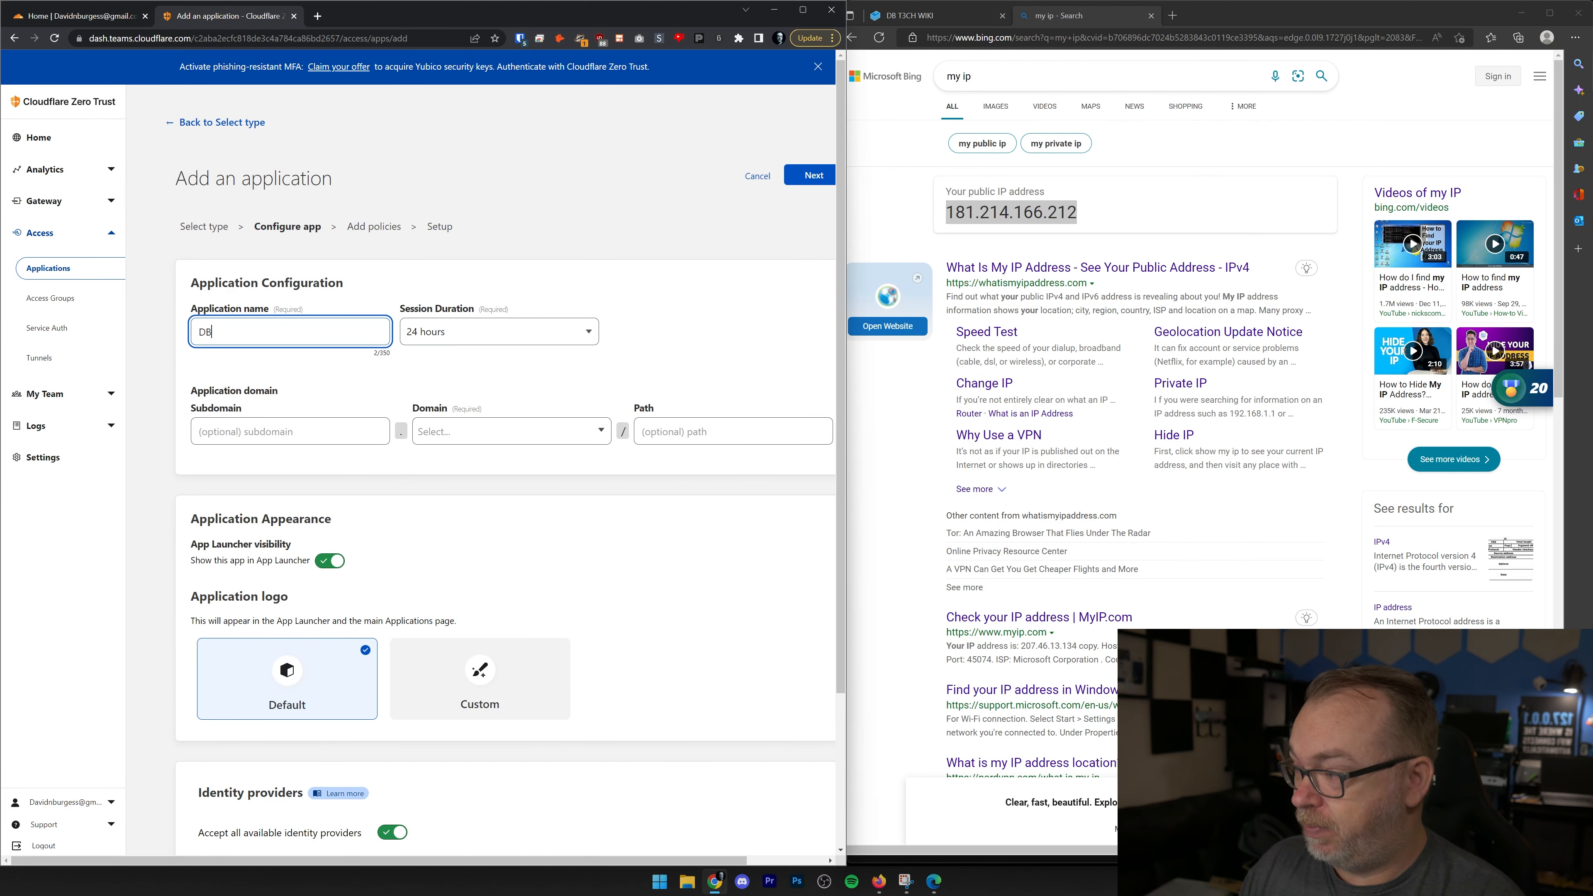
type("bt3ch")
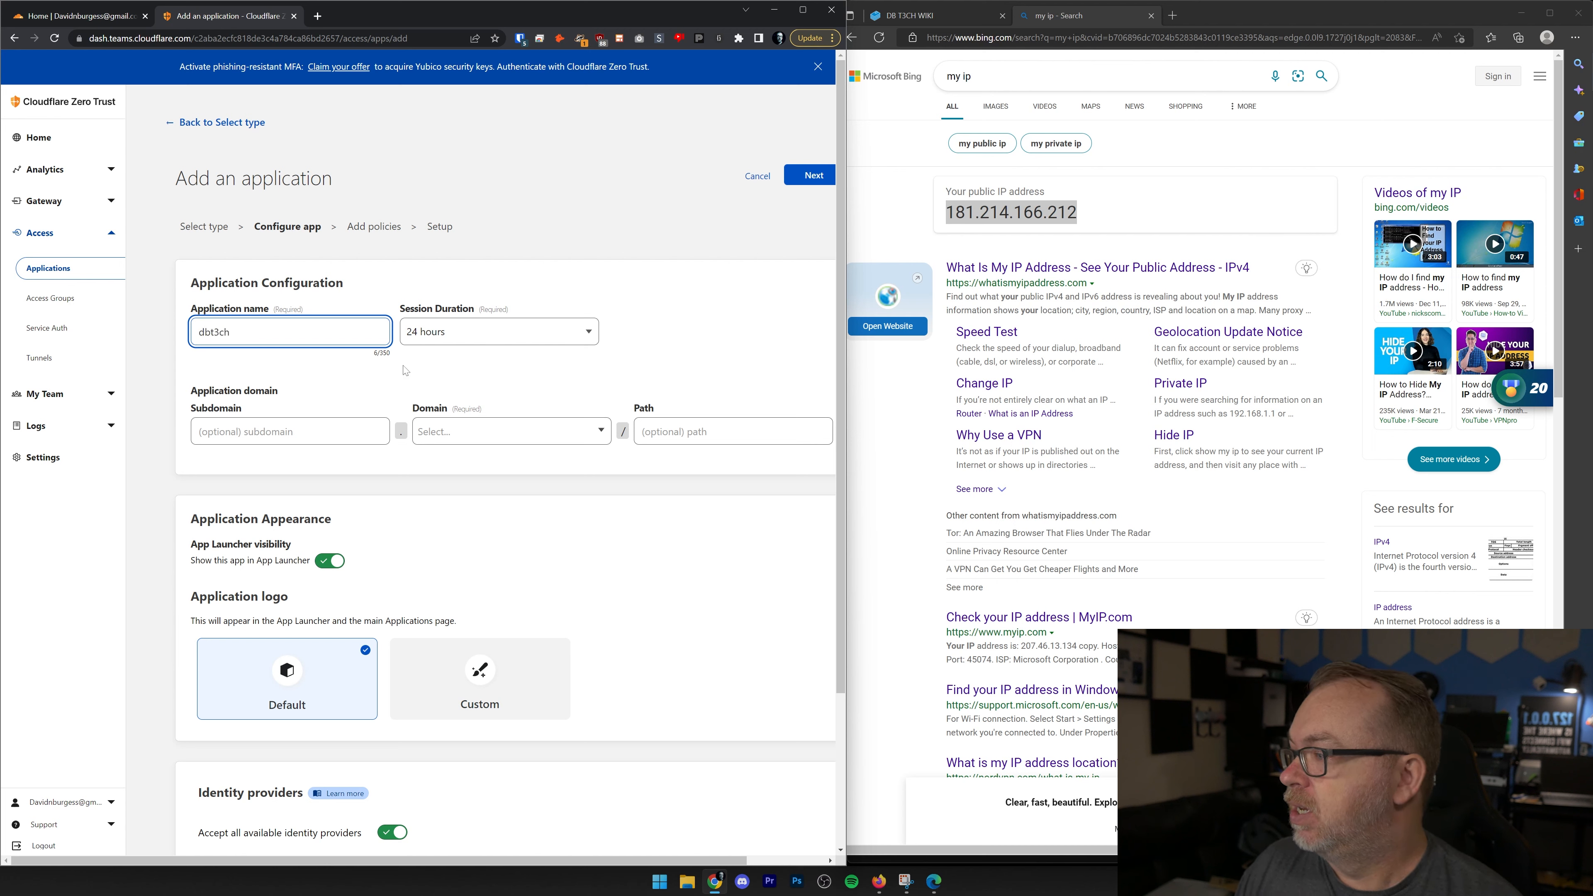
left_click(508, 431)
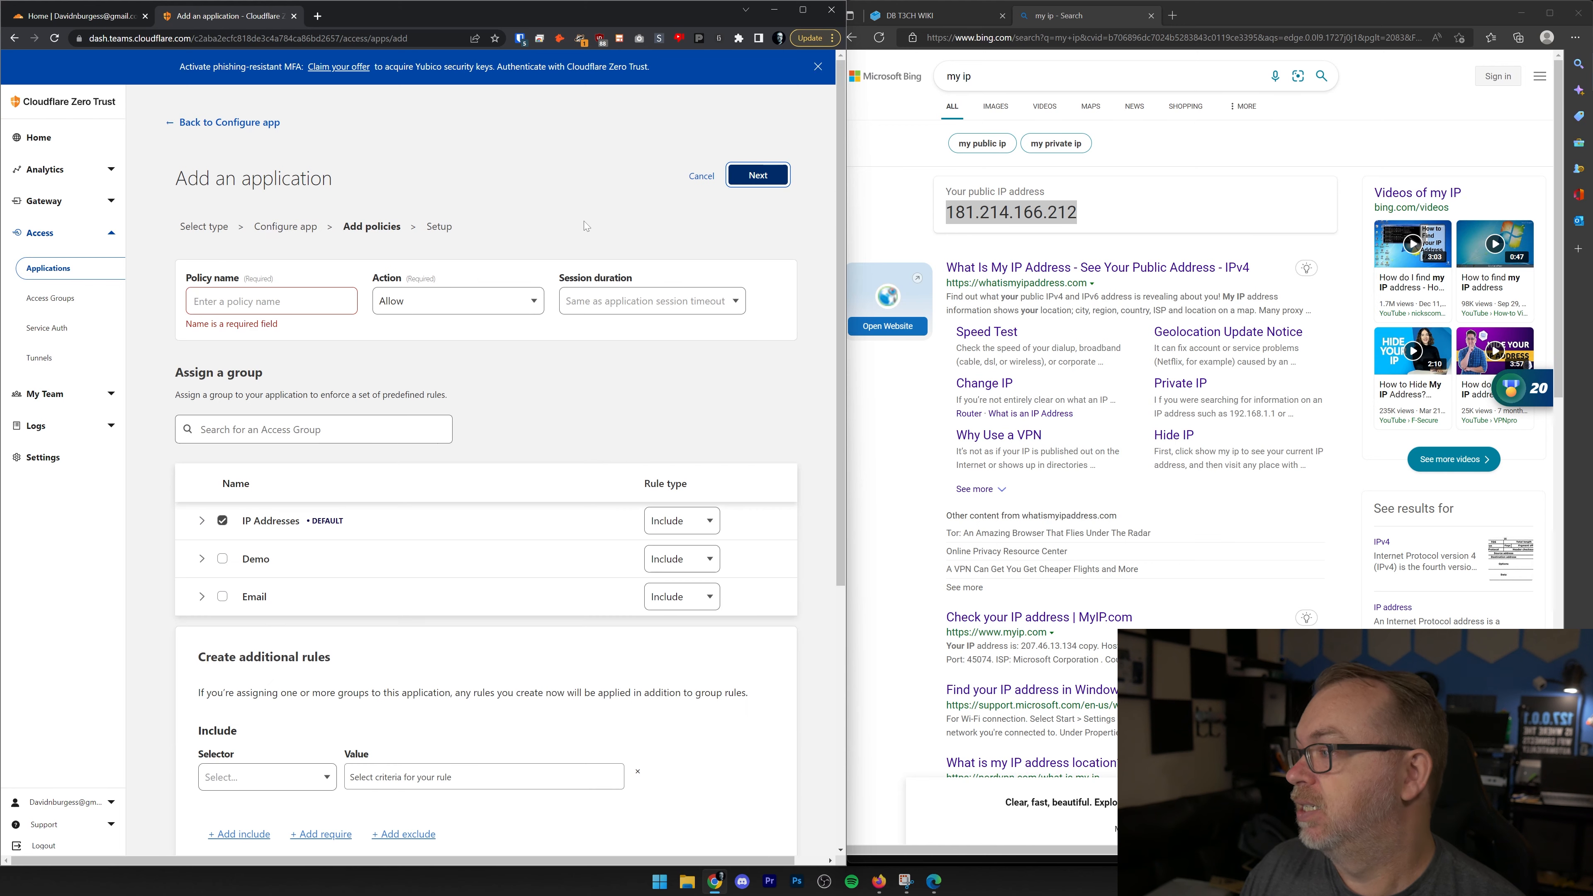
Step: Name the policy IP, set action Bypass for the Demo group, and add the application
type("IP")
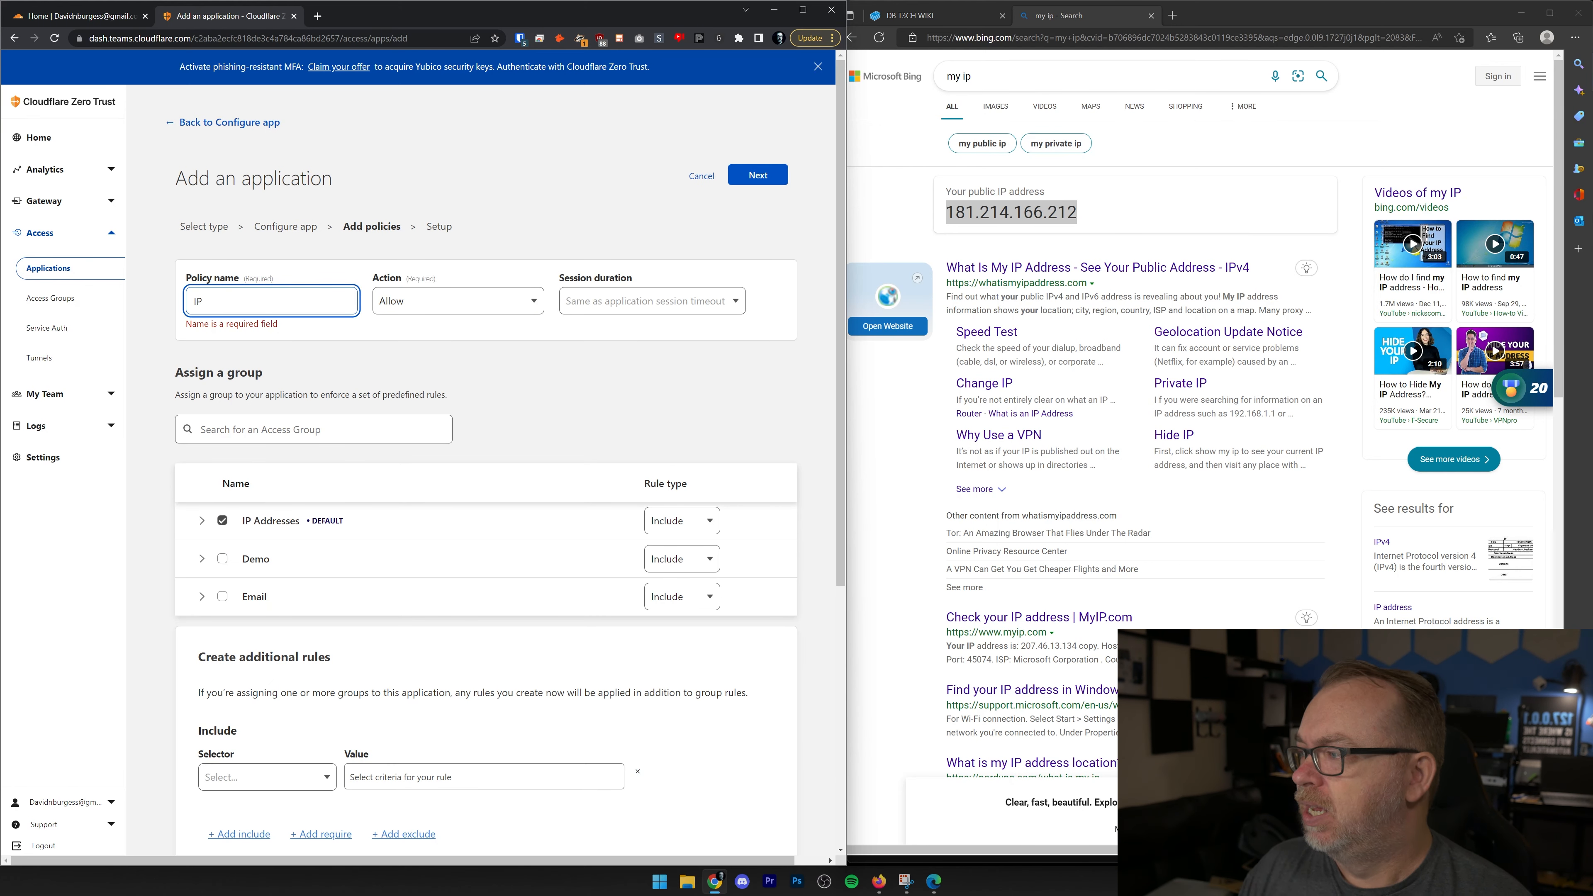
left_click(456, 299)
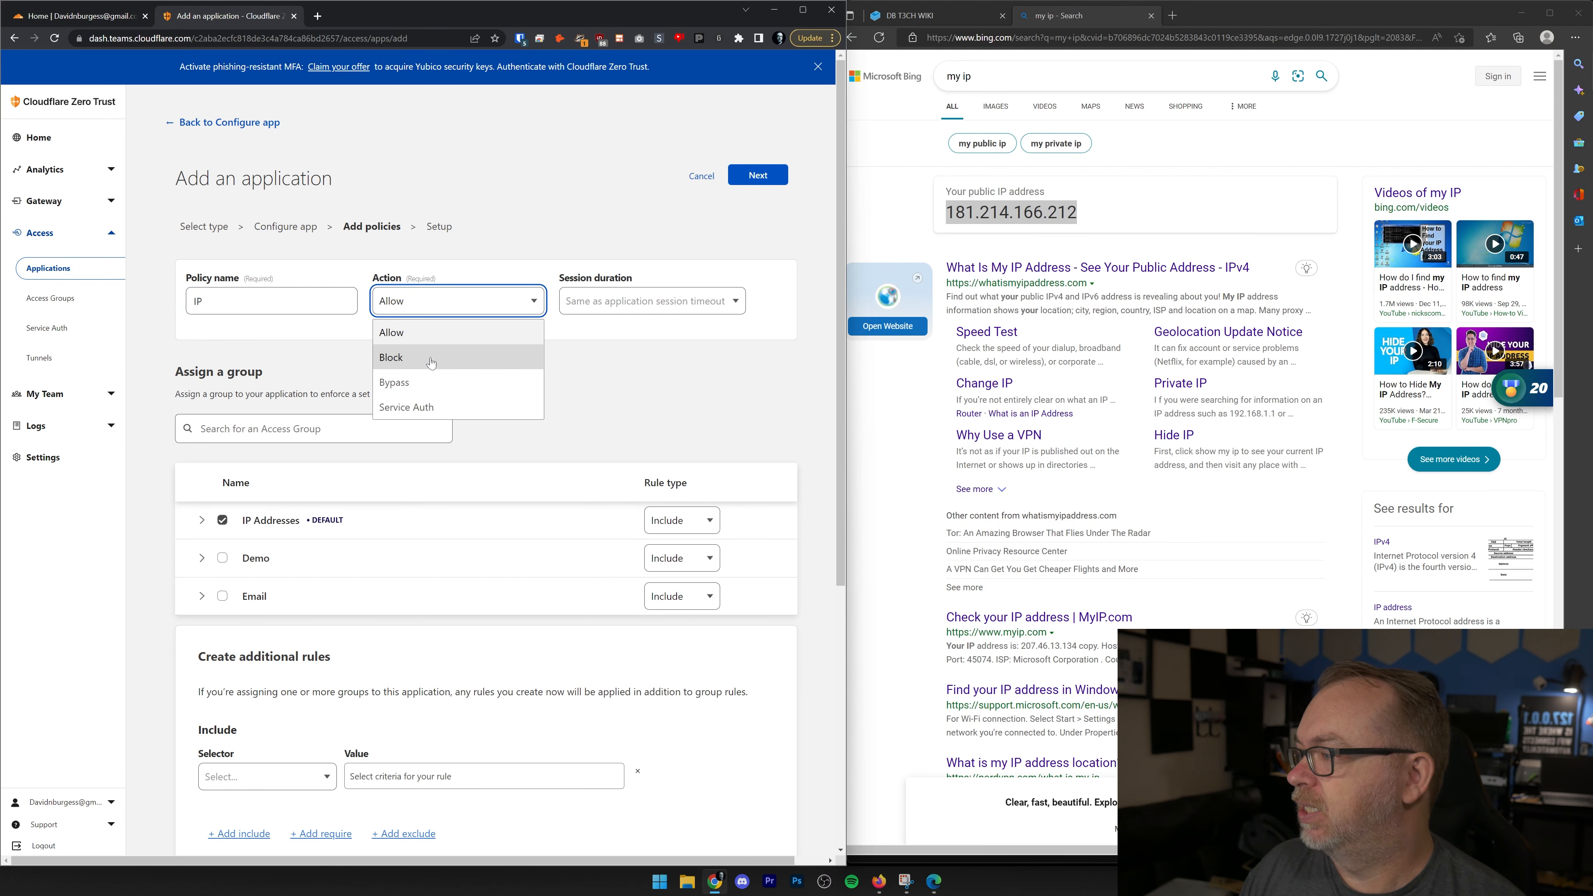
left_click(394, 381)
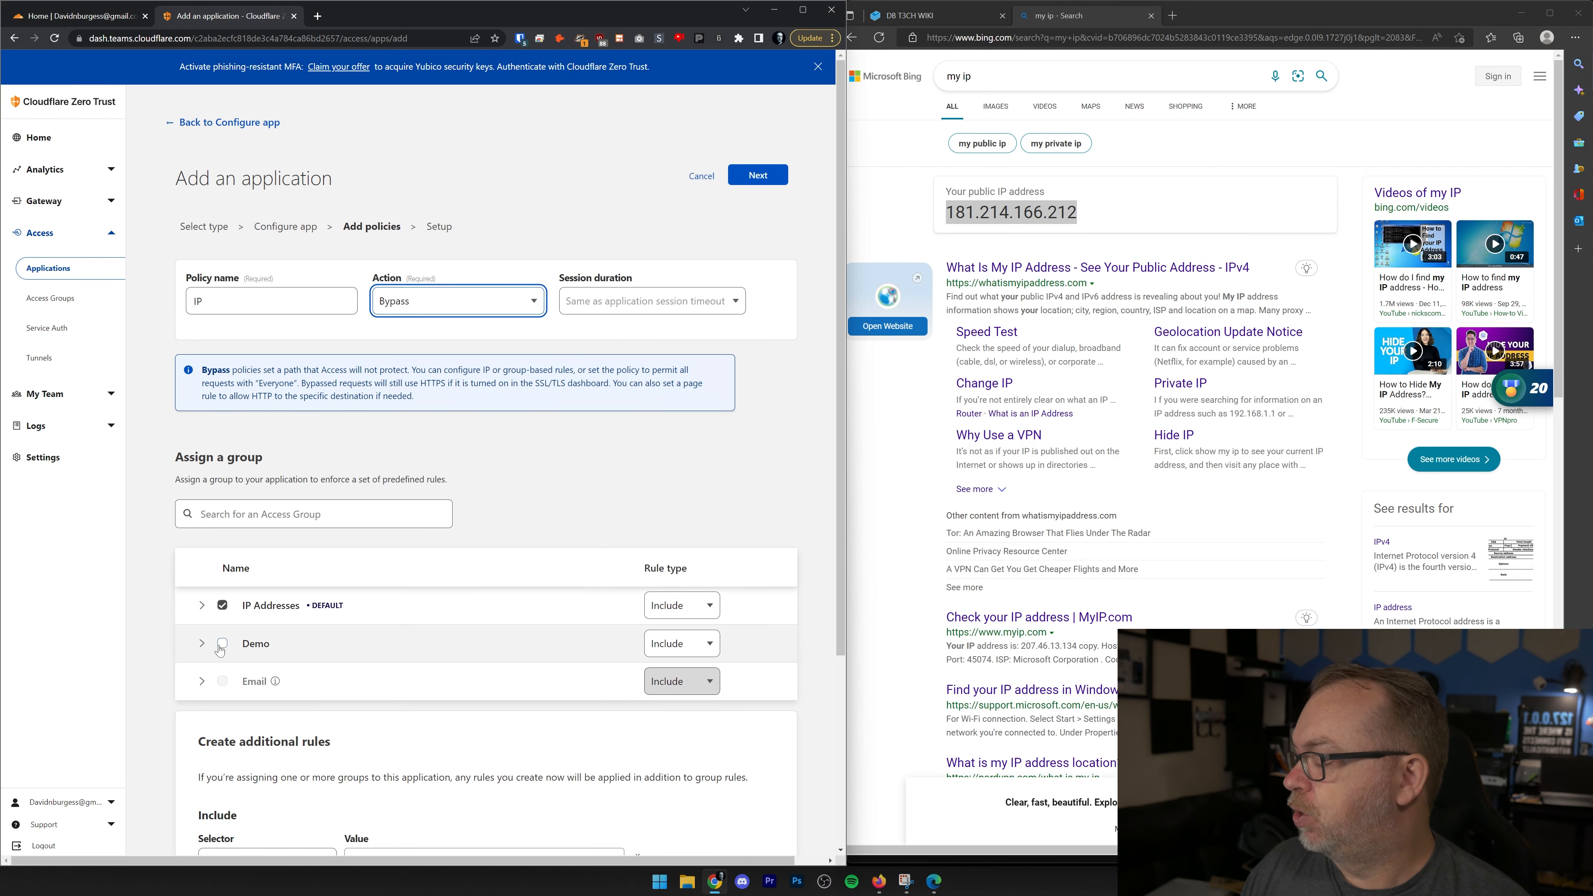
left_click(222, 643)
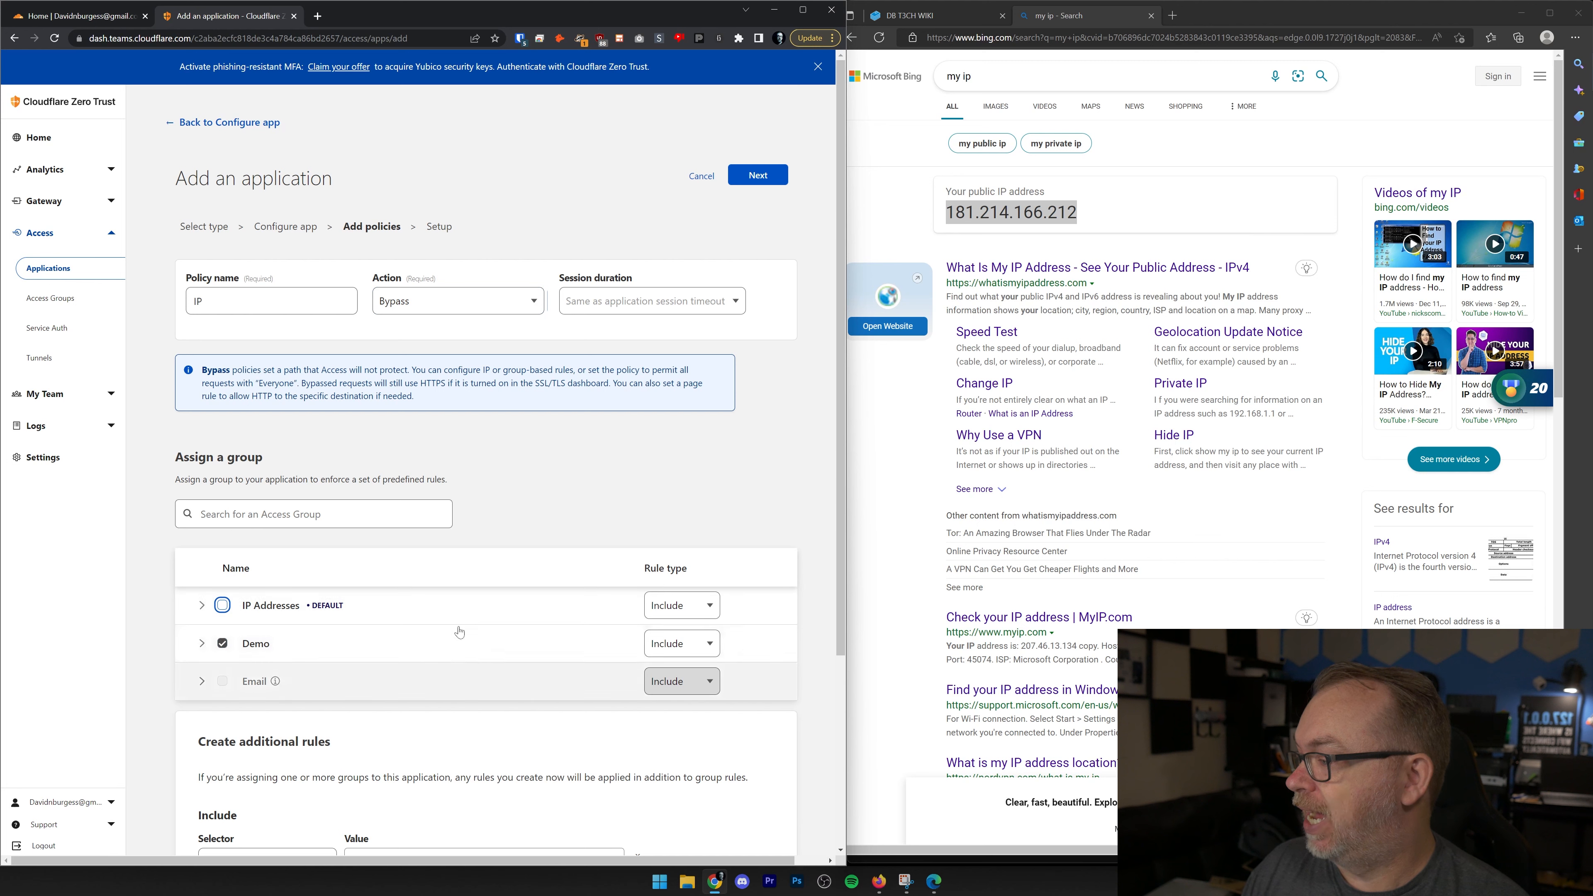
left_click(757, 175)
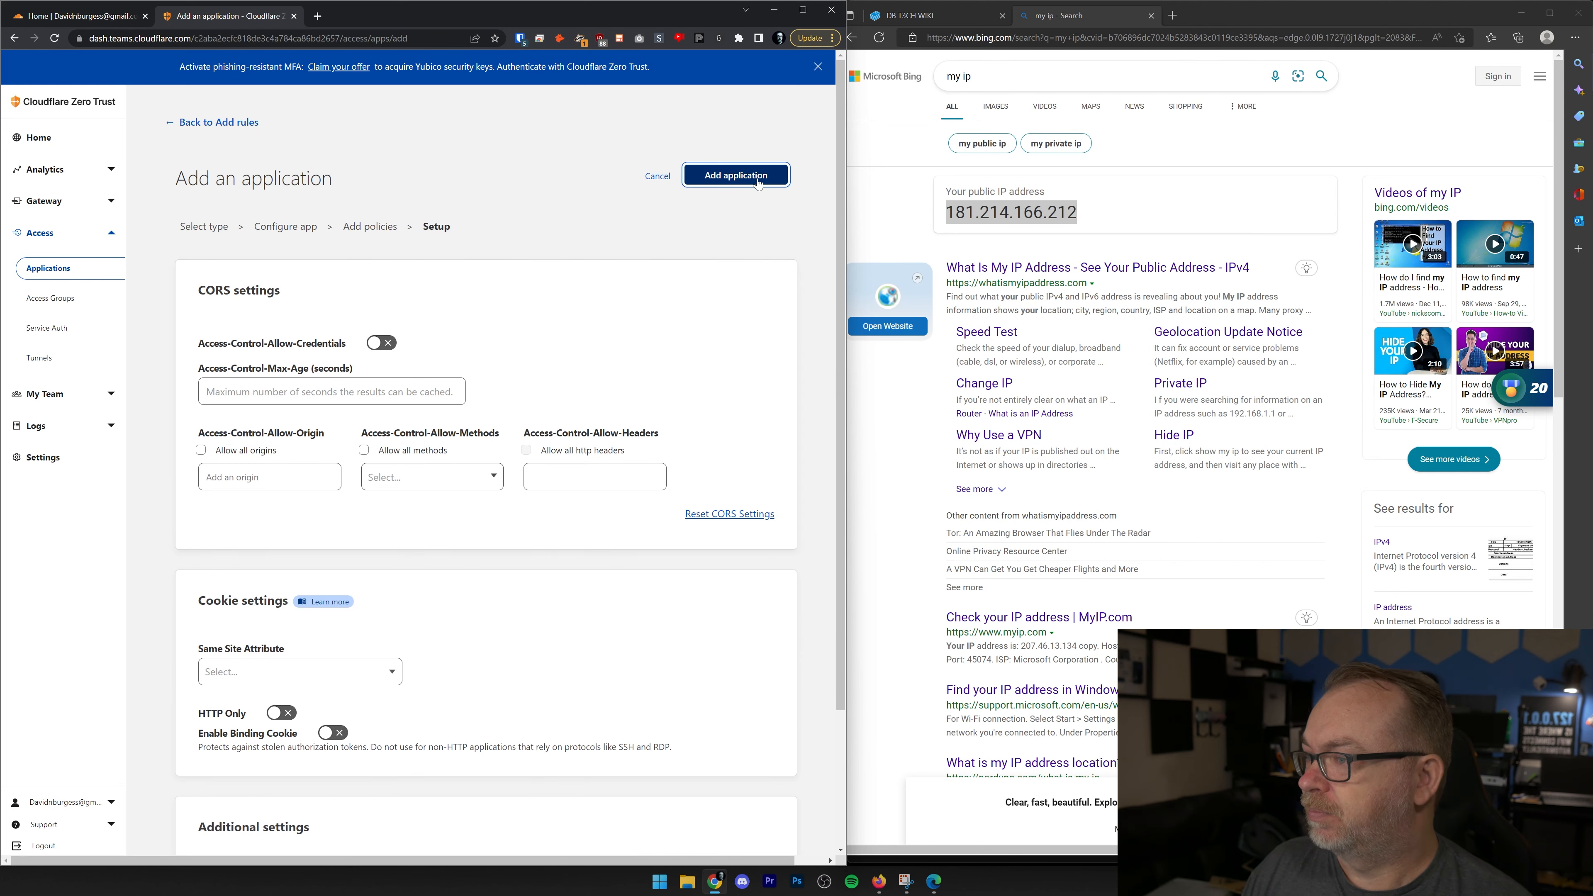
left_click(736, 175)
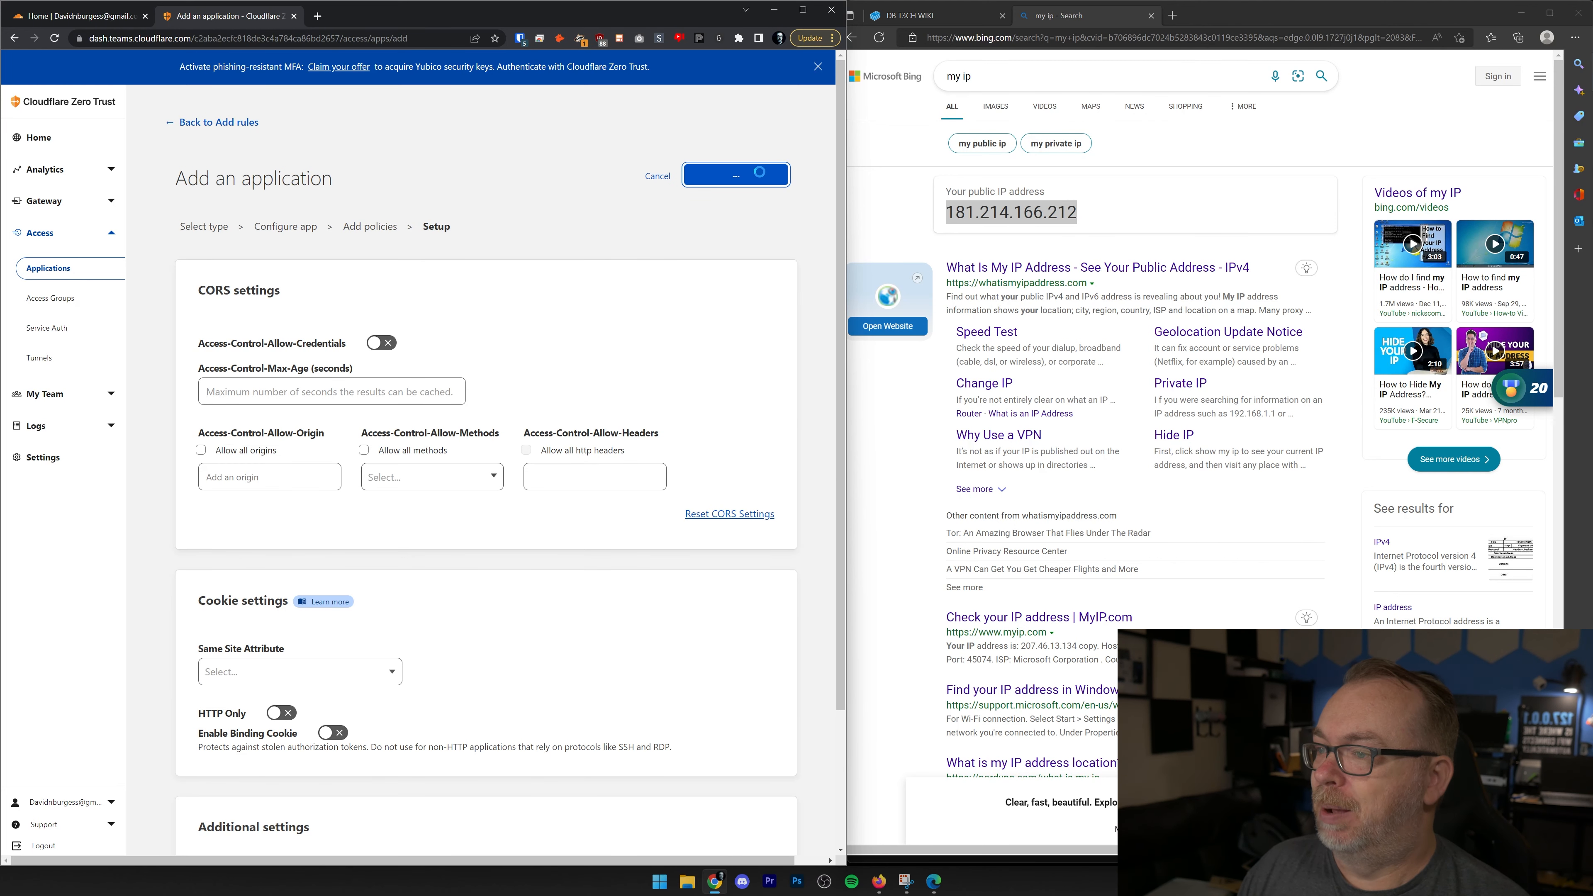
left_click(735, 175)
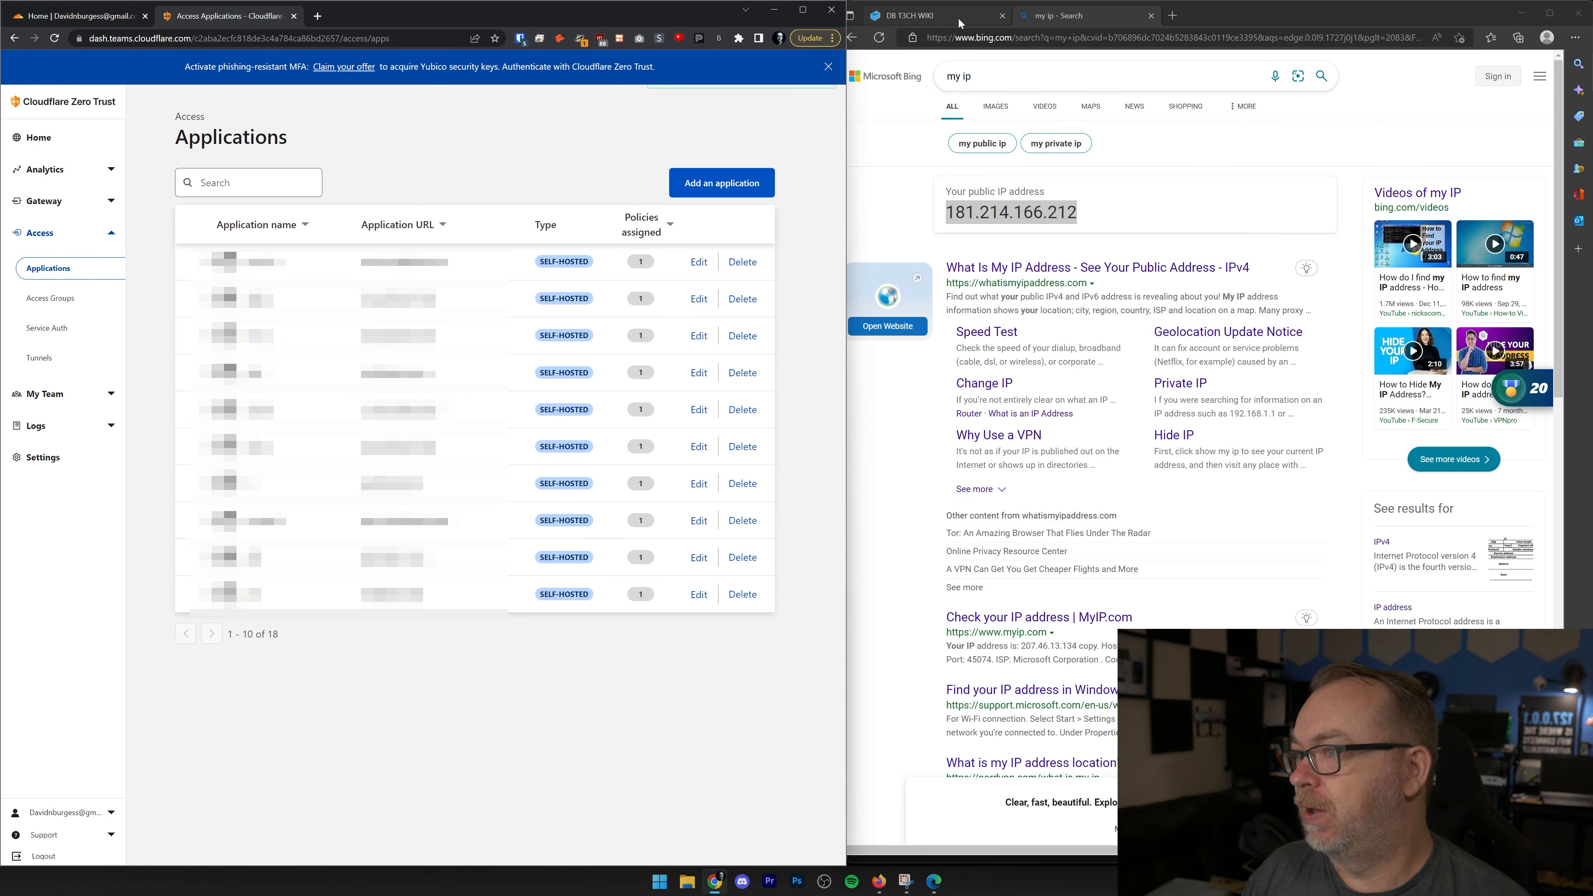
Step: Verify the public IP is now 154.3.44.210 and reload dbt3ch.com to get the Access Forbidden page
left_click(924, 15)
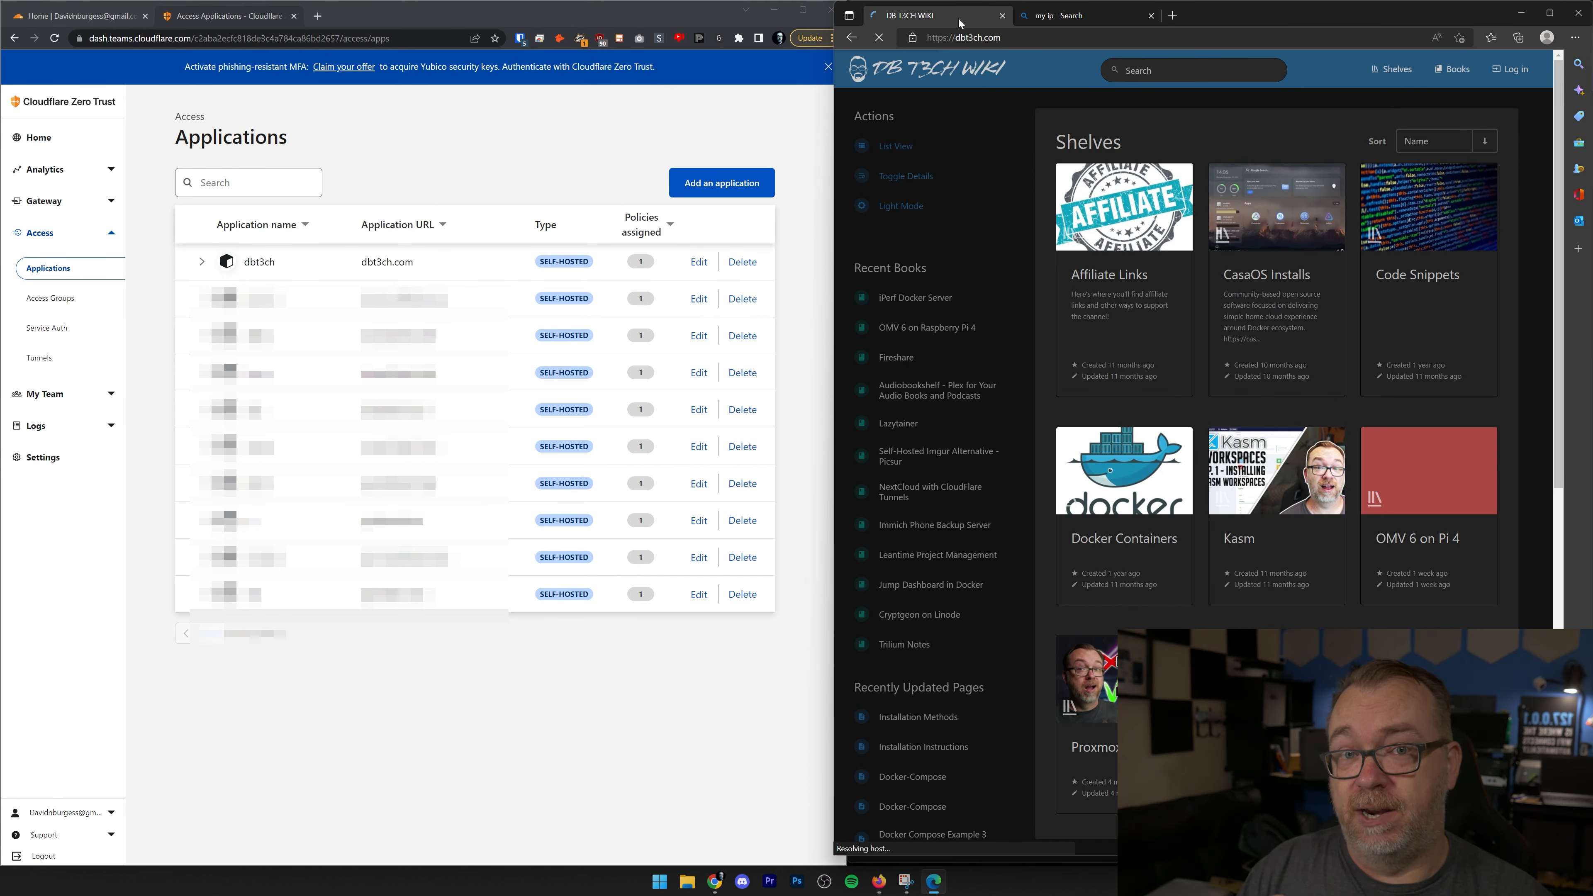
left_click(1056, 15)
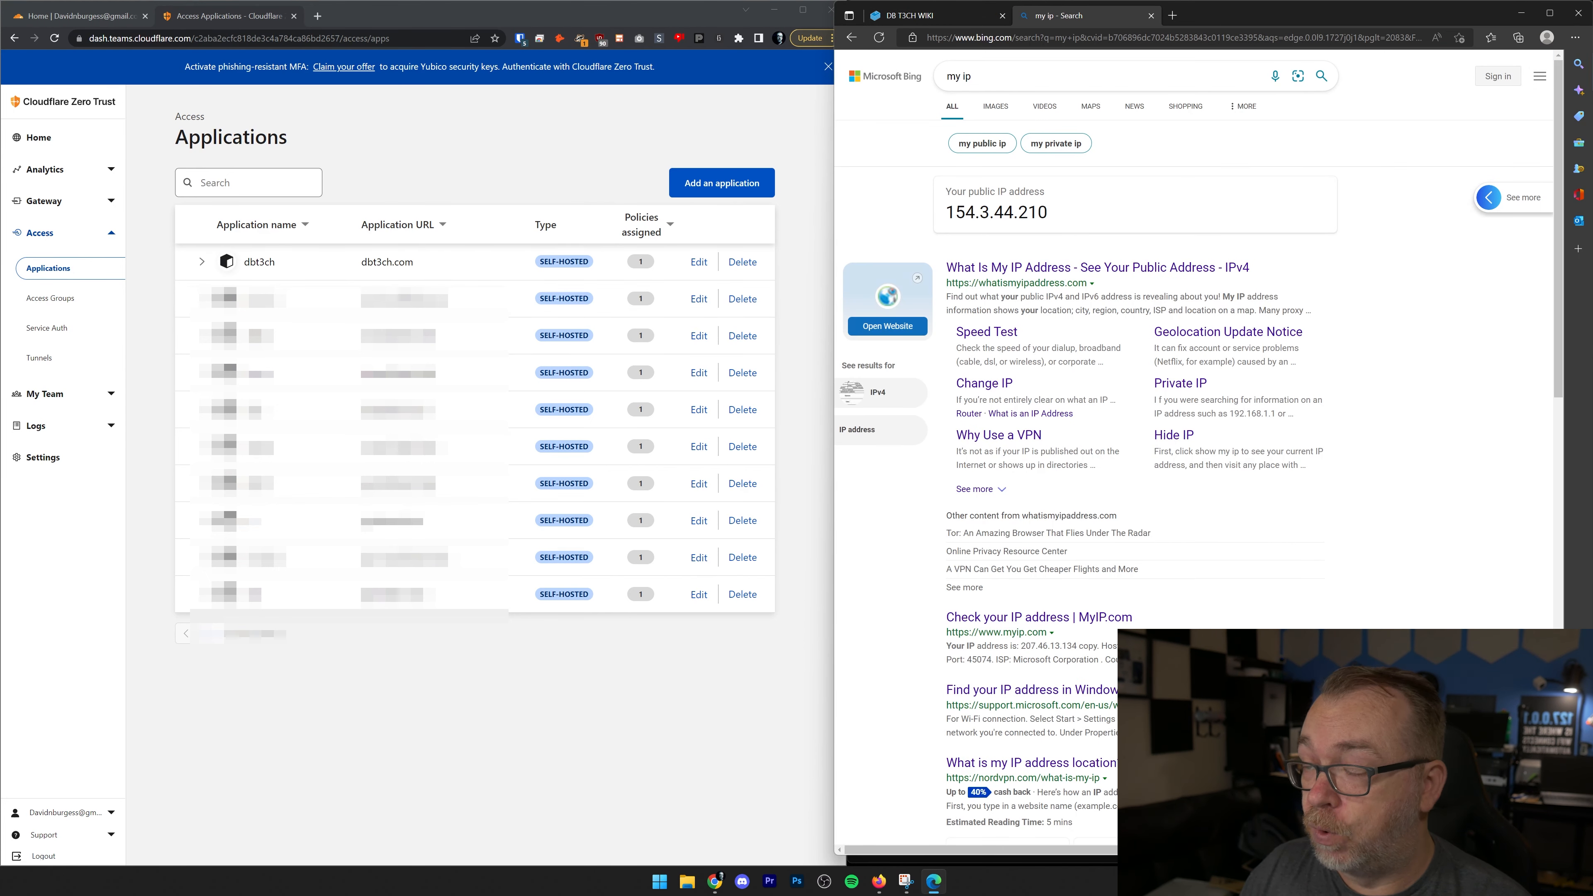
left_click(925, 15)
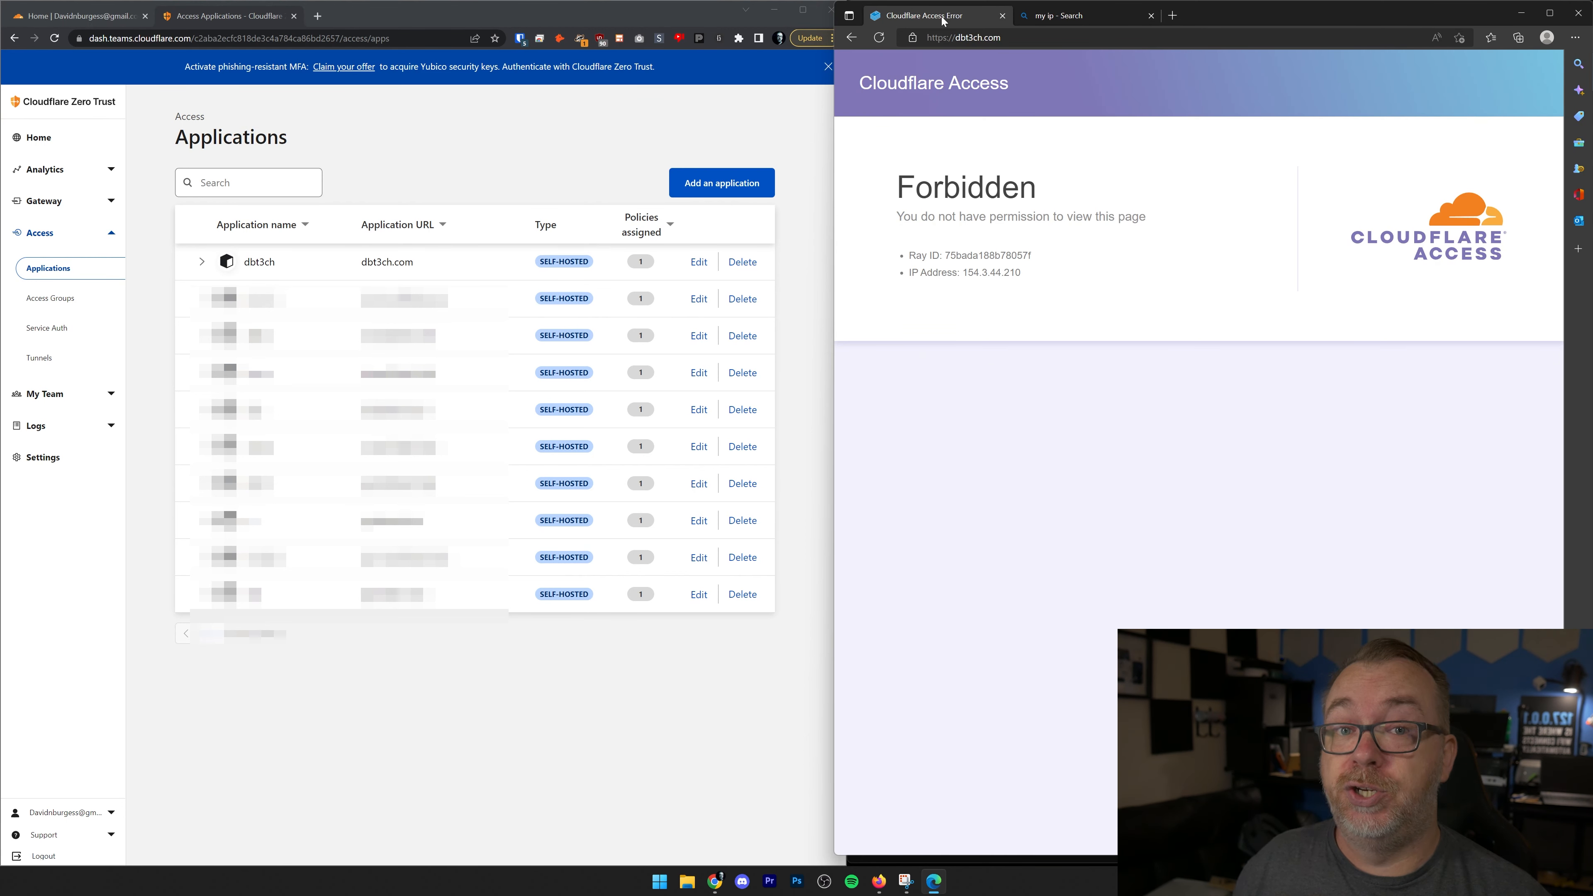
mouse_move(122, 250)
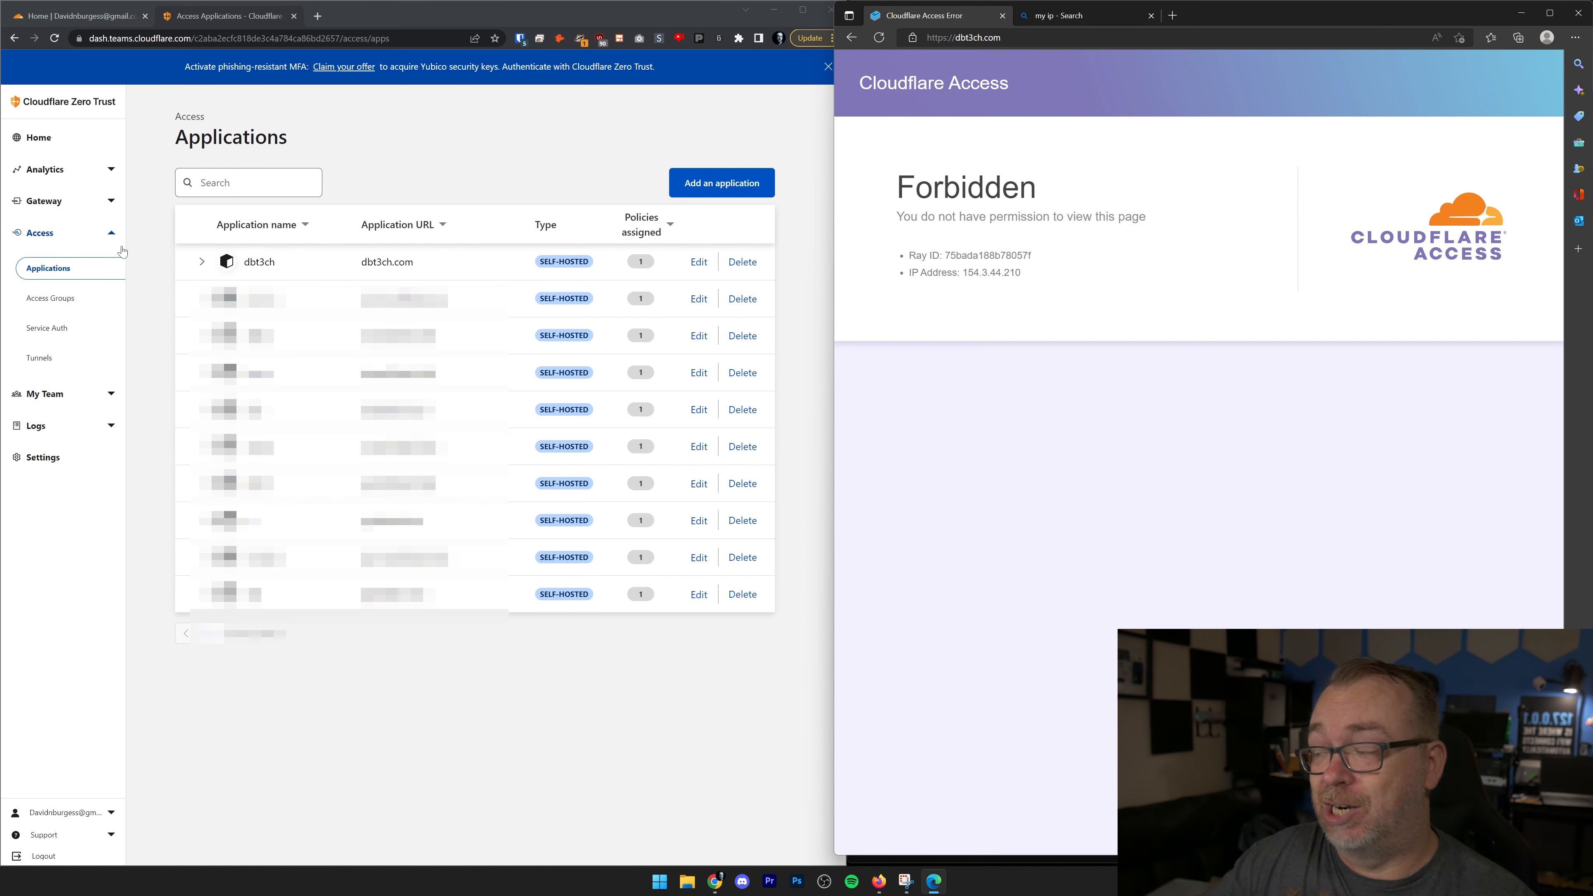
Step: Edit the Demo access group and add 154.3.44.210 as a second included IP range, unsaved
left_click(50, 298)
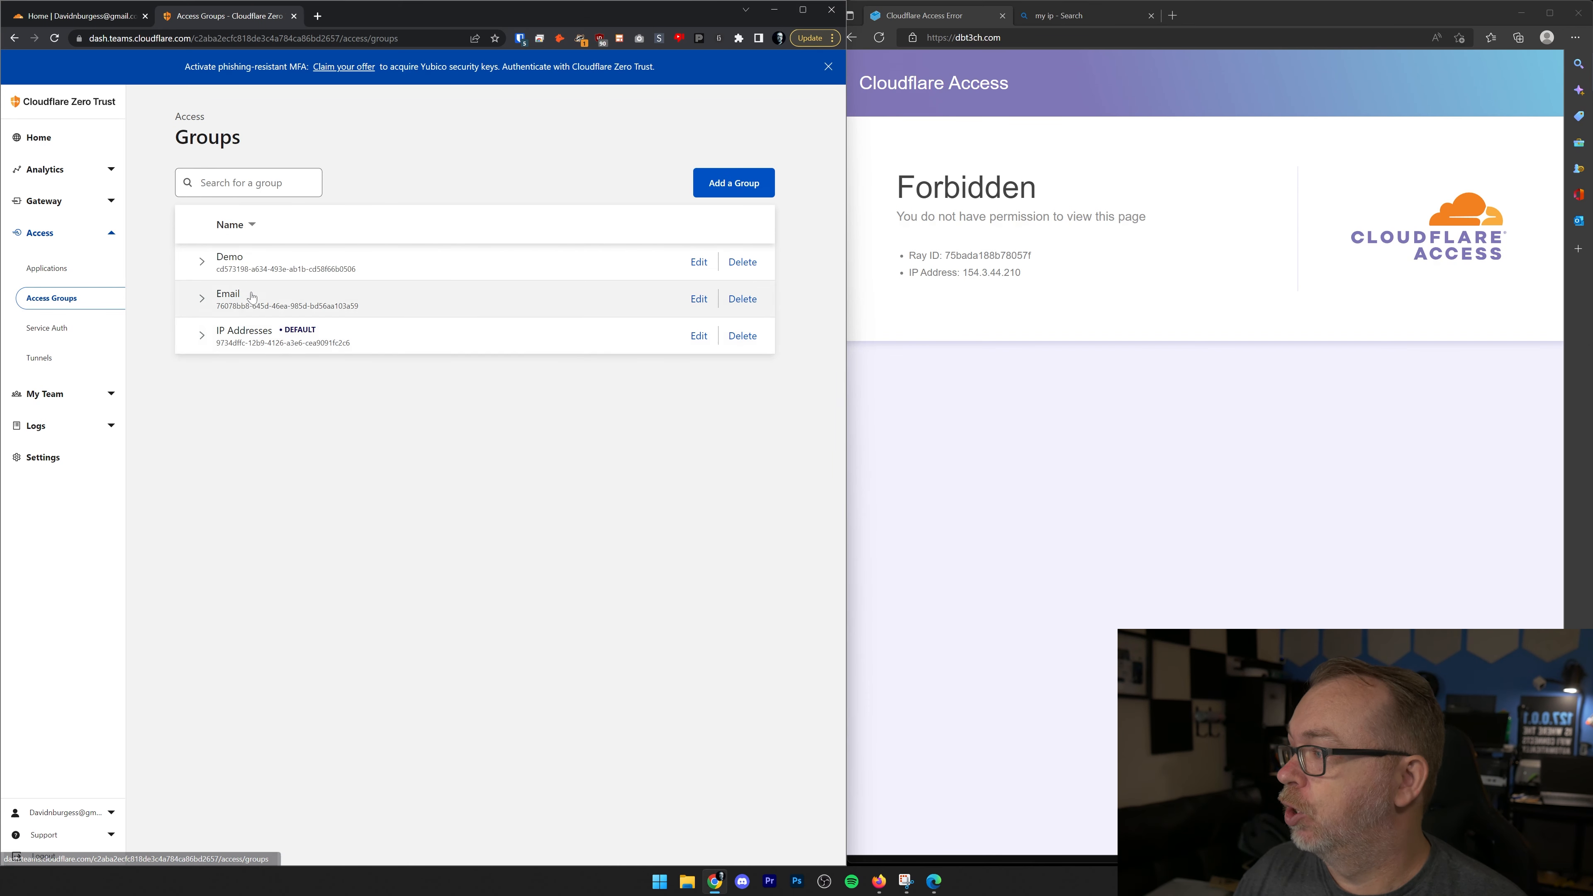
left_click(698, 261)
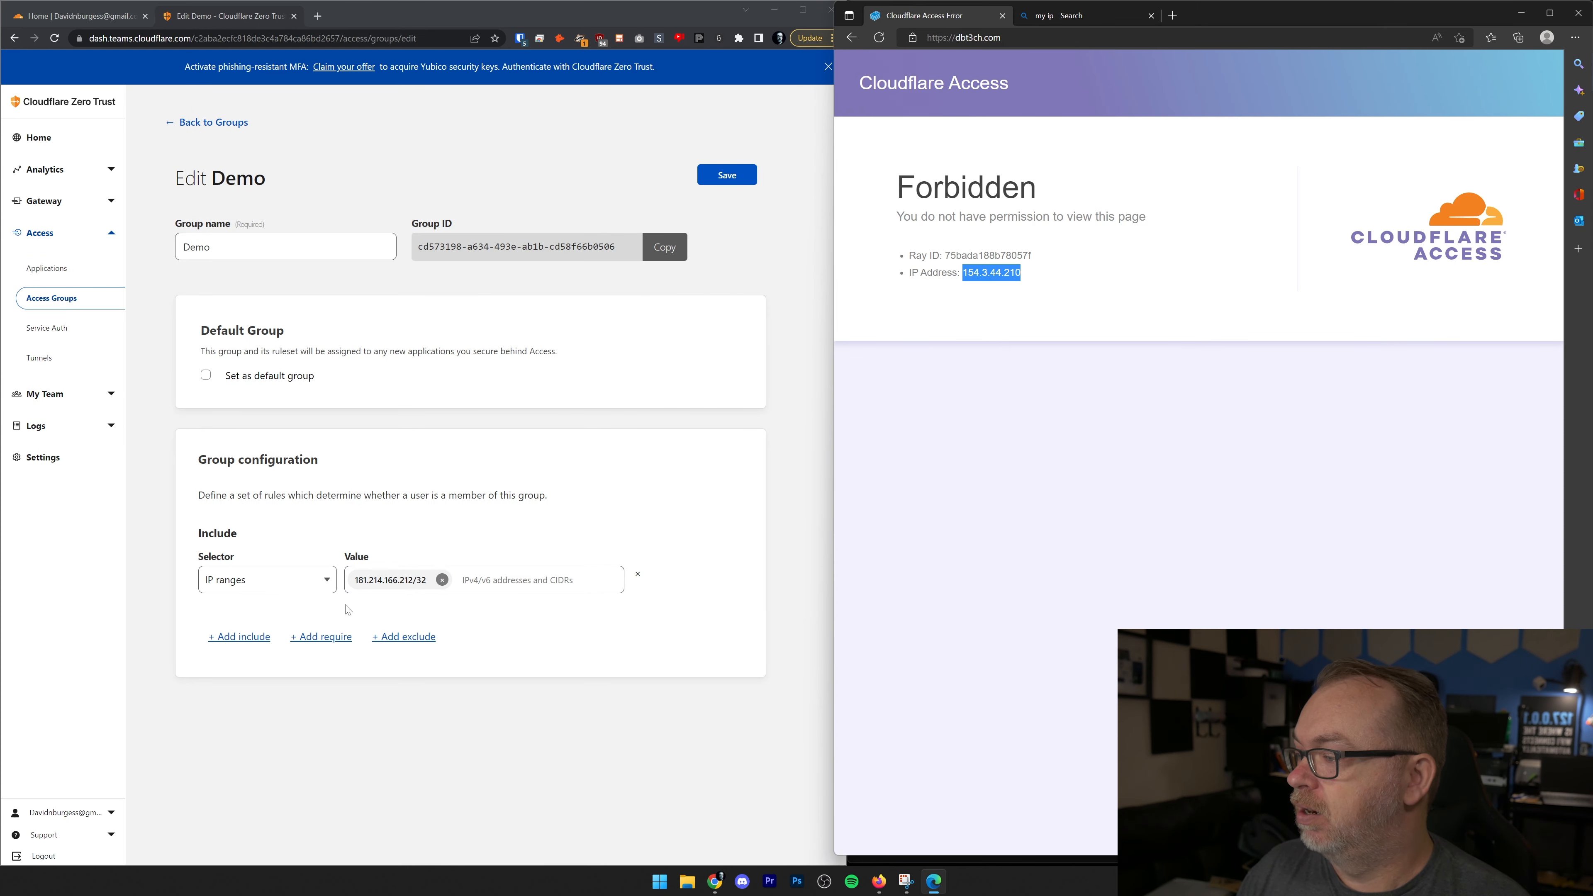
type("154.3.44.210")
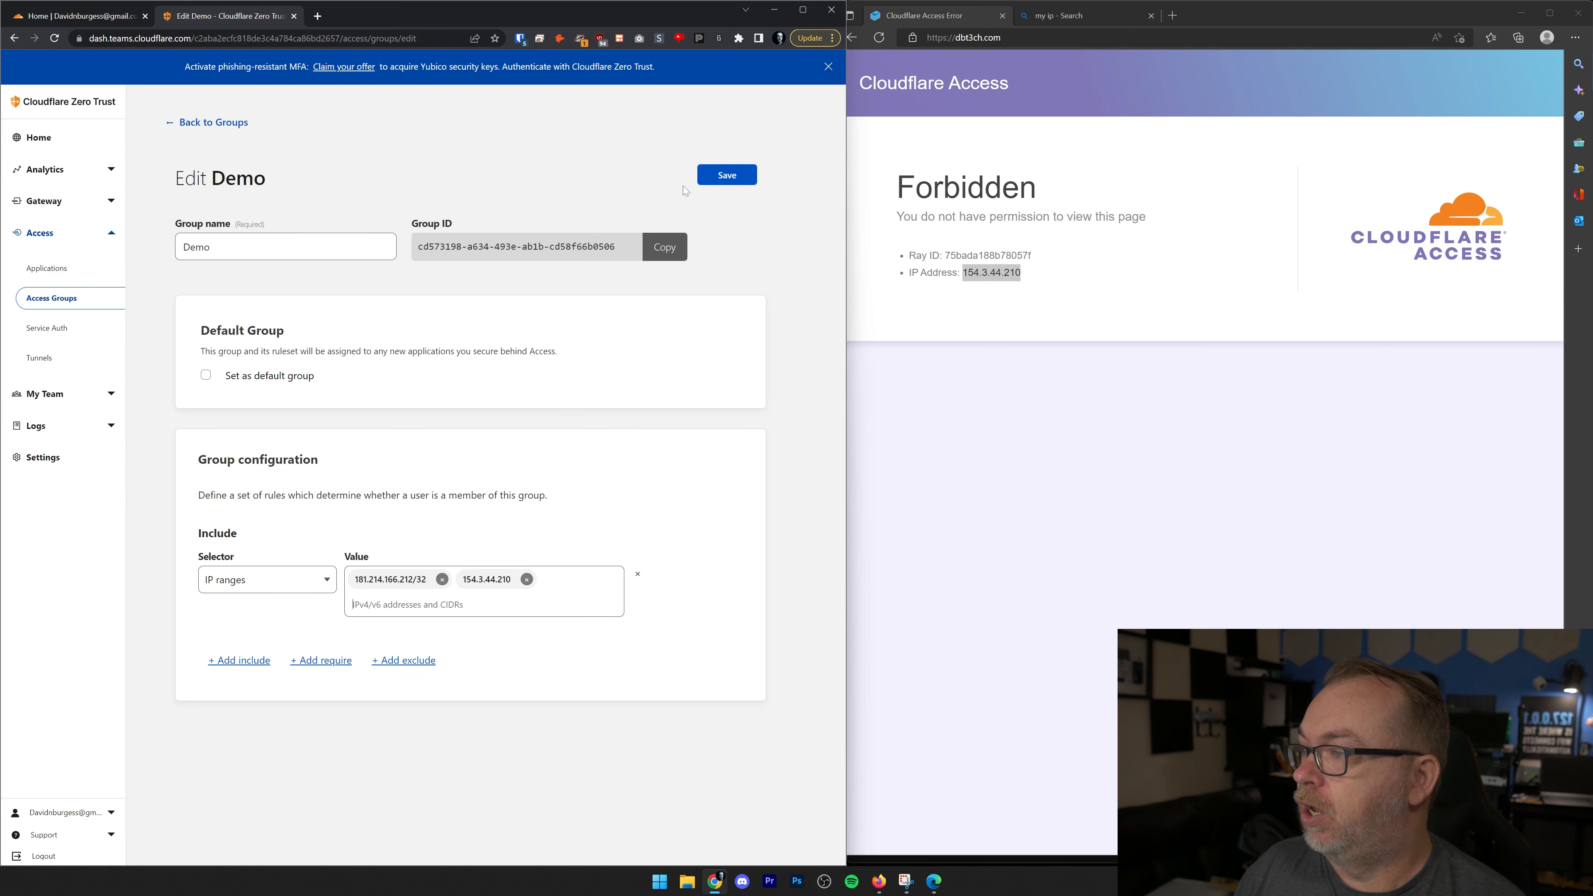